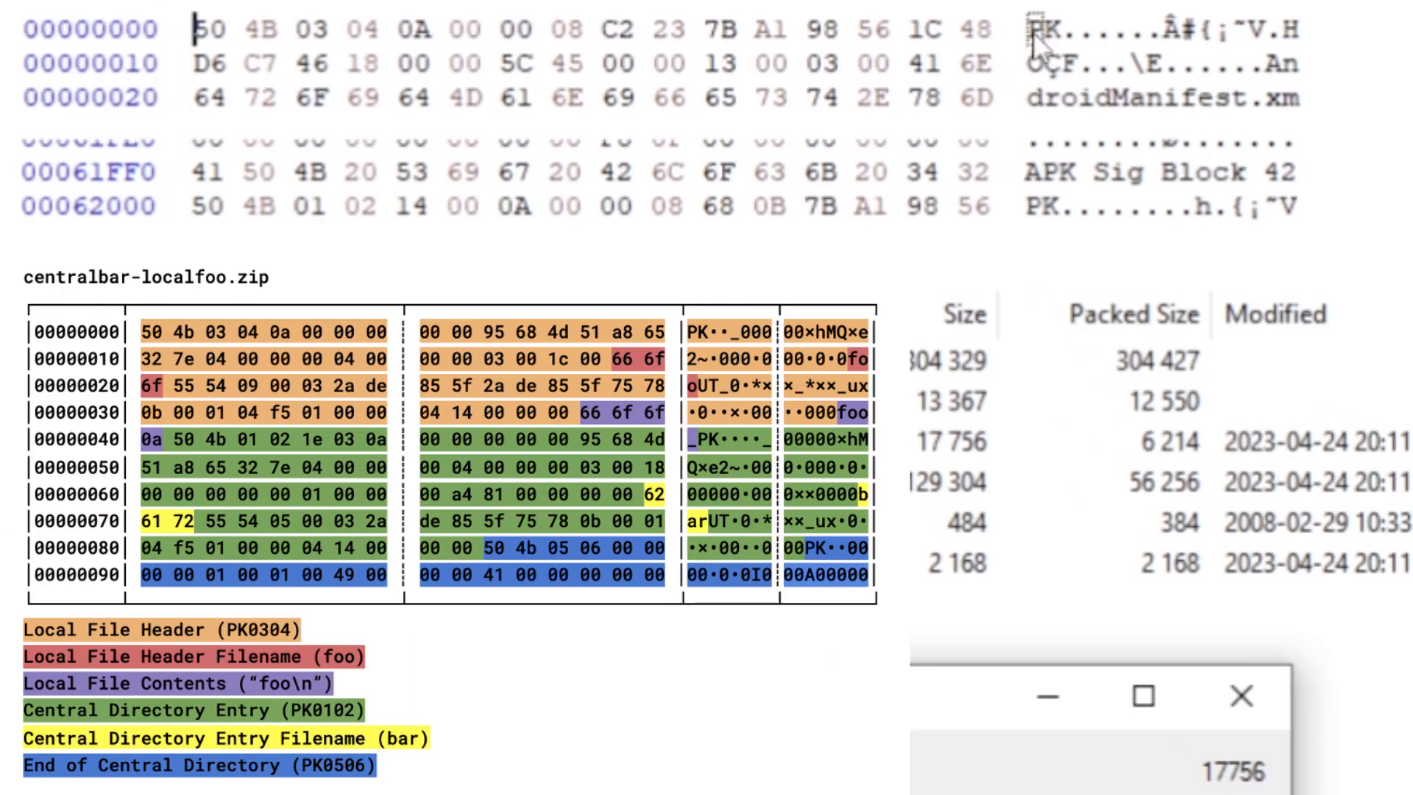
pyautogui.moveTo(310, 69)
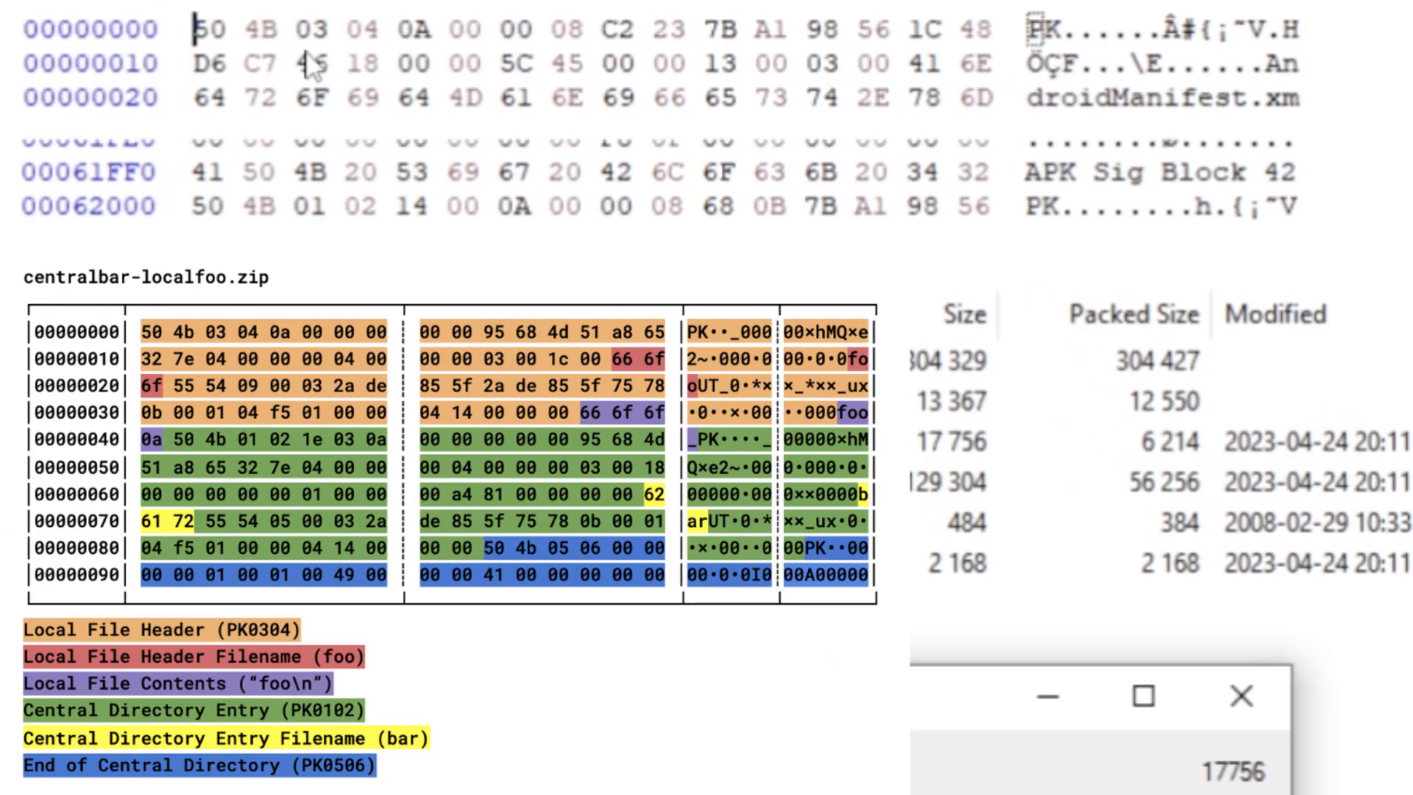
pyautogui.moveTo(377, 70)
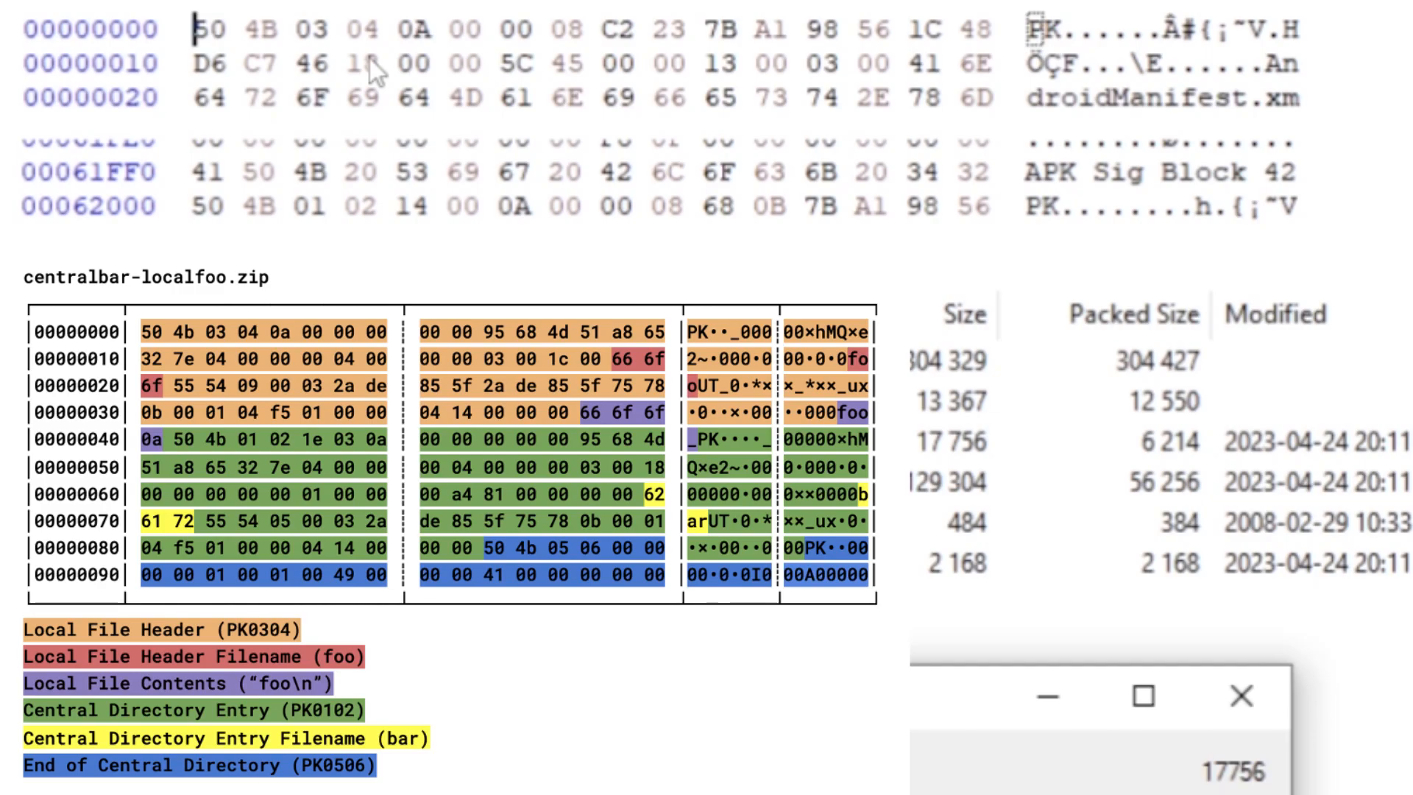
pyautogui.moveTo(189, 162)
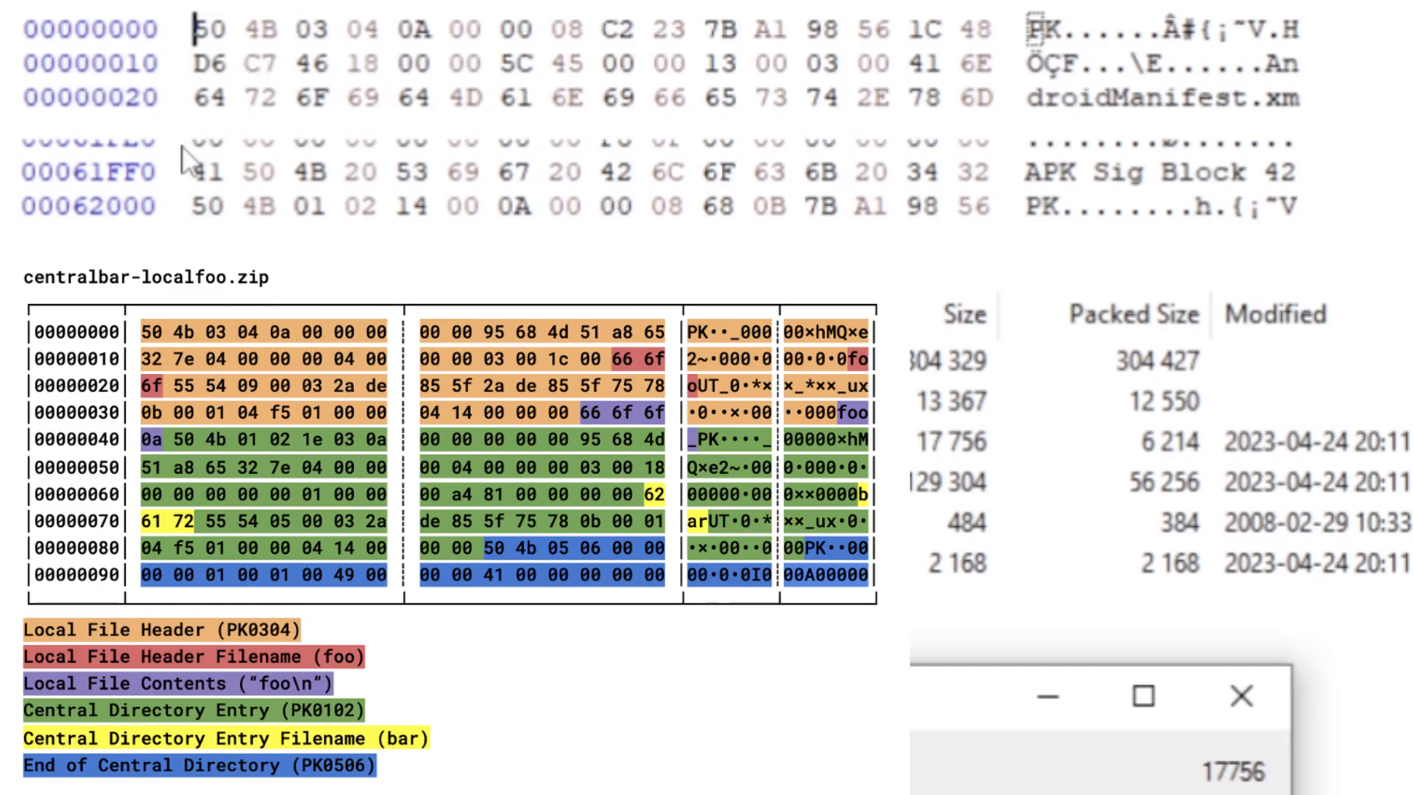
pyautogui.moveTo(1134, 234)
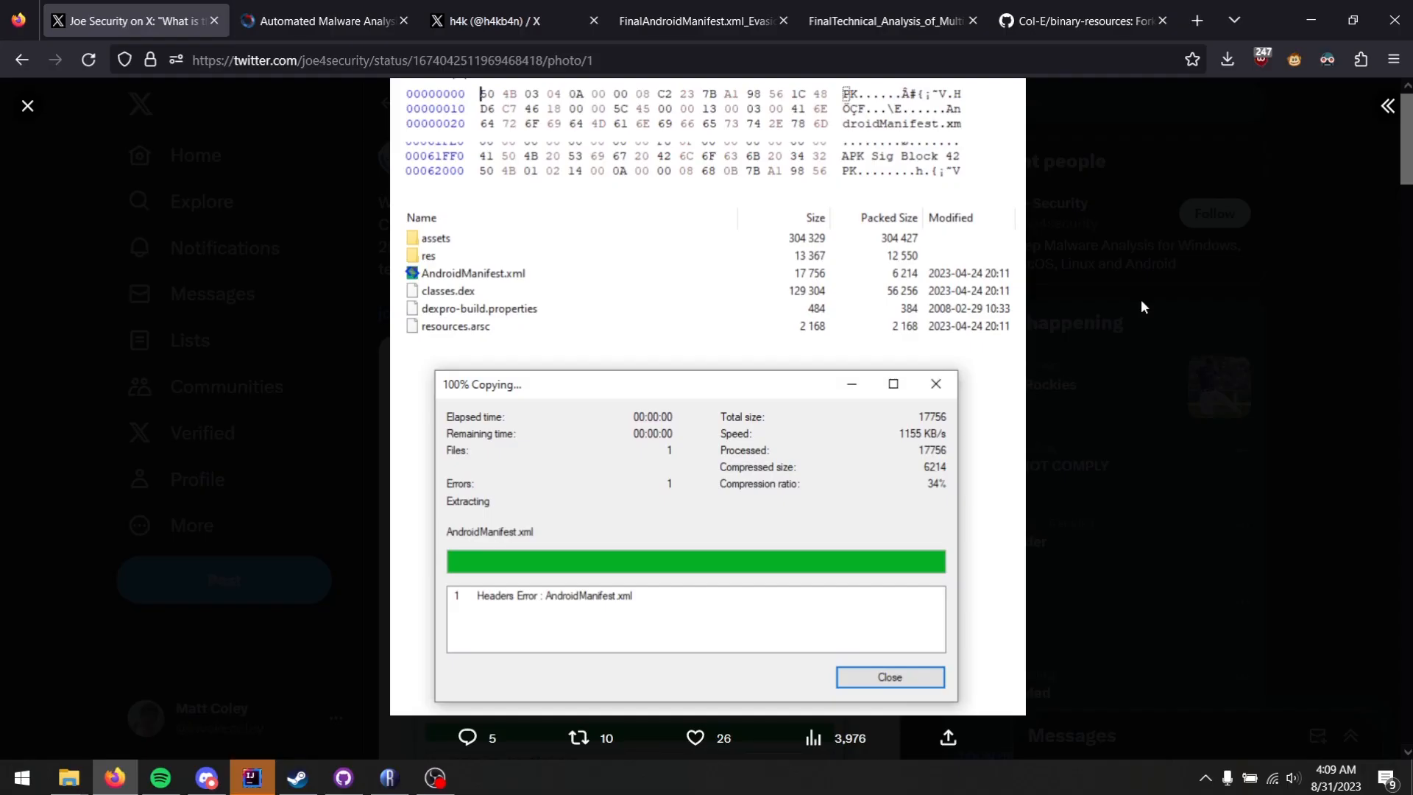
pyautogui.moveTo(1094, 315)
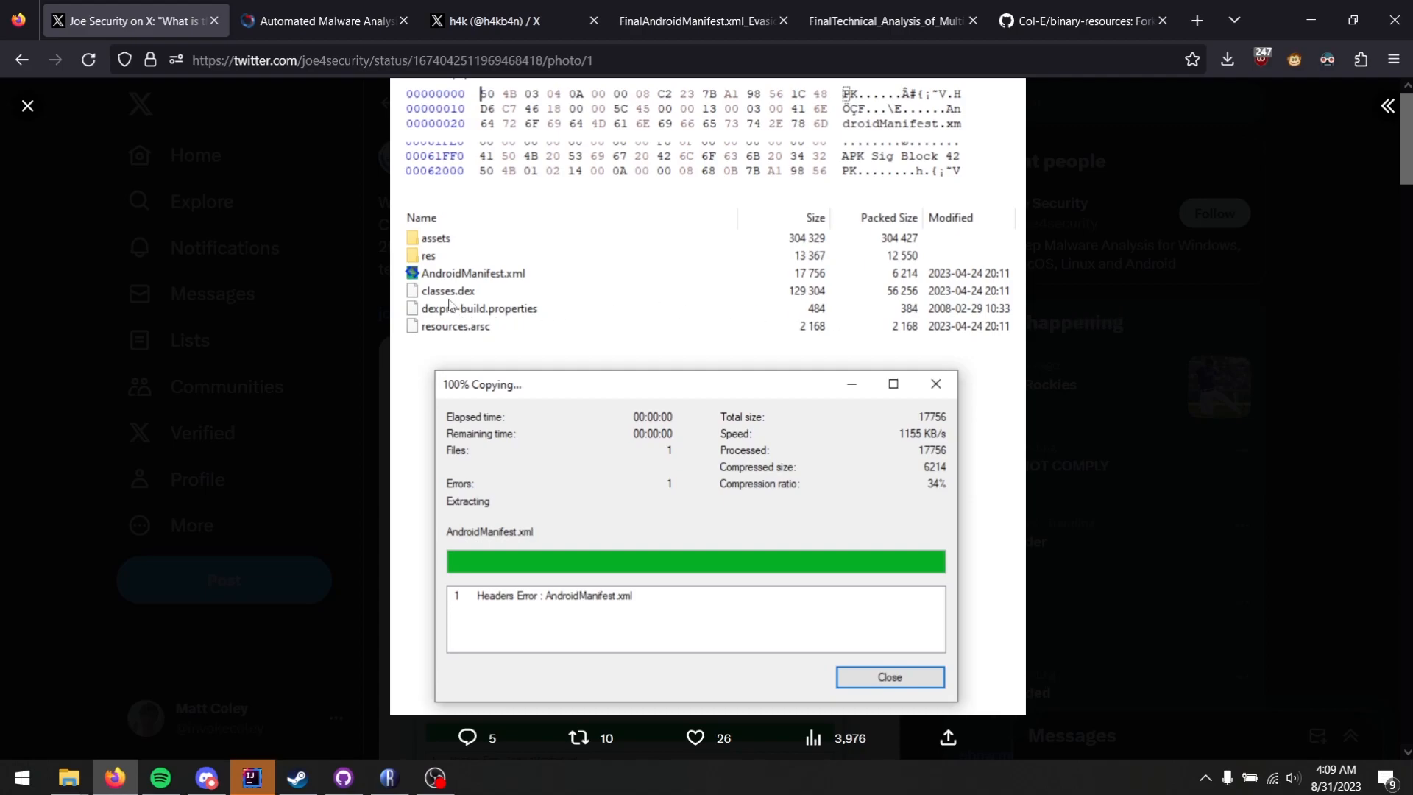
pyautogui.moveTo(516, 374)
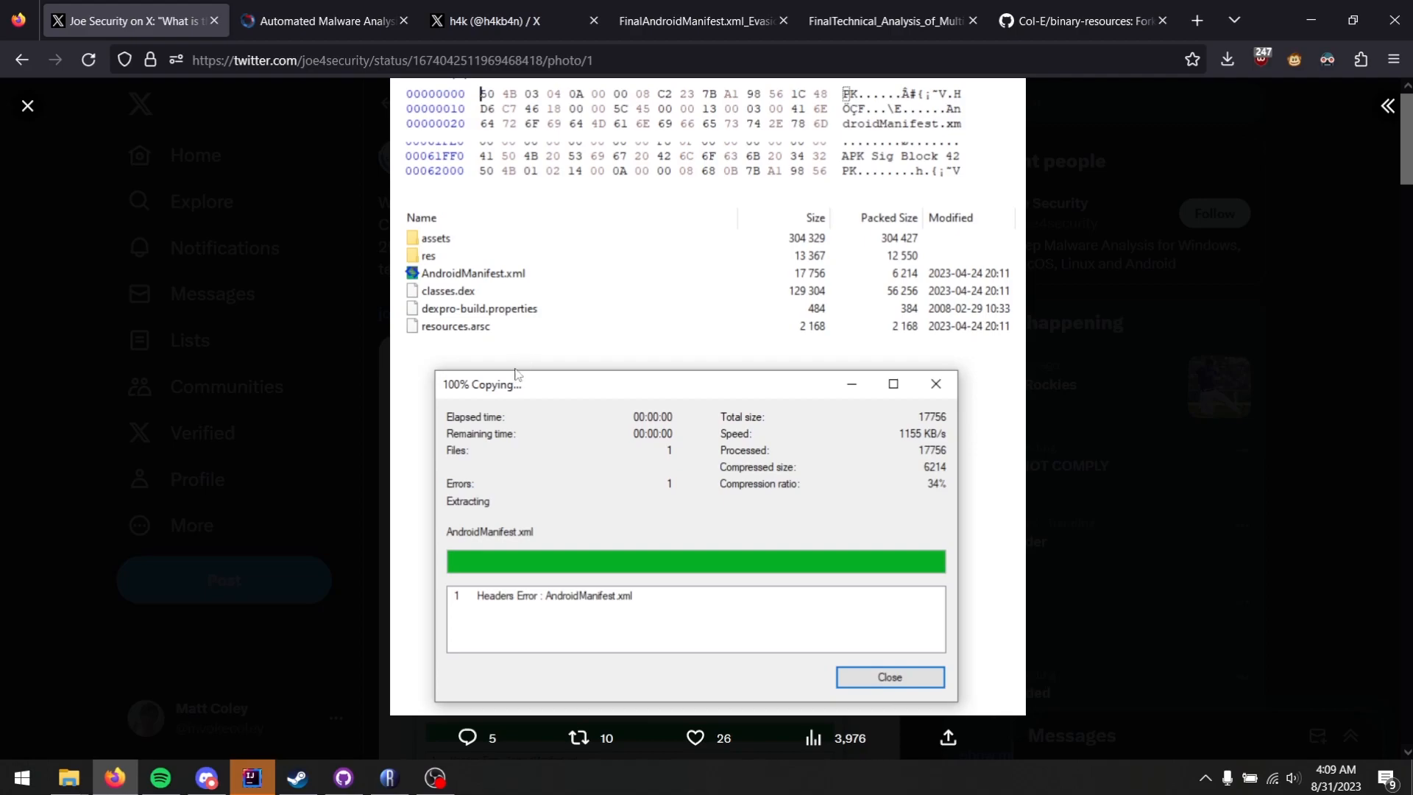
pyautogui.moveTo(533, 396)
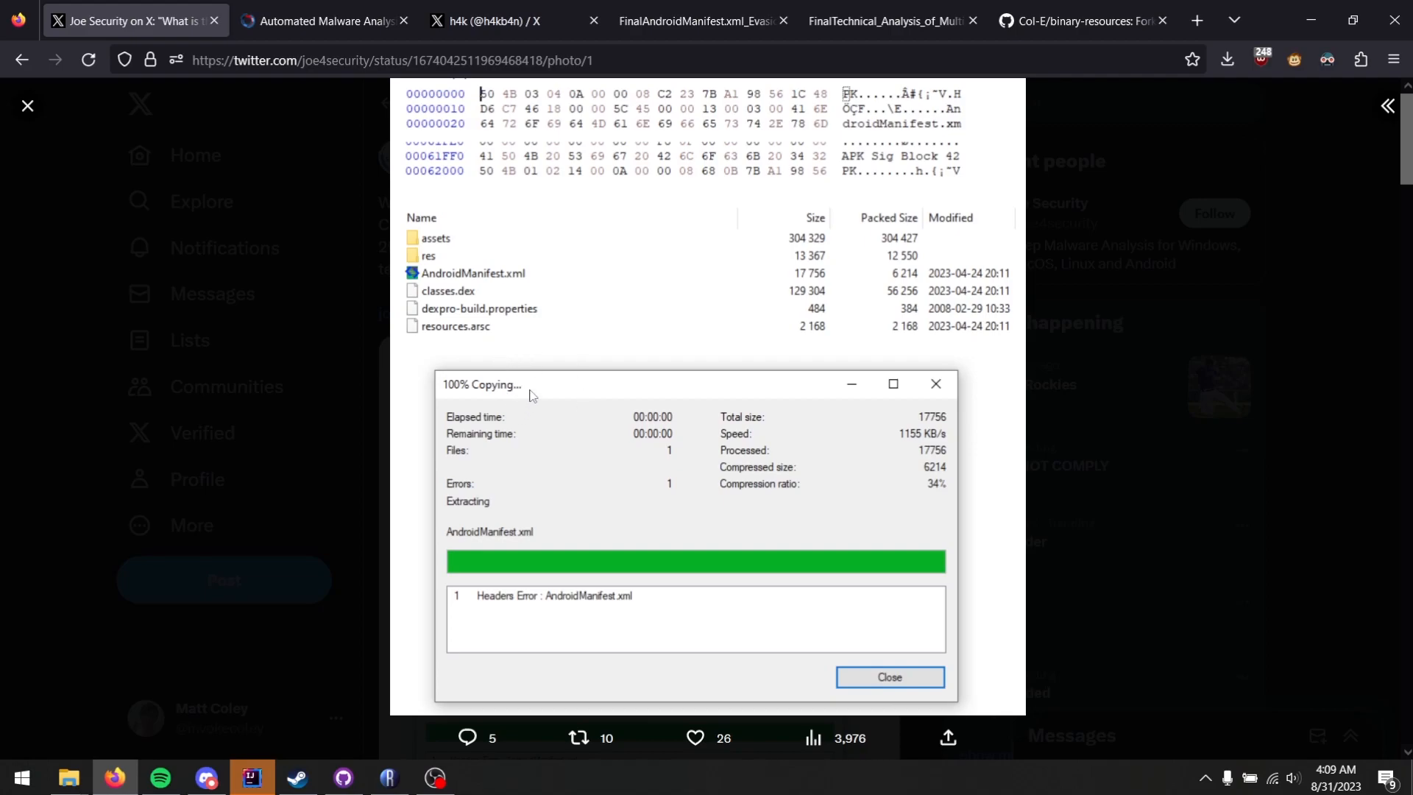
pyautogui.moveTo(564, 596)
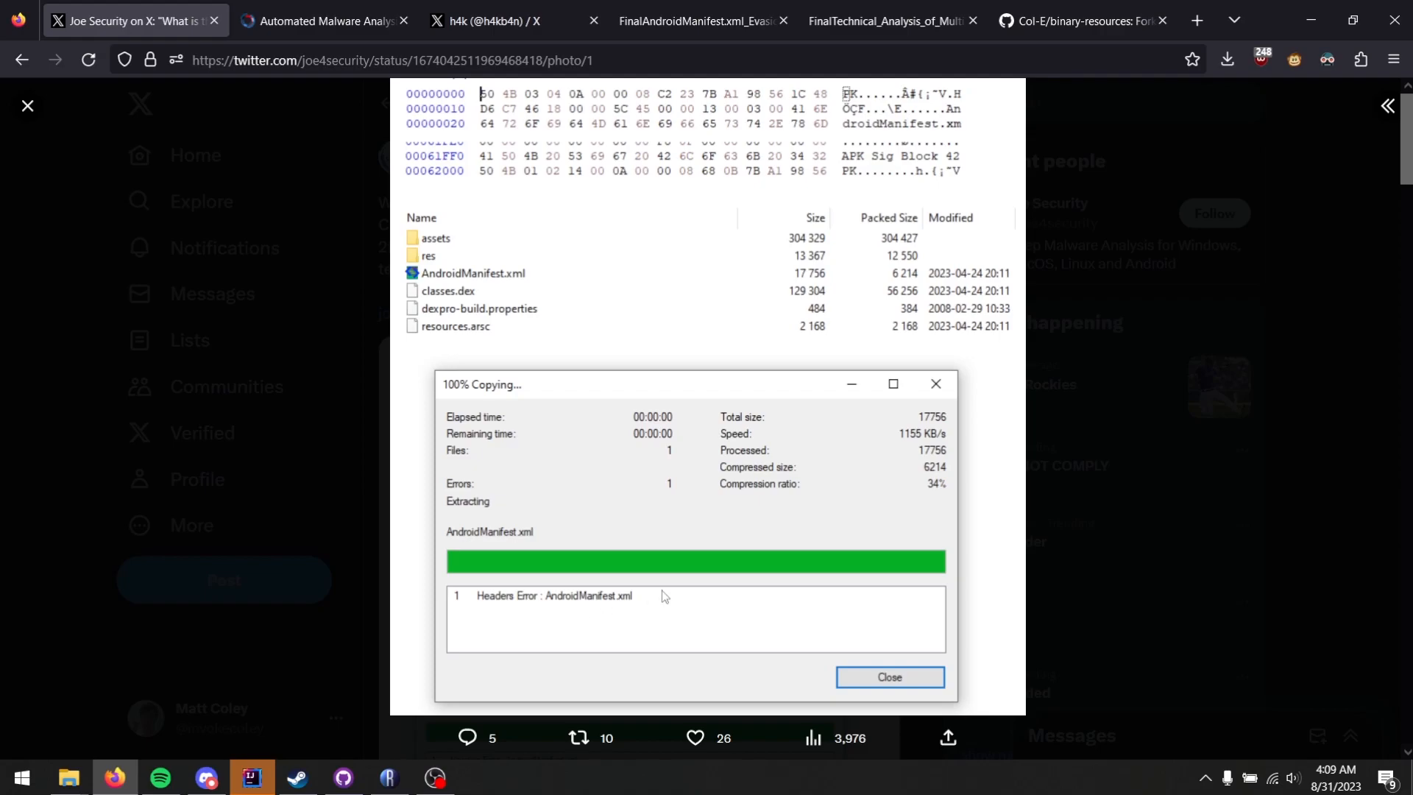
pyautogui.moveTo(1180, 531)
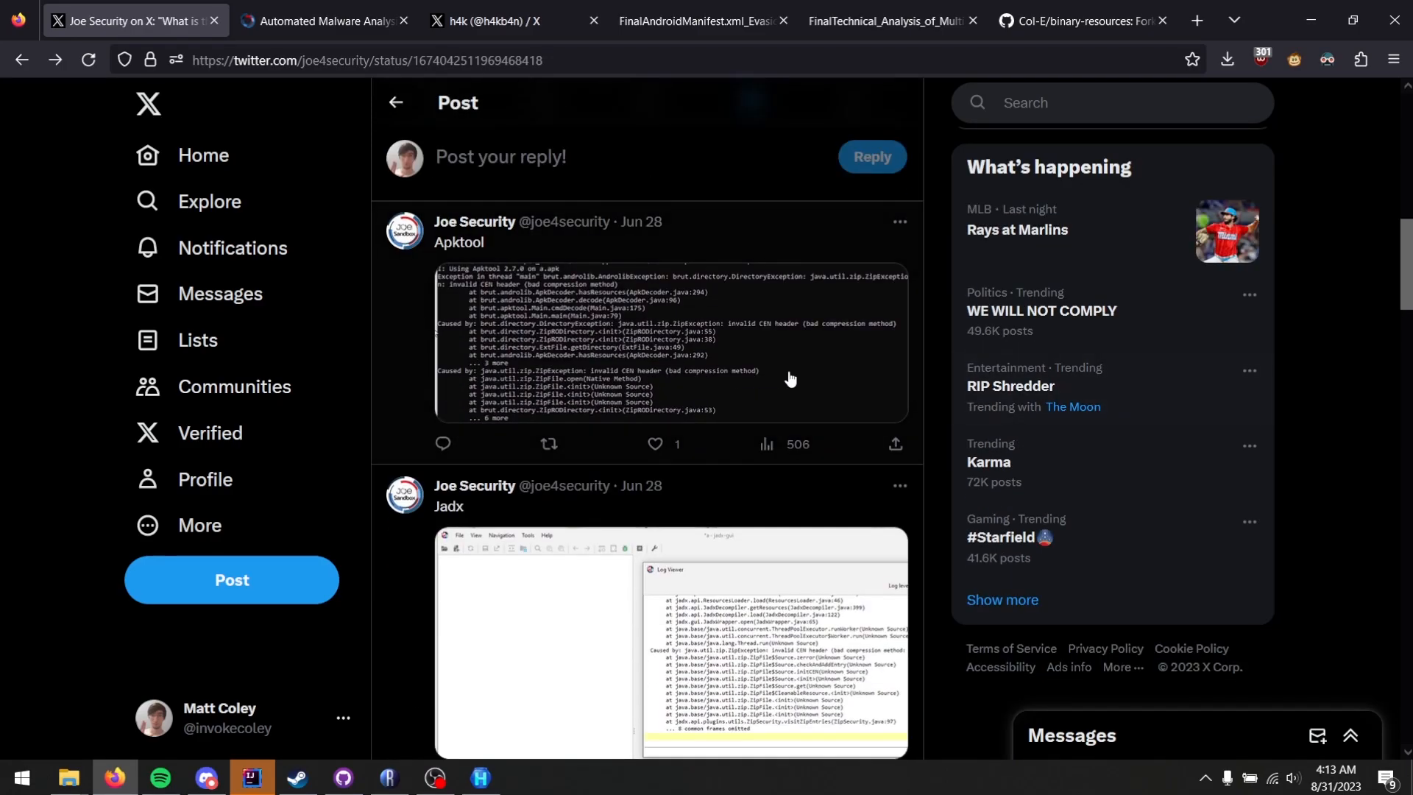
# Enlarge the Apktool error screenshot, then move on to the Jadx invalid CEN header screenshot
pyautogui.click(671, 343)
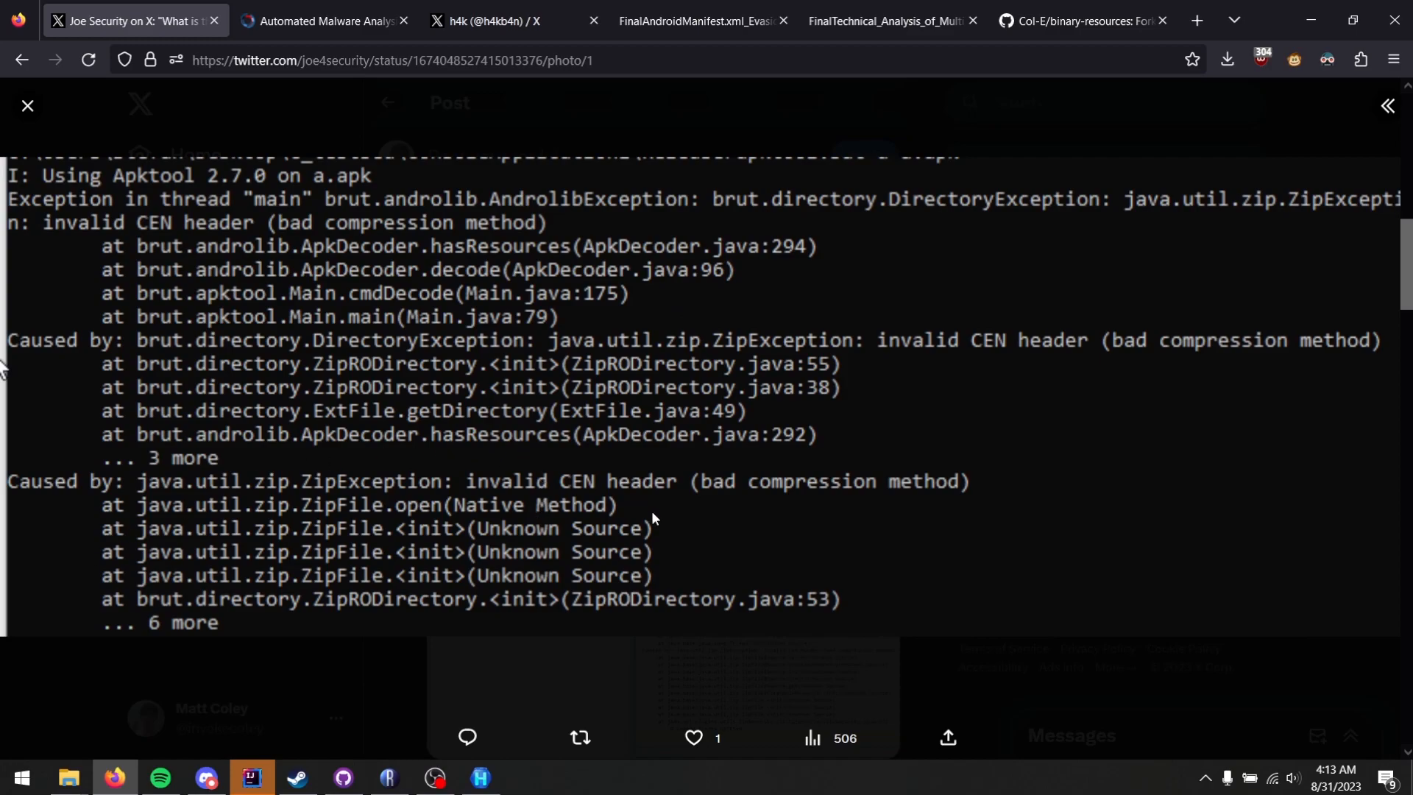
pyautogui.click(27, 106)
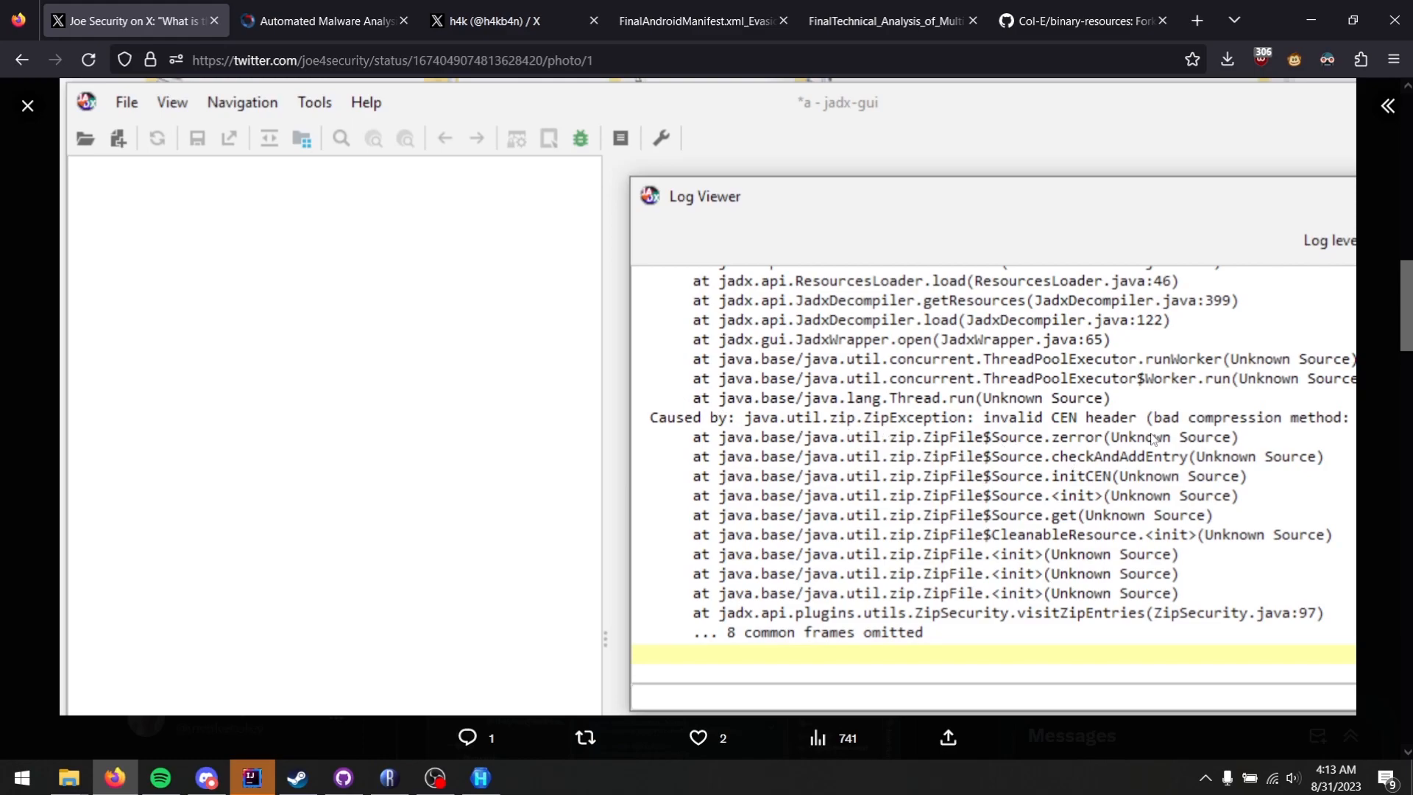
pyautogui.moveTo(1243, 437)
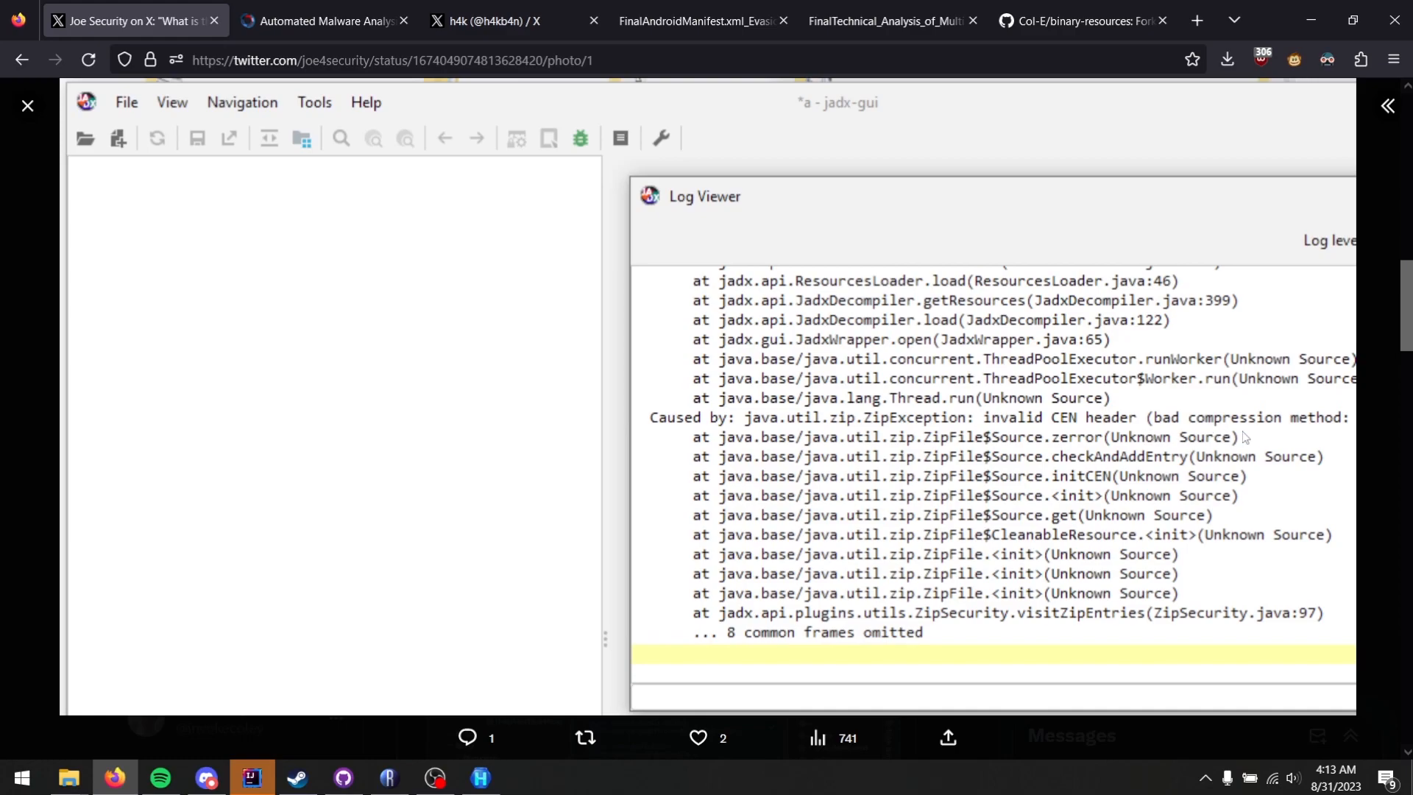
pyautogui.moveTo(294, 431)
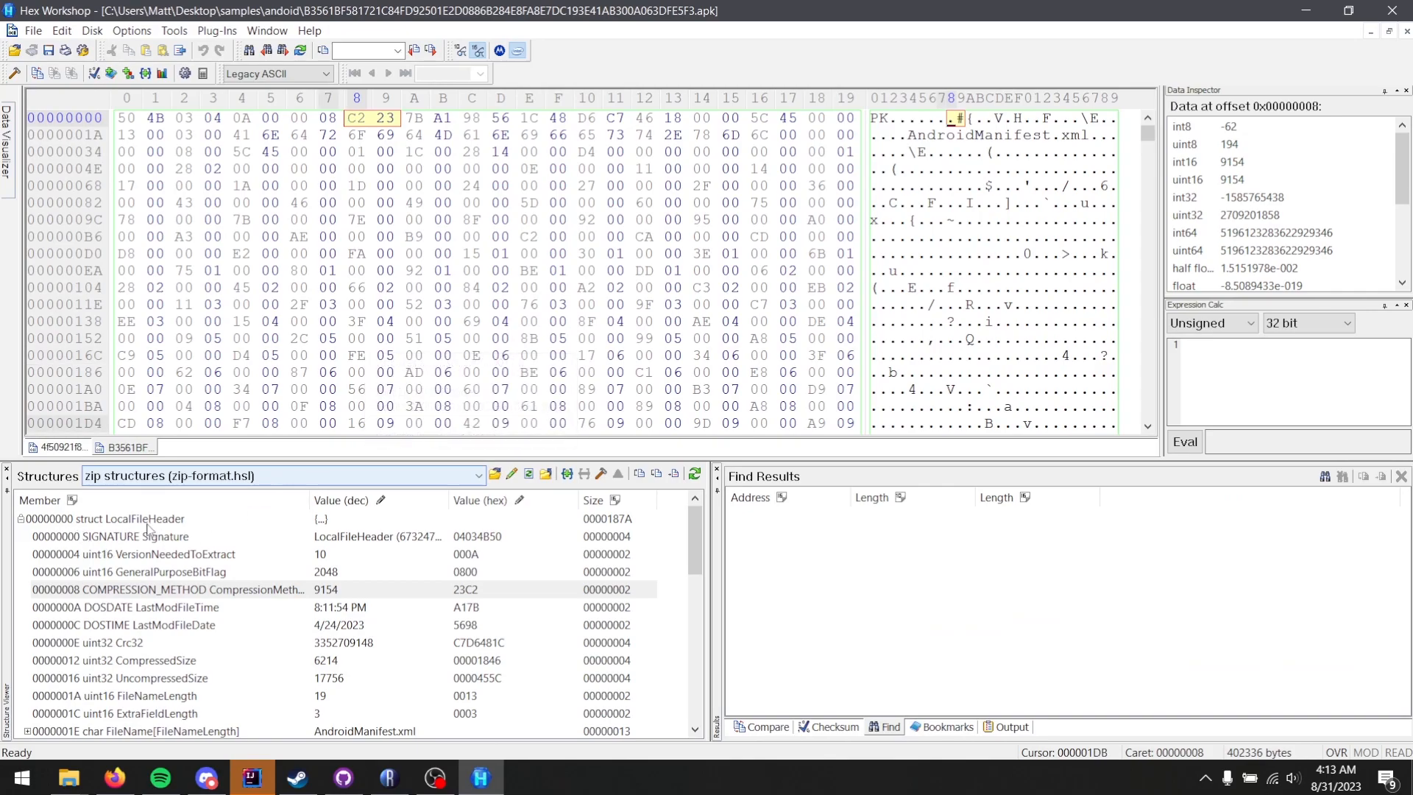
pyautogui.click(107, 518)
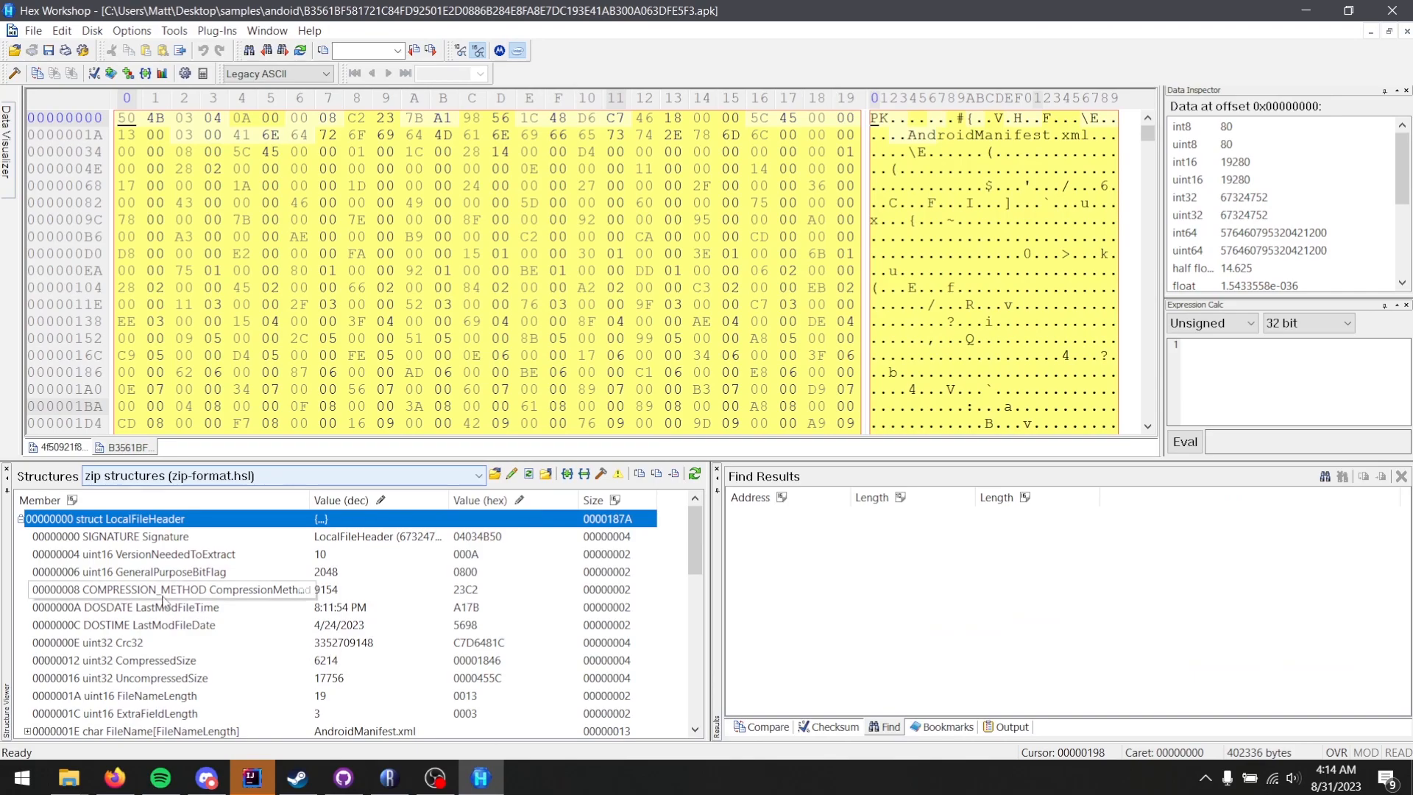
pyautogui.click(166, 589)
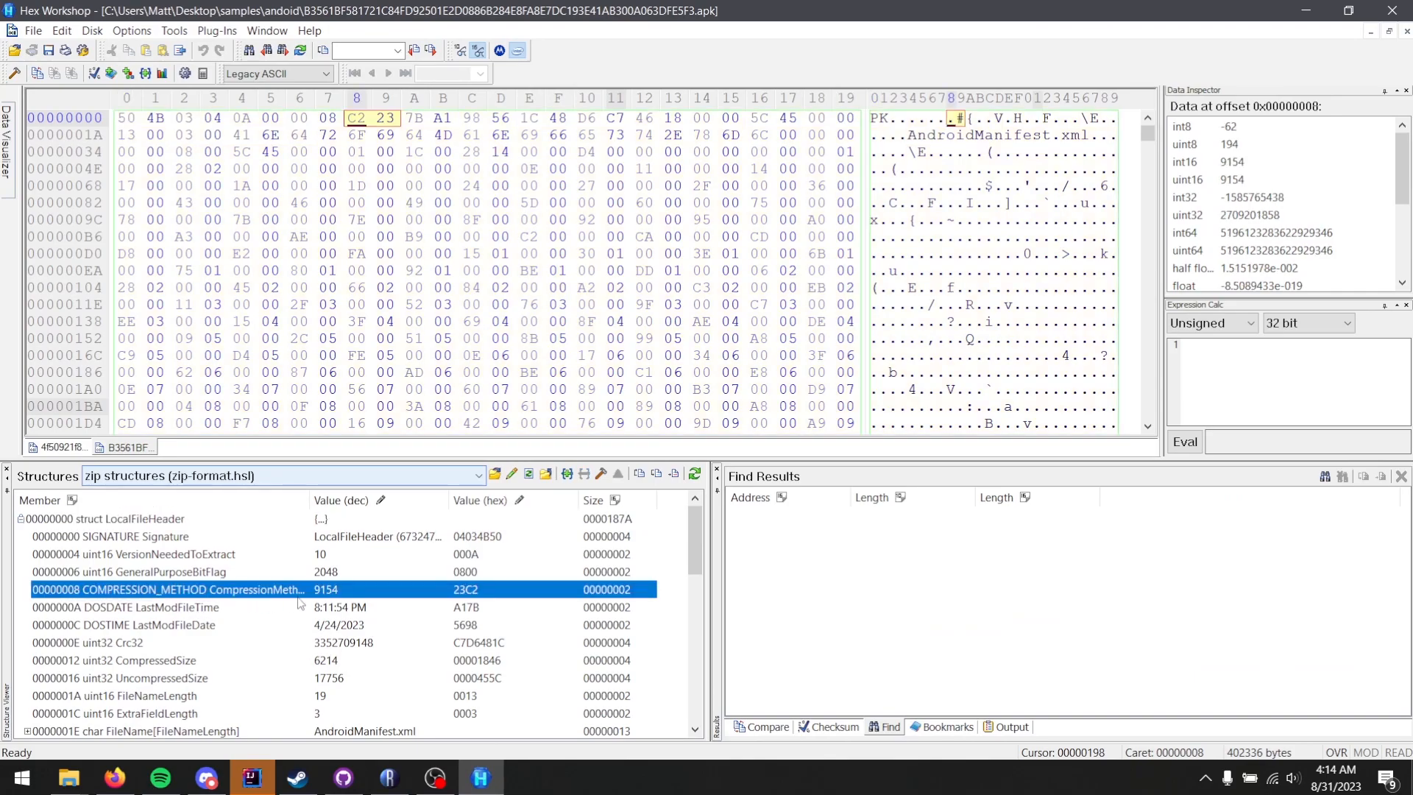
pyautogui.moveTo(322, 602)
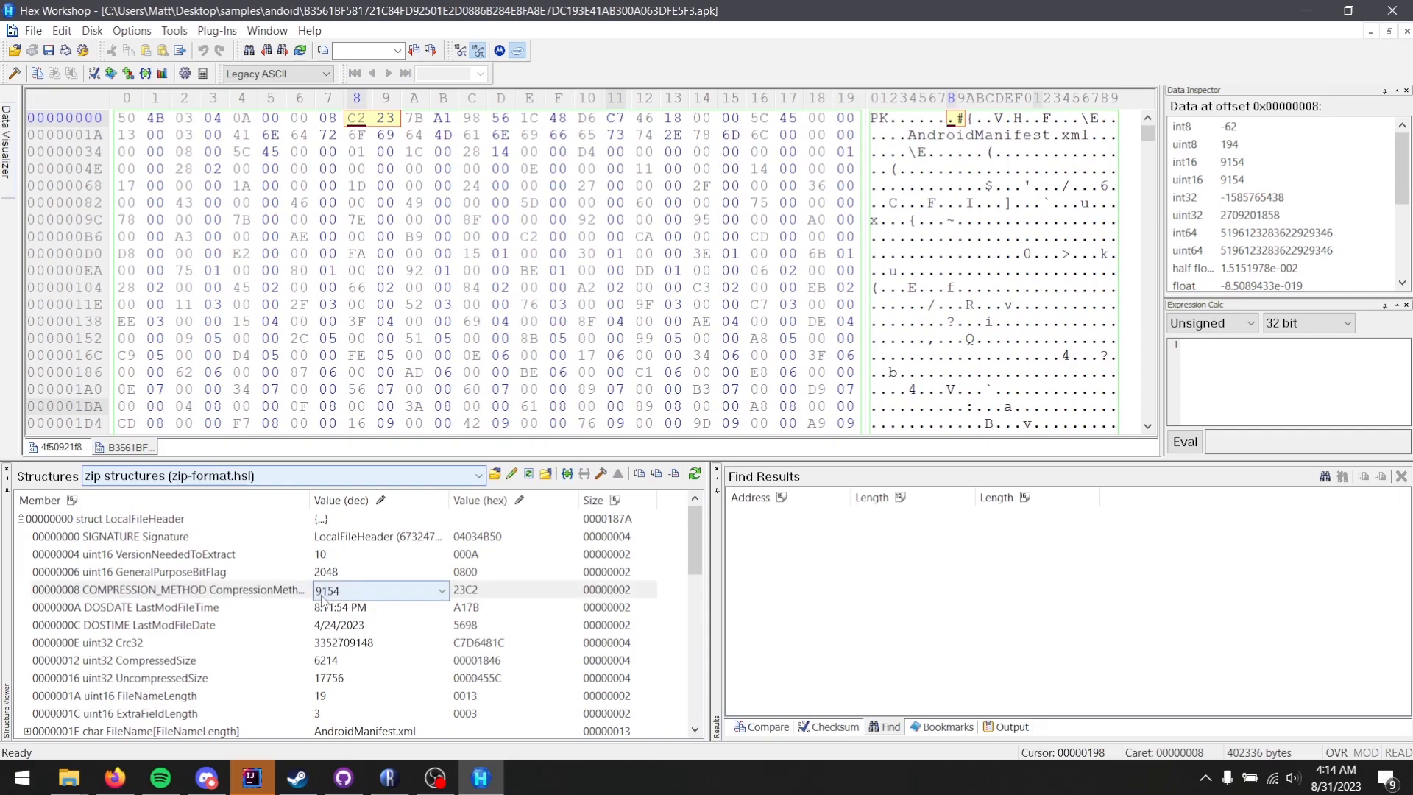
pyautogui.click(442, 590)
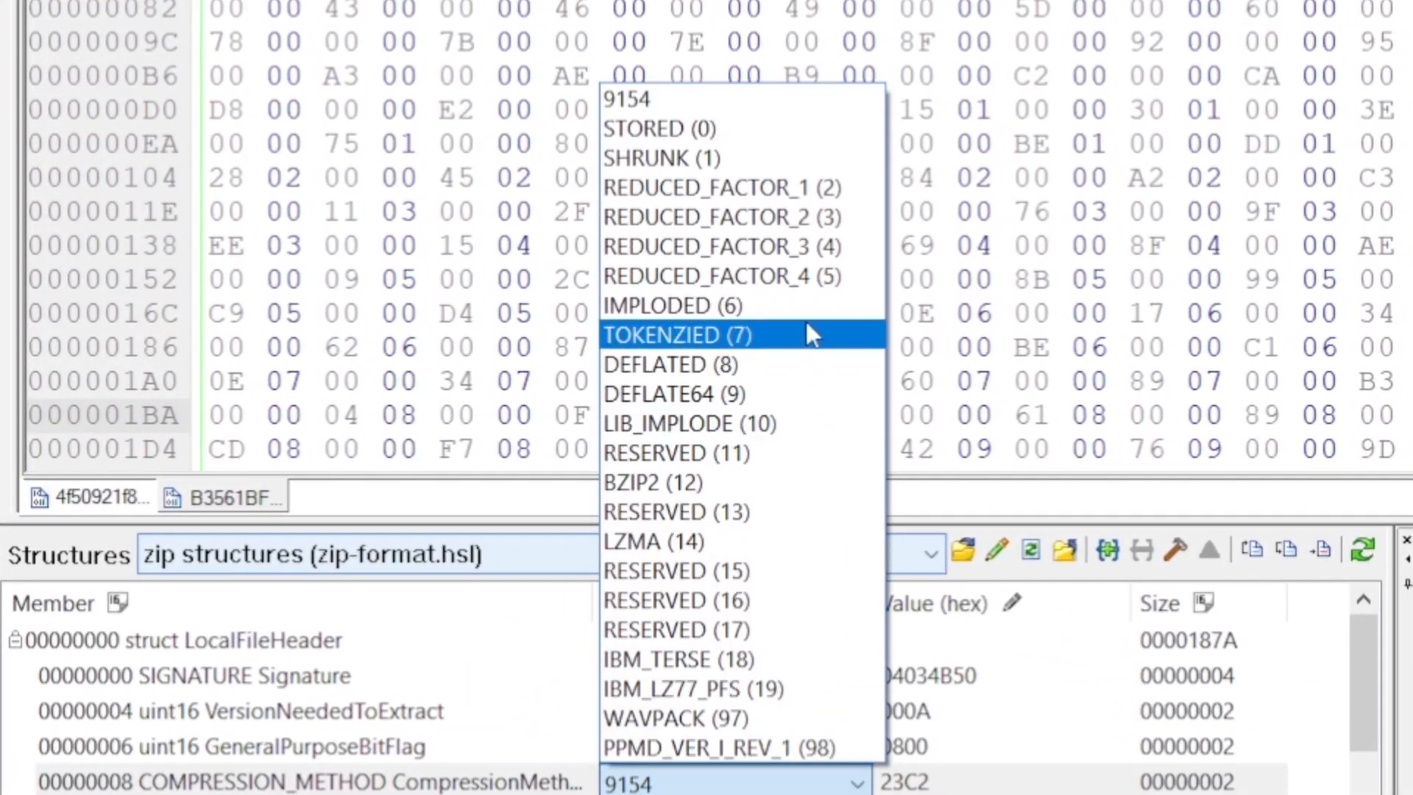
pyautogui.moveTo(798, 512)
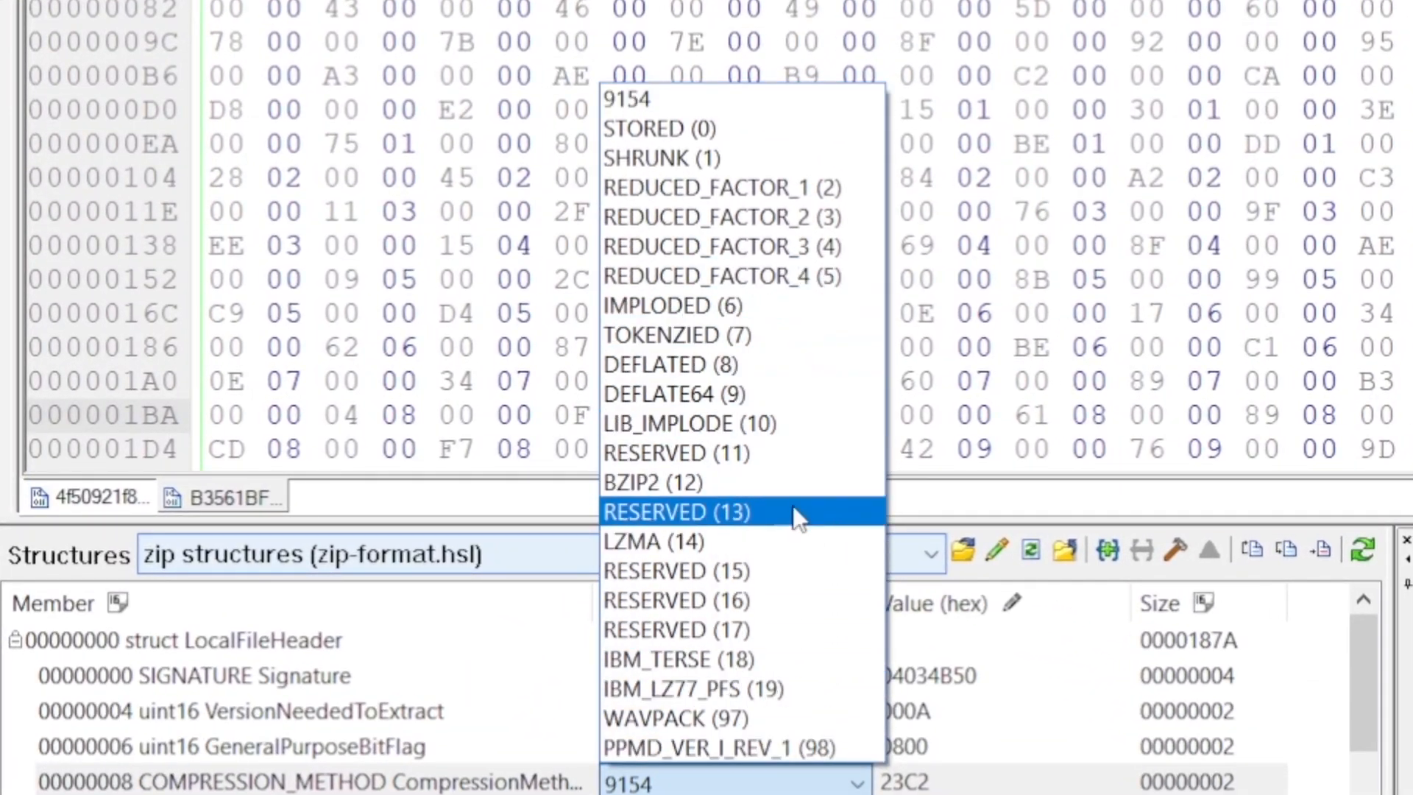
pyautogui.moveTo(689, 129)
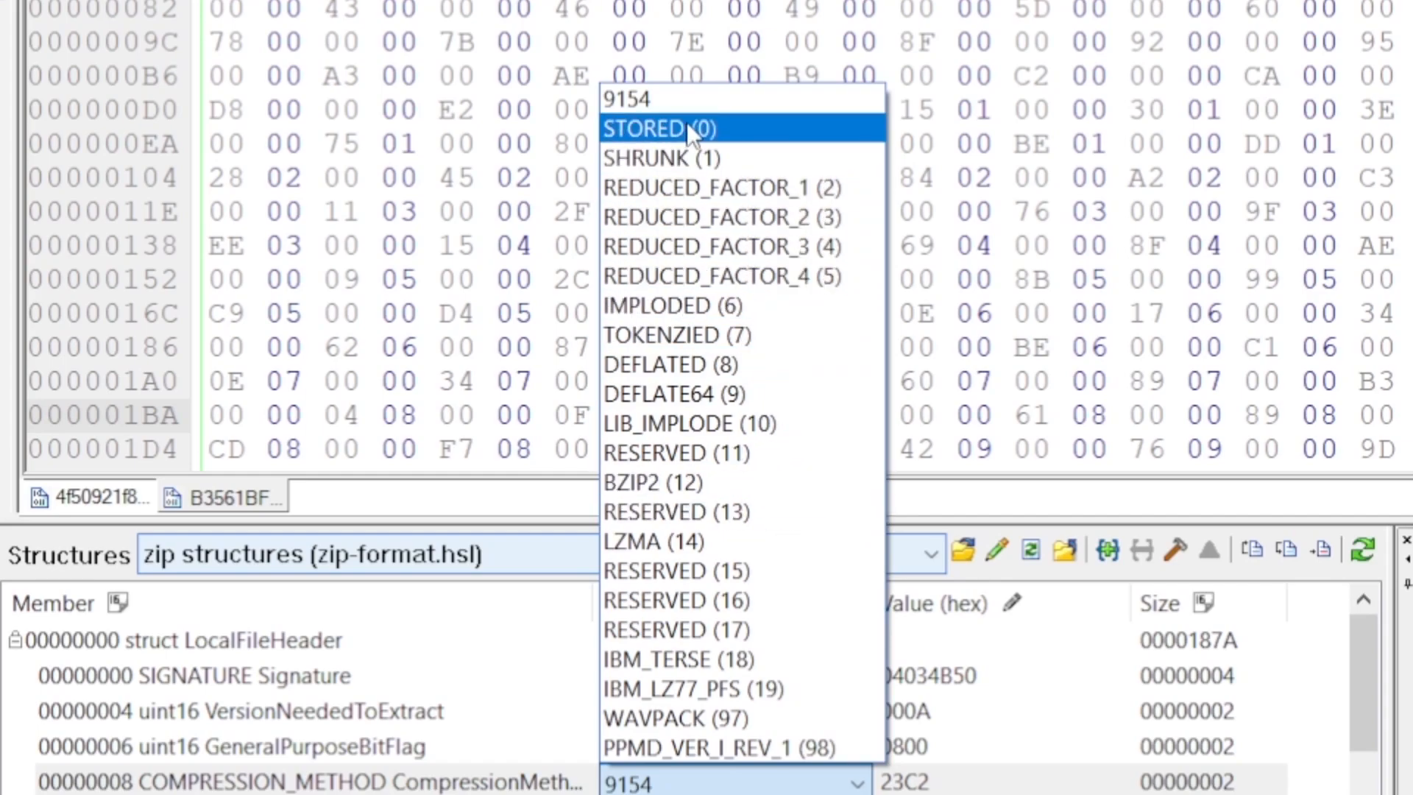
pyautogui.moveTo(698, 149)
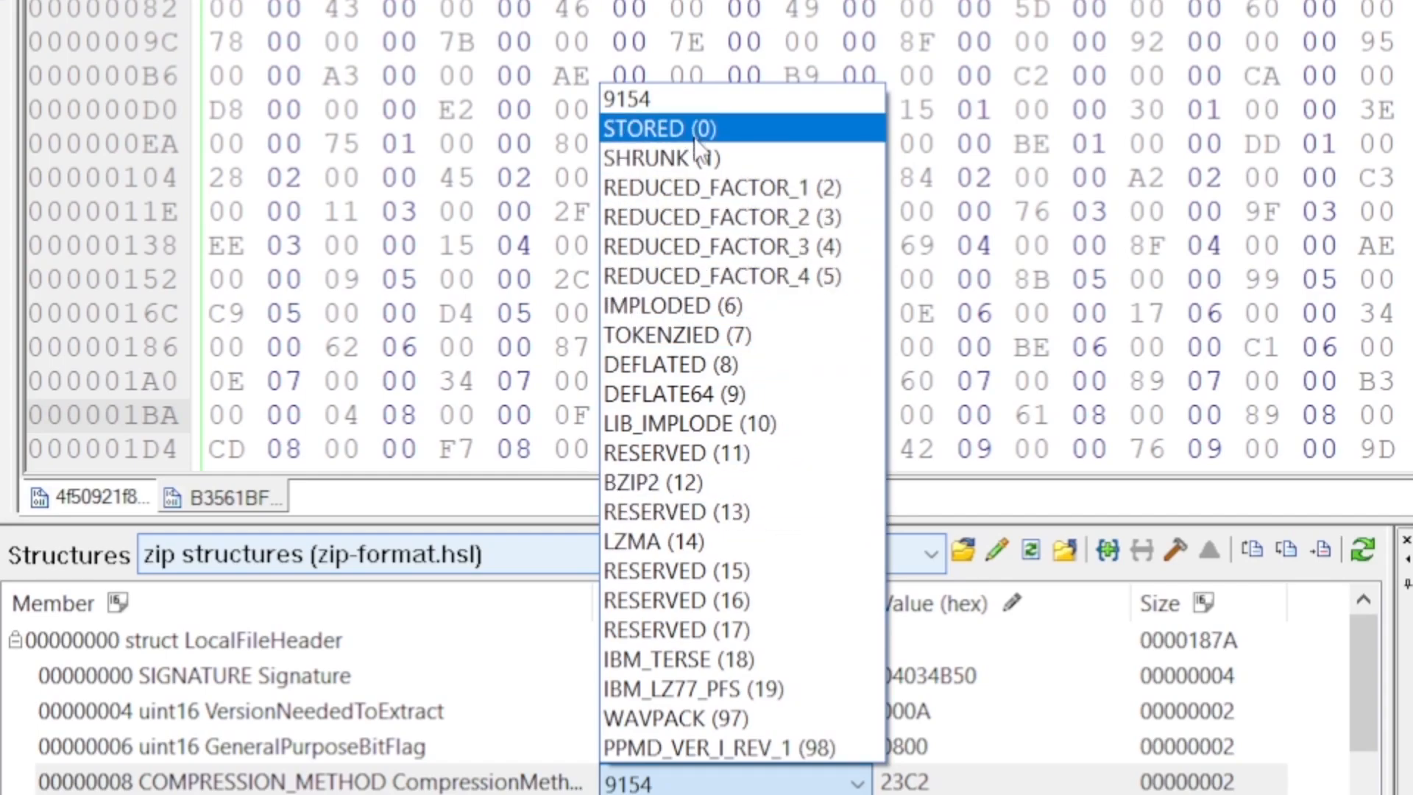
pyautogui.moveTo(744, 364)
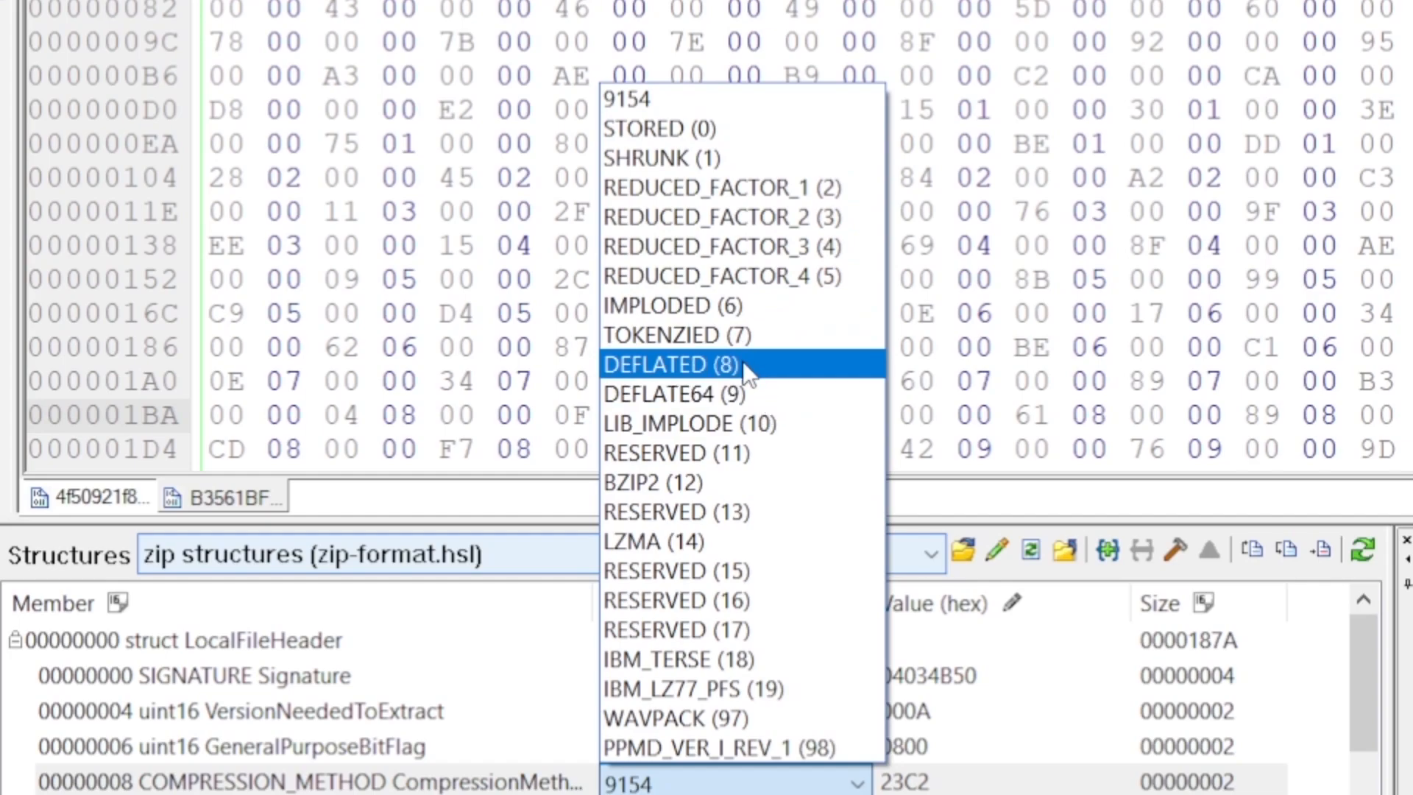
pyautogui.moveTo(743, 394)
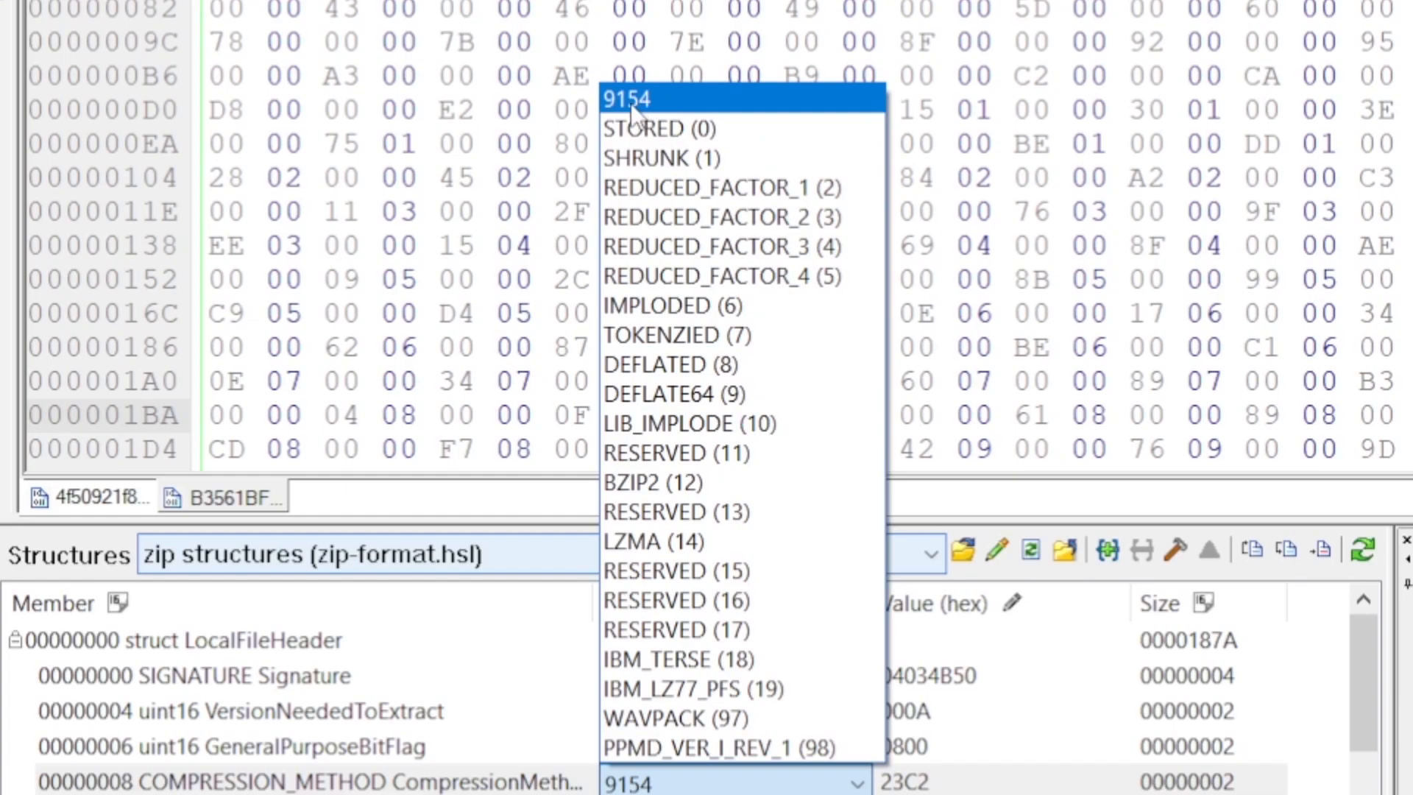
pyautogui.moveTo(708, 304)
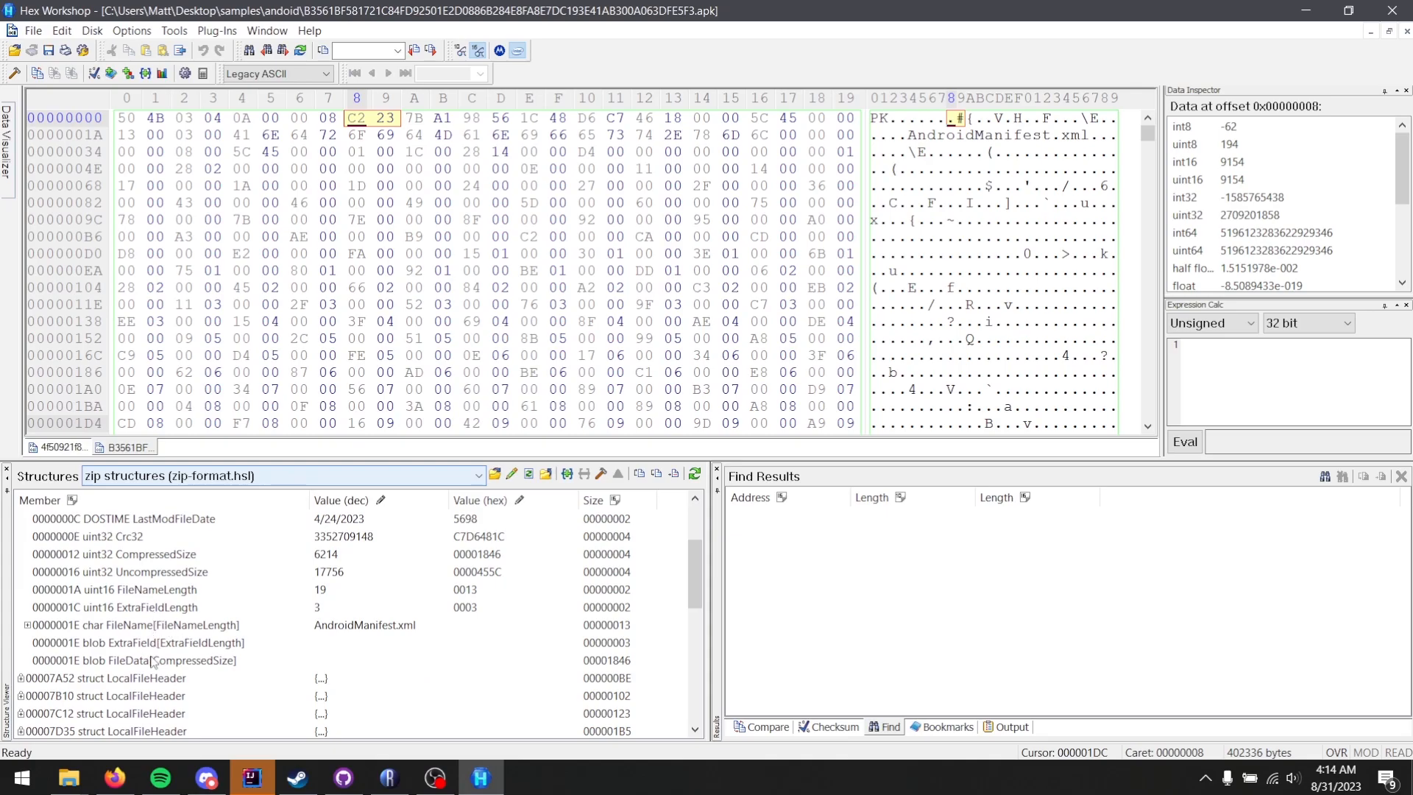
# Highlight the AndroidManifest.xml FileData bytes, then bring up the Discord chat about its compression
pyautogui.click(136, 660)
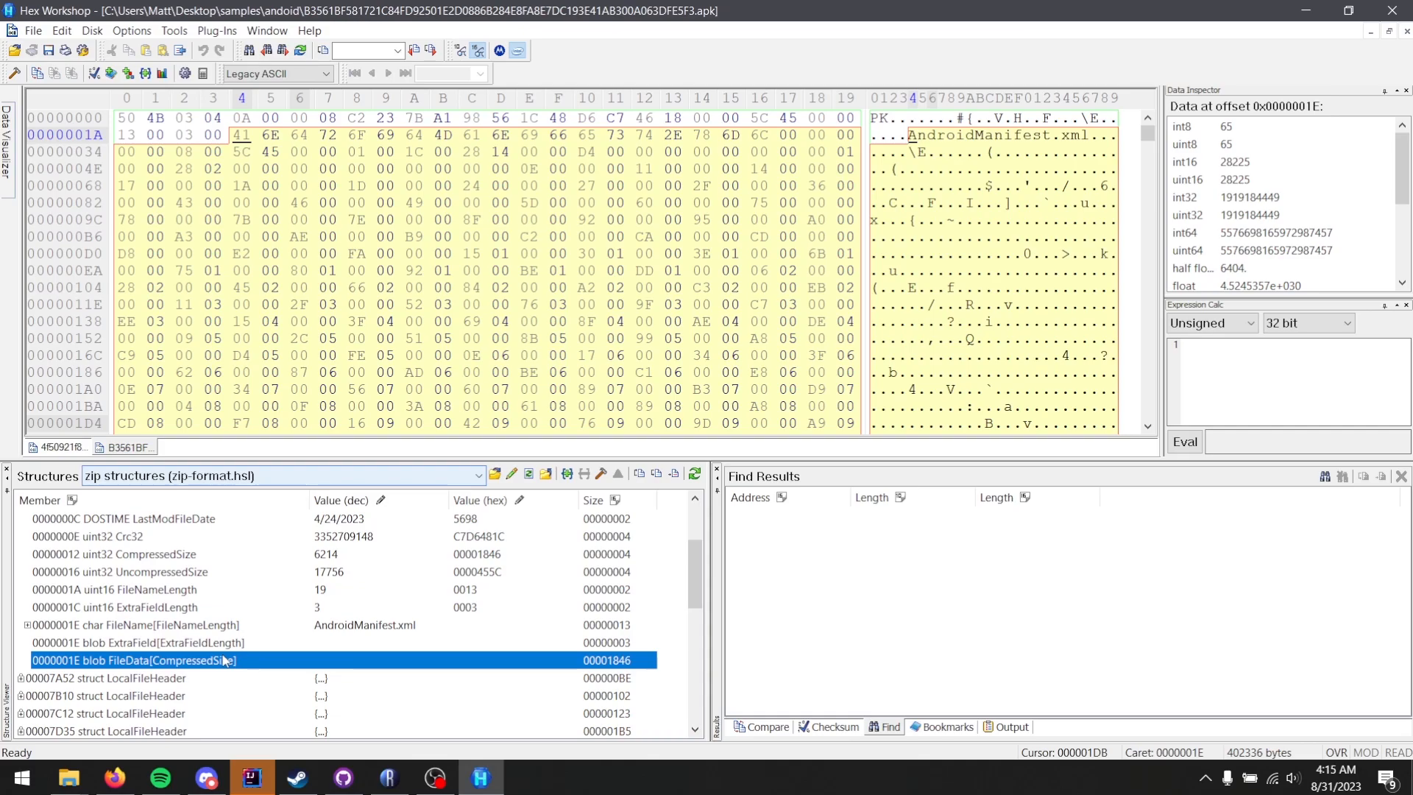
pyautogui.click(480, 777)
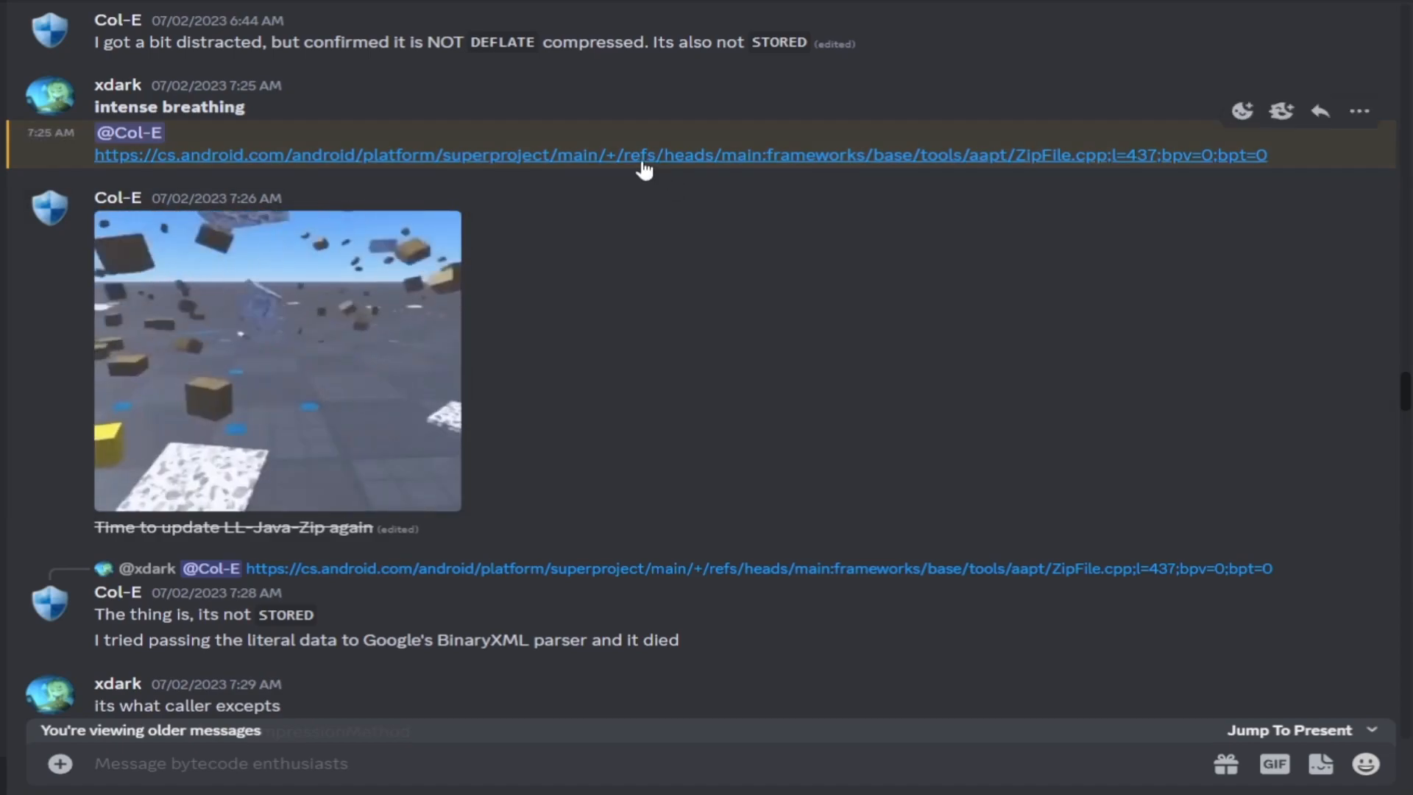
# Follow the cs.android.com link to aapt's ZipFile.cpp source
pyautogui.click(643, 154)
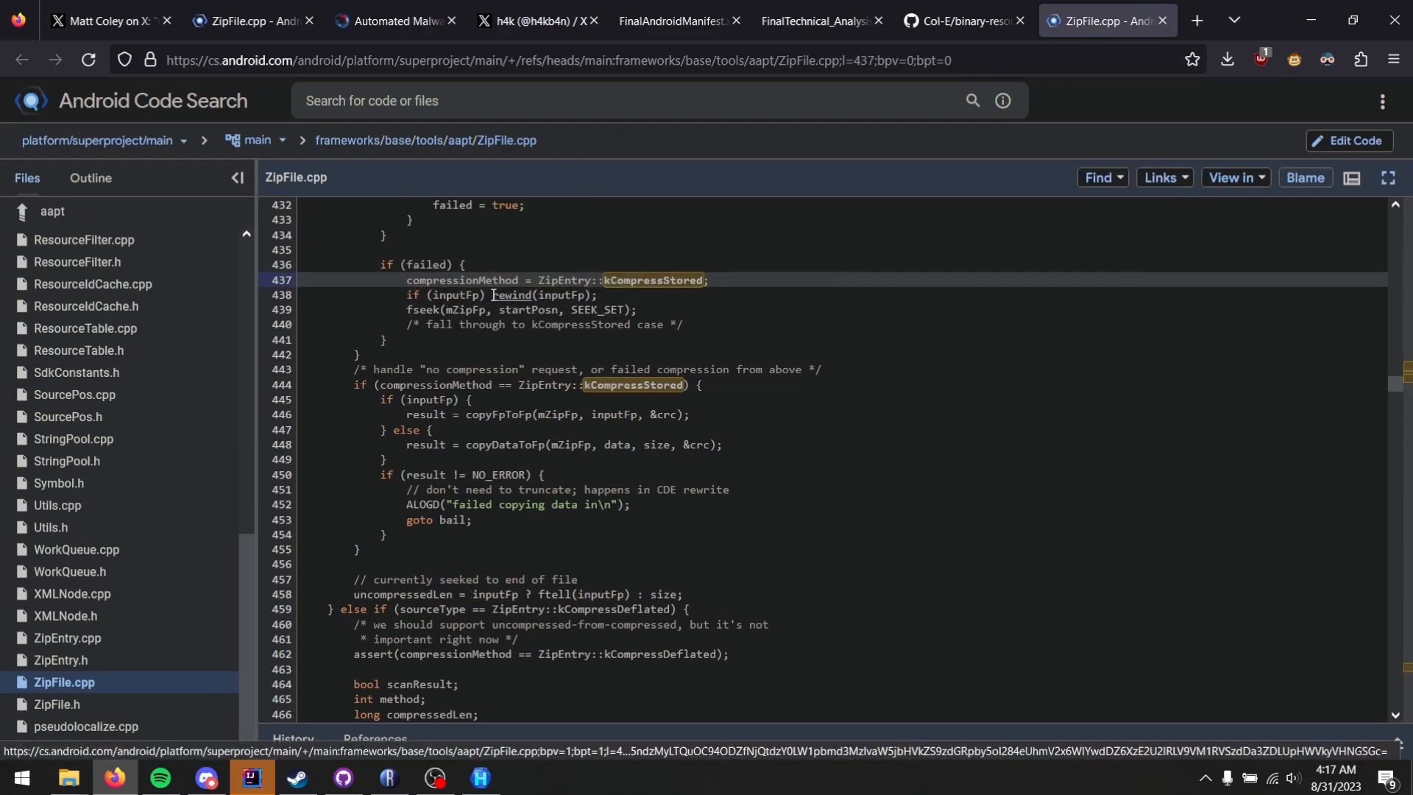
# Highlight the 'if (failed)' condition and kCompressStored occurrences, then return to the hex editor
pyautogui.doubleClick(419, 264)
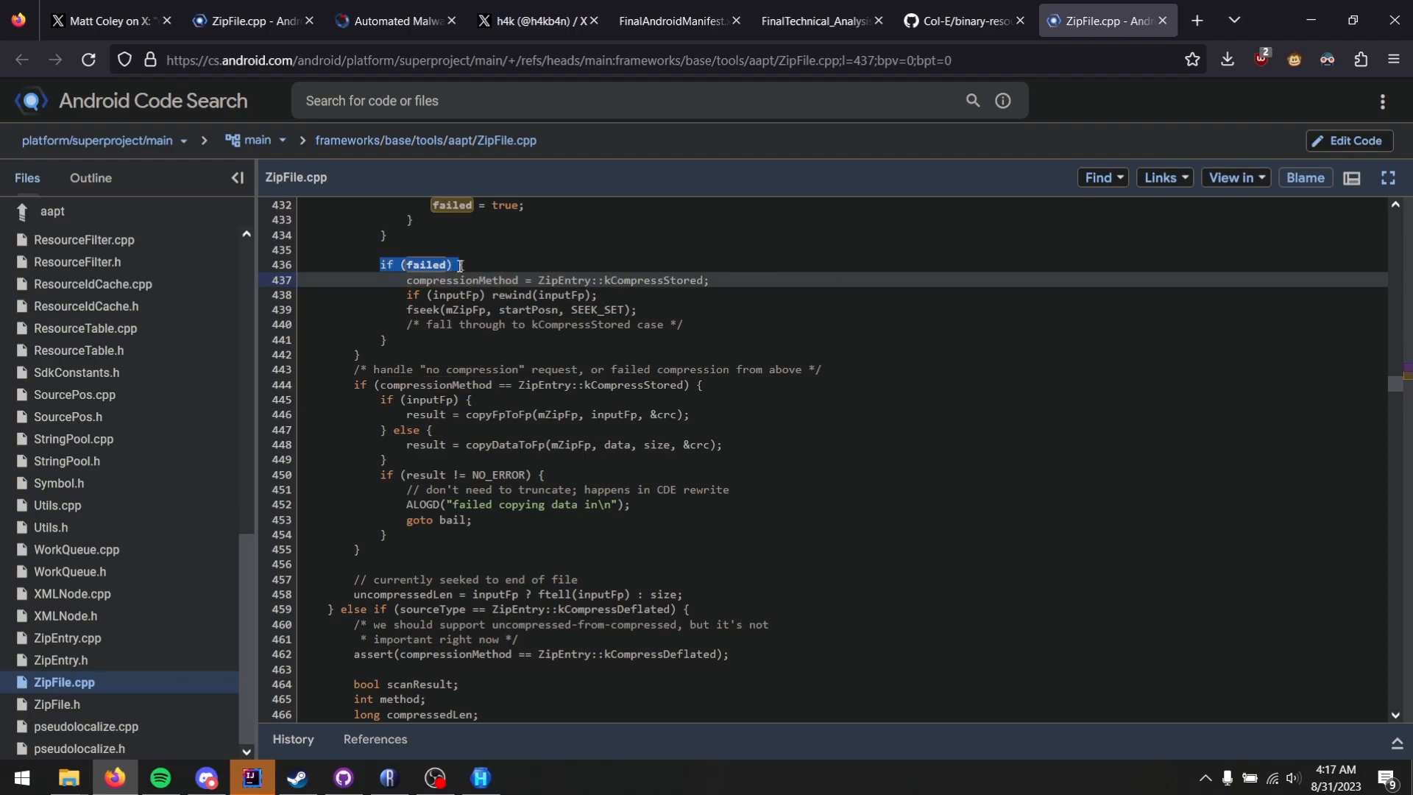
pyautogui.scroll(3)
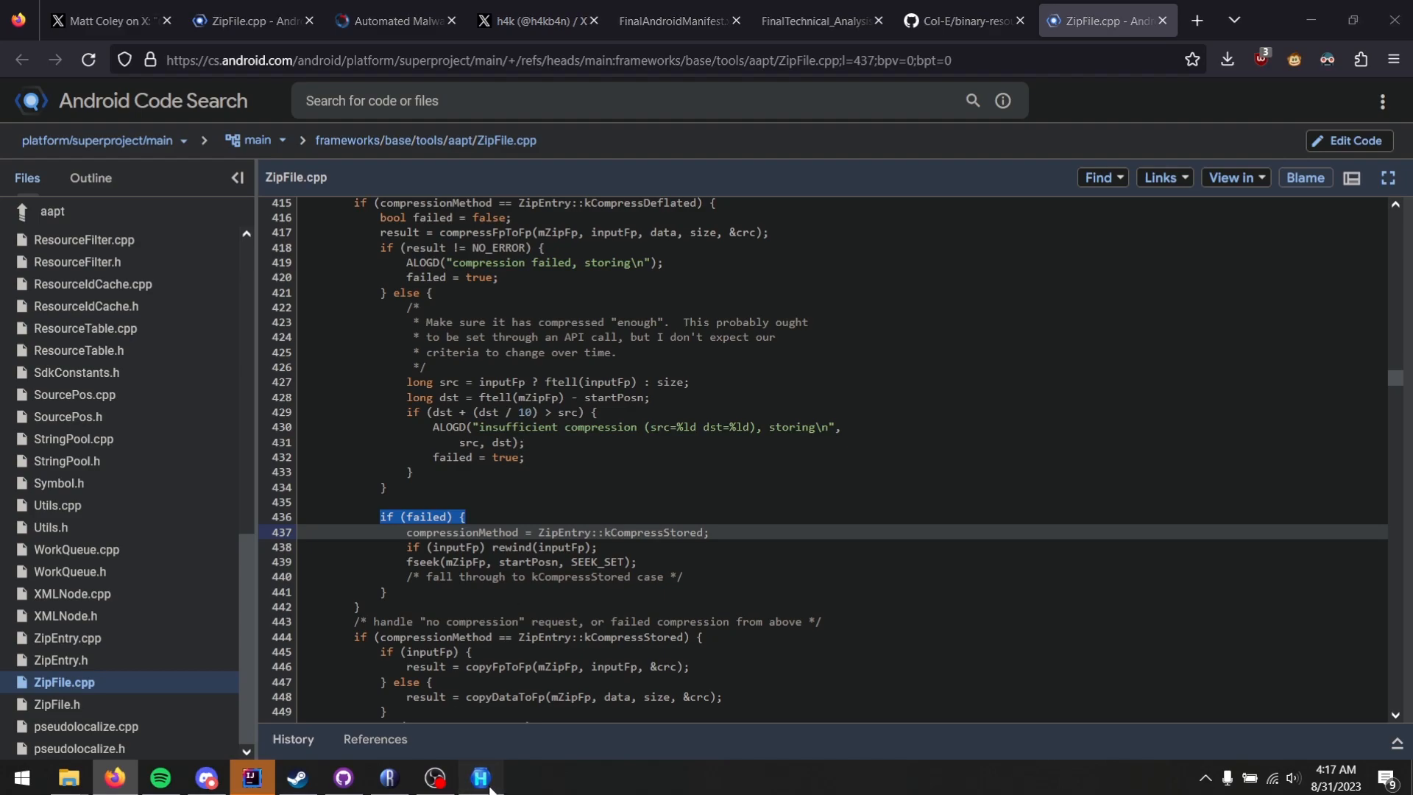
pyautogui.click(481, 776)
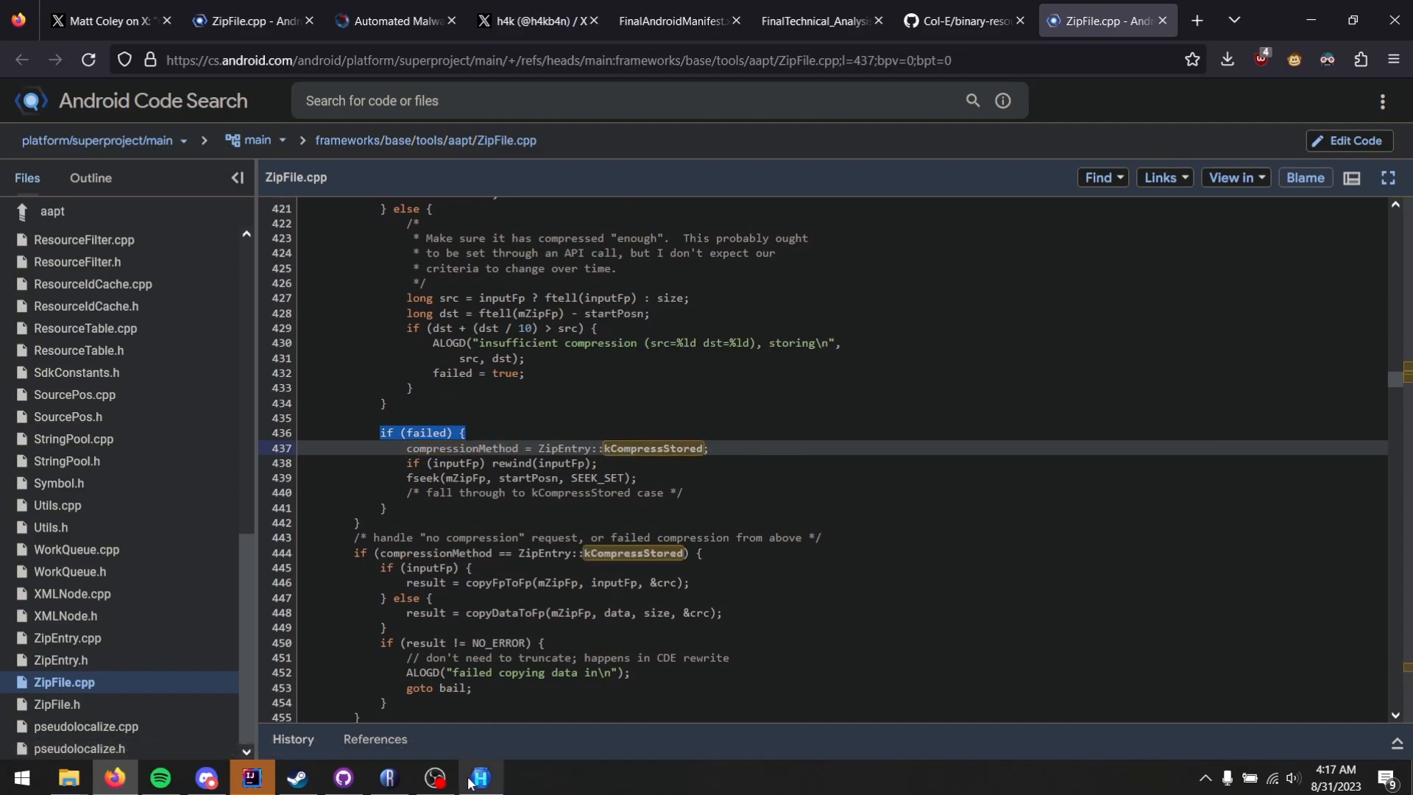
pyautogui.click(480, 776)
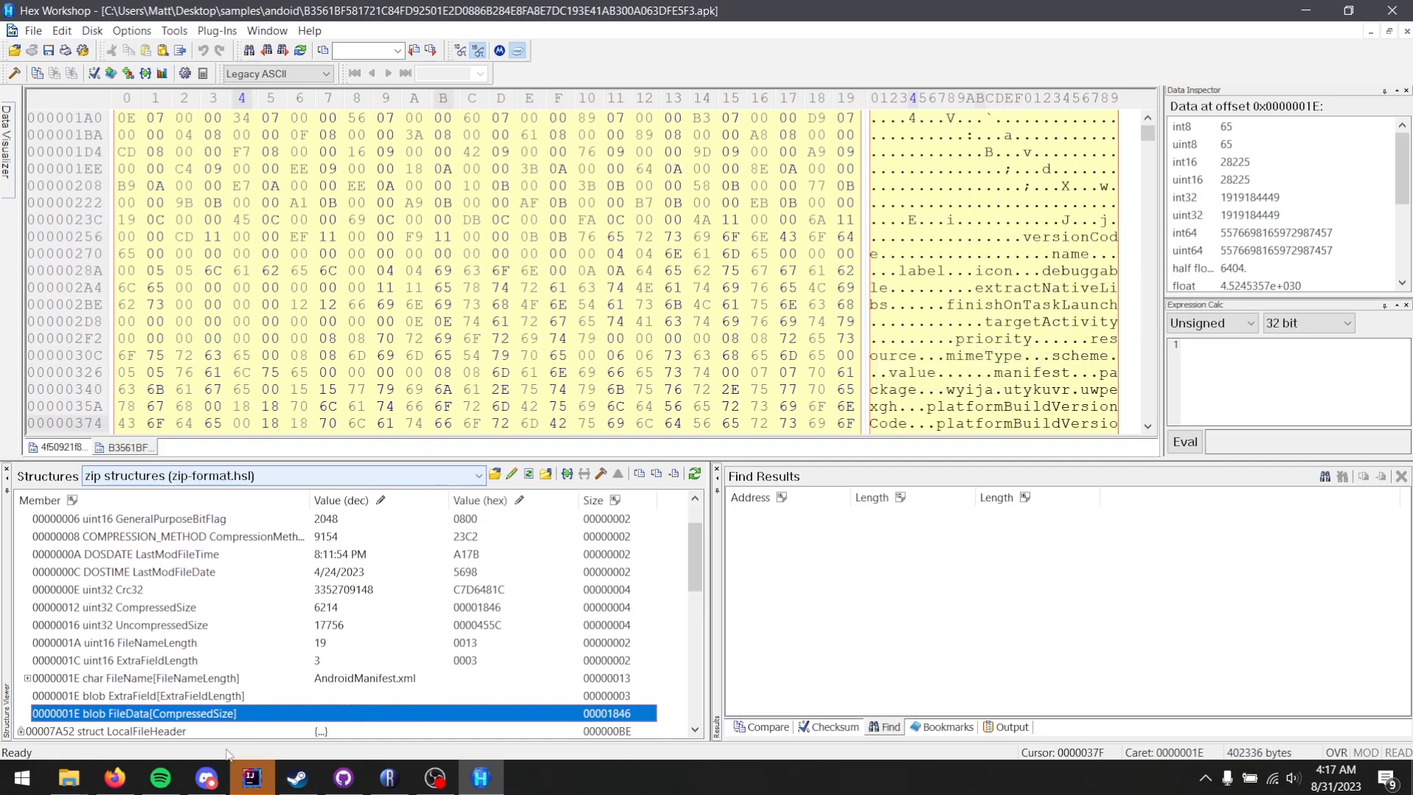
pyautogui.click(481, 776)
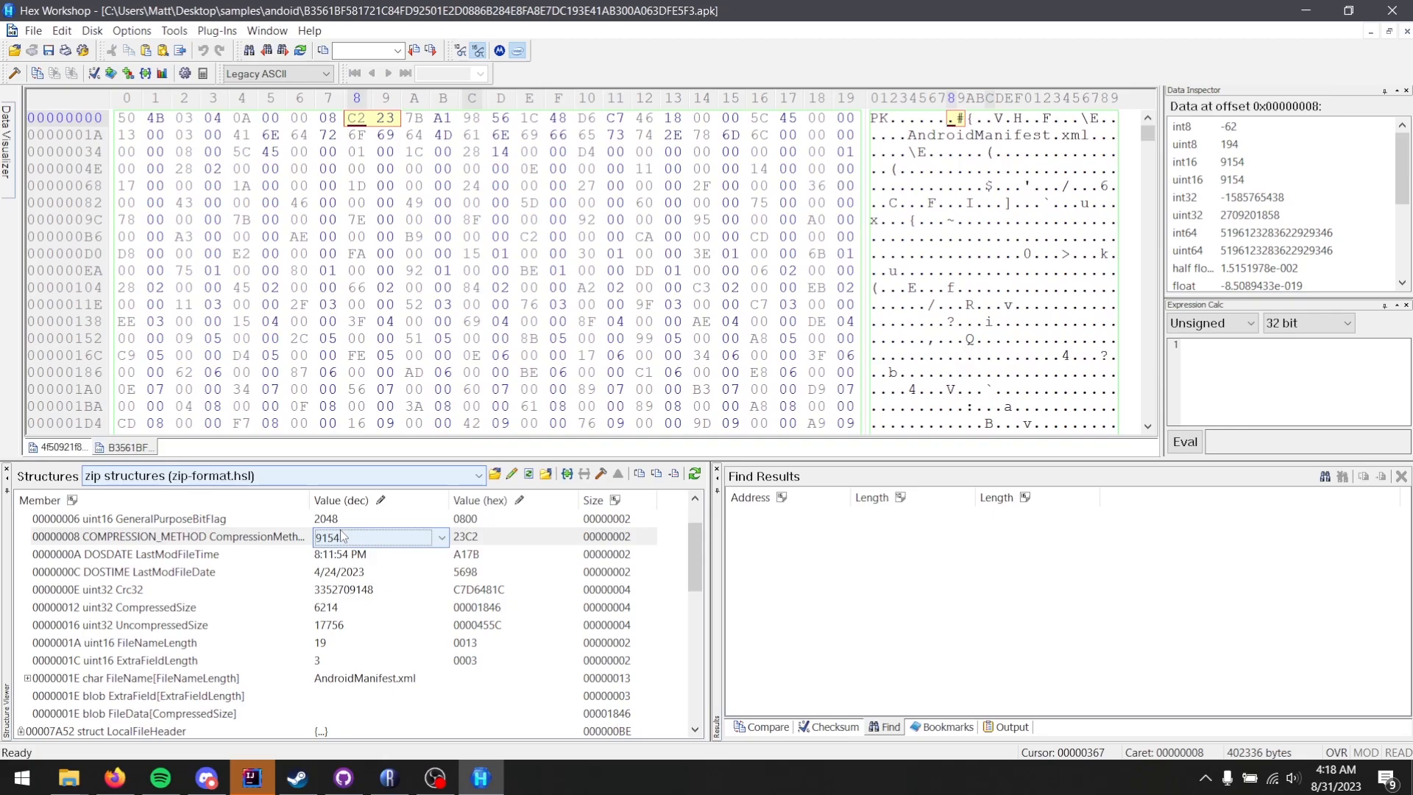
pyautogui.click(114, 777)
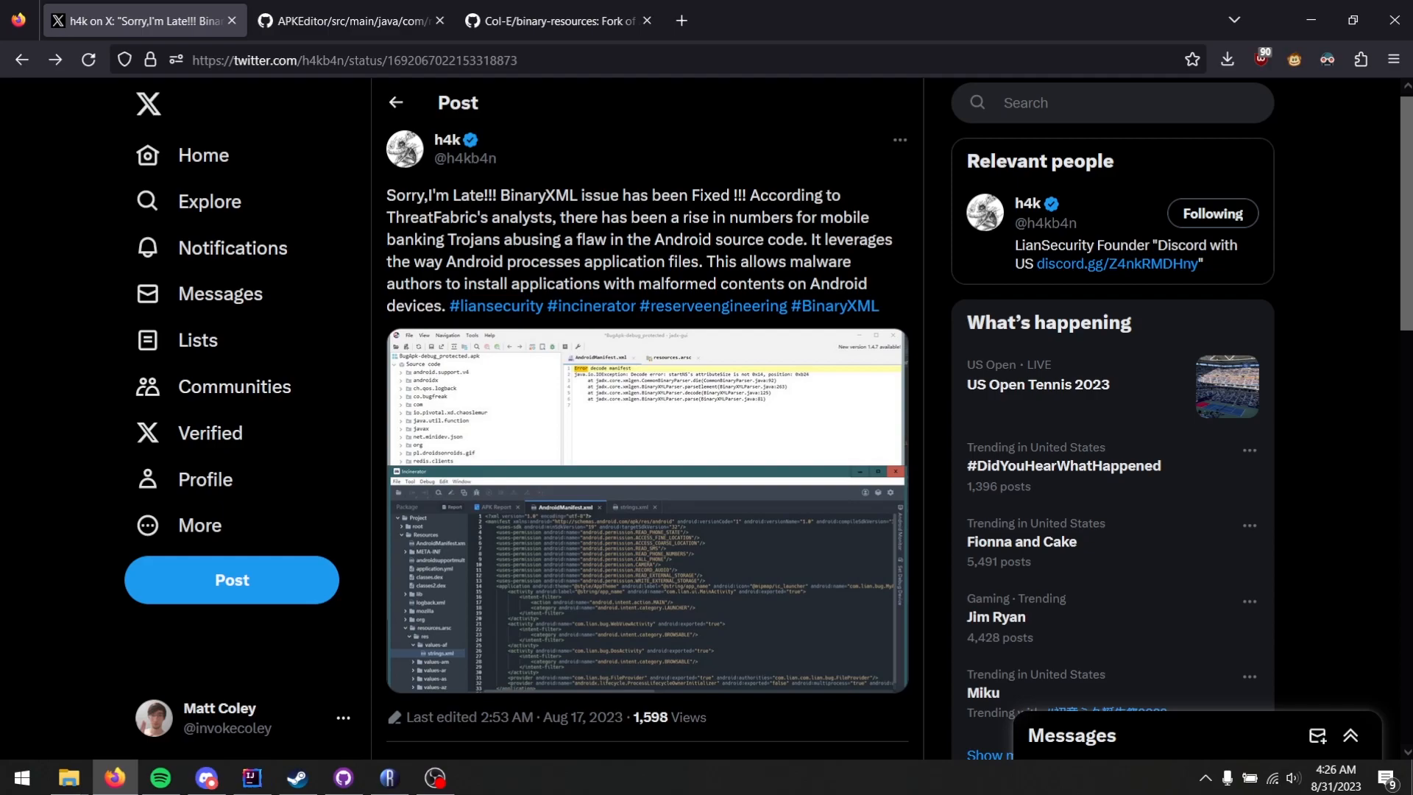
pyautogui.moveTo(1141, 583)
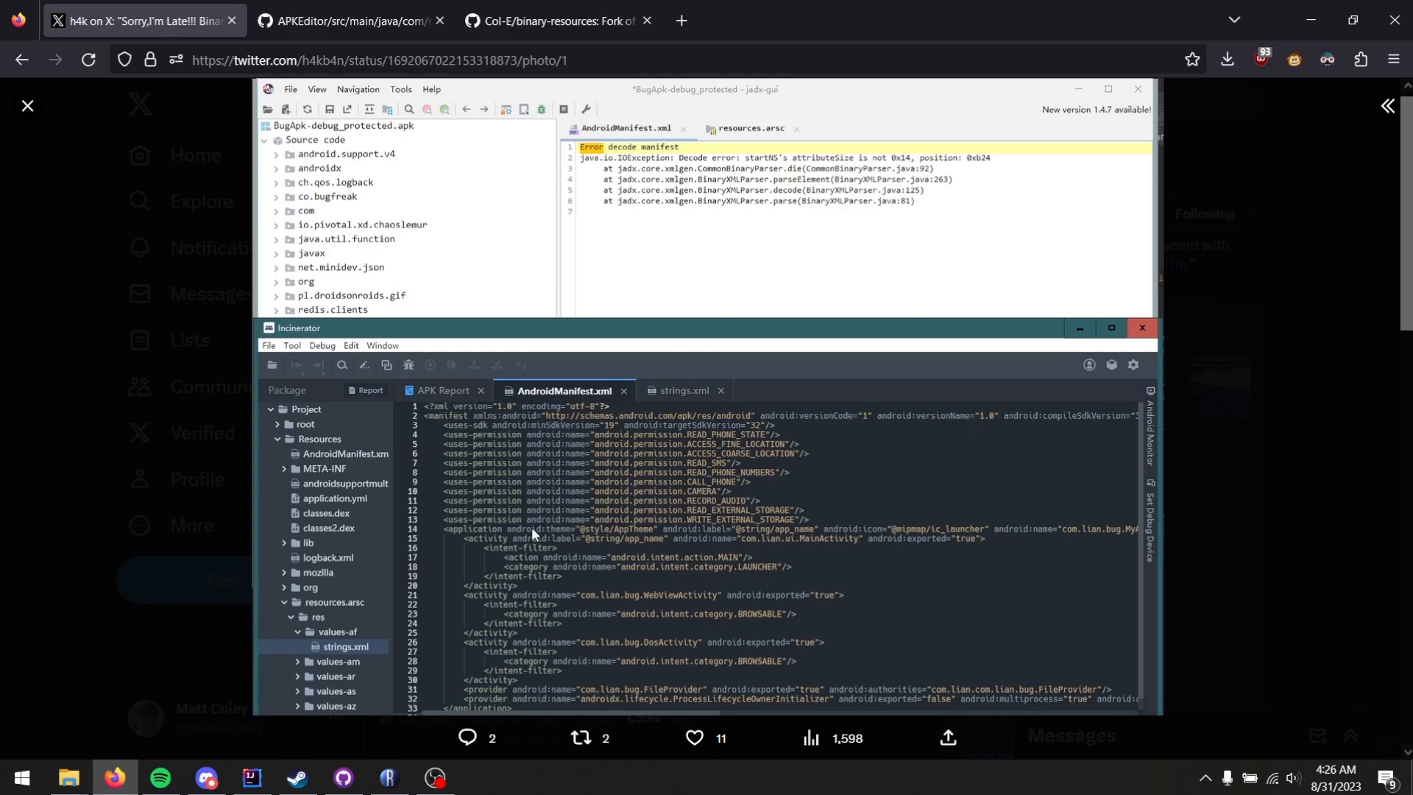
pyautogui.moveTo(1014, 521)
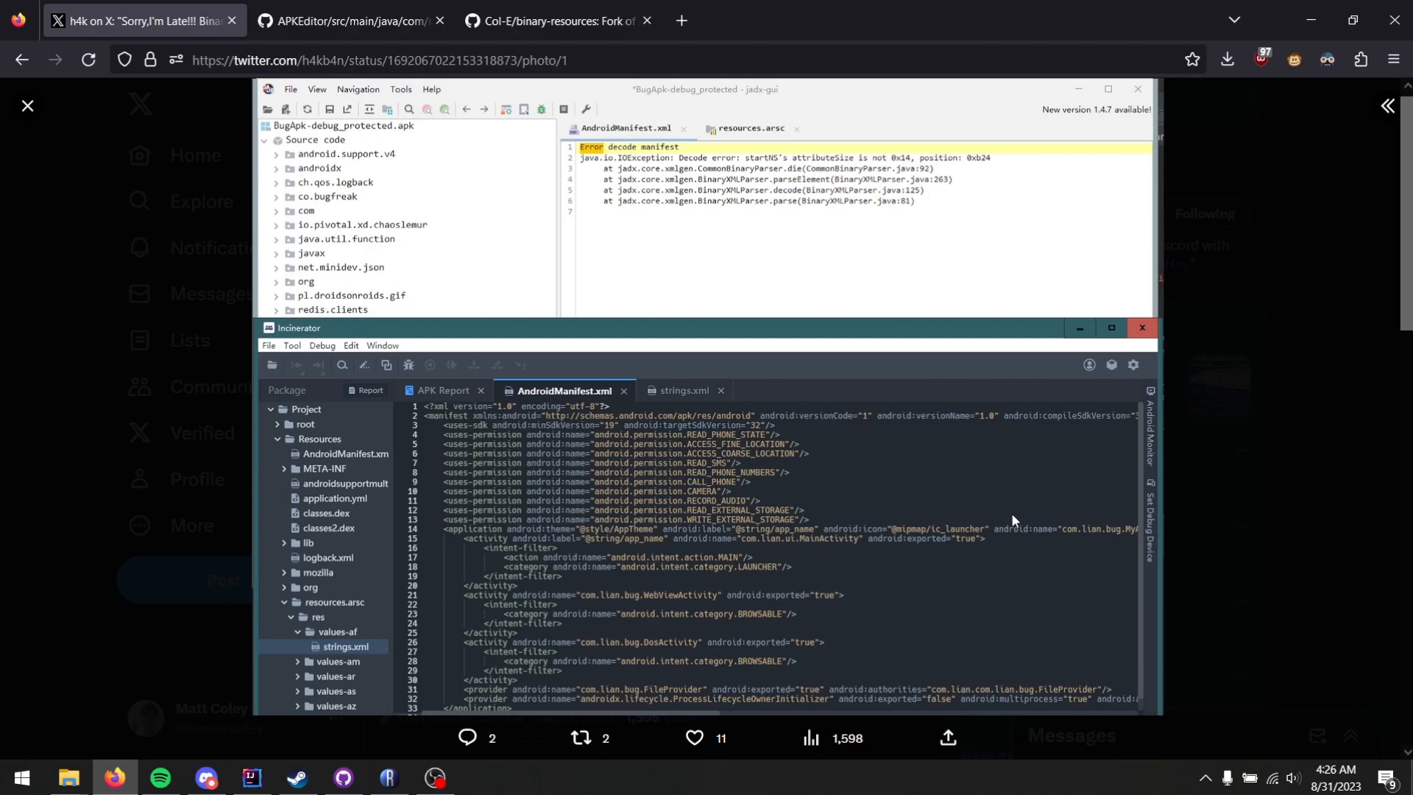
pyautogui.moveTo(1214, 493)
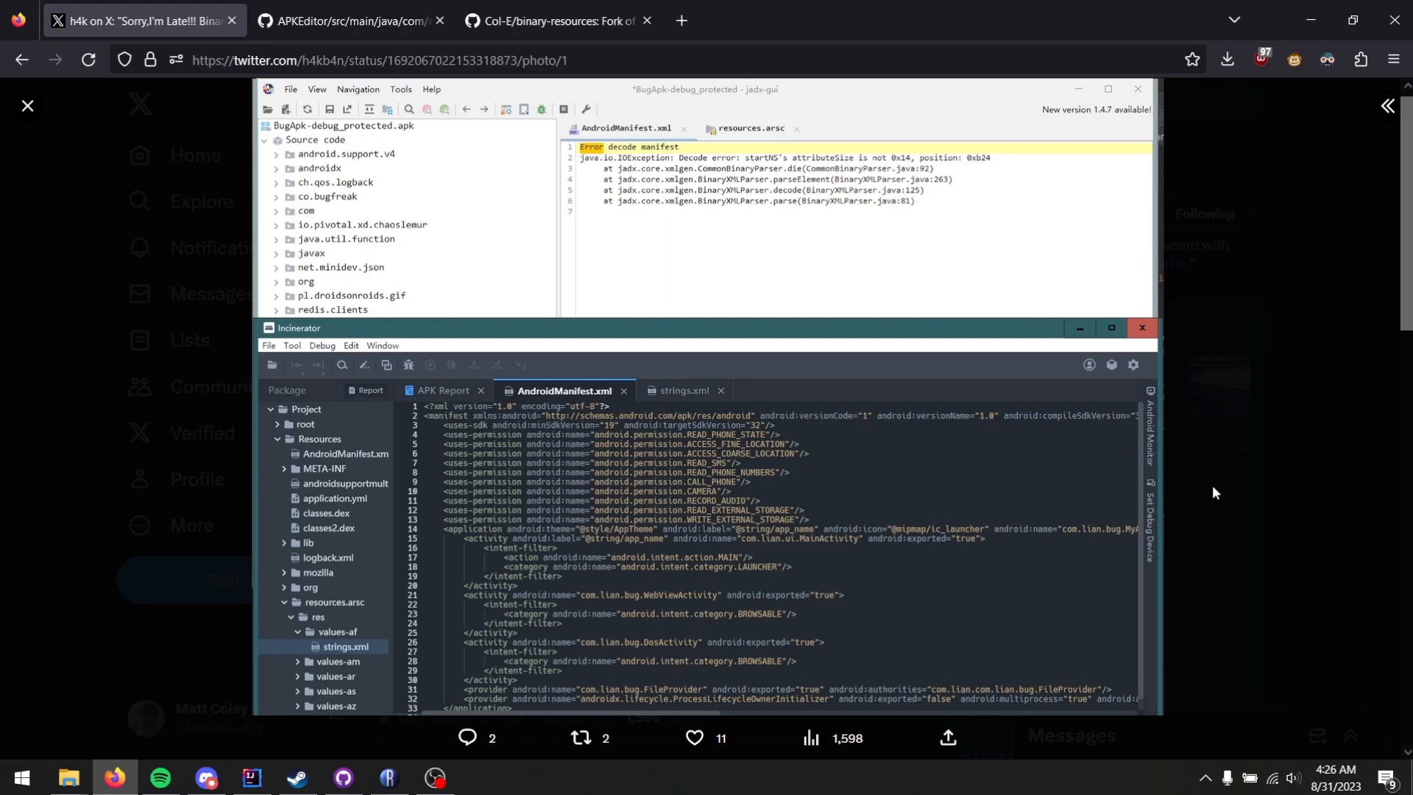
pyautogui.moveTo(1261, 500)
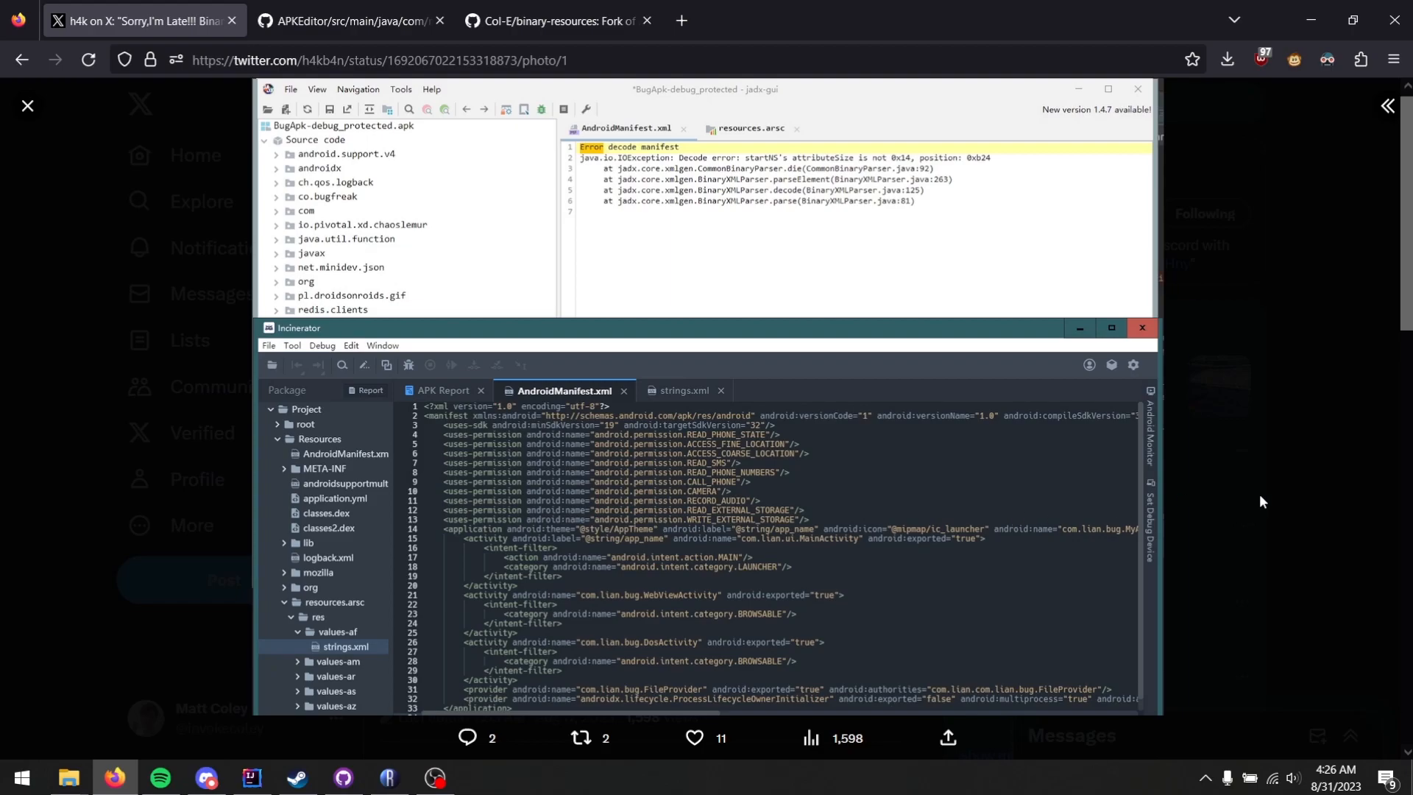
pyautogui.moveTo(1255, 508)
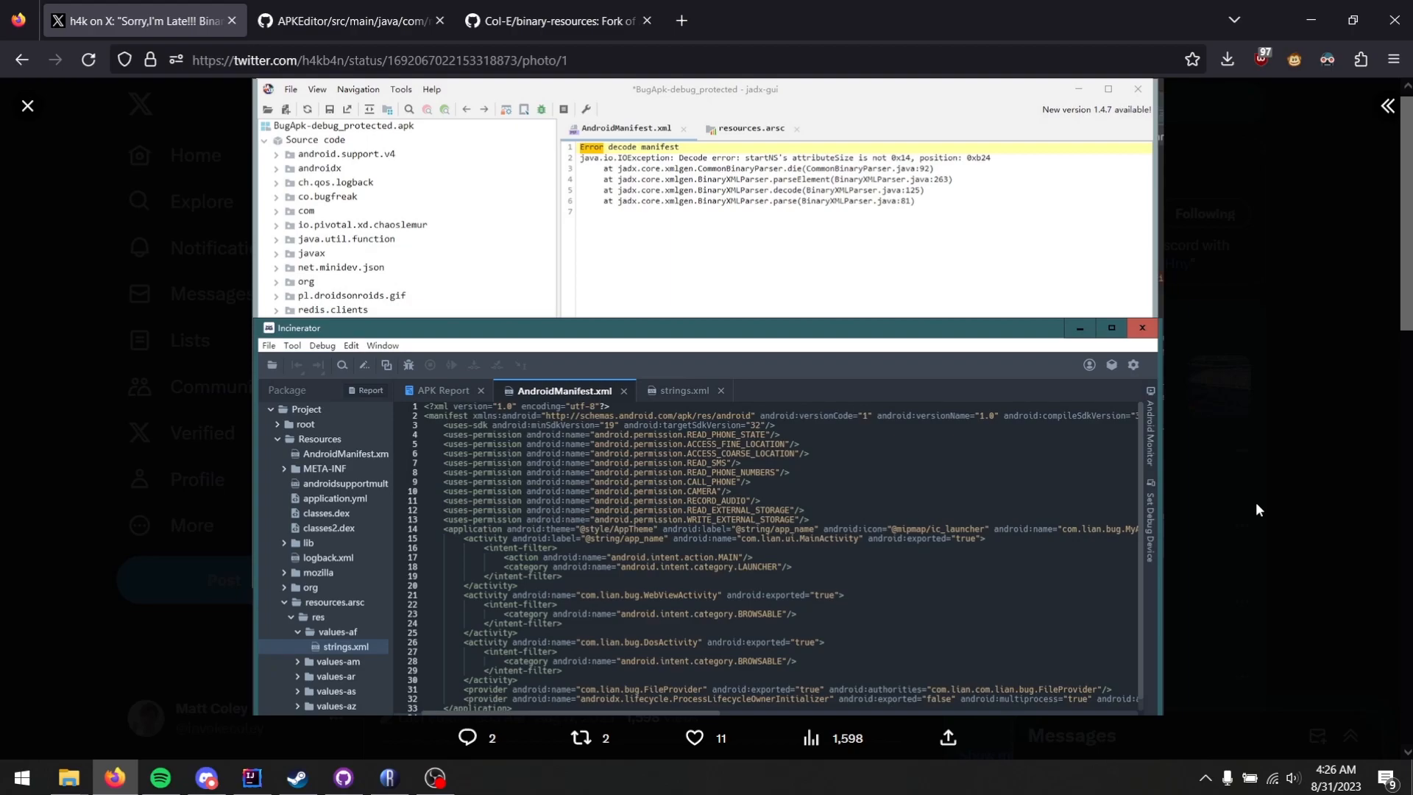
pyautogui.moveTo(350, 410)
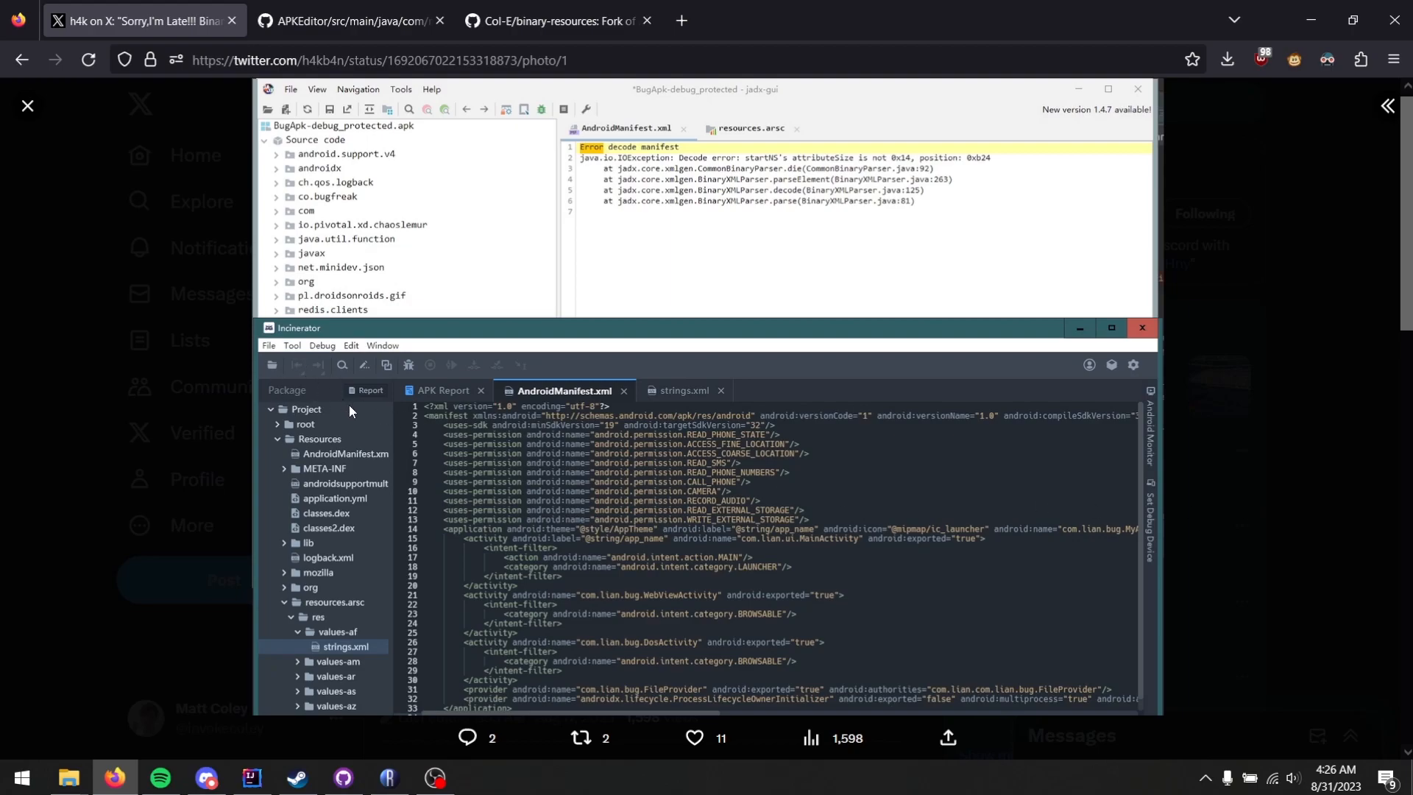
pyautogui.moveTo(450, 500)
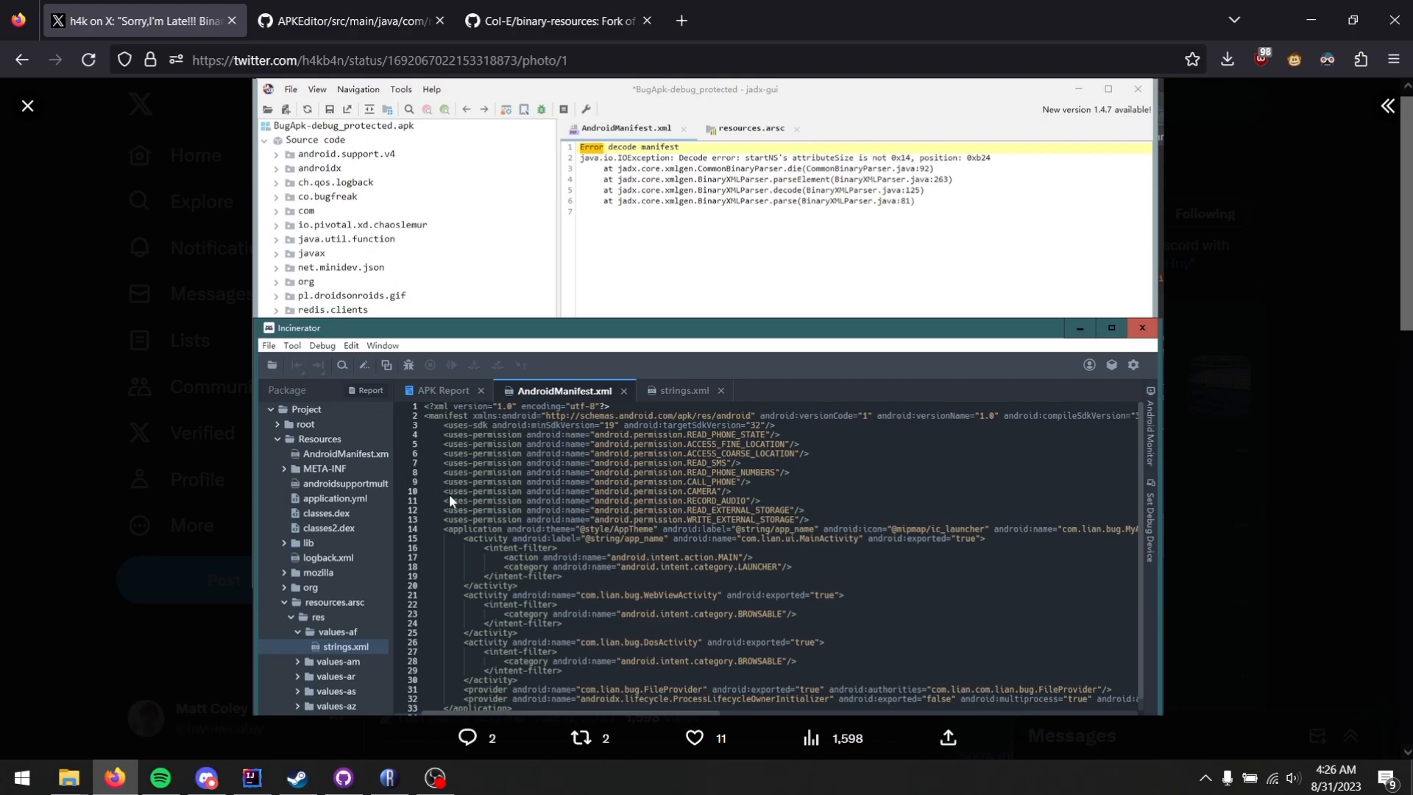
# Move on to the thread where e's post names Crax RAT and Anonymous RAT using APKEditor
pyautogui.click(26, 106)
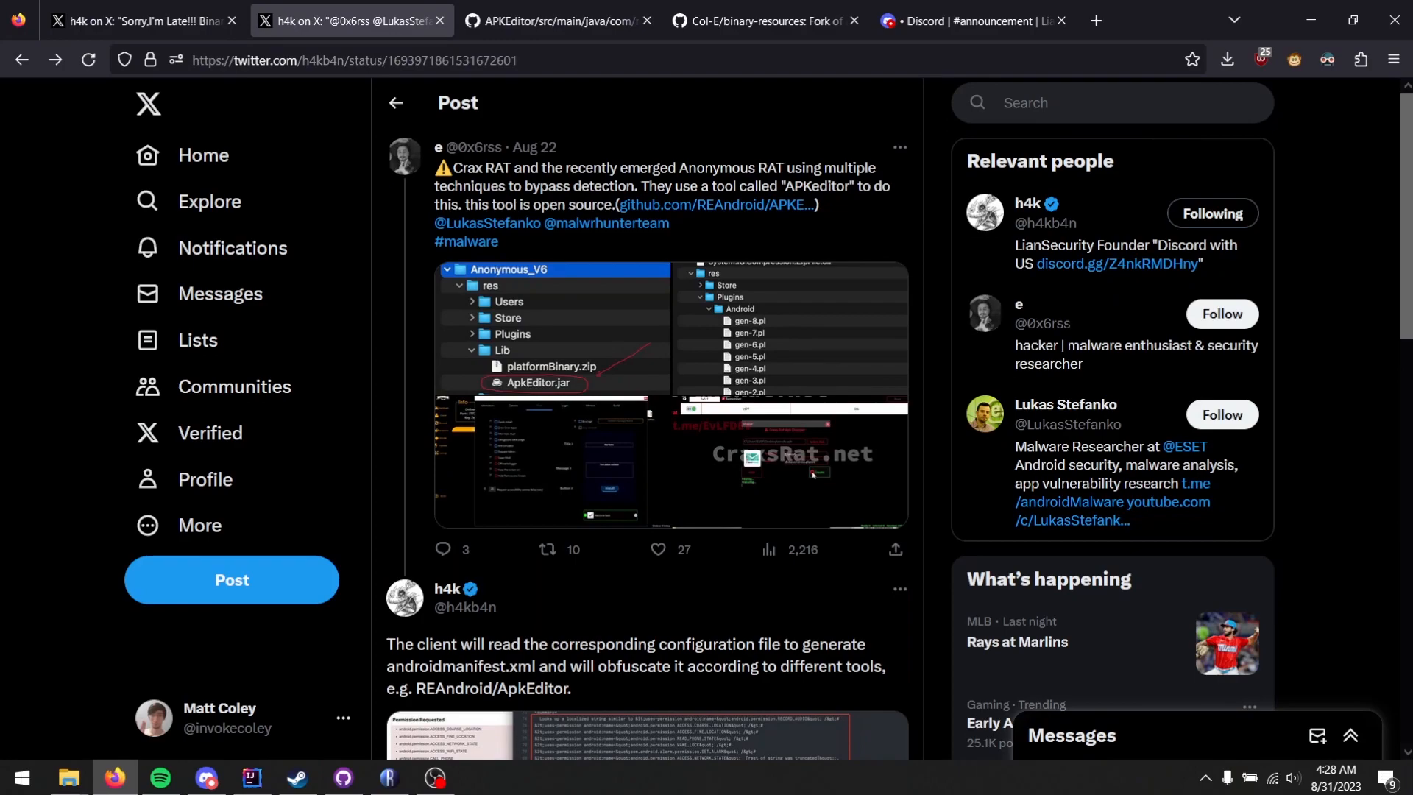
pyautogui.moveTo(740, 631)
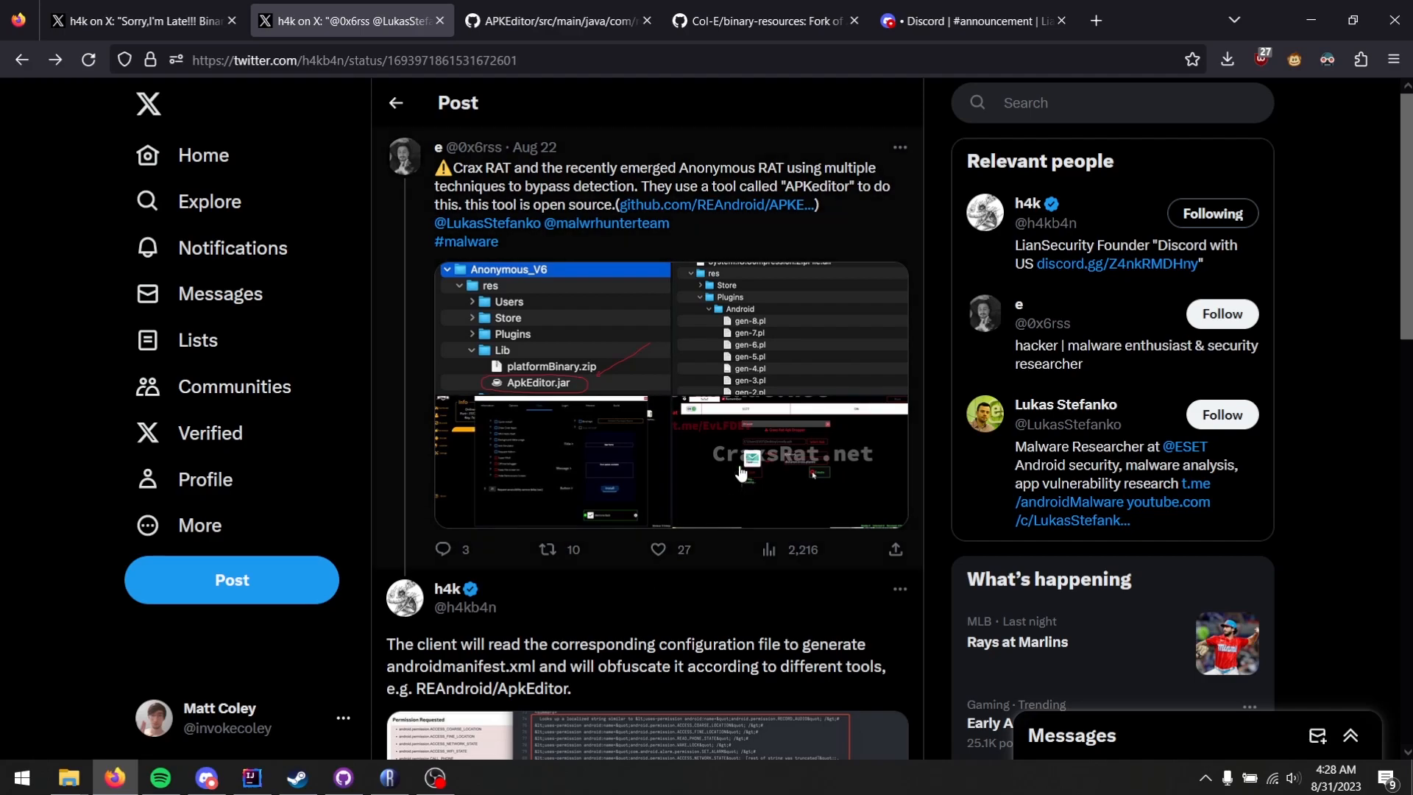
pyautogui.moveTo(766, 412)
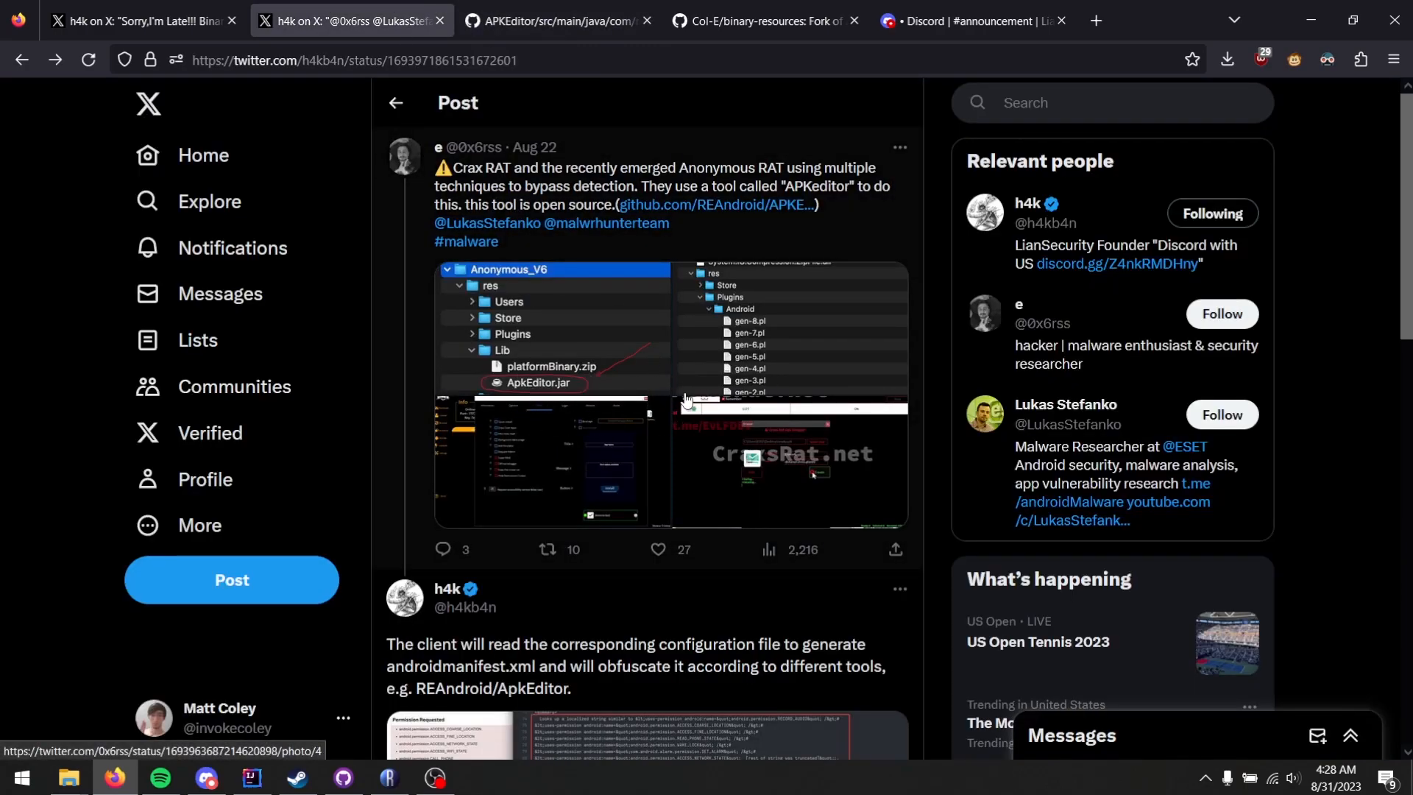
# Switch to APKEditor's Protector.java source showing confuseAndroidManifest, confuseResDir and confuseResourceTable
pyautogui.click(556, 19)
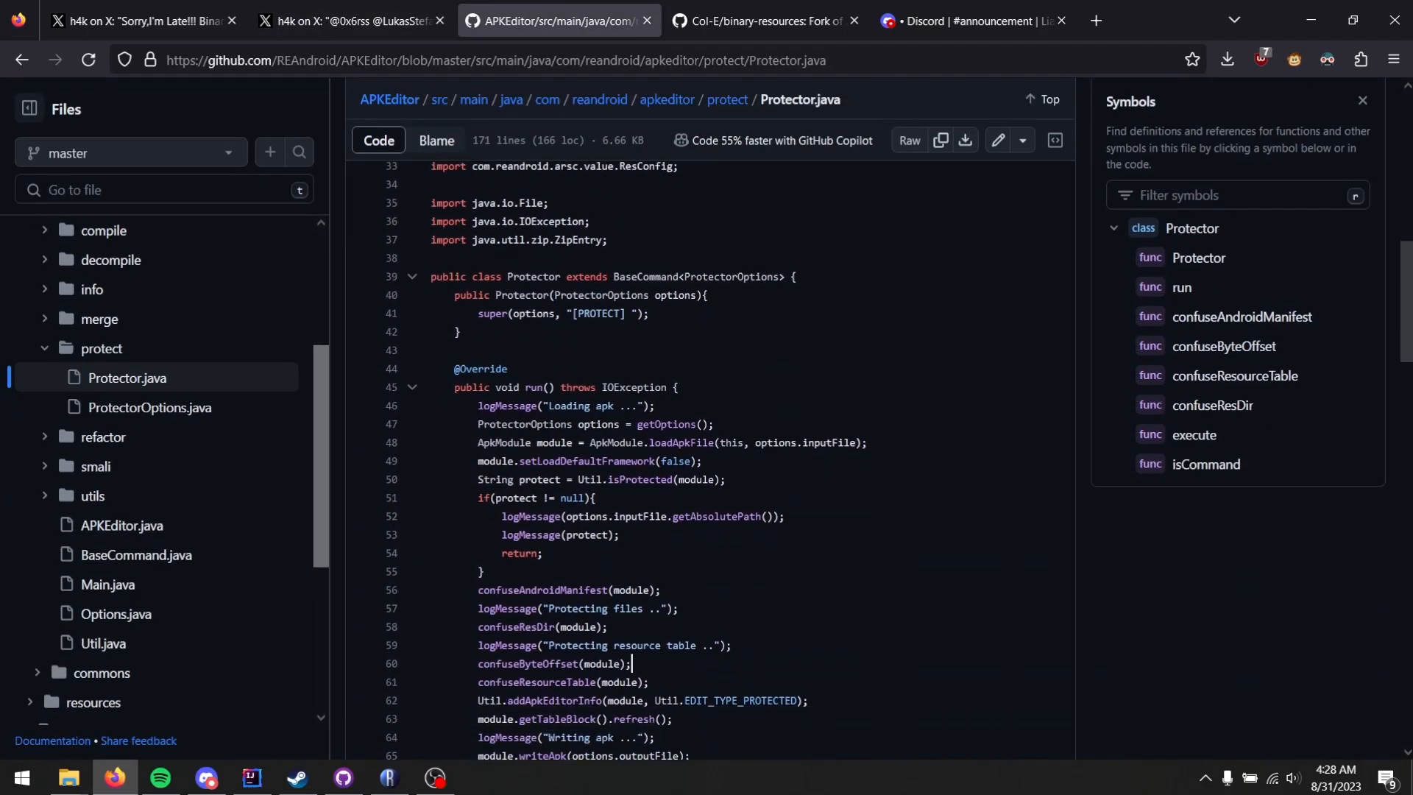
# Scroll through Protector.java's confuse methods and highlight the resConfig.trimToSize call
pyautogui.scroll(-3)
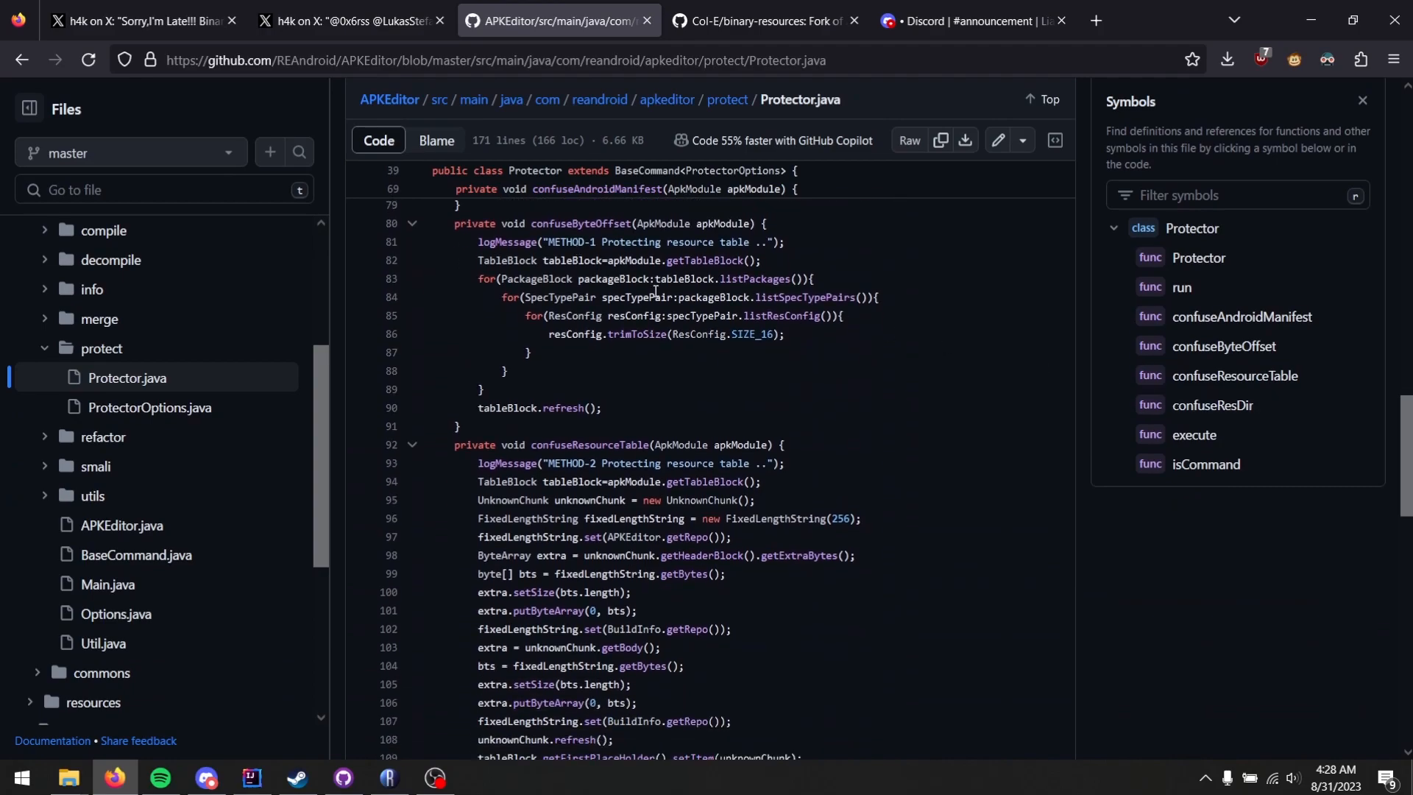
pyautogui.scroll(-3)
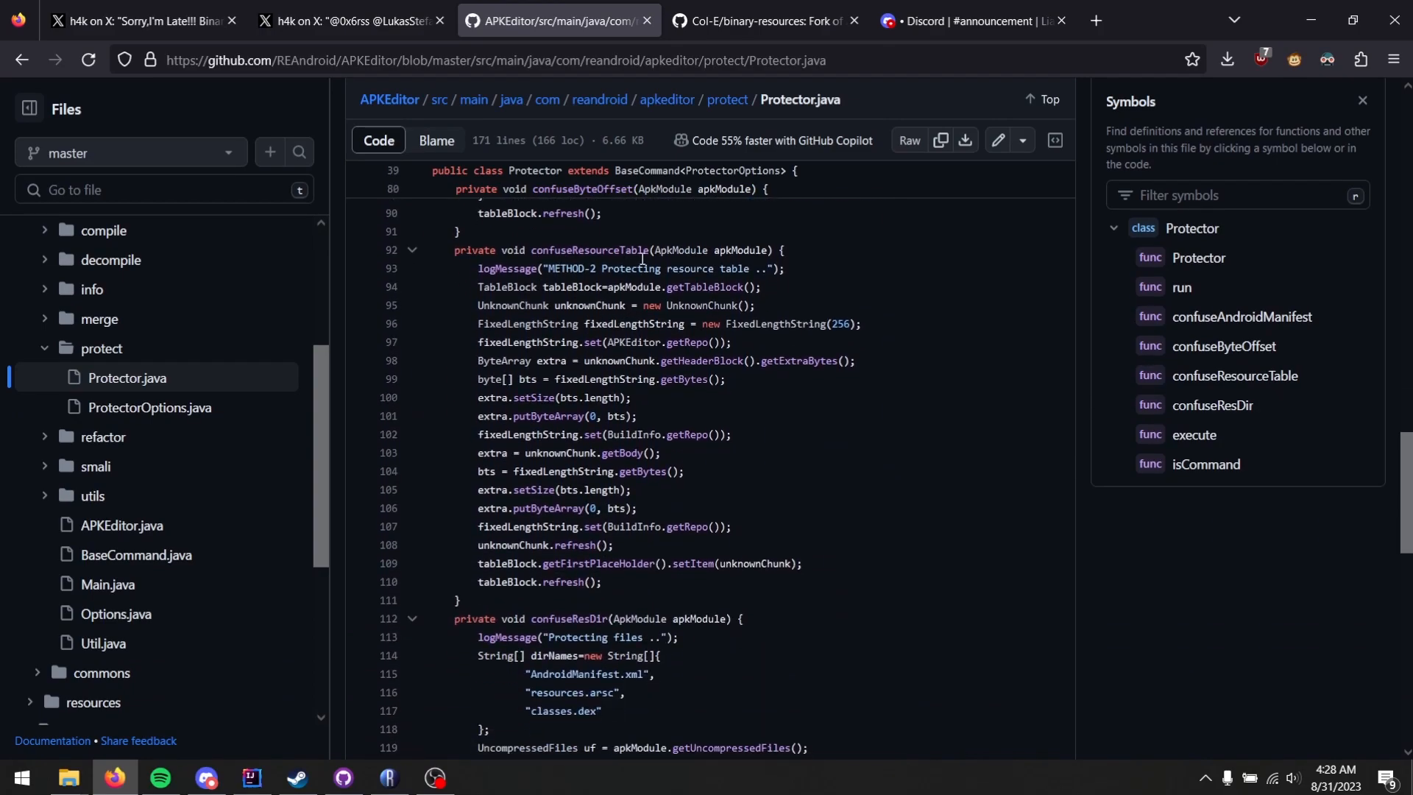
pyautogui.scroll(-3)
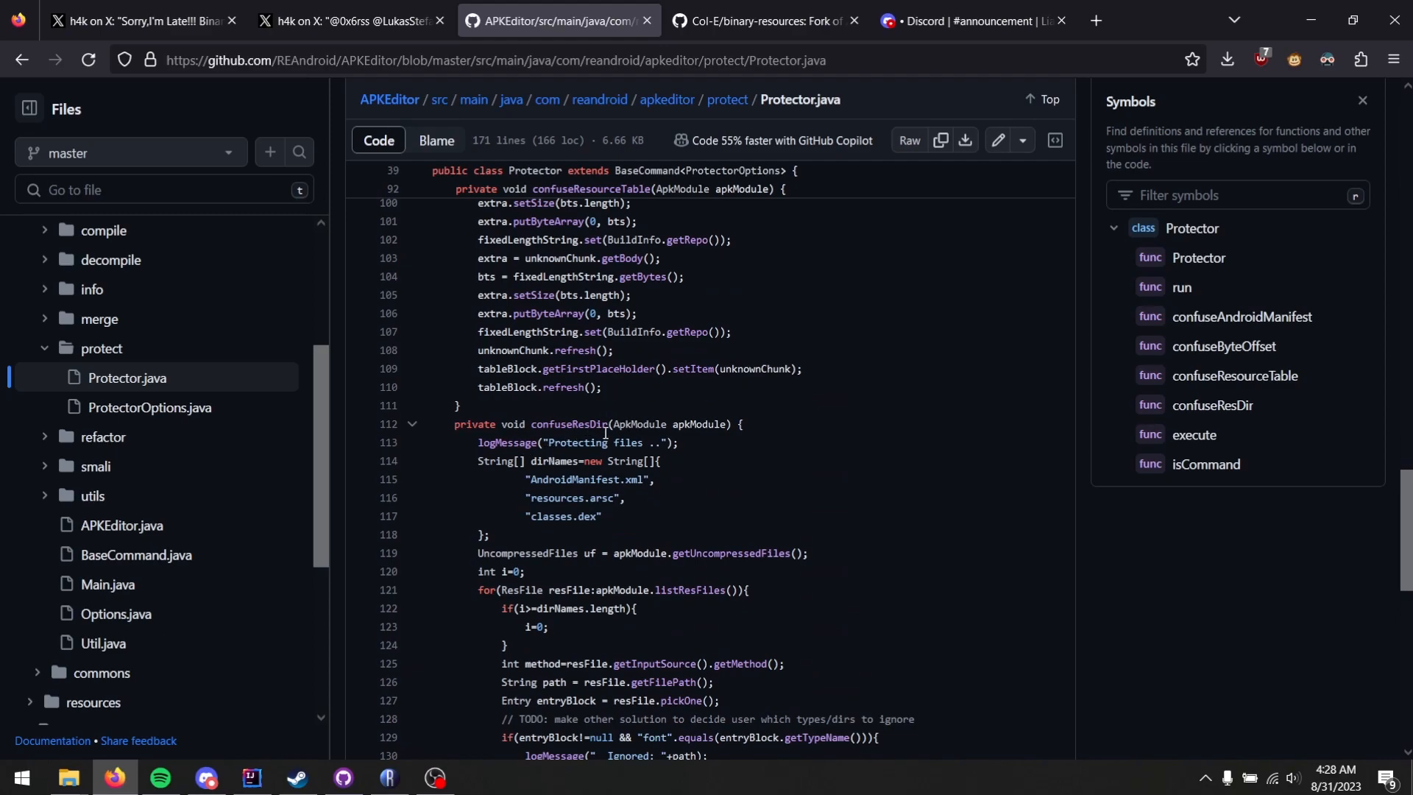
pyautogui.moveTo(549, 487)
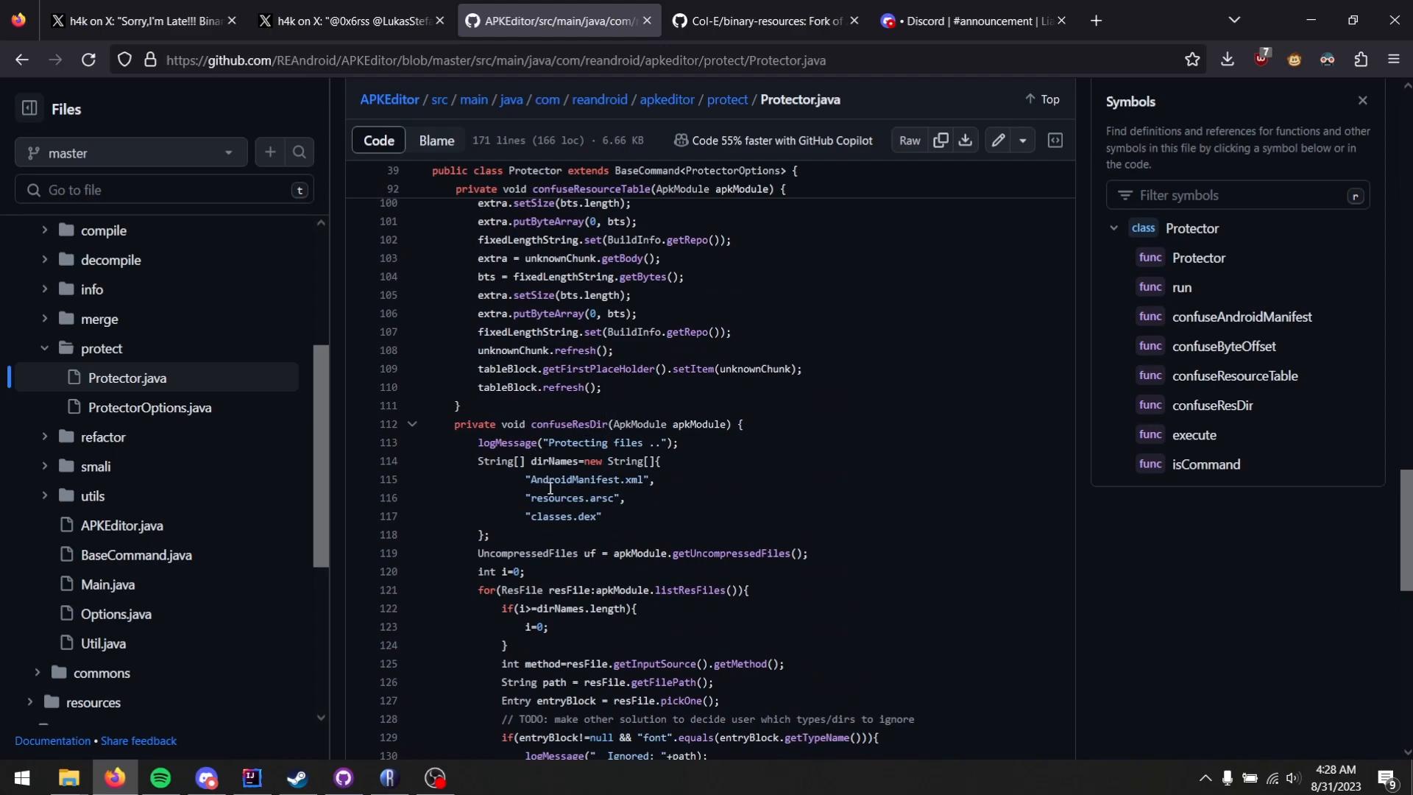
pyautogui.moveTo(470, 478)
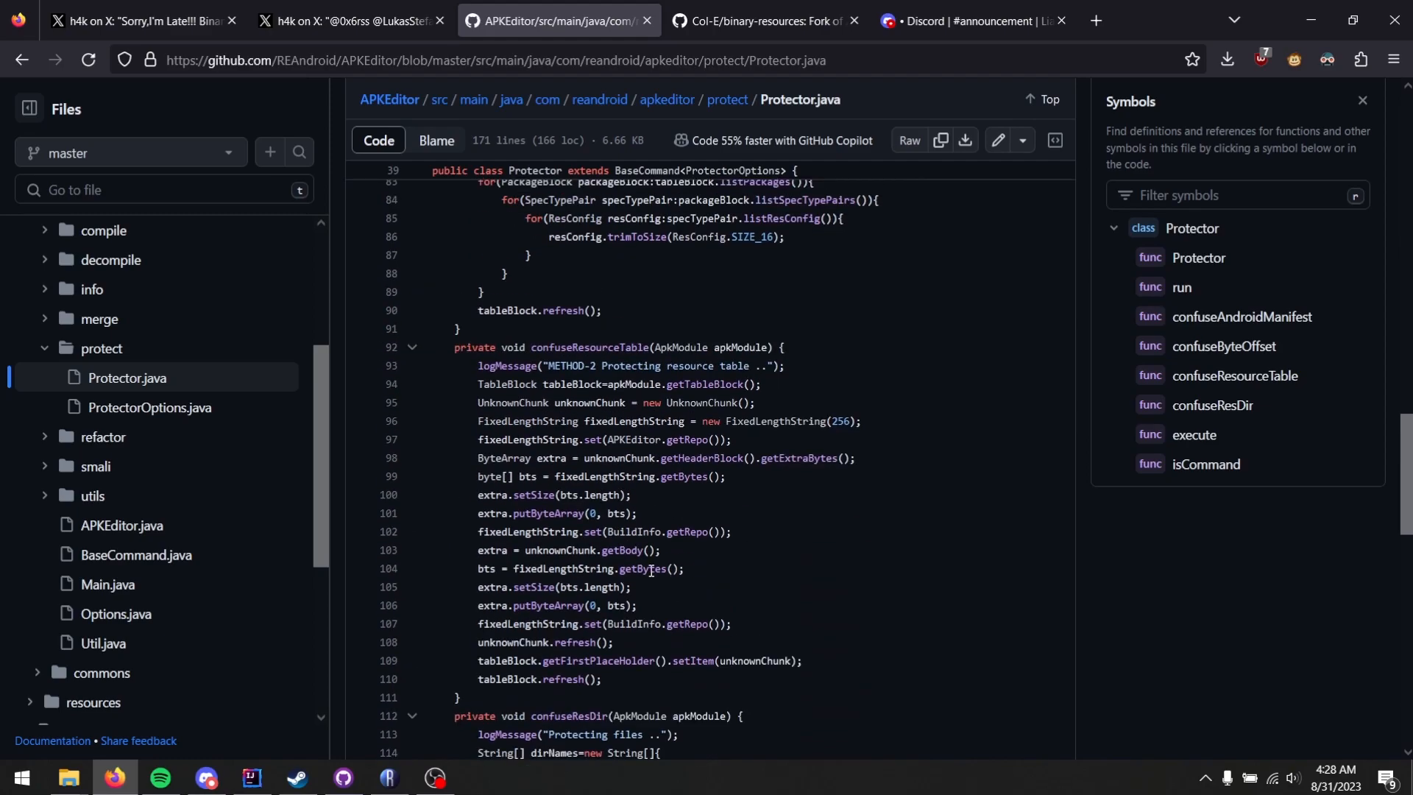
pyautogui.moveTo(680, 647)
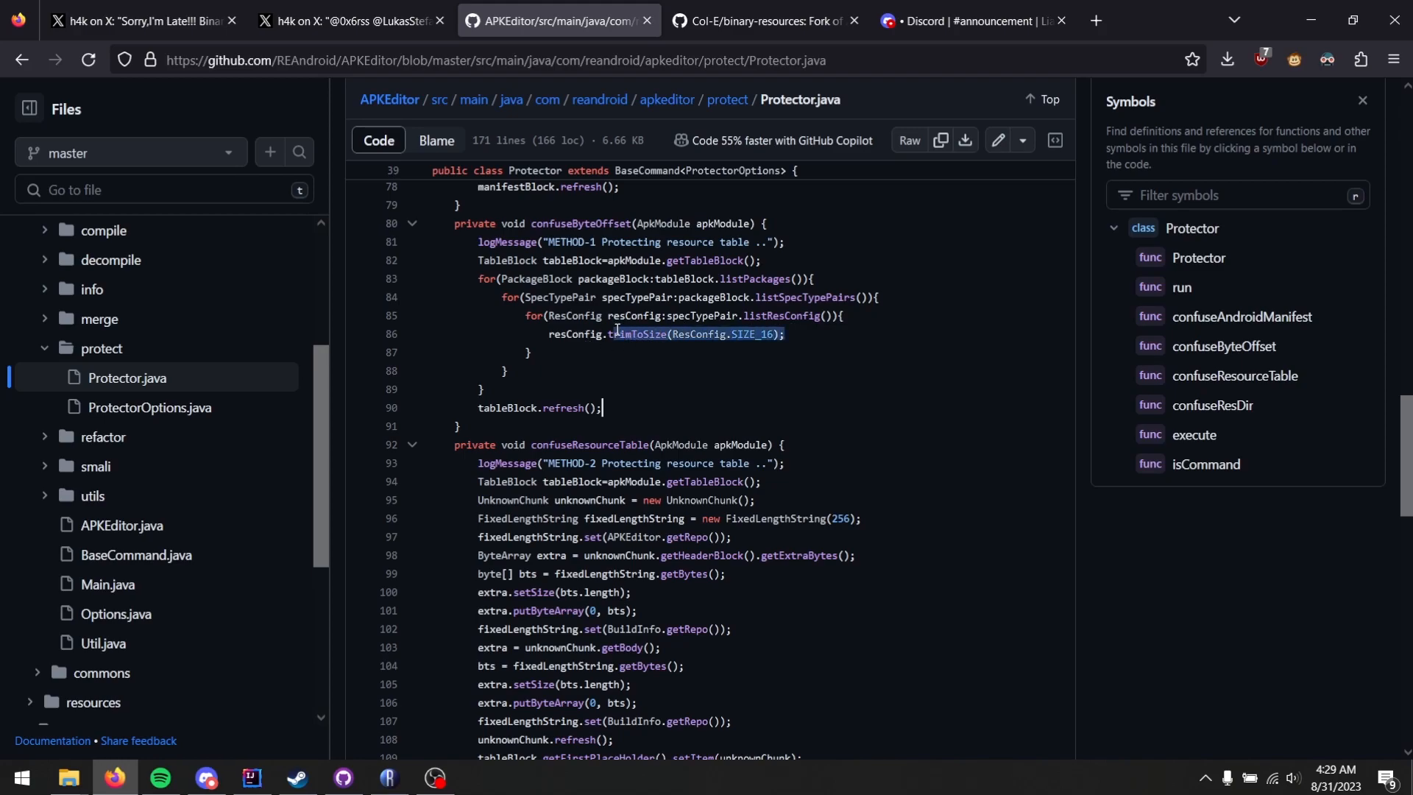
pyautogui.doubleClick(624, 334)
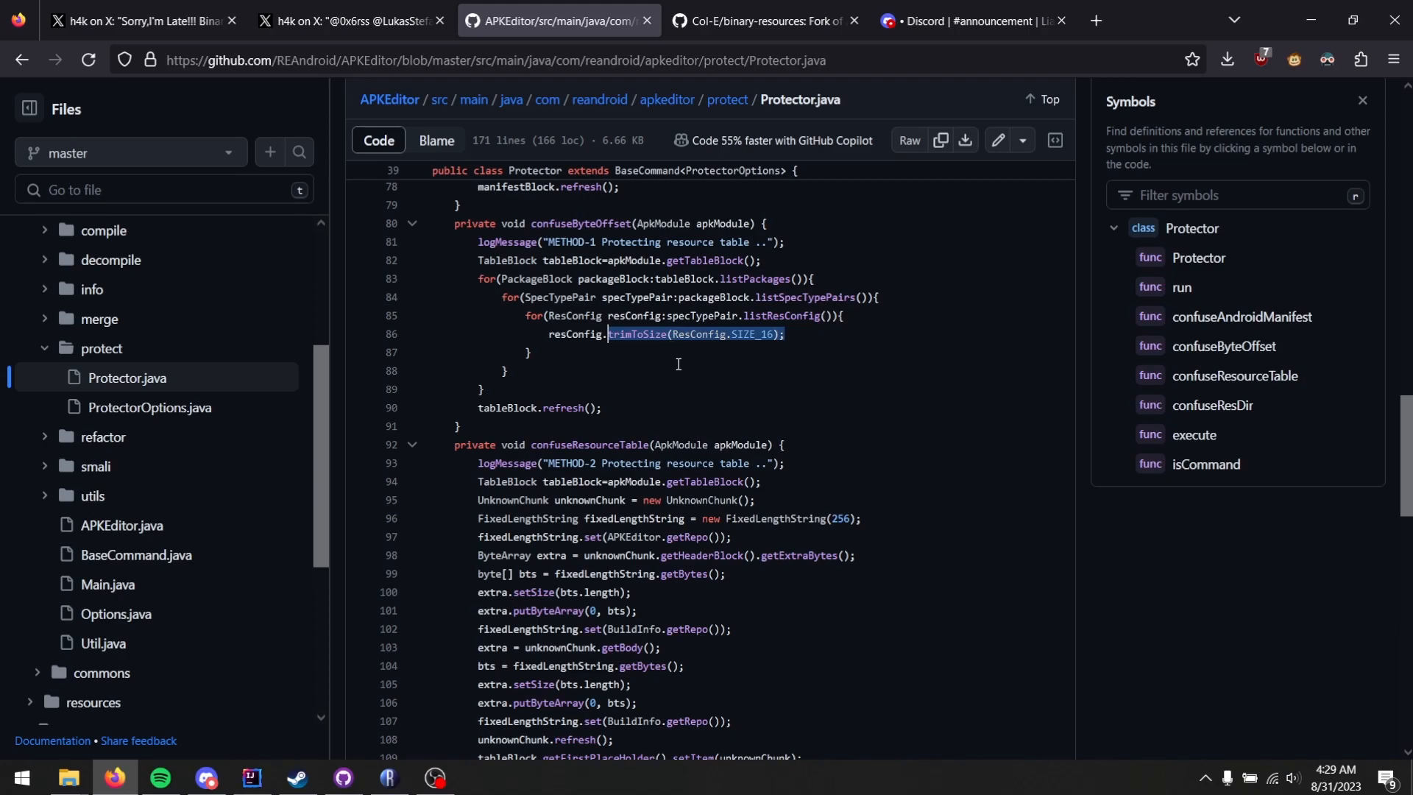
pyautogui.moveTo(671, 357)
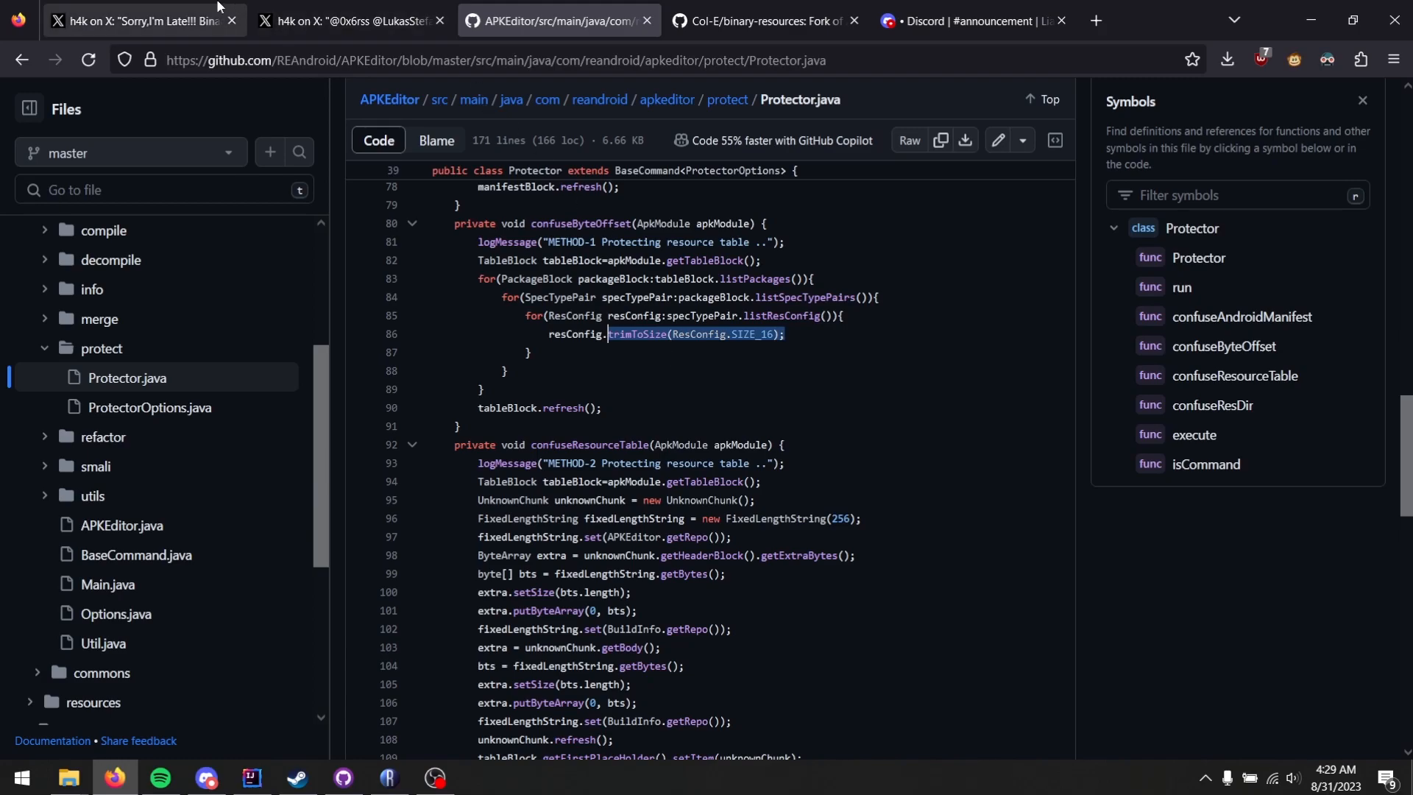
# Revisit the jadx decode error screenshot, then return to the trimToSize(ResConfig.SIZE_16) line
pyautogui.click(140, 19)
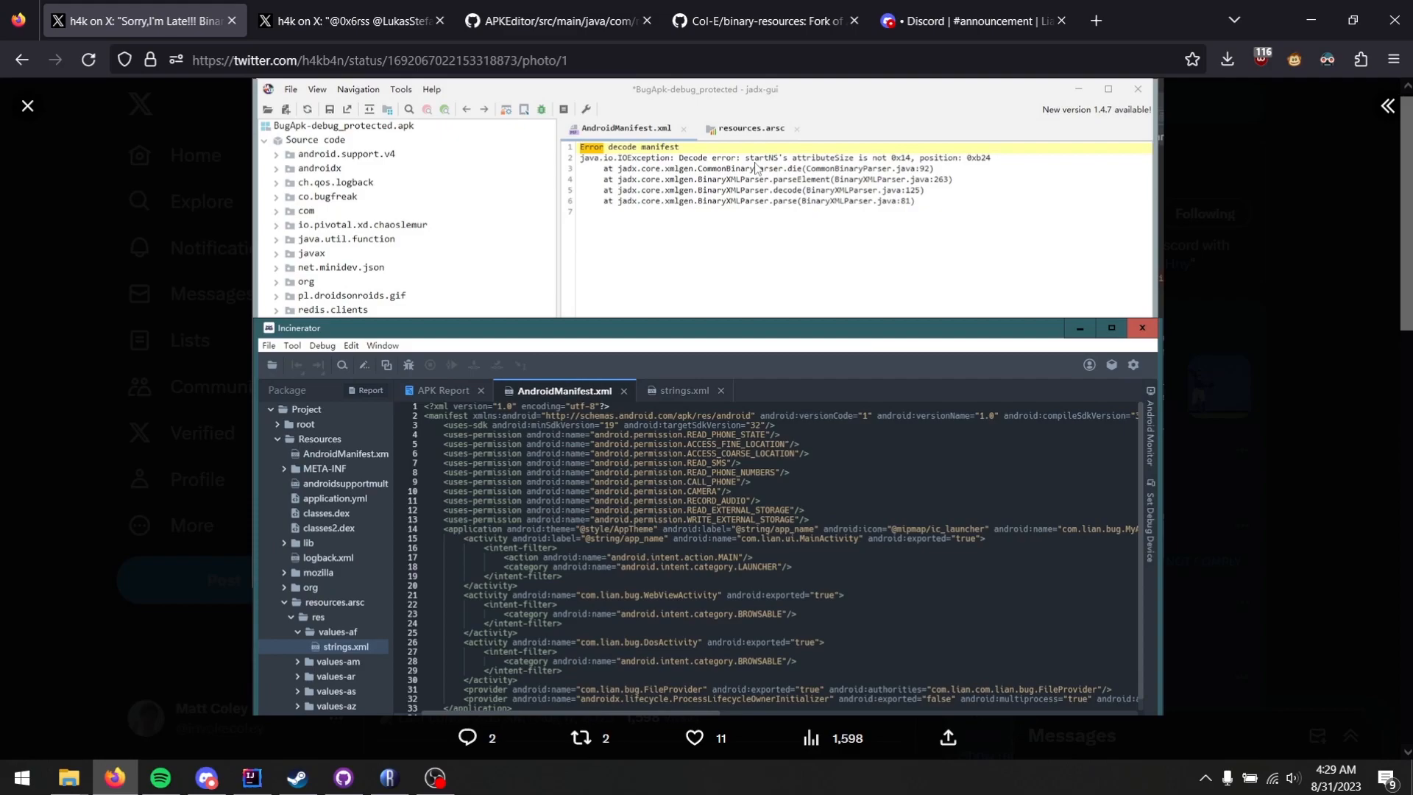
pyautogui.moveTo(913, 174)
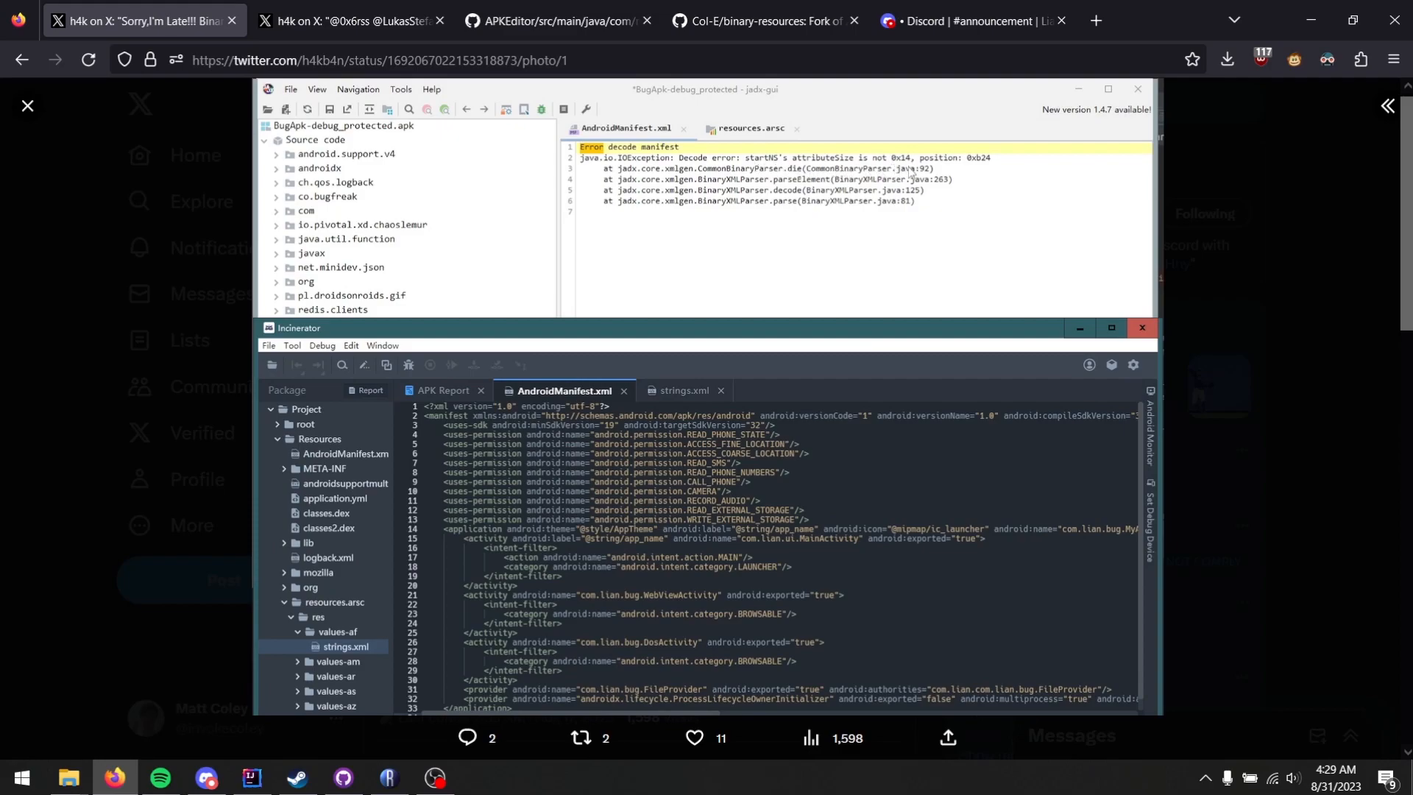
pyautogui.click(555, 19)
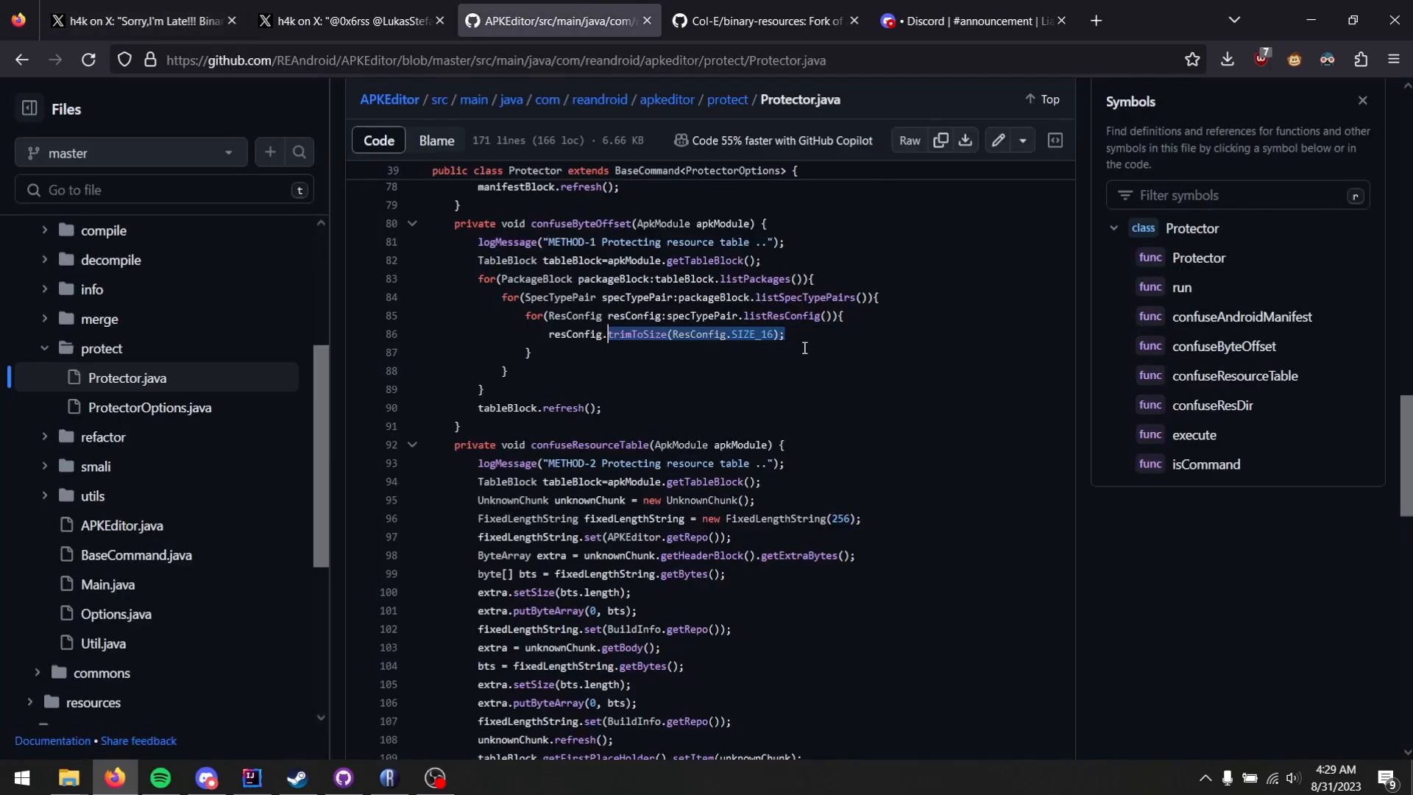
# Glance at the jadx error tweet, then switch to Col-E's binary-resources fork README
pyautogui.scroll(-3)
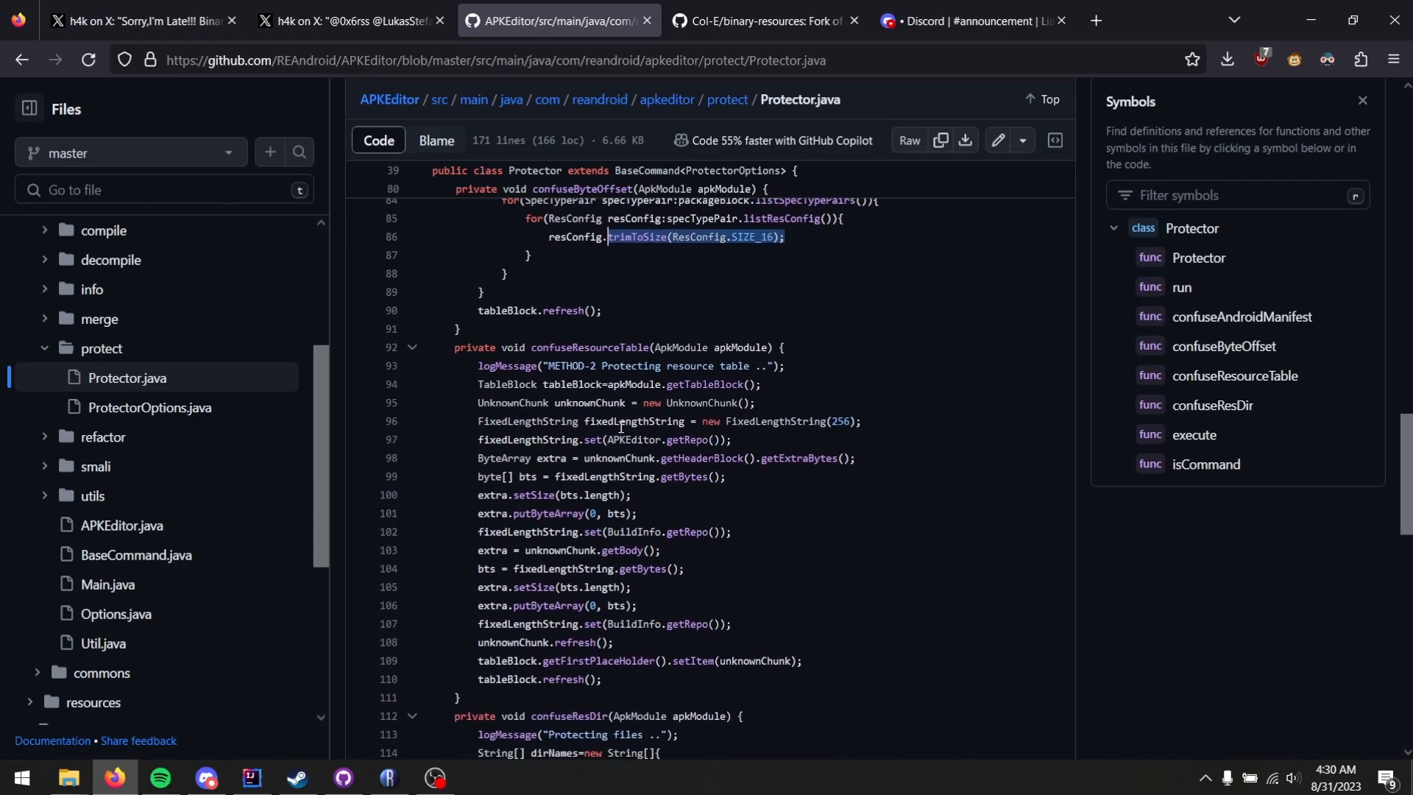
pyautogui.moveTo(715, 441)
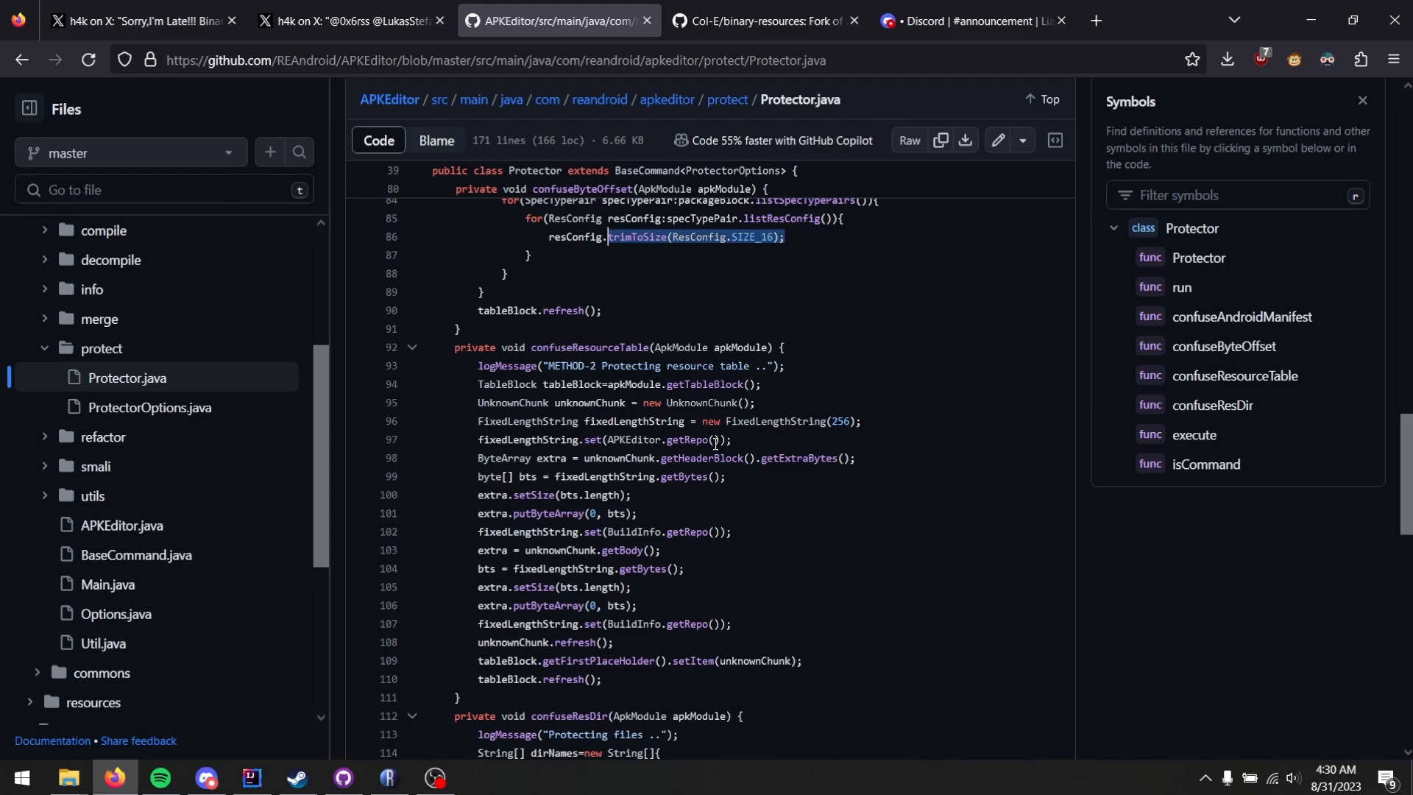
pyautogui.click(140, 19)
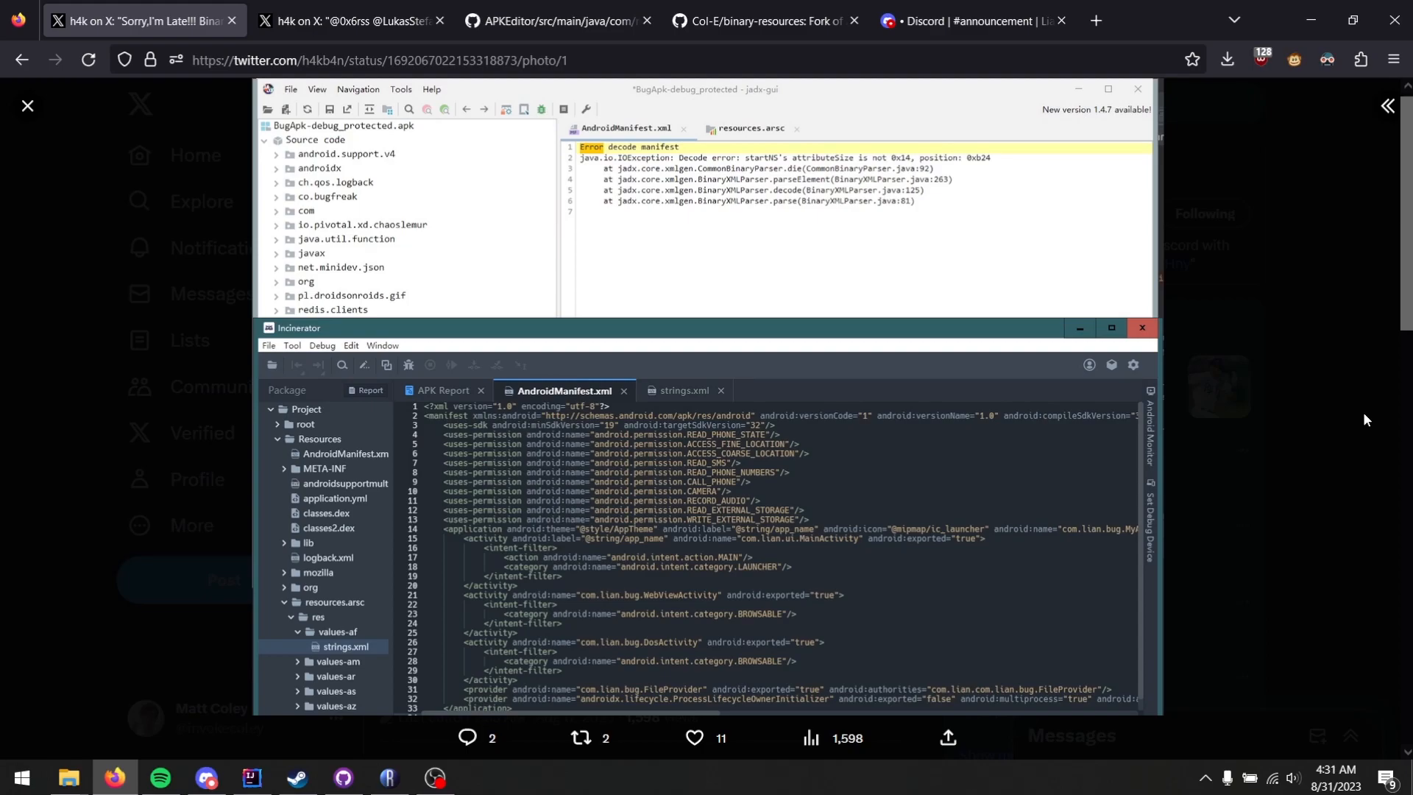
pyautogui.click(765, 19)
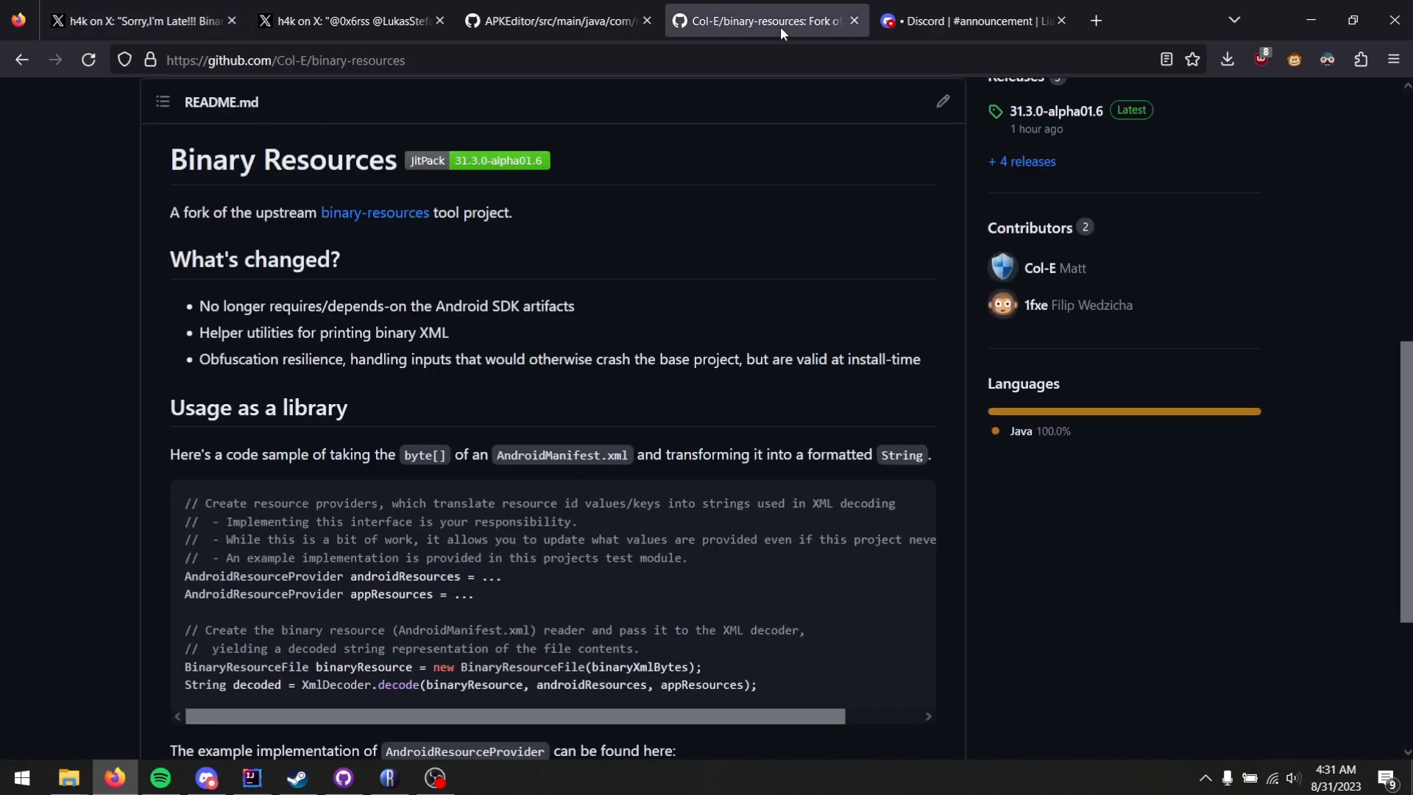
pyautogui.moveTo(980, 528)
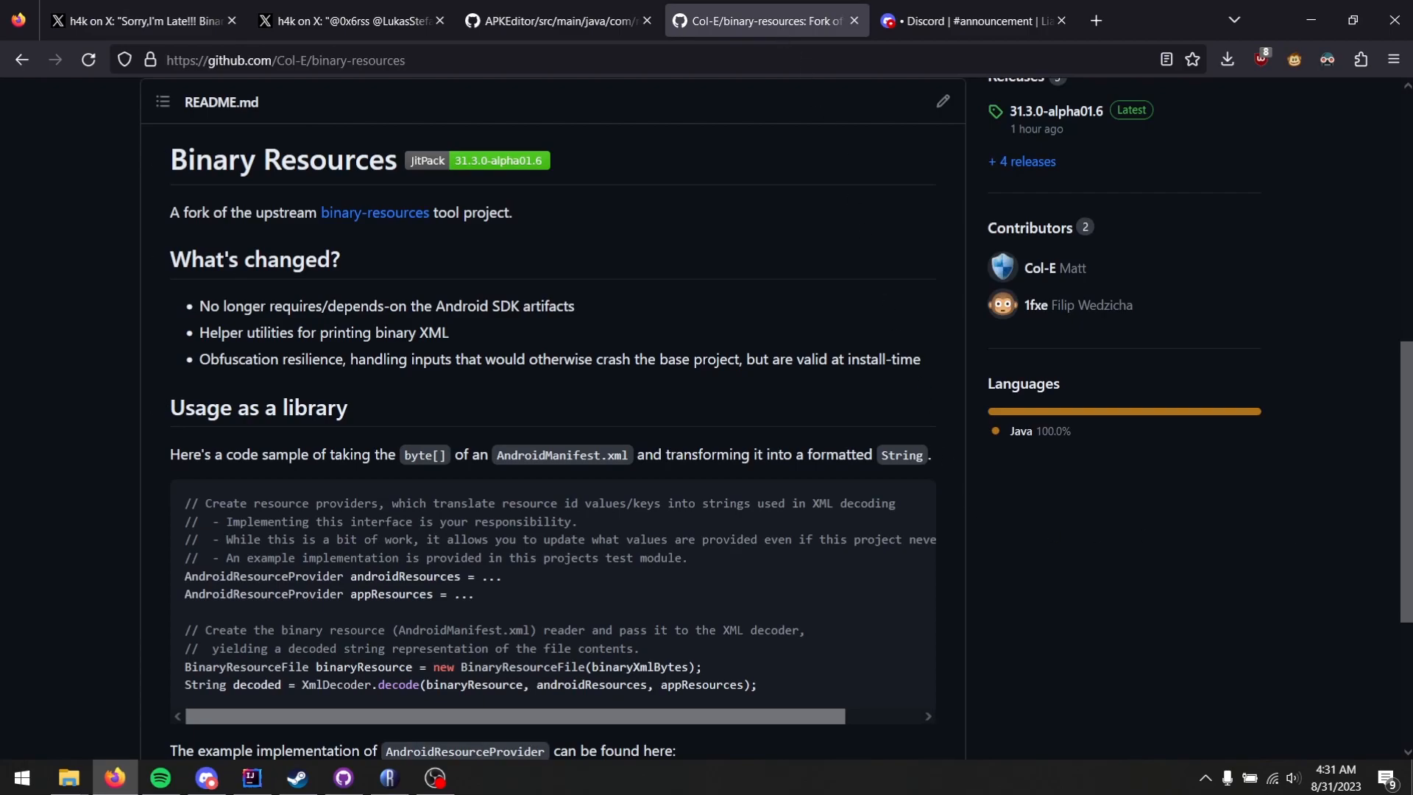
# Highlight AndroidResourceProvider and XmlDecoder in the usage sample, then open AndroidResourceProviderImpl.java in a new tab
pyautogui.scroll(-3)
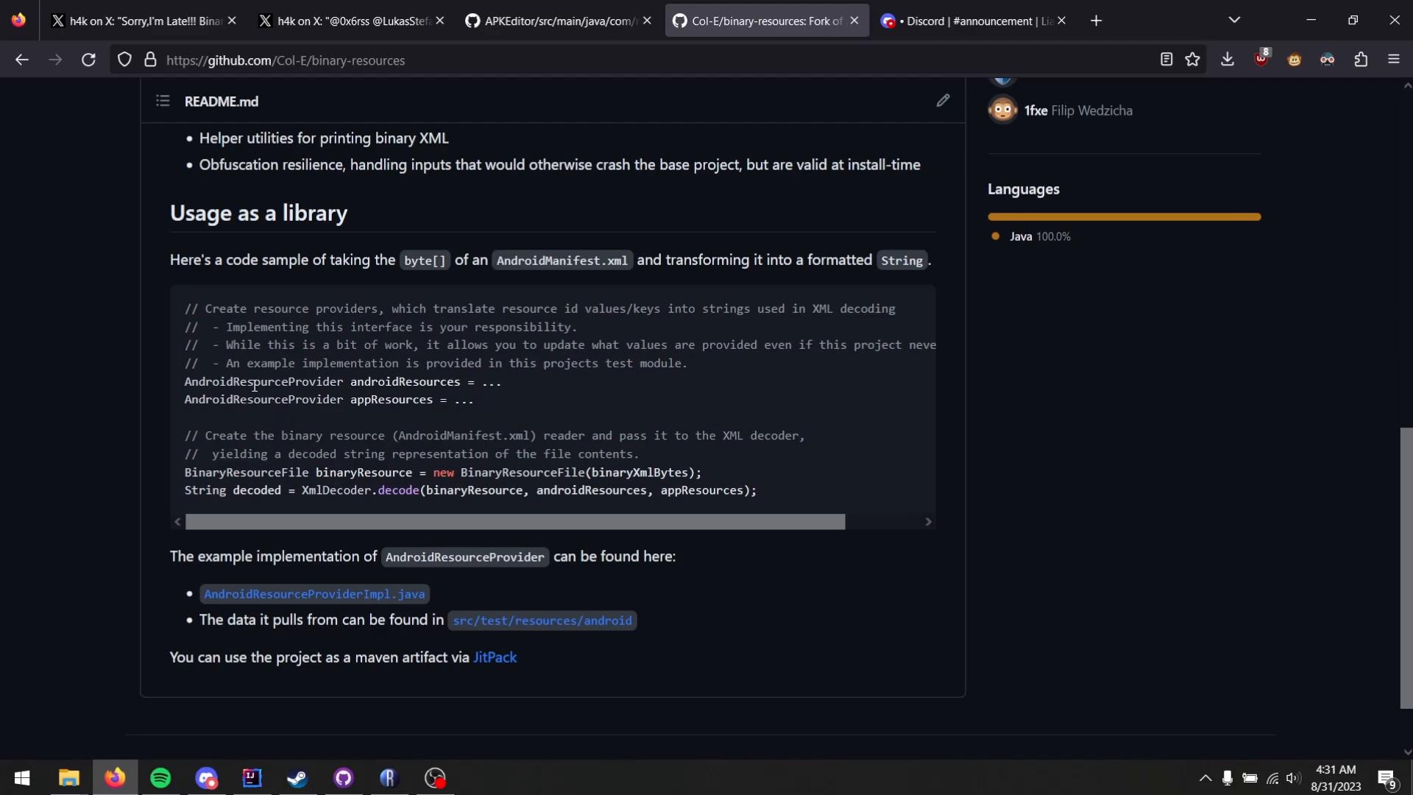
pyautogui.moveTo(351, 399)
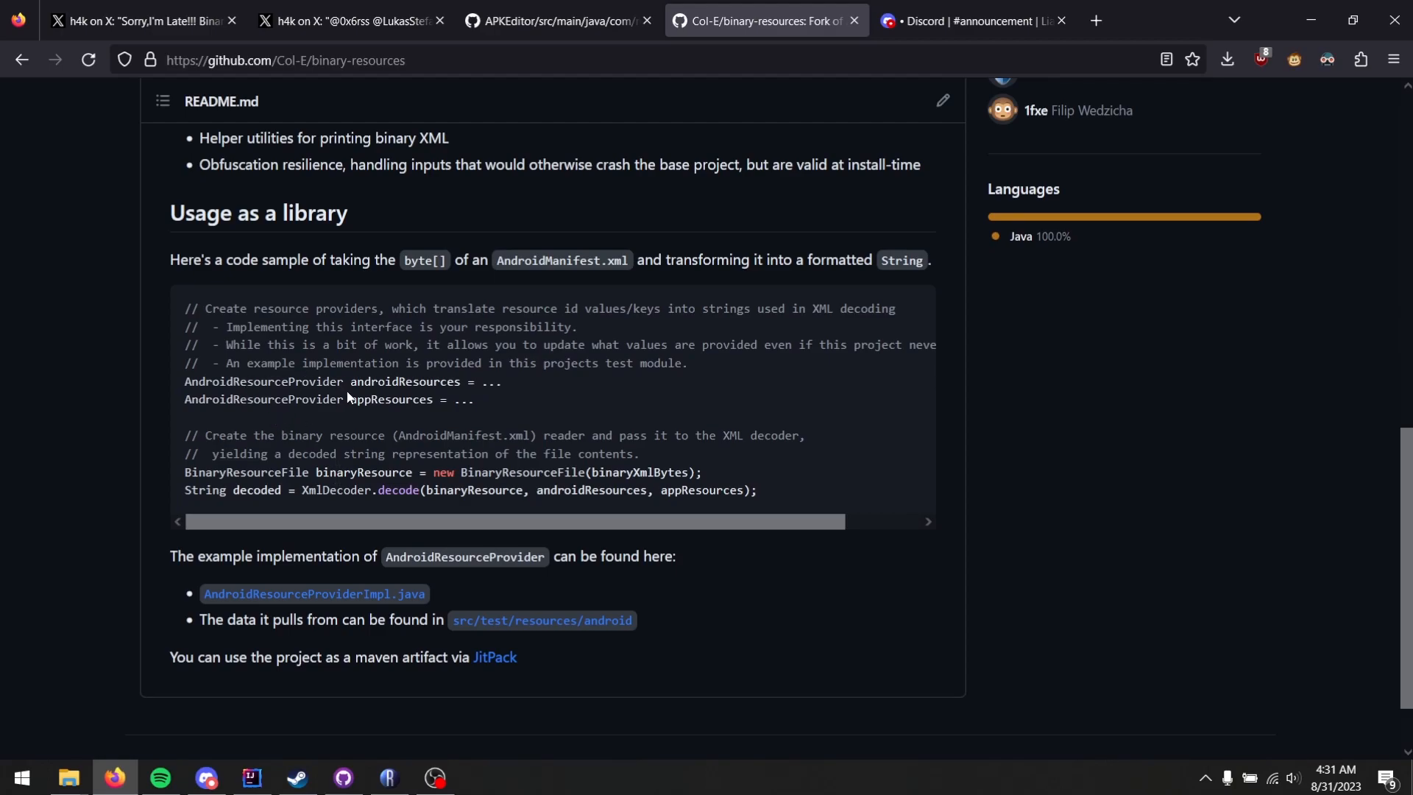
pyautogui.doubleClick(263, 399)
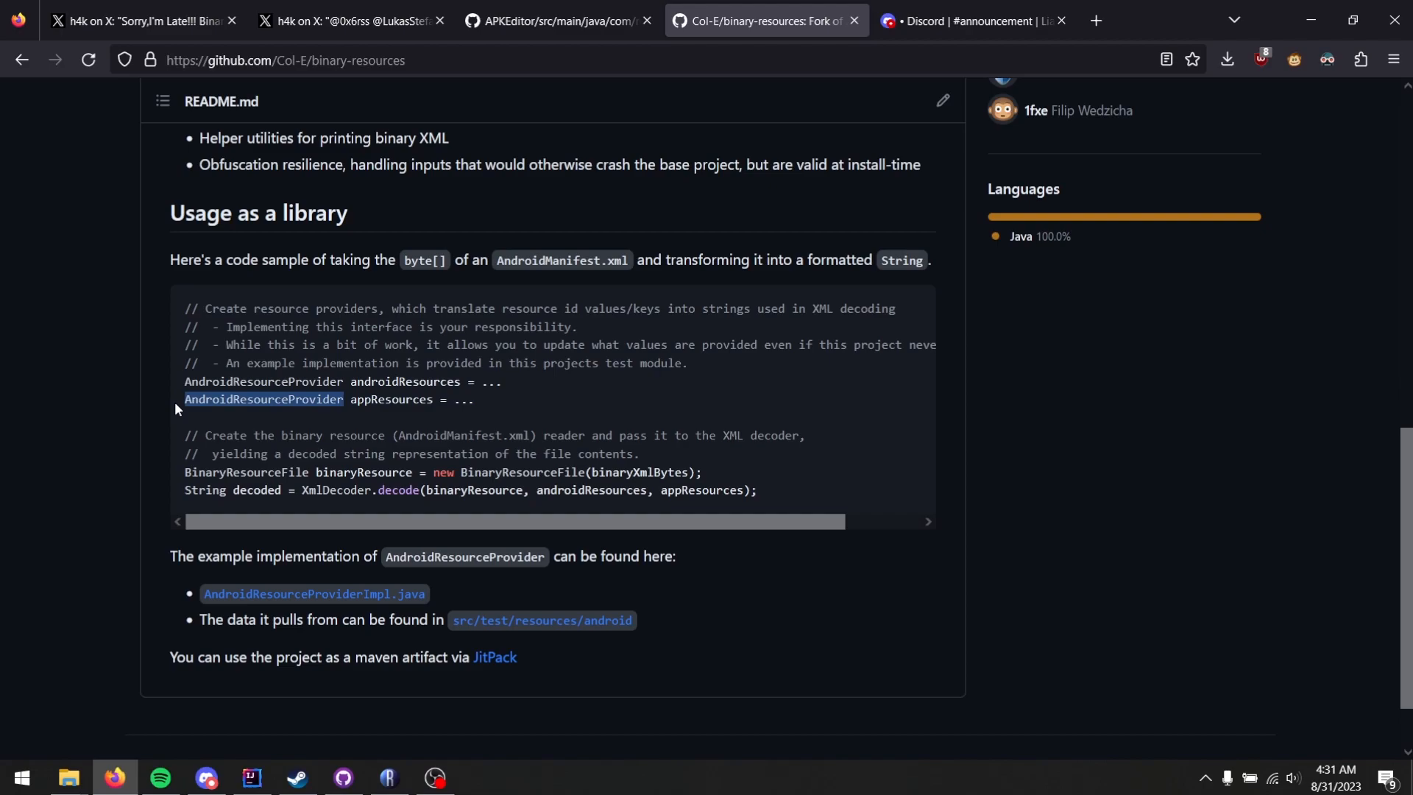
pyautogui.moveTo(468, 443)
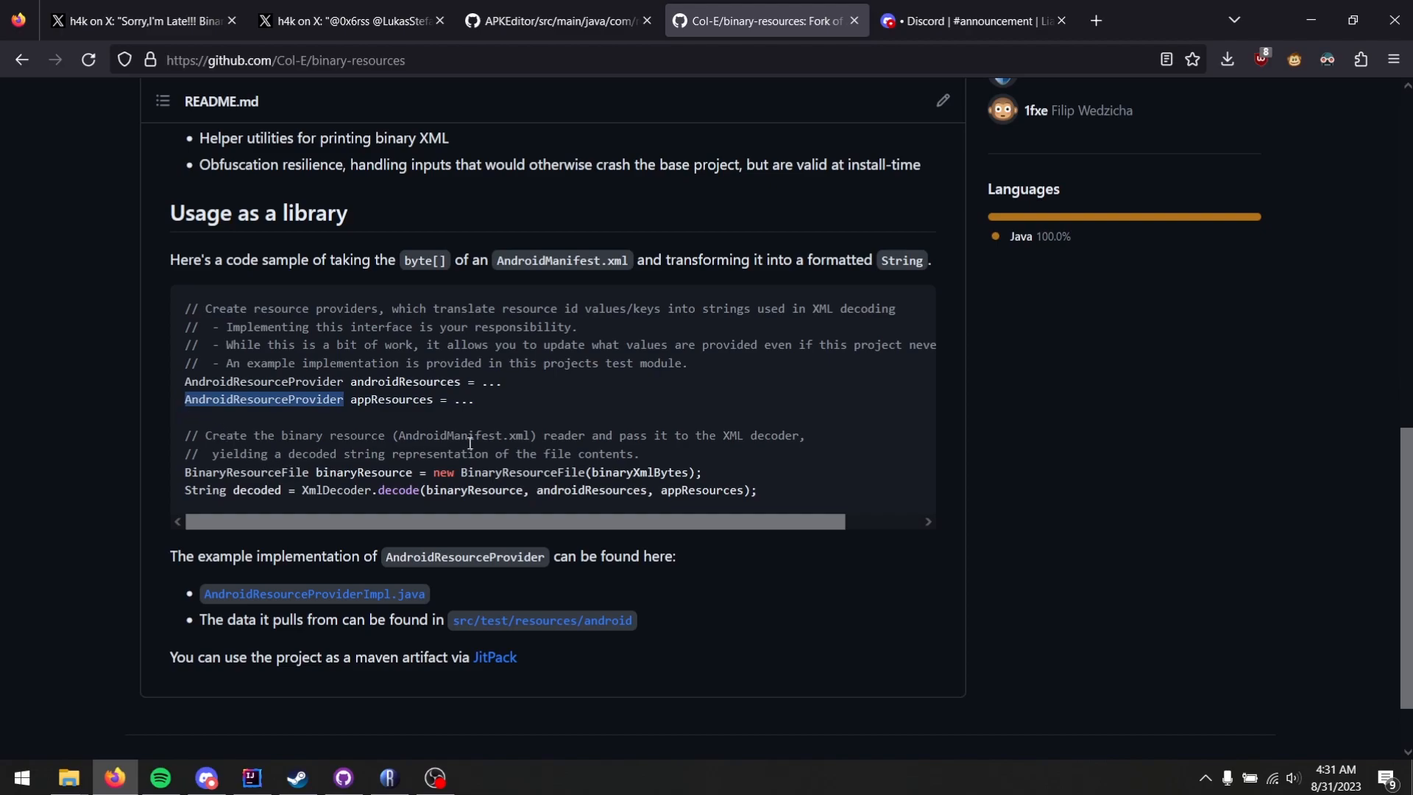
pyautogui.doubleClick(521, 472)
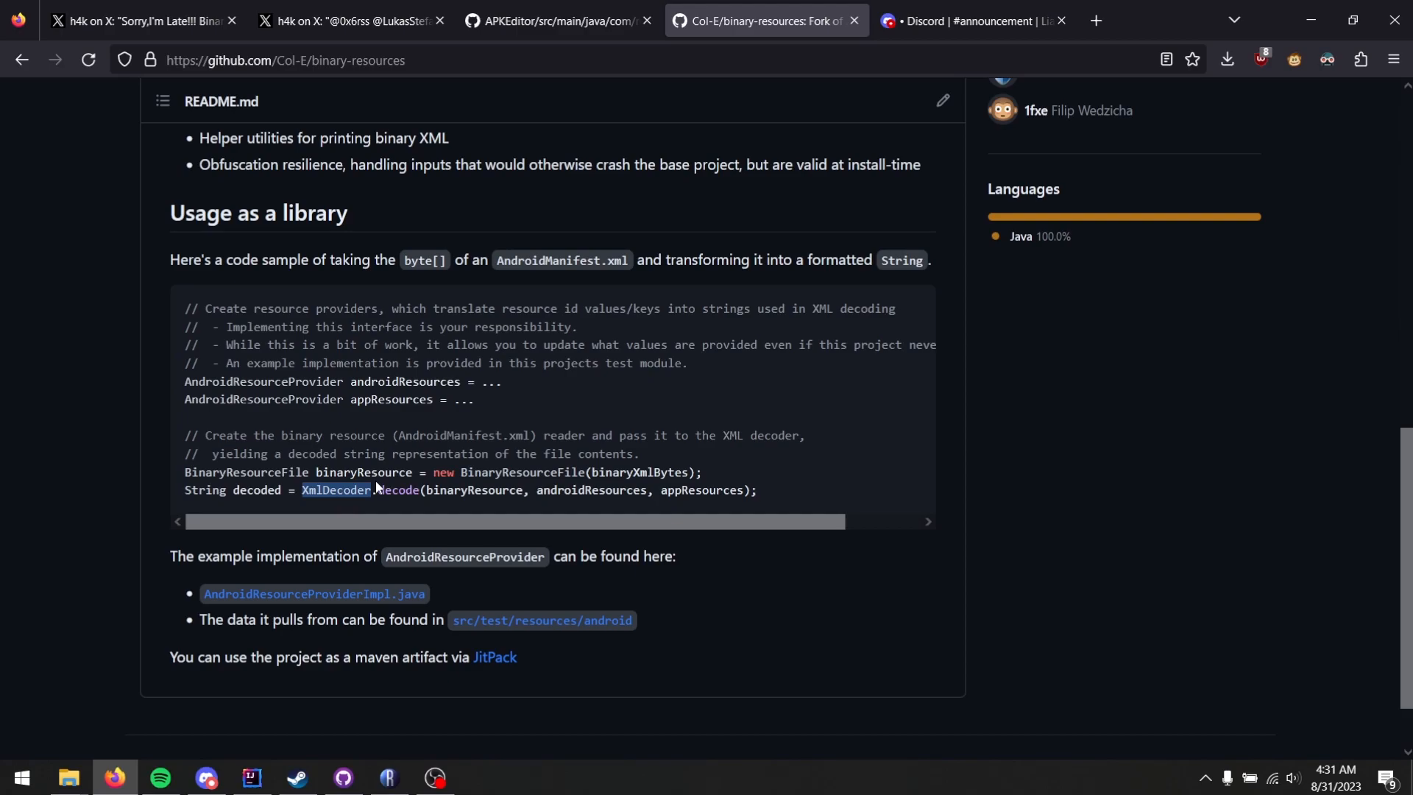
pyautogui.doubleClick(336, 490)
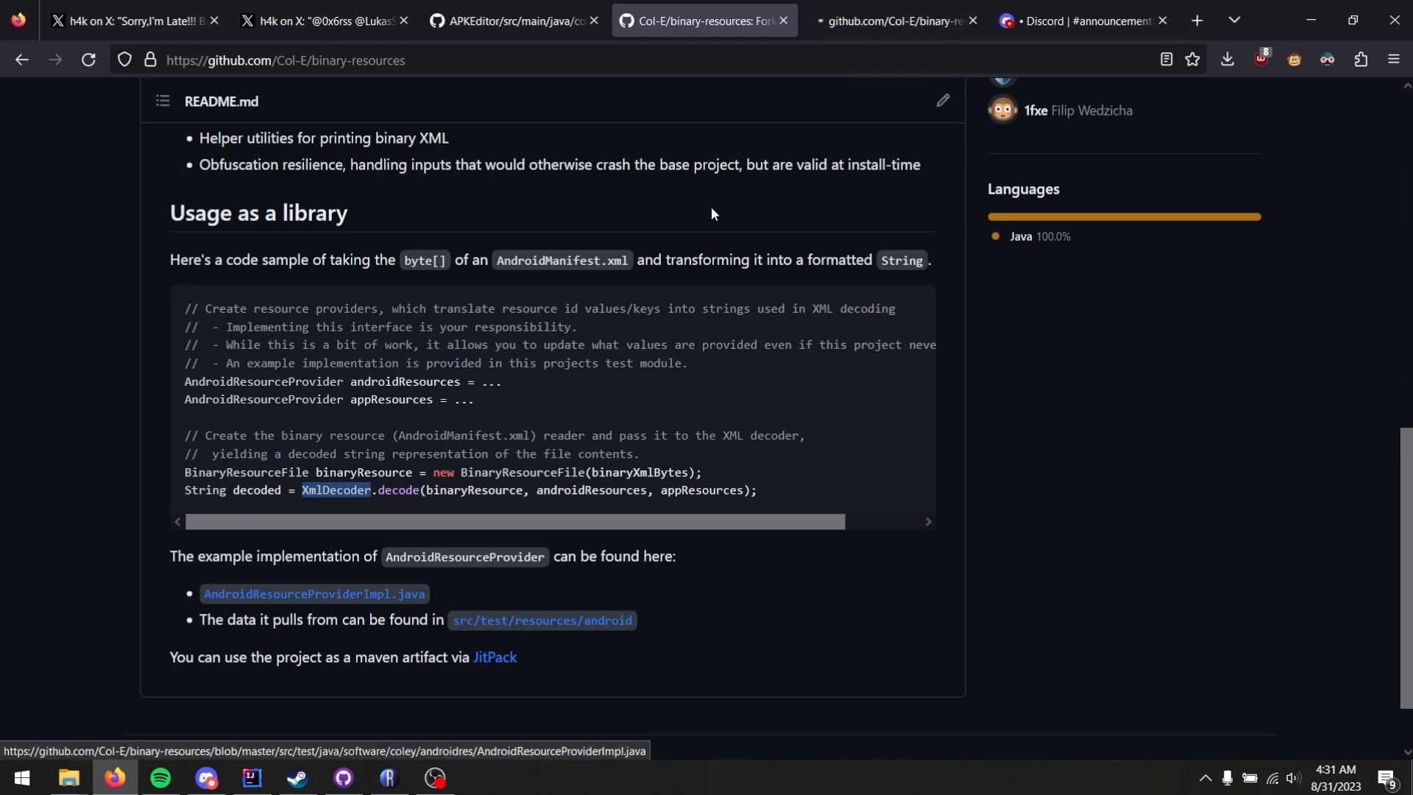
pyautogui.click(315, 593)
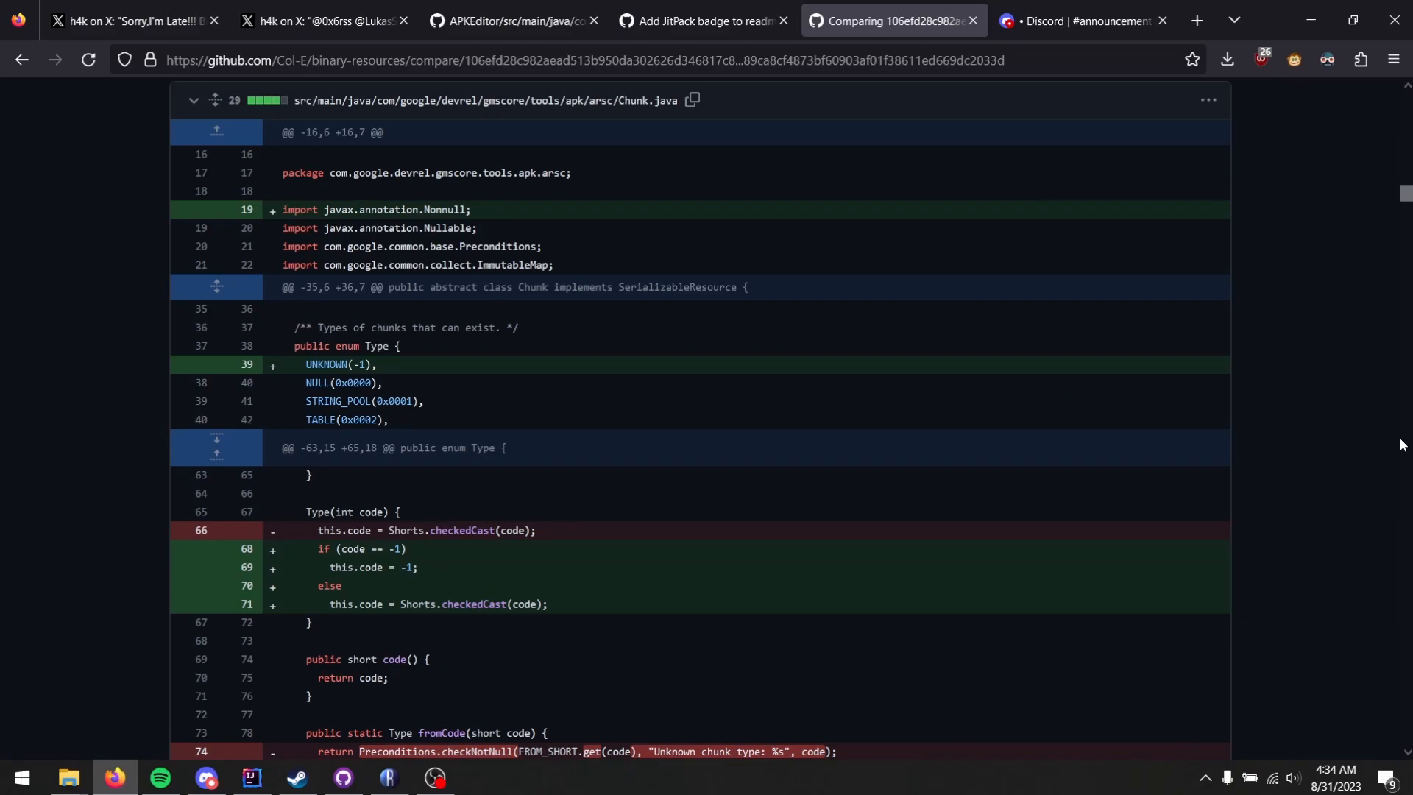
pyautogui.moveTo(1318, 410)
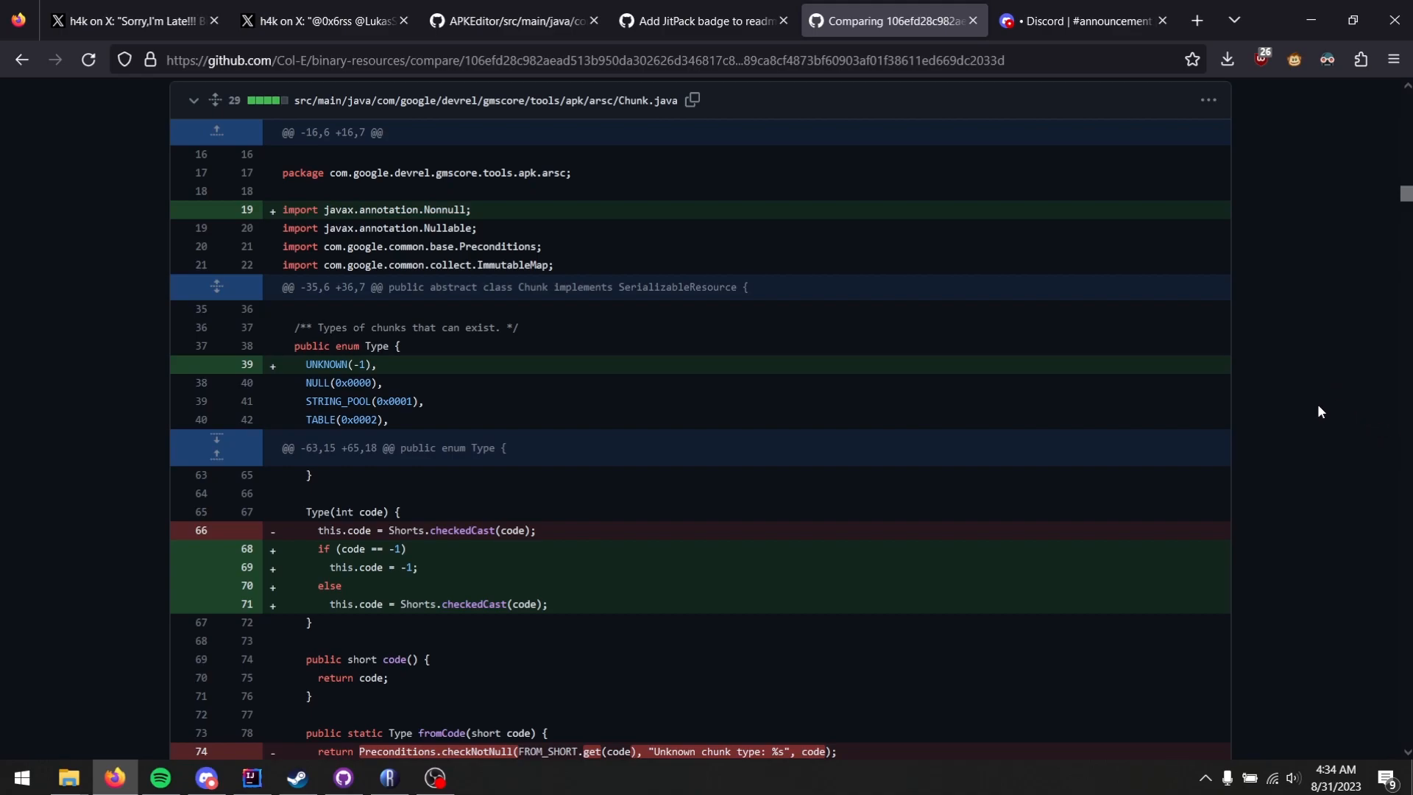
pyautogui.moveTo(802, 472)
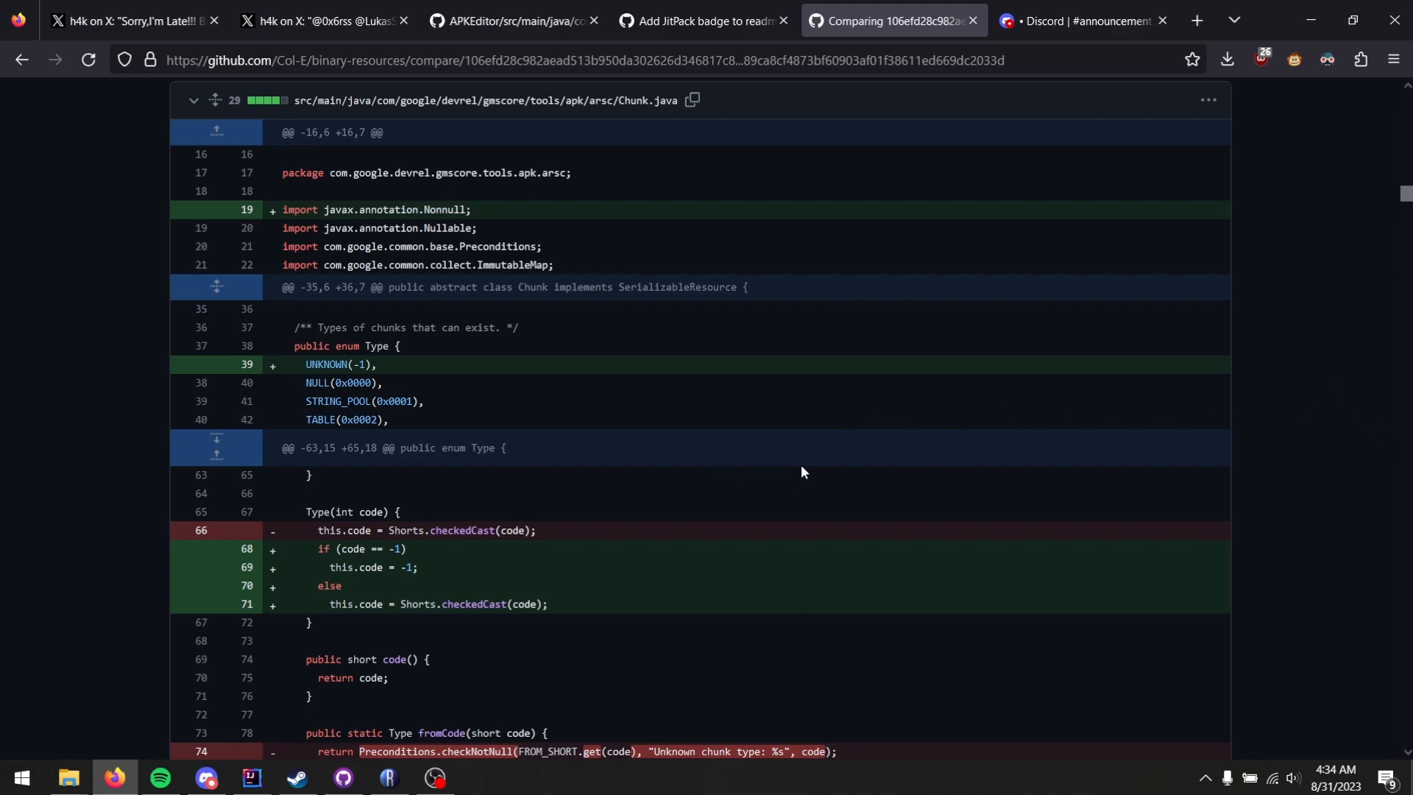
pyautogui.moveTo(378, 519)
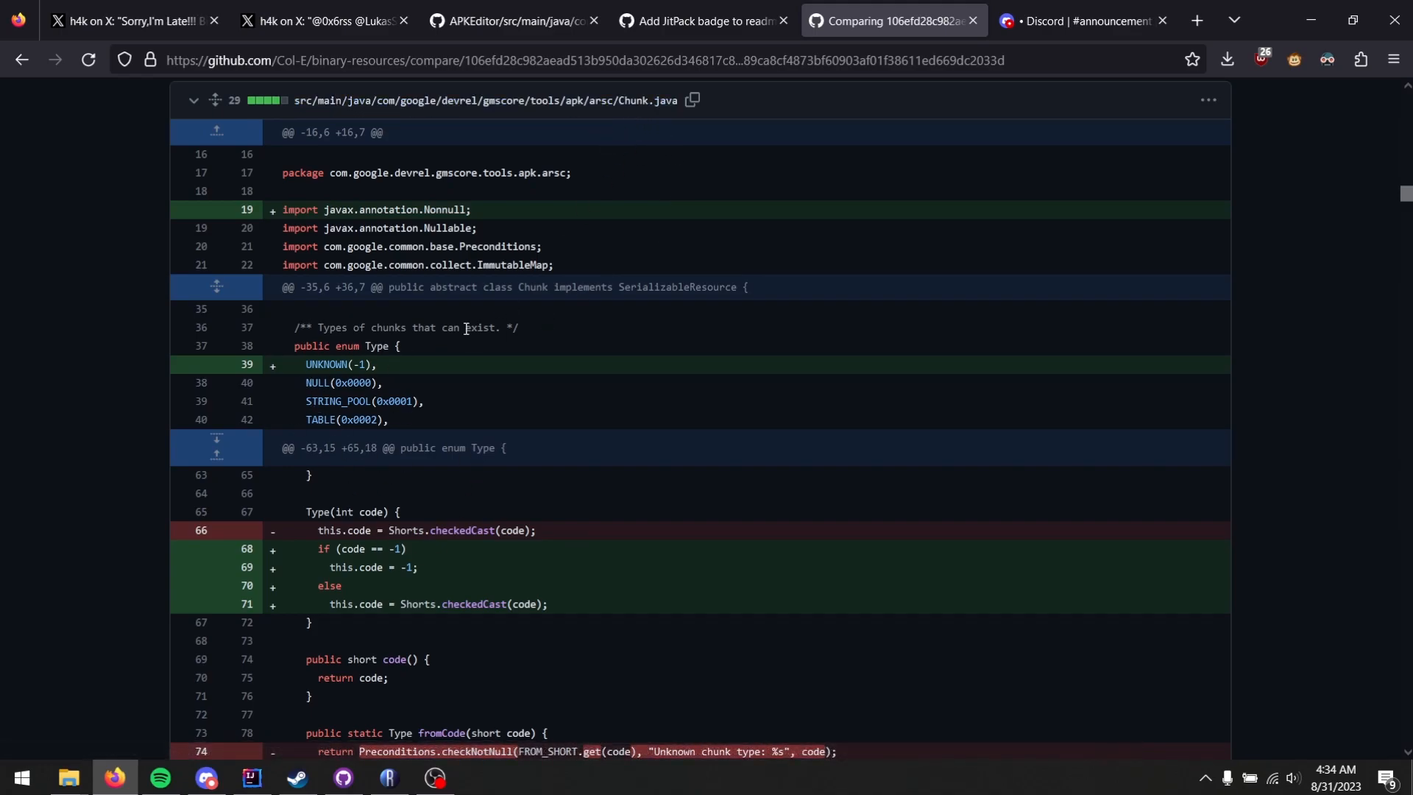
# Highlight the Chunk.java Type enum and scroll to fromCode returning UNKNOWN instead of throwing
pyautogui.scroll(-3)
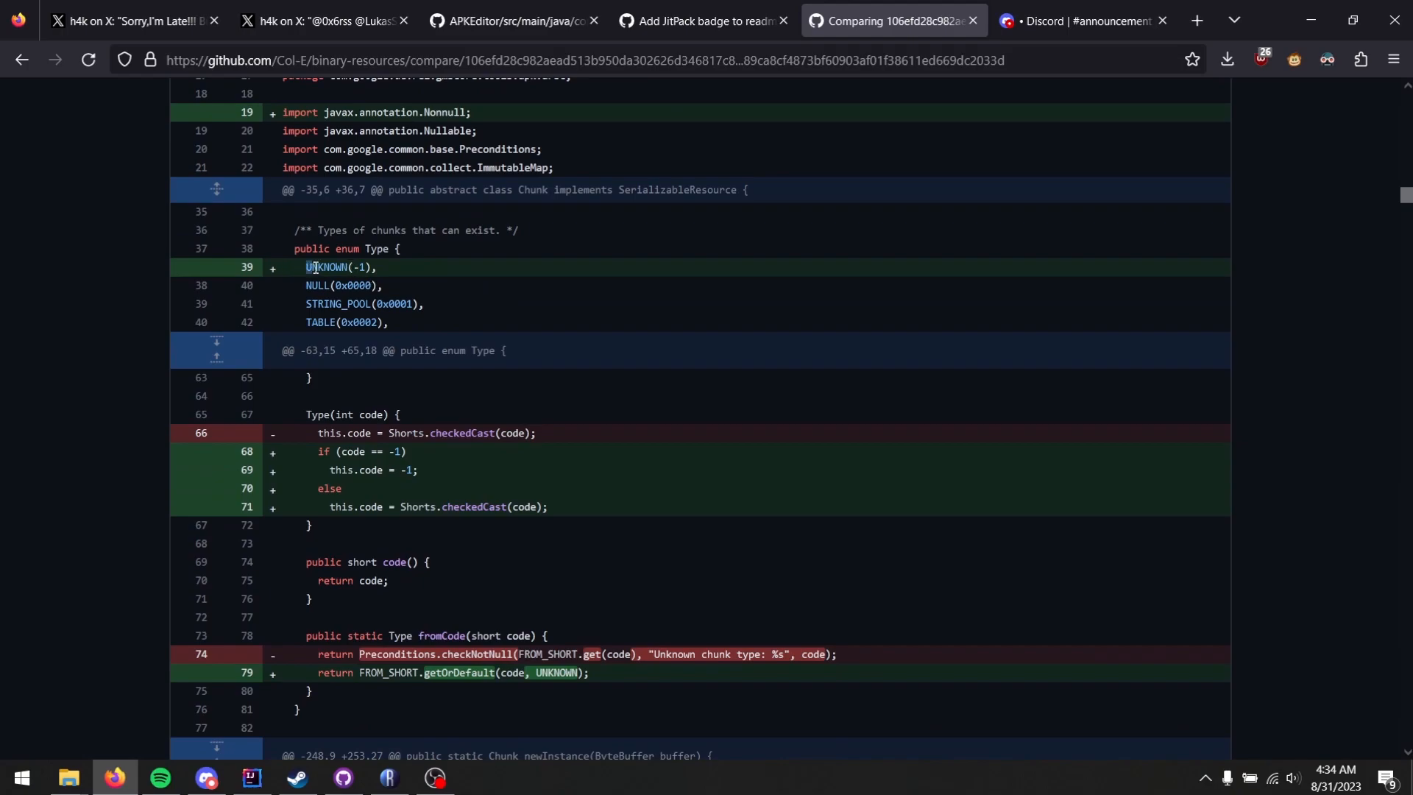
pyautogui.doubleClick(380, 248)
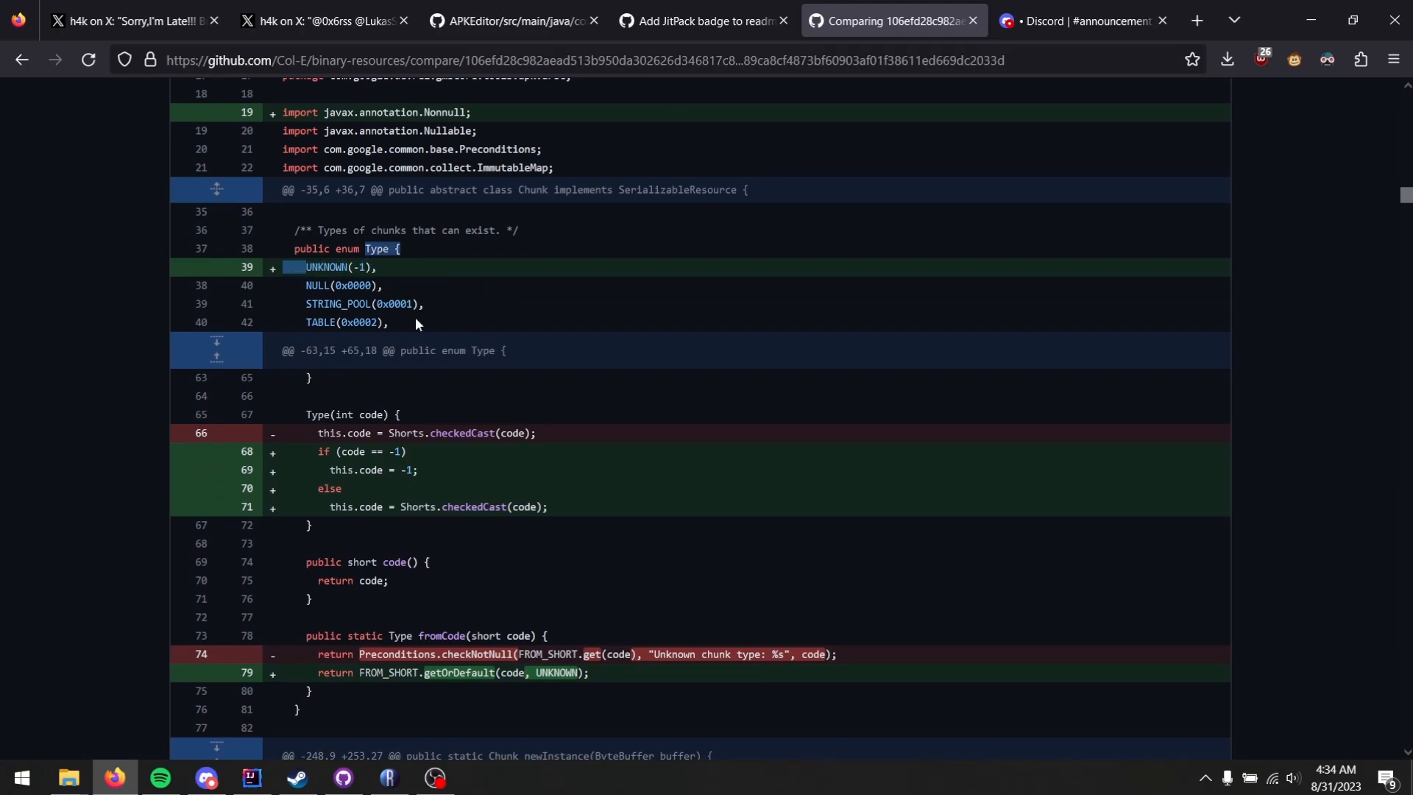
pyautogui.scroll(-3)
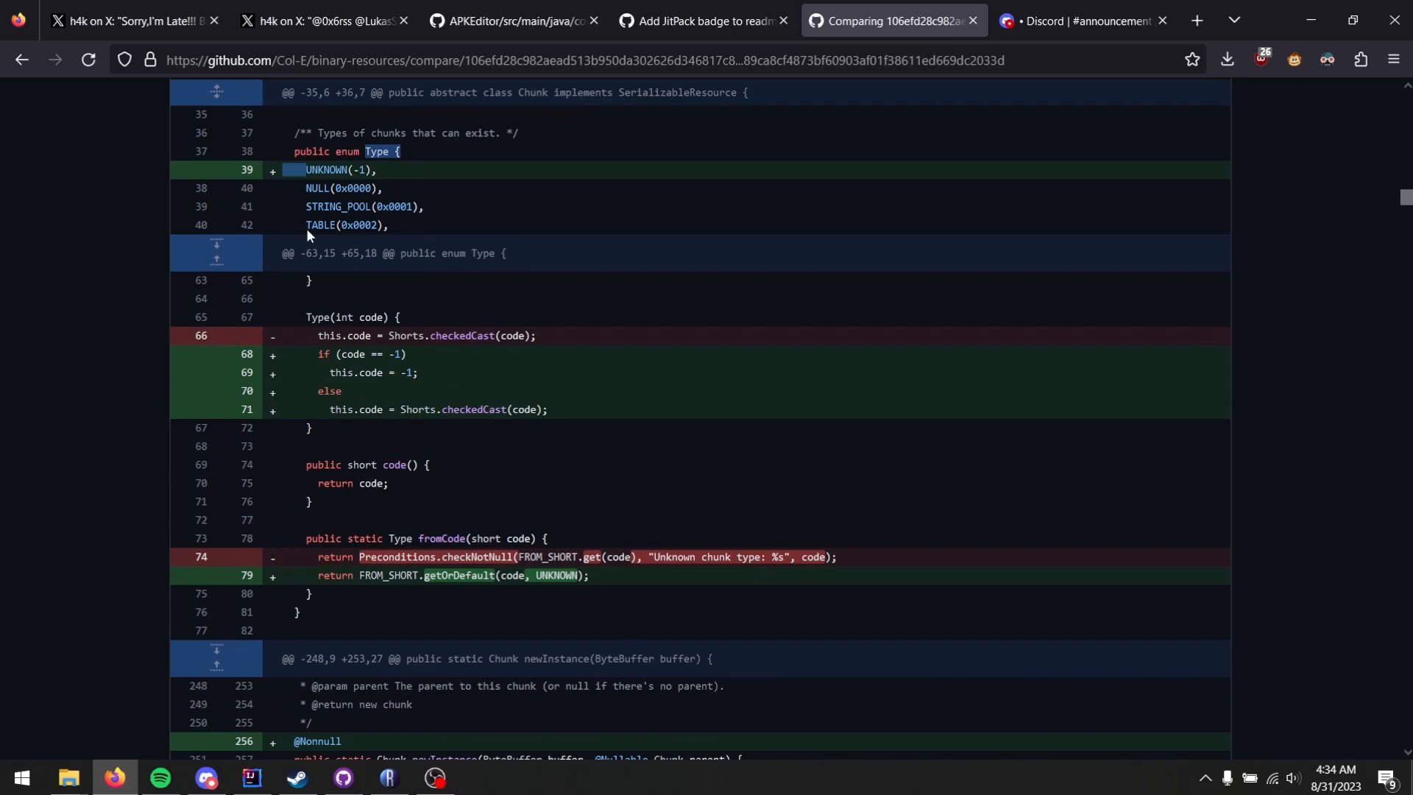
pyautogui.scroll(-3)
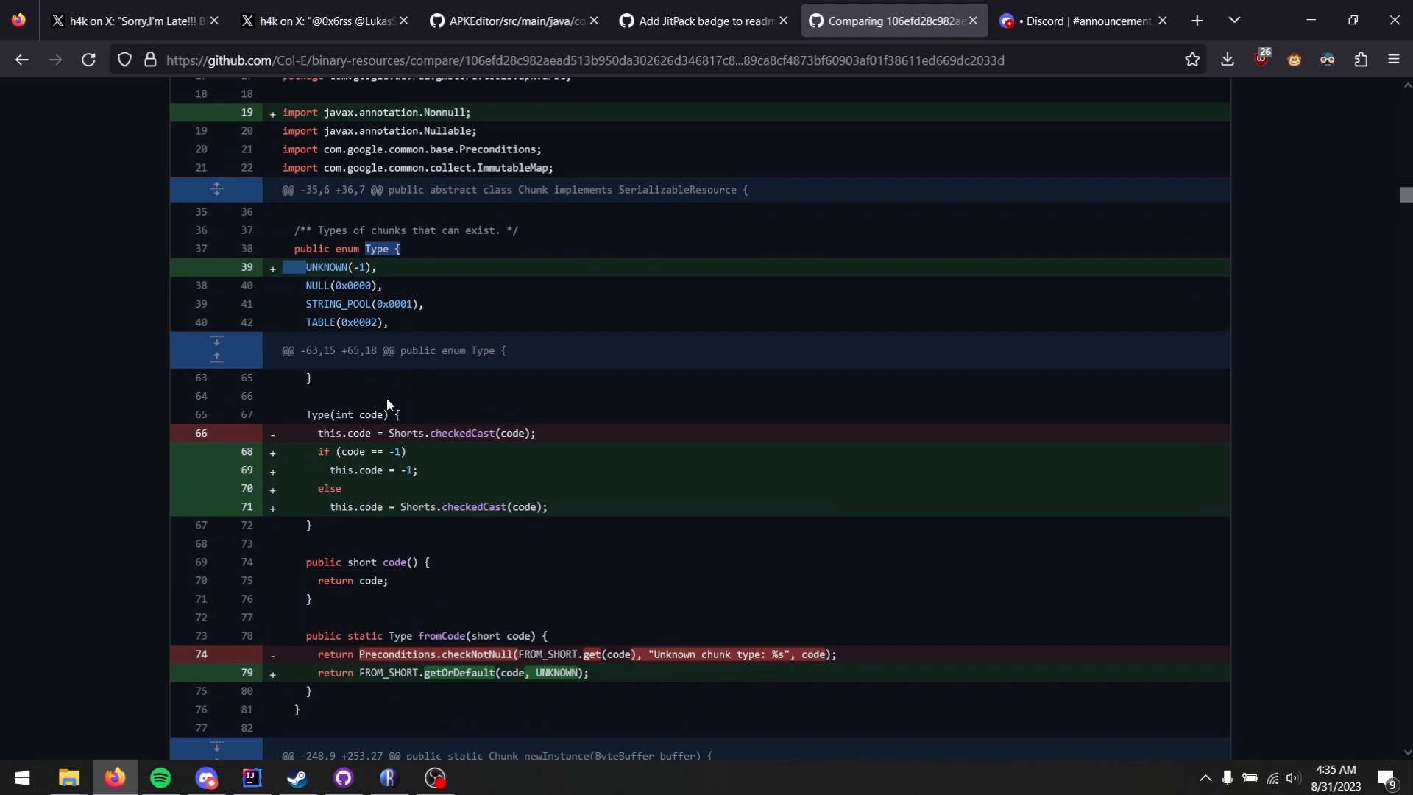
pyautogui.moveTo(358, 376)
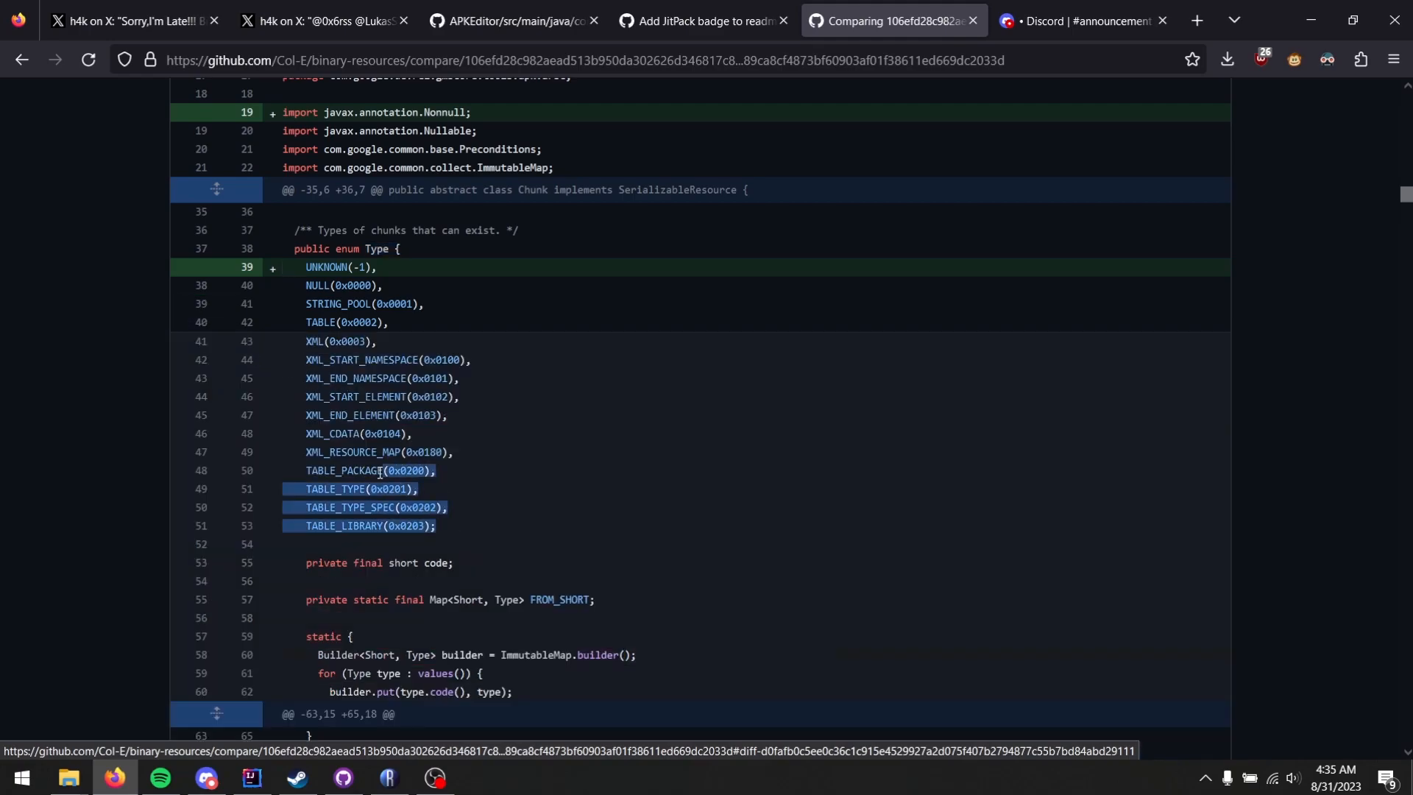
# Mark the STRING_POOL and TABLE entries in Chunk.java's Type enum diff
pyautogui.moveTo(379, 470); pyautogui.dragTo(306, 340)
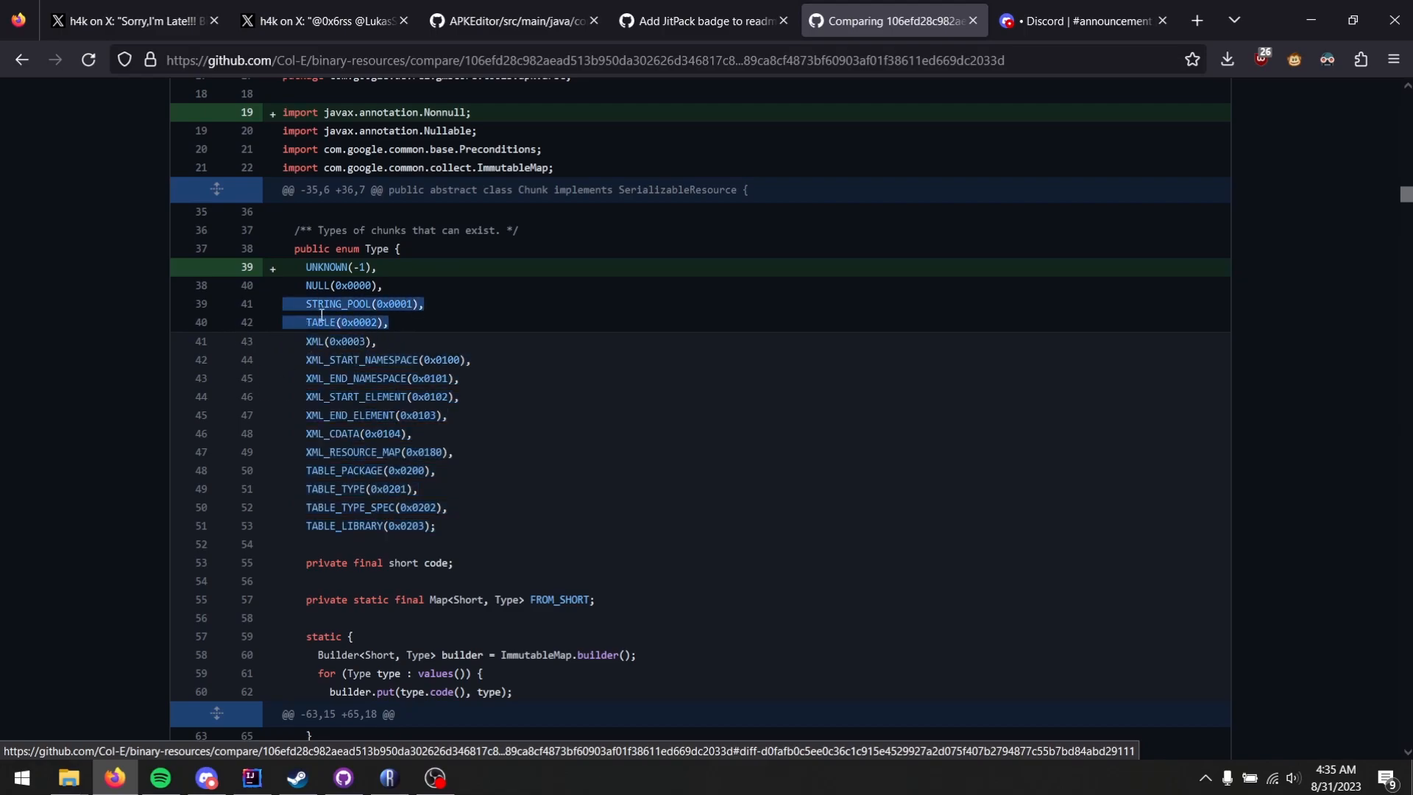
pyautogui.moveTo(352, 323)
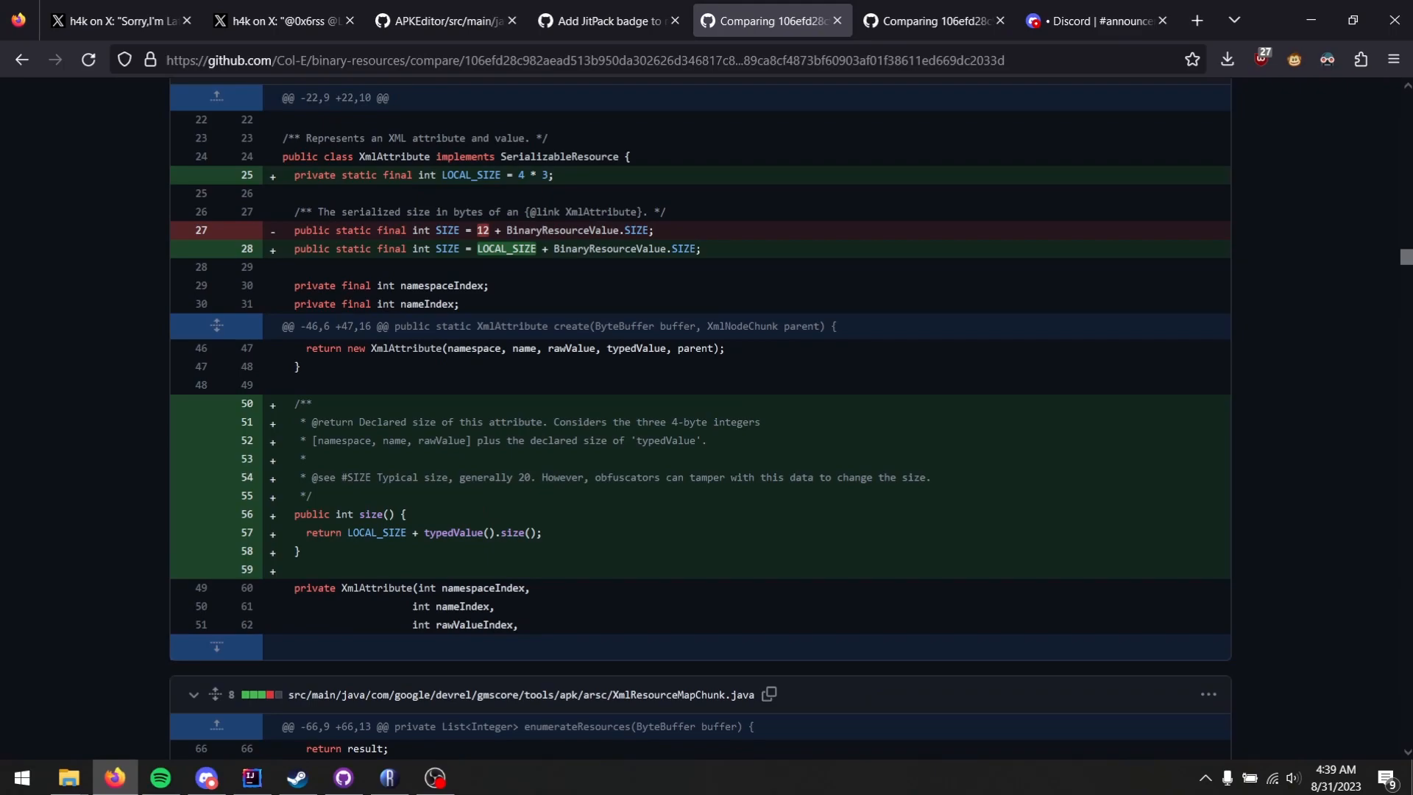
pyautogui.moveTo(354, 206)
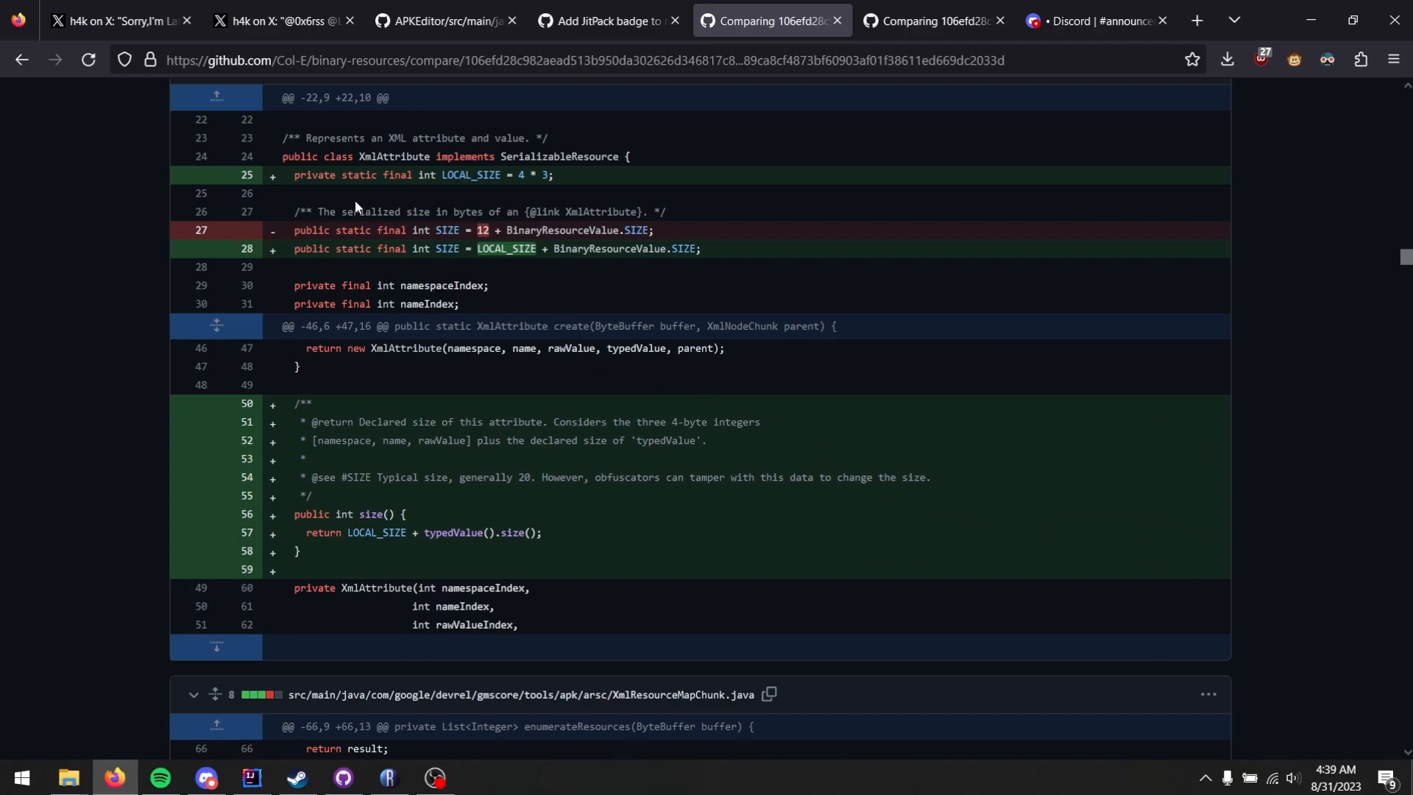
pyautogui.moveTo(471, 247)
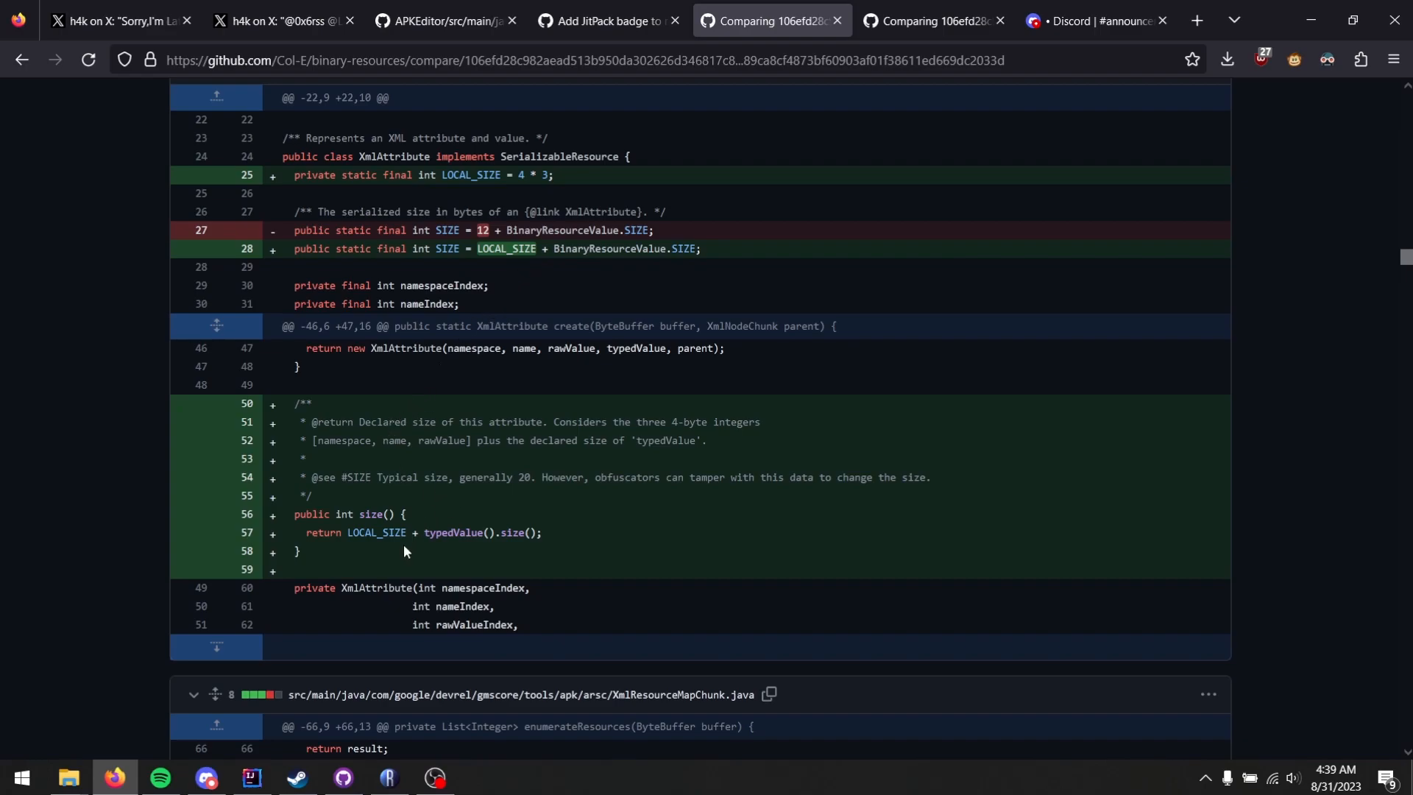
pyautogui.moveTo(387, 538)
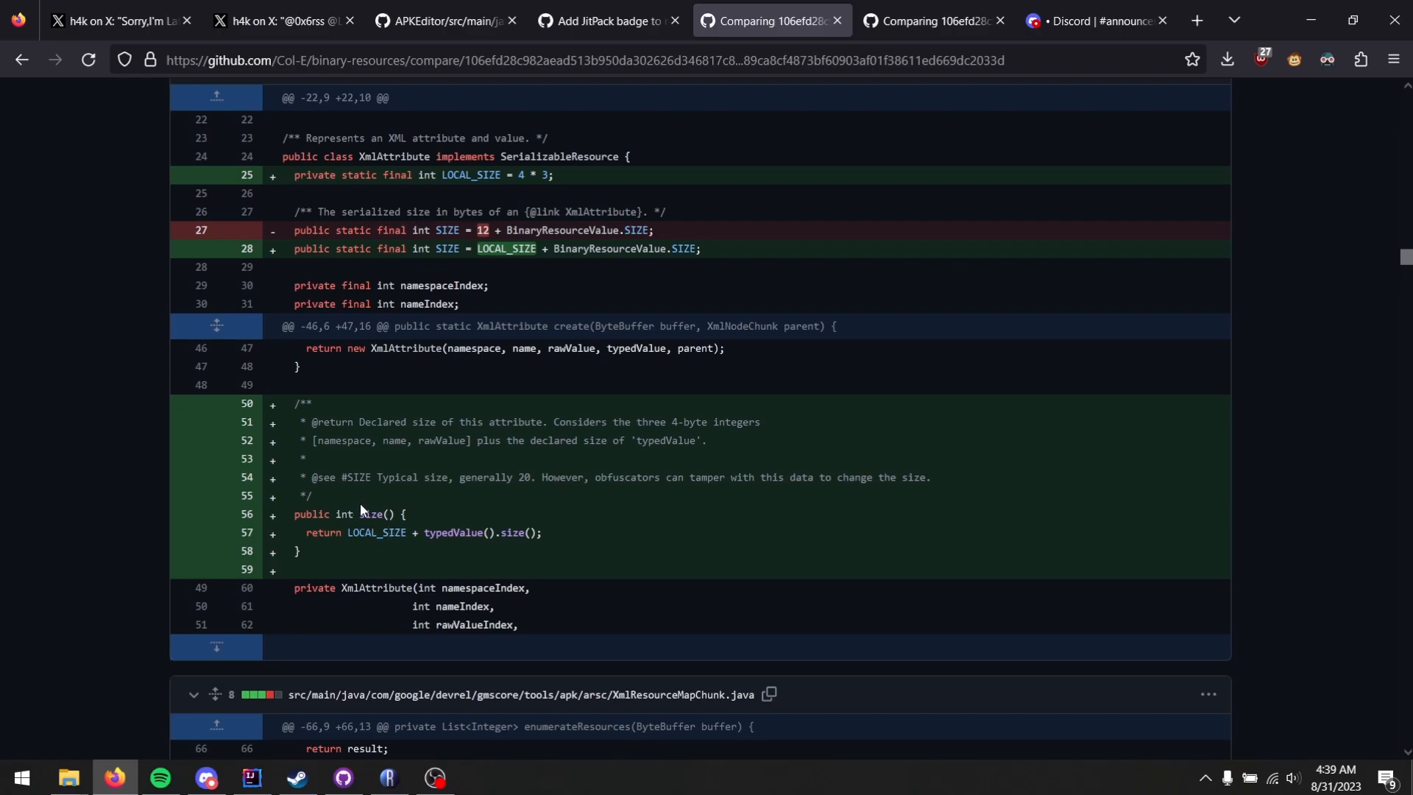
# Switch to the compare view showing the enumerateAttributes loop that advances by attribute size
pyautogui.click(928, 19)
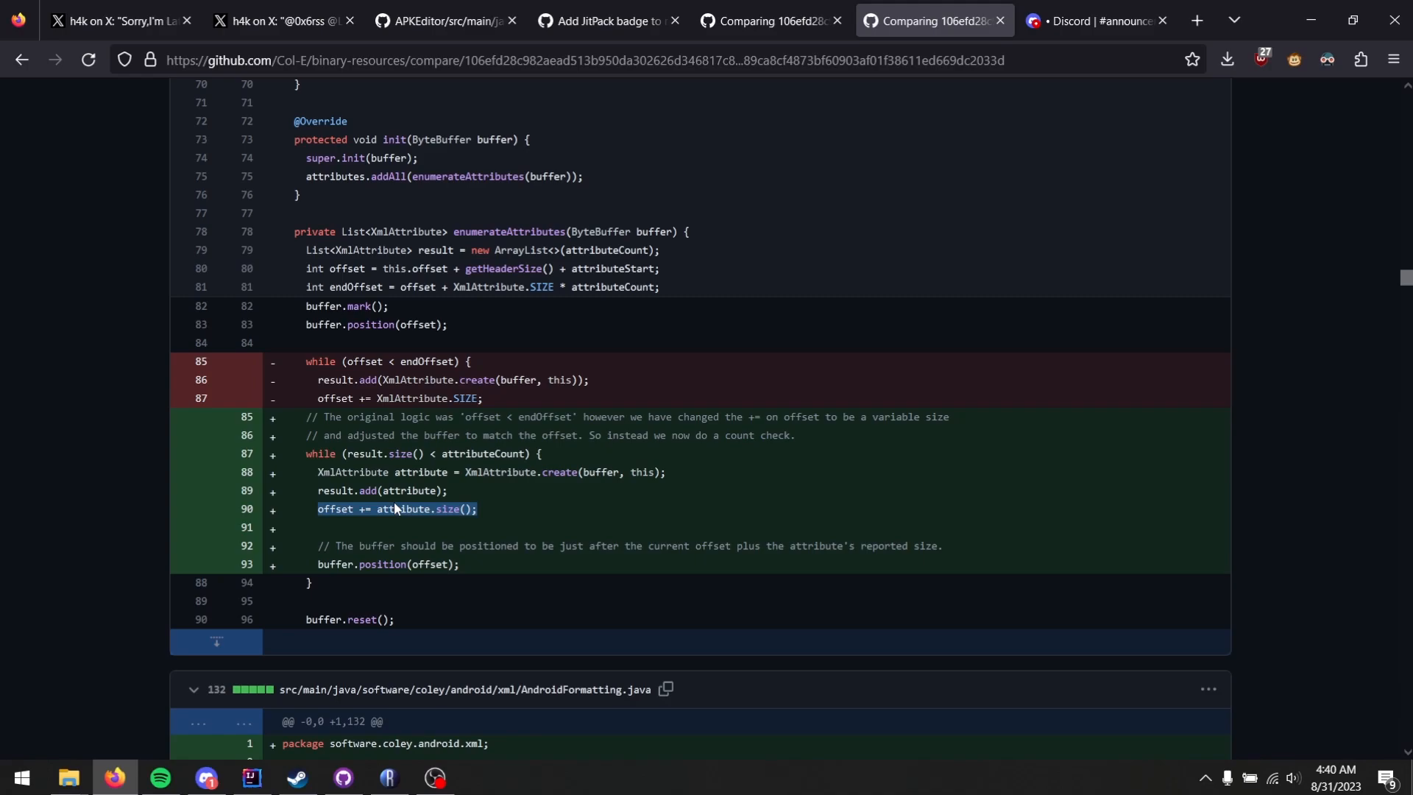
# View the binary-resources compare diff of enumerateAttributes, then return to Matt Coley's fork announcement post
pyautogui.click(441, 21)
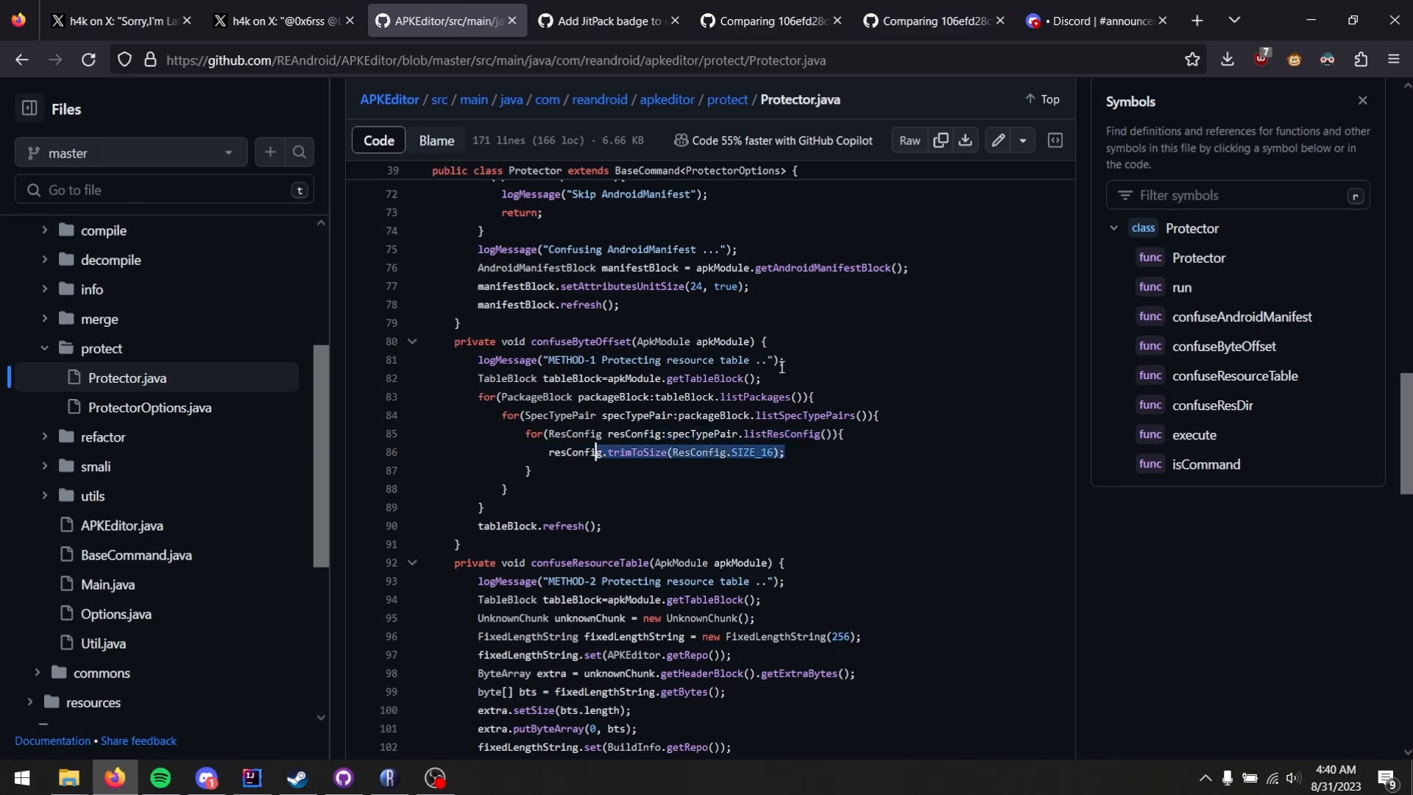
pyautogui.click(930, 19)
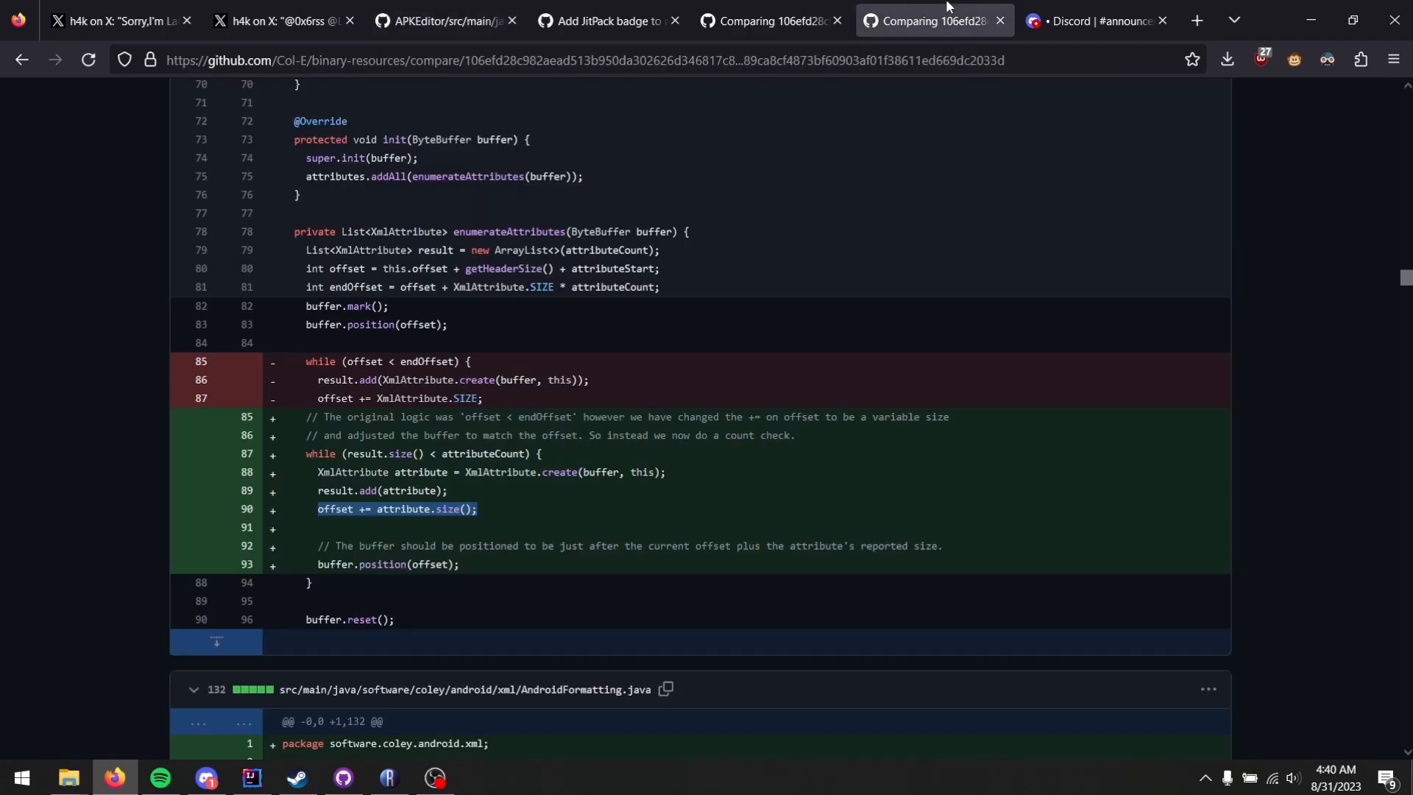
pyautogui.moveTo(842, 261)
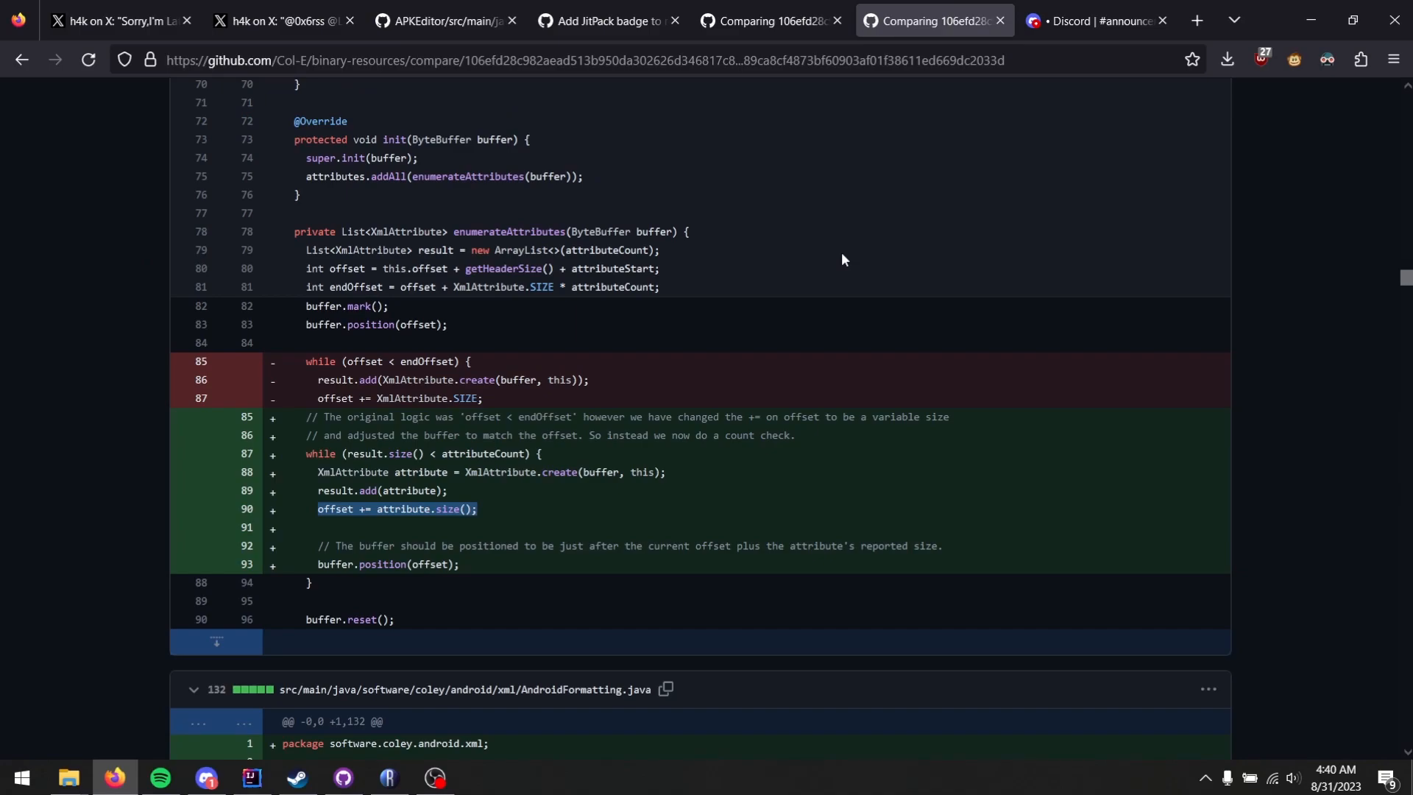
pyautogui.moveTo(340, 449)
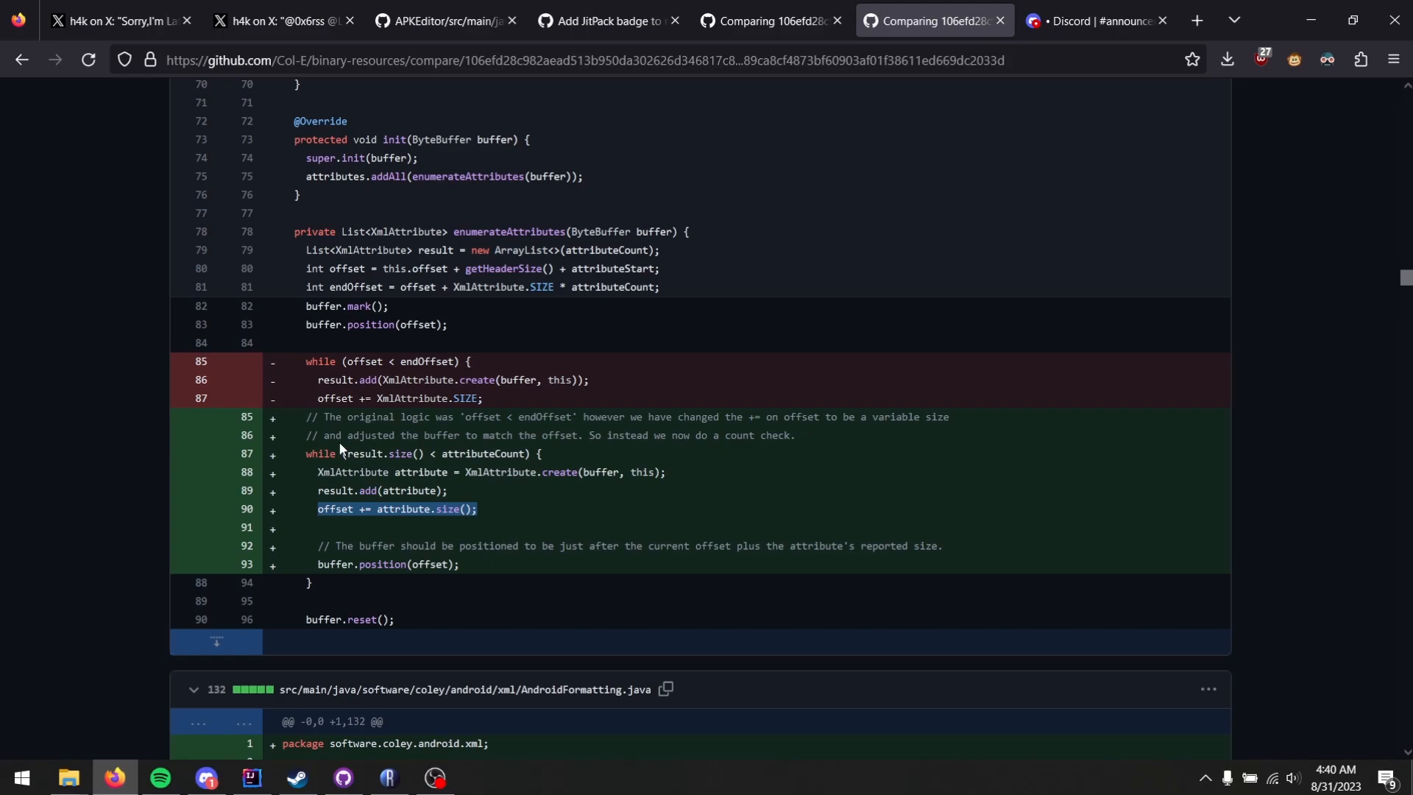
pyautogui.moveTo(365, 508)
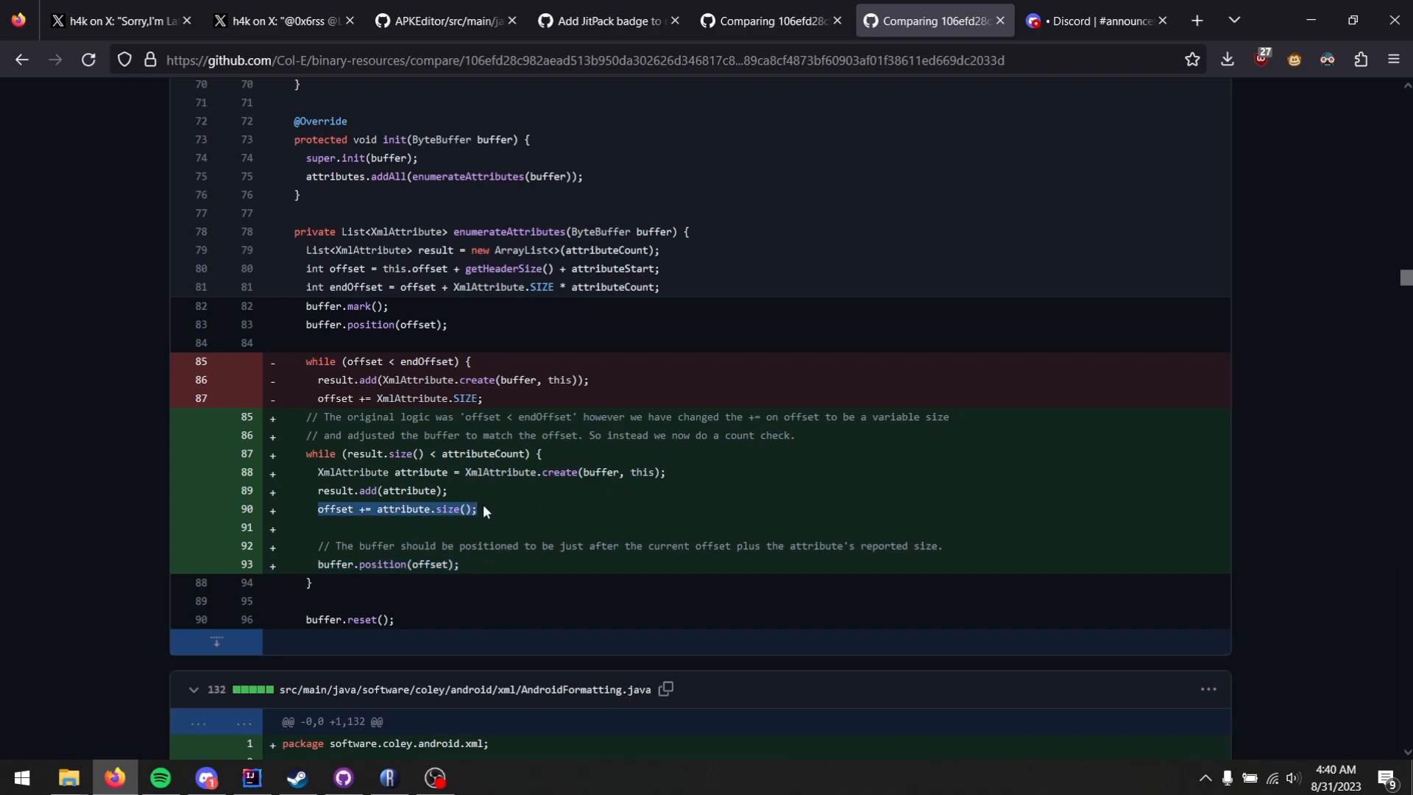
pyautogui.moveTo(438, 528)
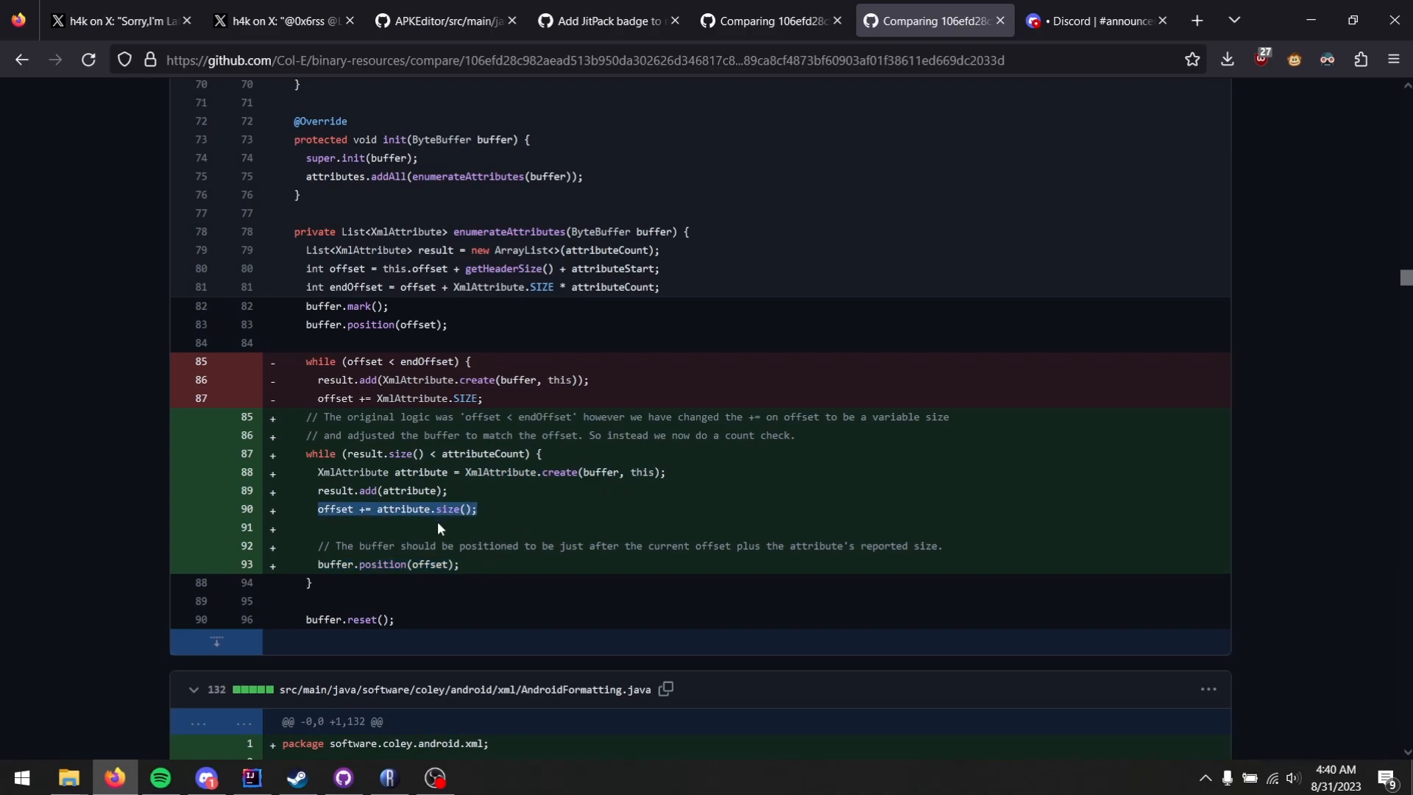
pyautogui.moveTo(408, 528)
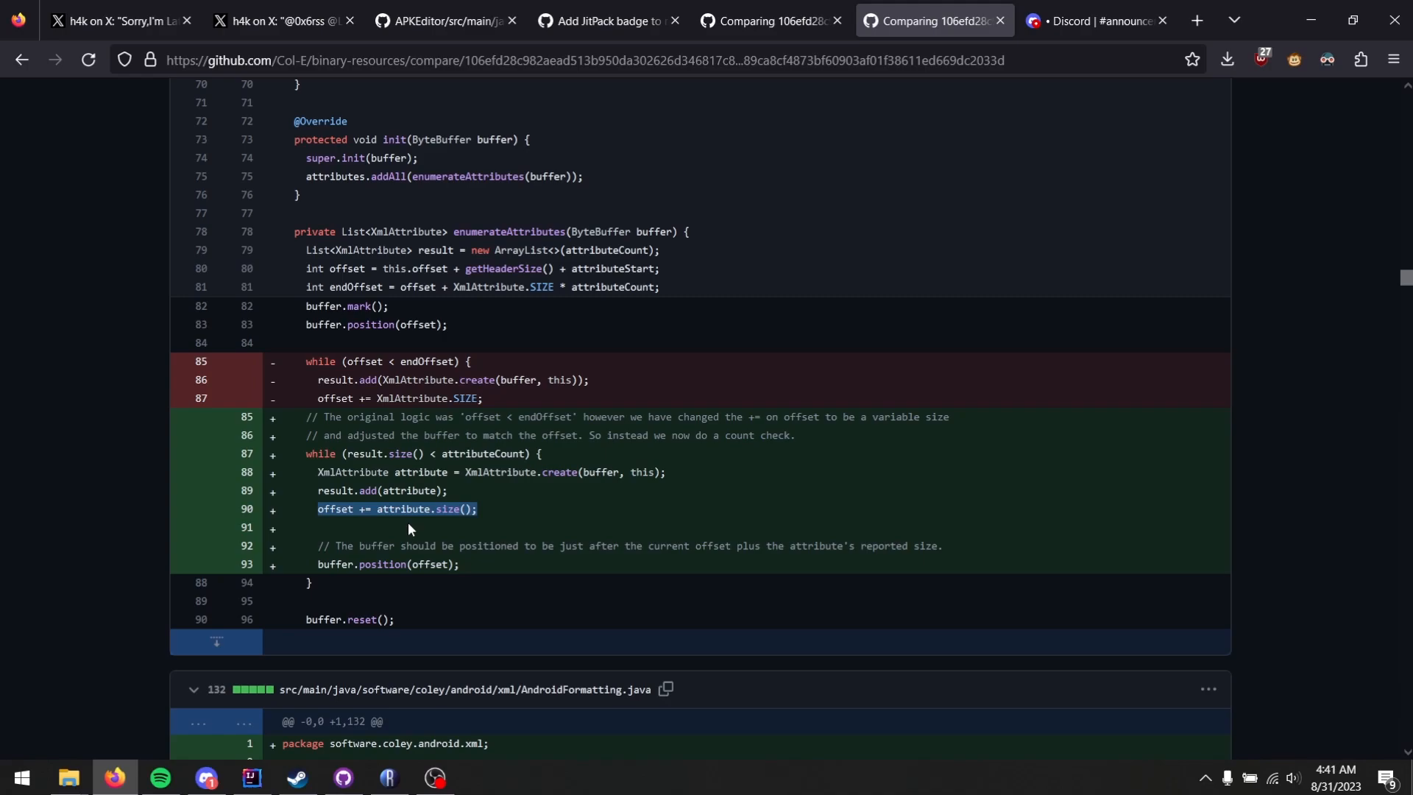
pyautogui.click(252, 19)
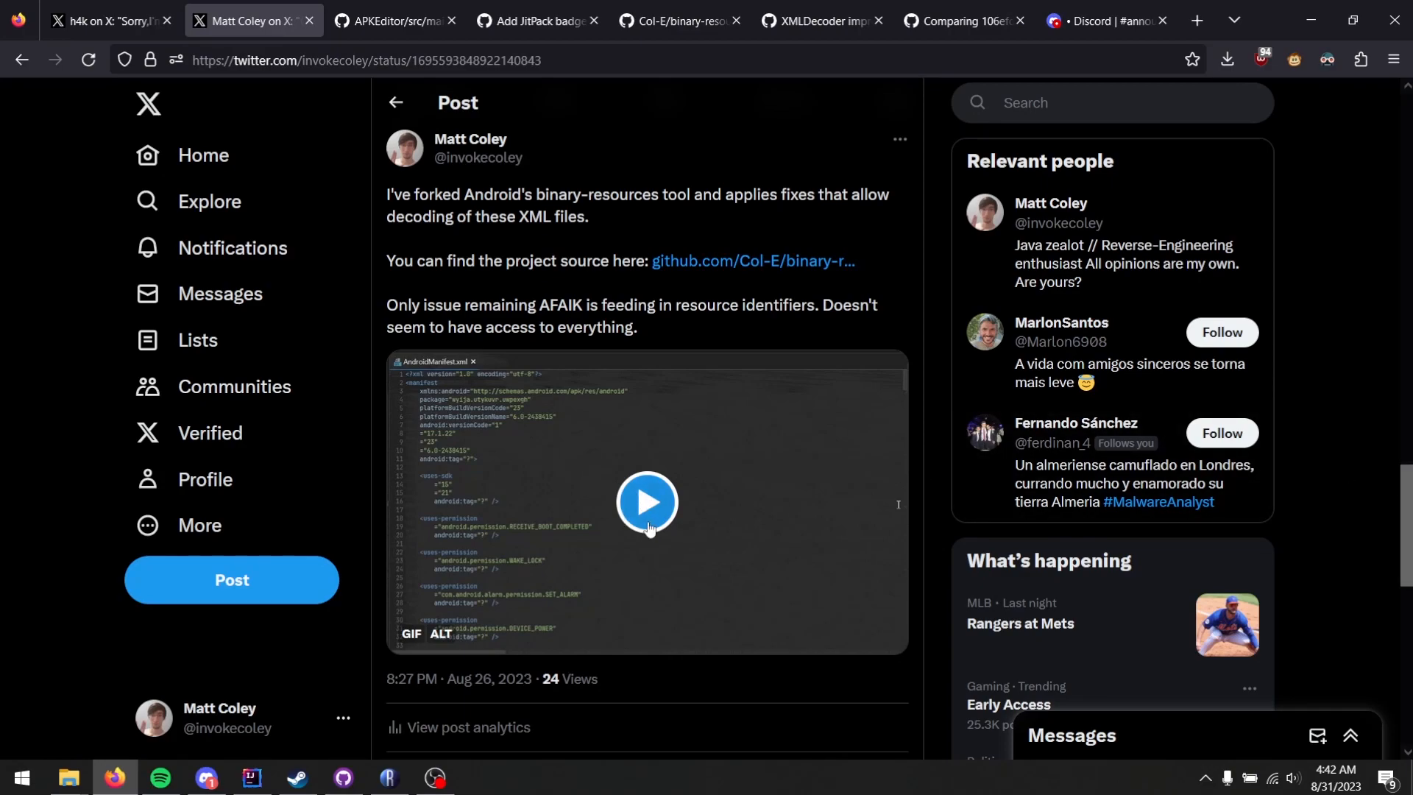
# Play the post's decoded AndroidManifest GIF, briefly glancing at the APKEditor Protector source
pyautogui.click(646, 502)
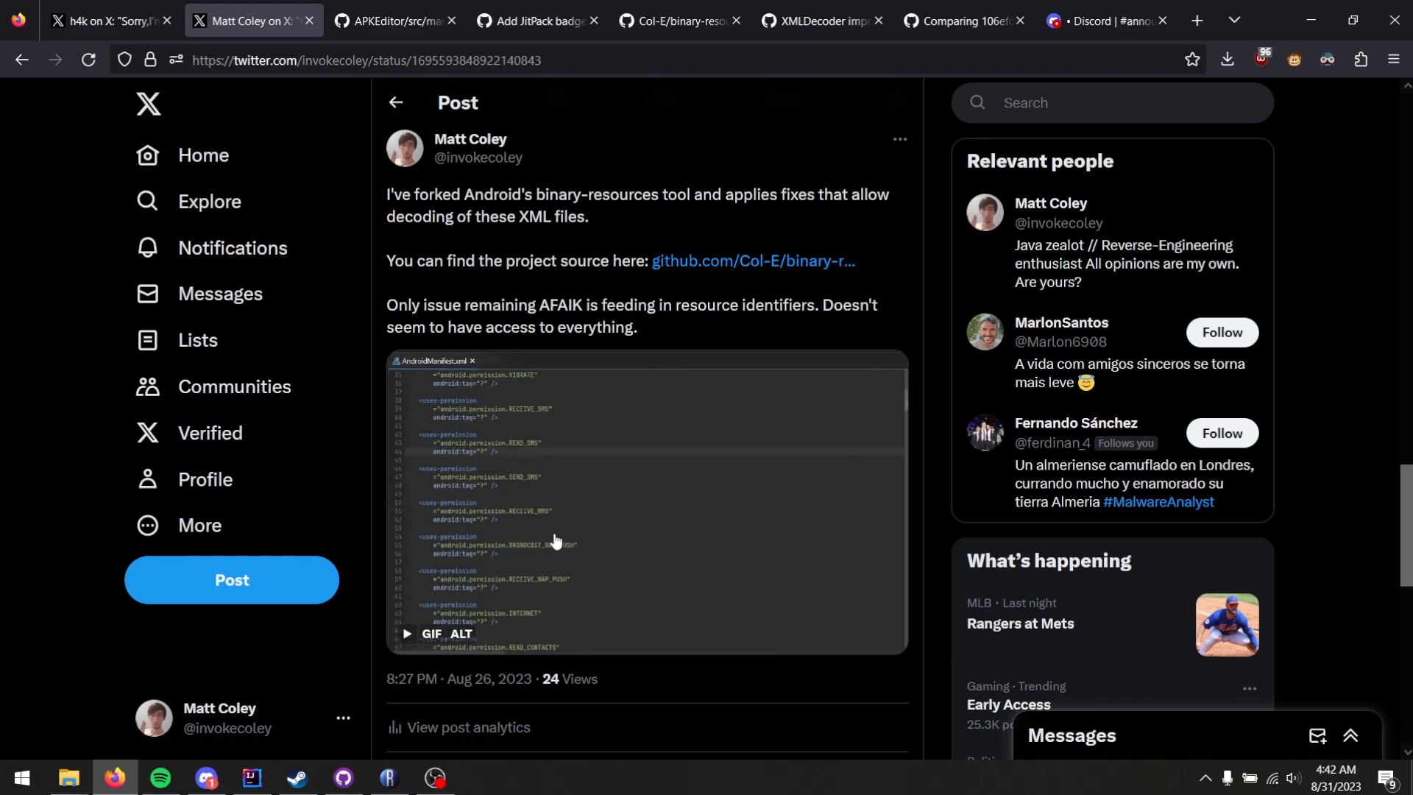
pyautogui.moveTo(463, 462)
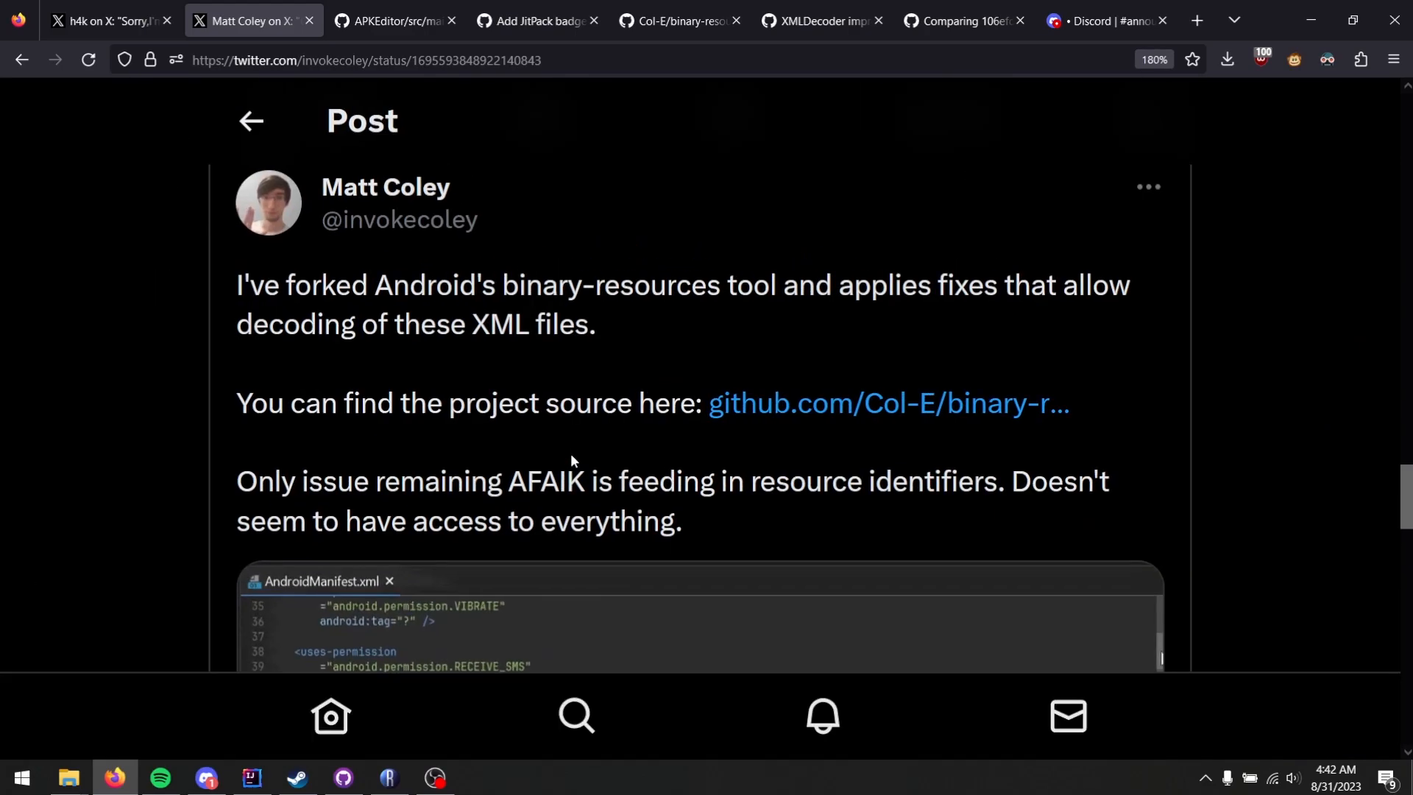
pyautogui.scroll(-3)
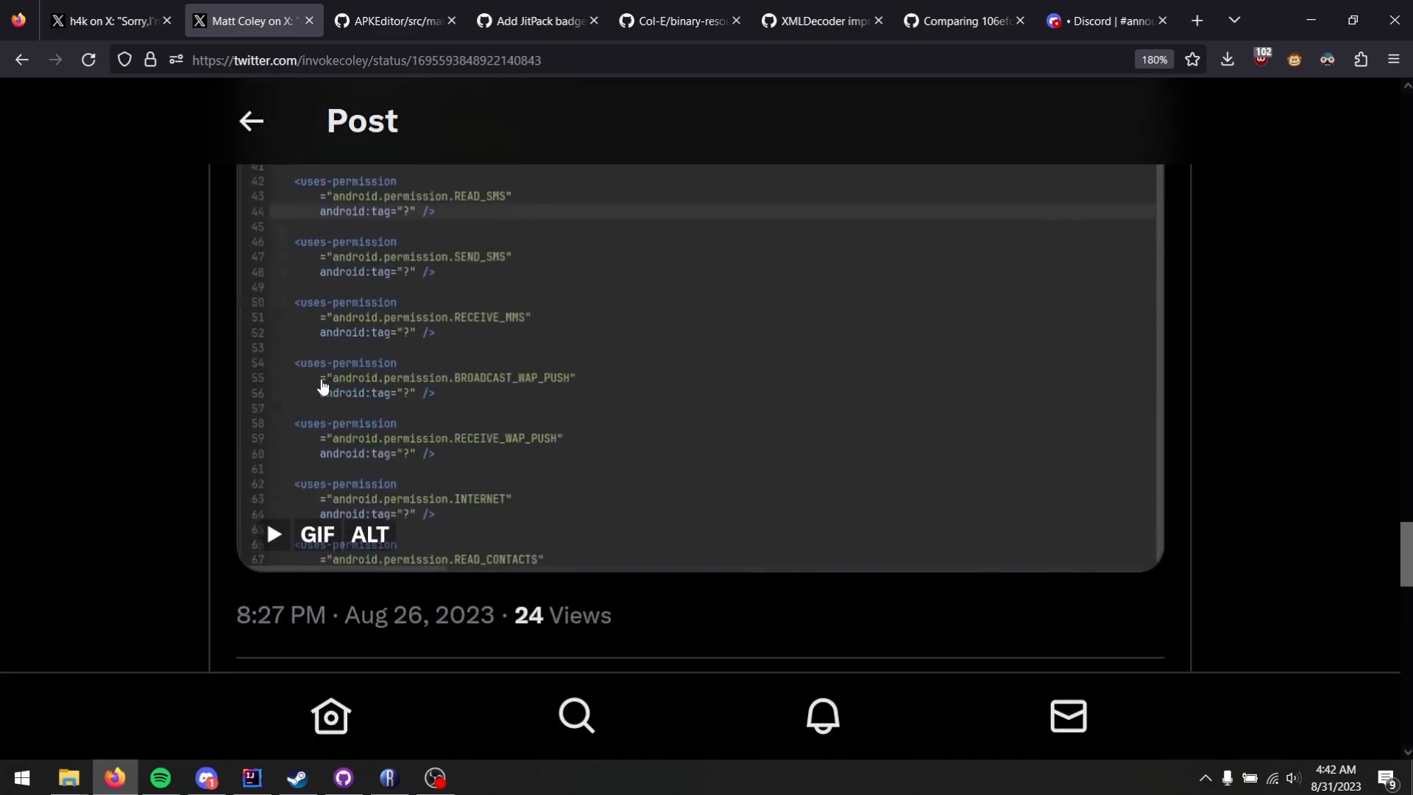
pyautogui.moveTo(310, 383)
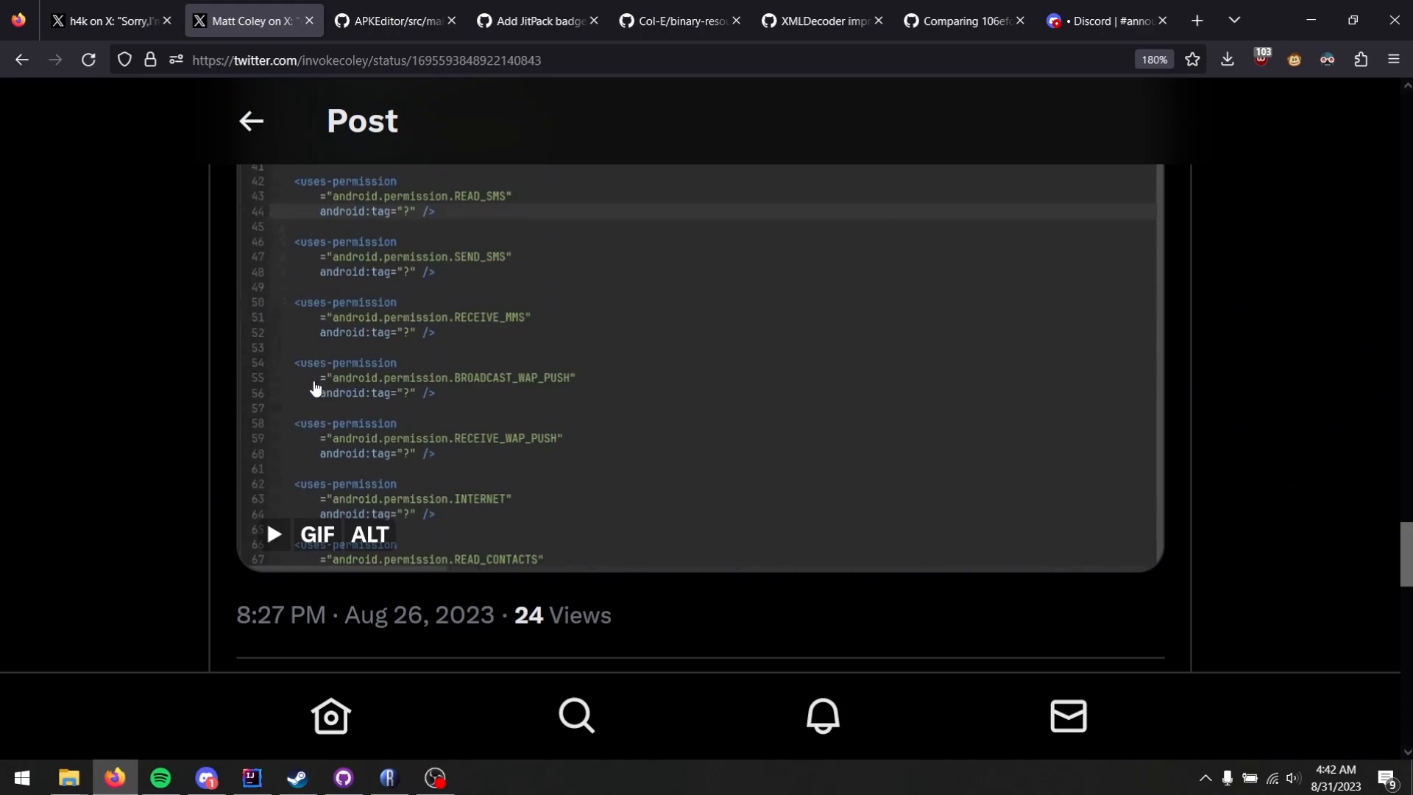
pyautogui.moveTo(407, 394)
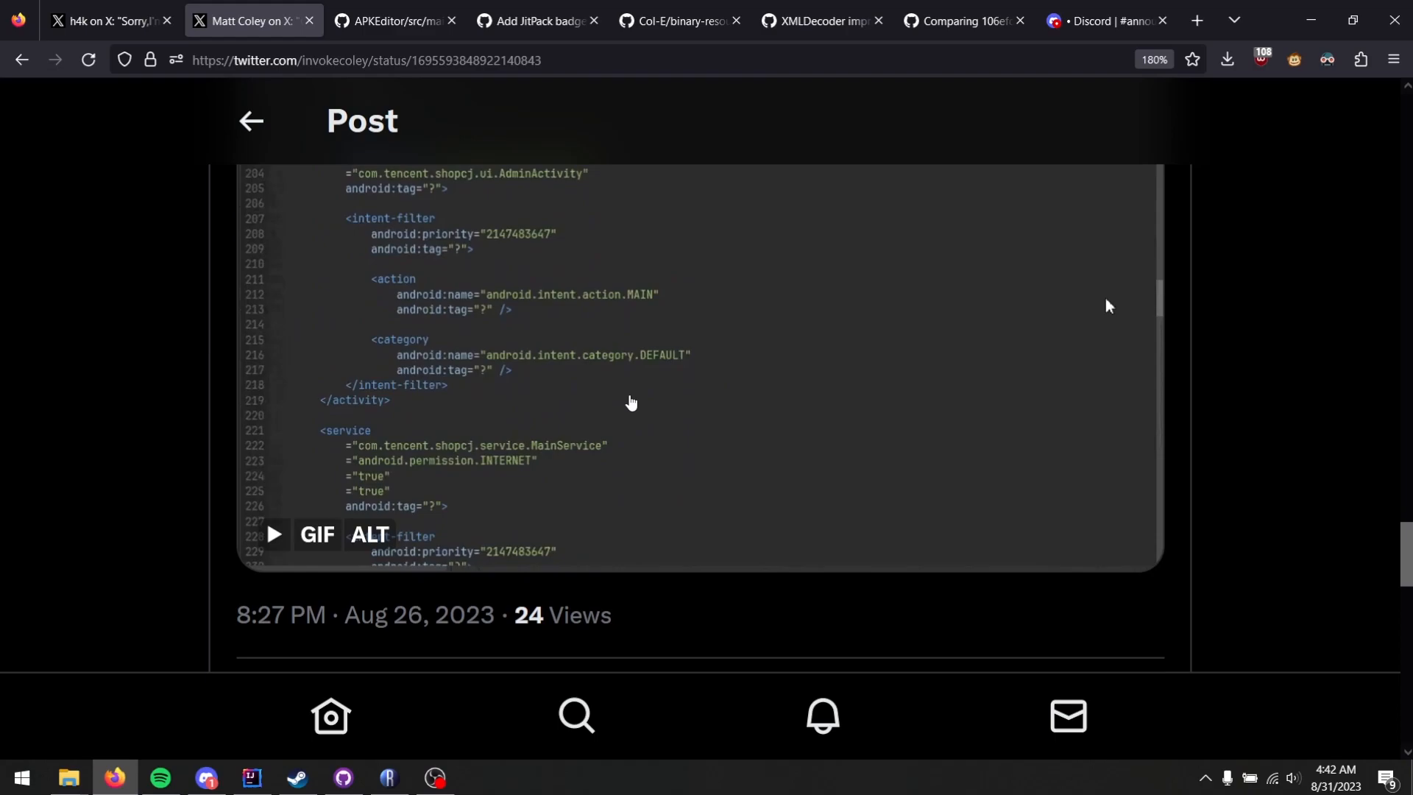
pyautogui.moveTo(353, 467)
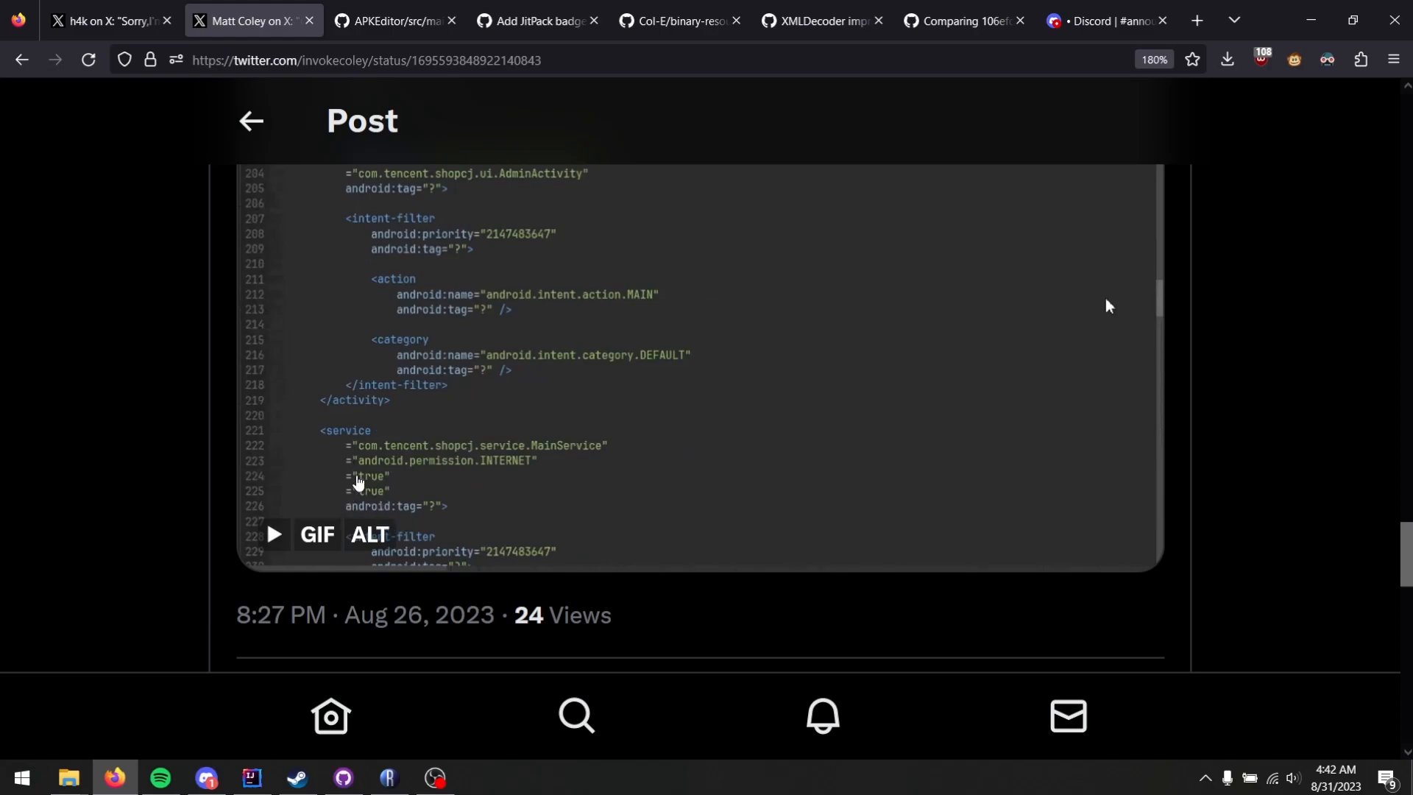
pyautogui.moveTo(424, 444)
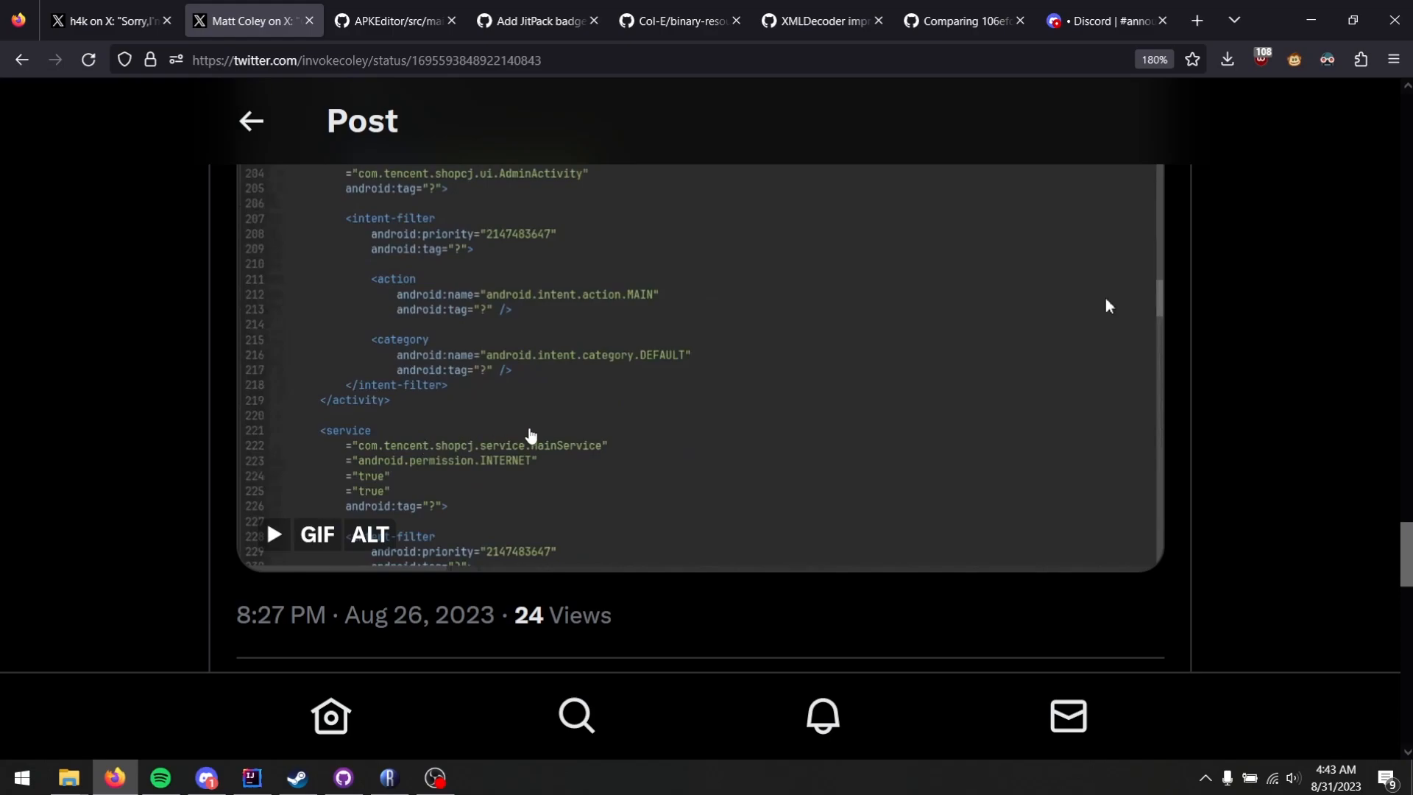
pyautogui.click(394, 20)
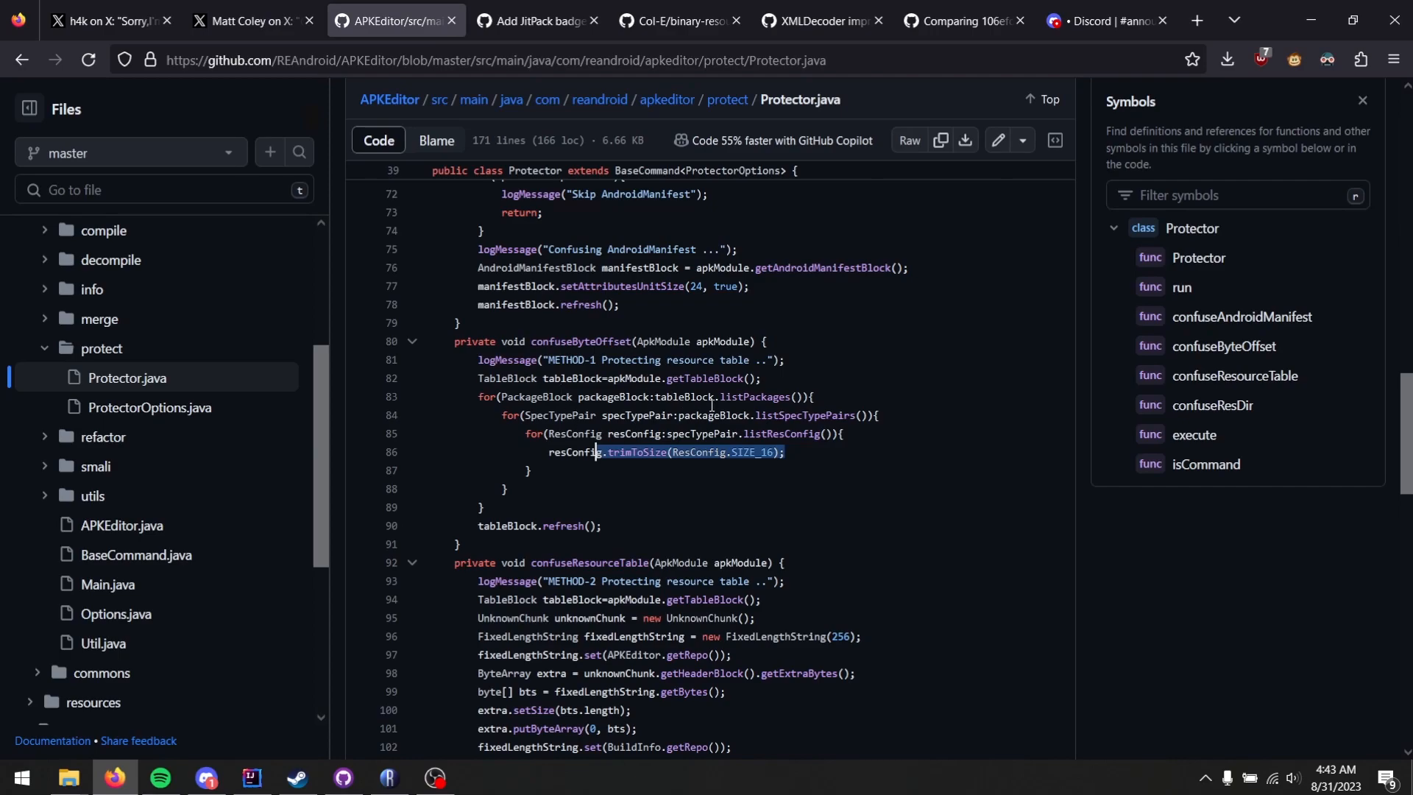
pyautogui.click(245, 19)
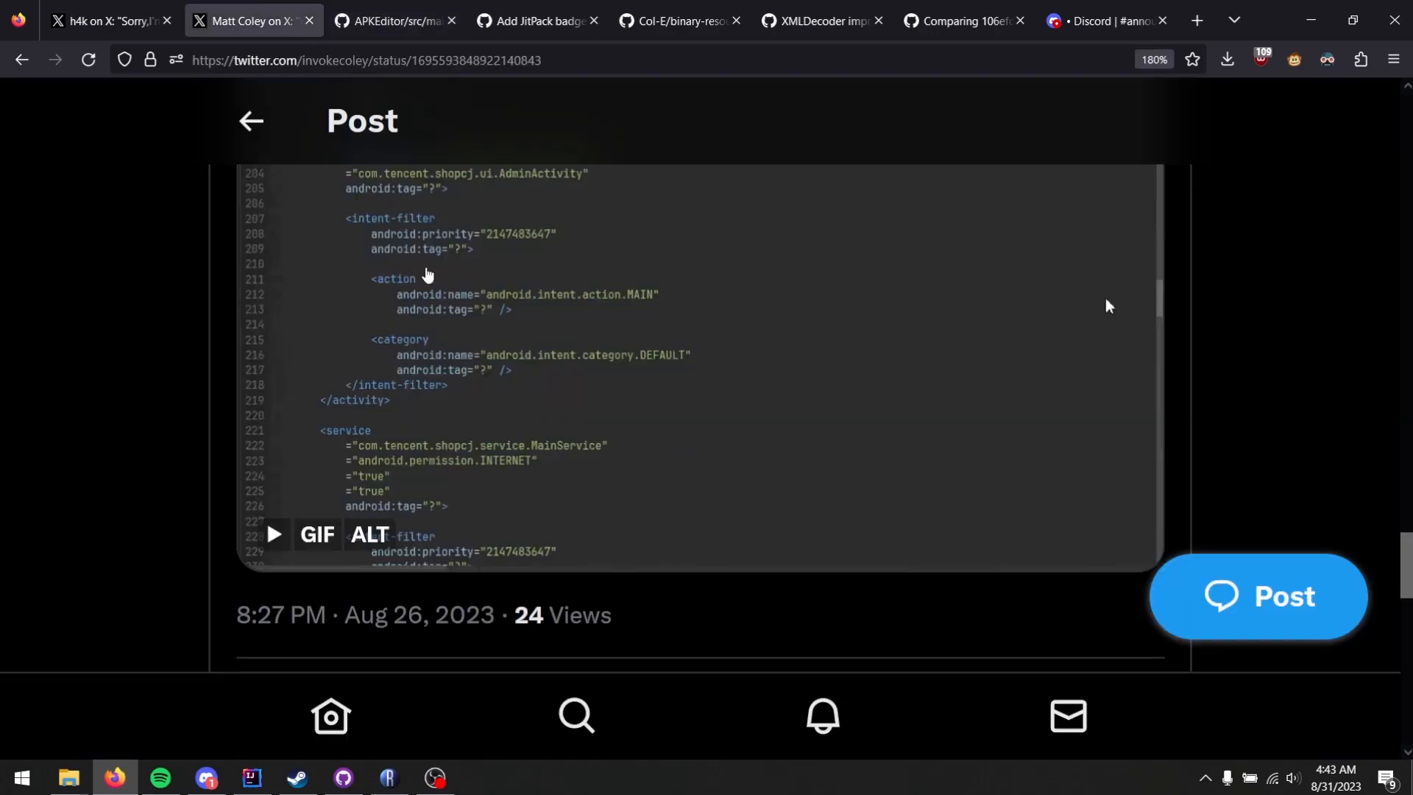
pyautogui.moveTo(376, 493)
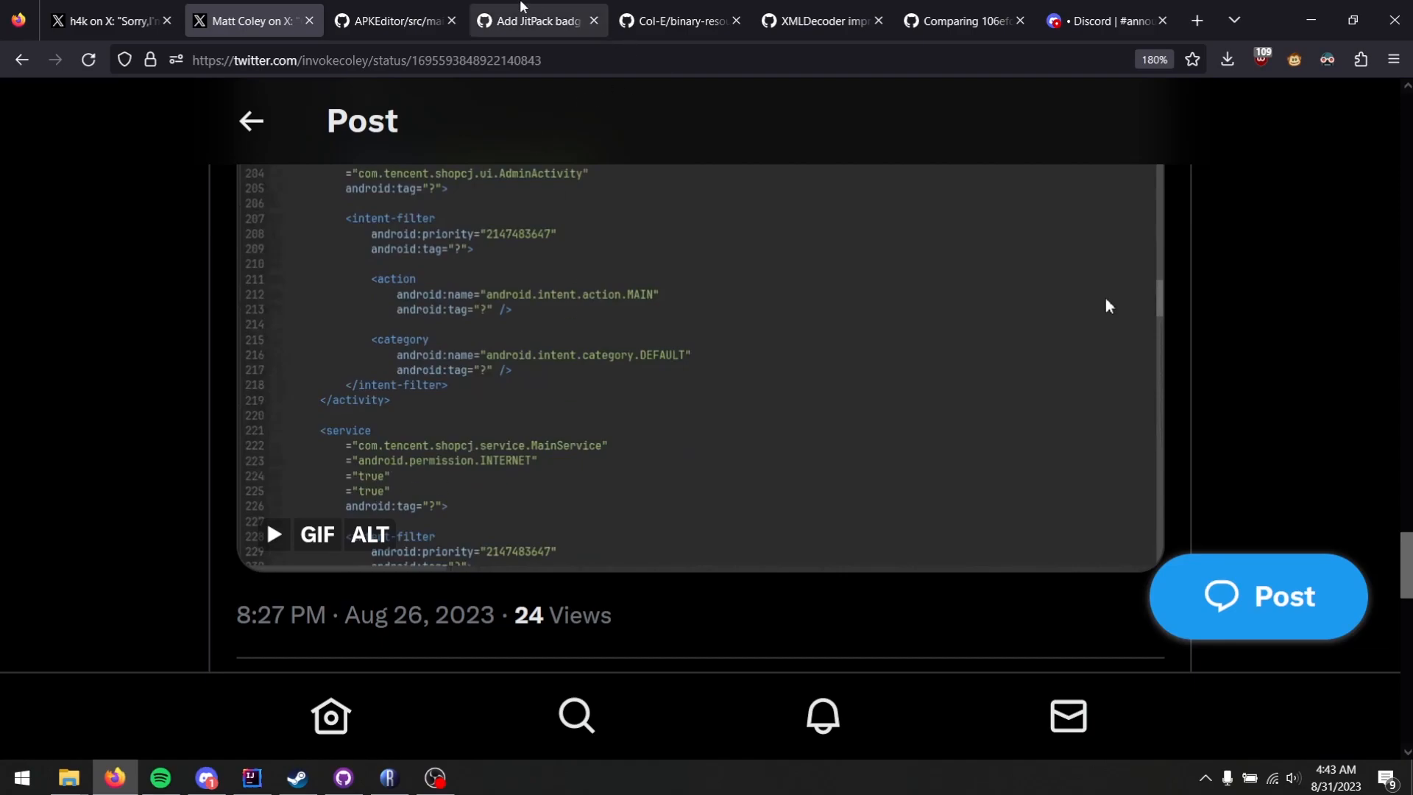
# Bring up merged pull request #1 'XMLDecoder improve attribute name resolution' on the fork
pyautogui.click(963, 21)
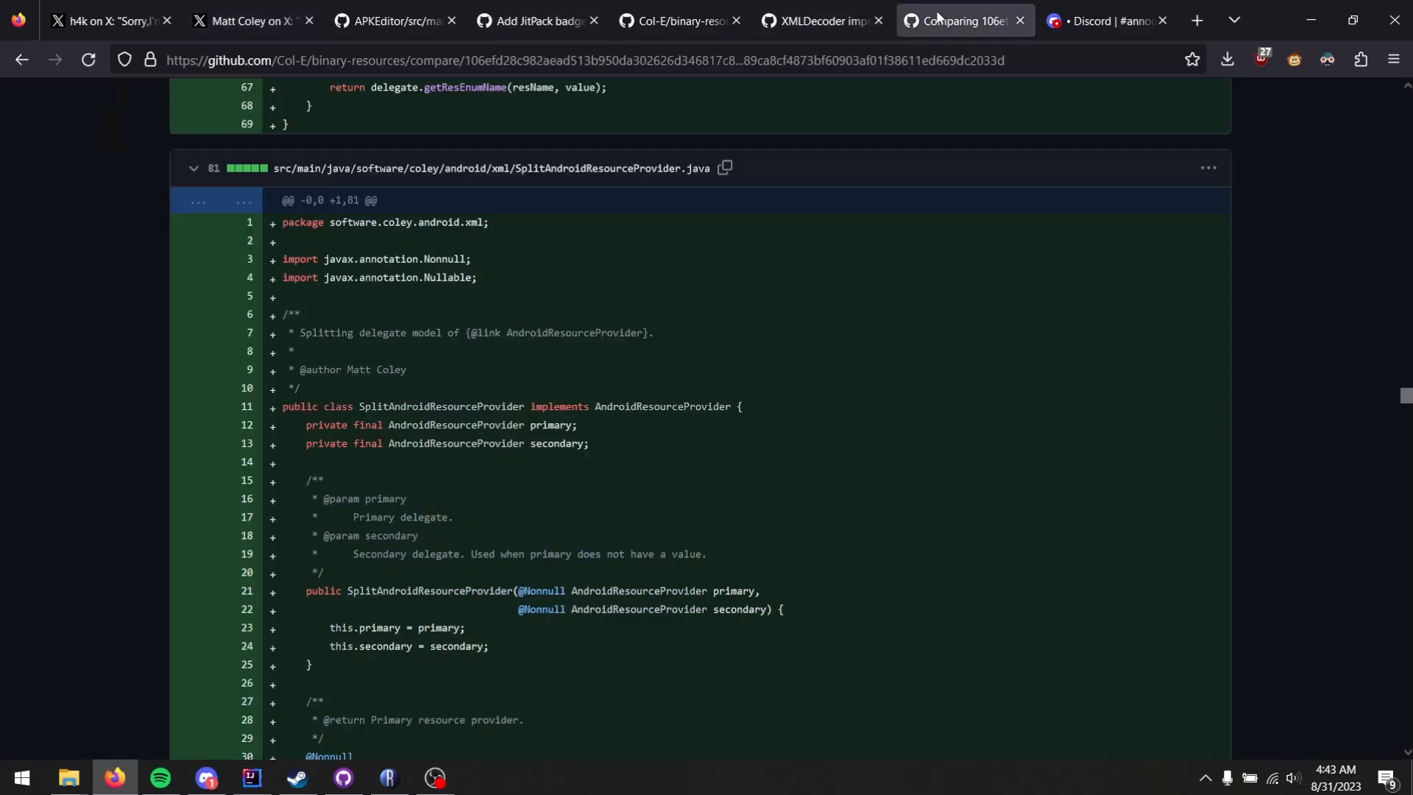
pyautogui.click(818, 19)
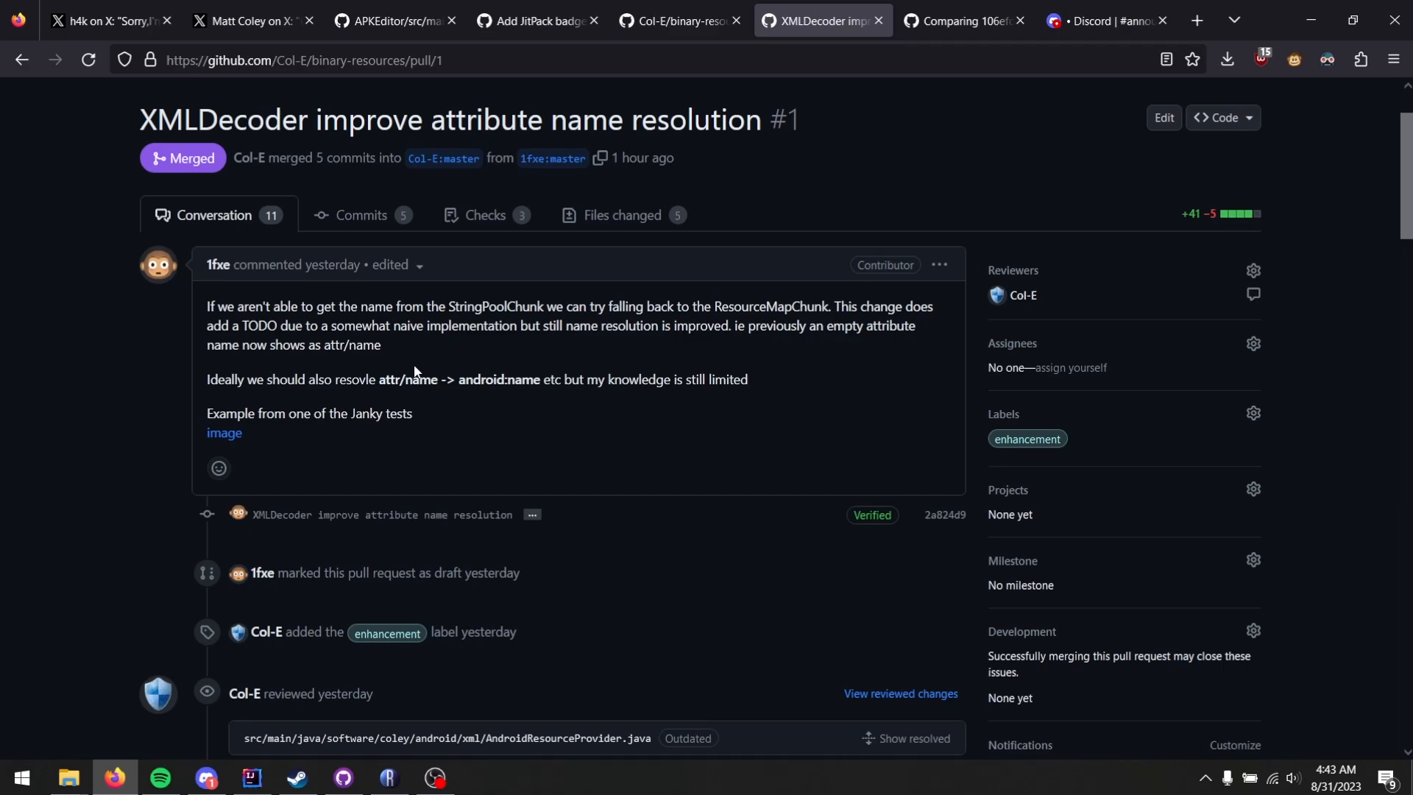
# Return to the fork announcement post with the decoded manifest GIF
pyautogui.click(243, 19)
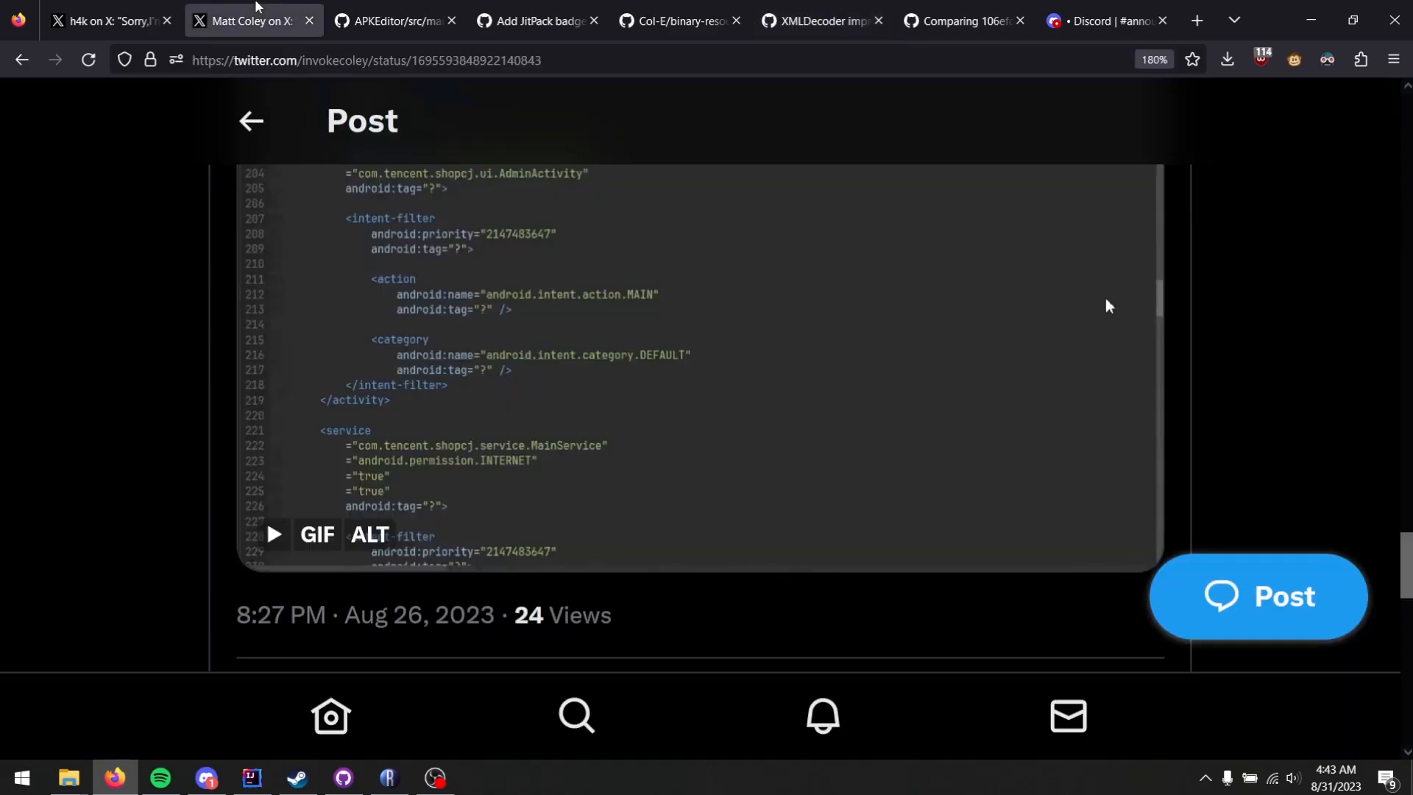
pyautogui.moveTo(543, 403)
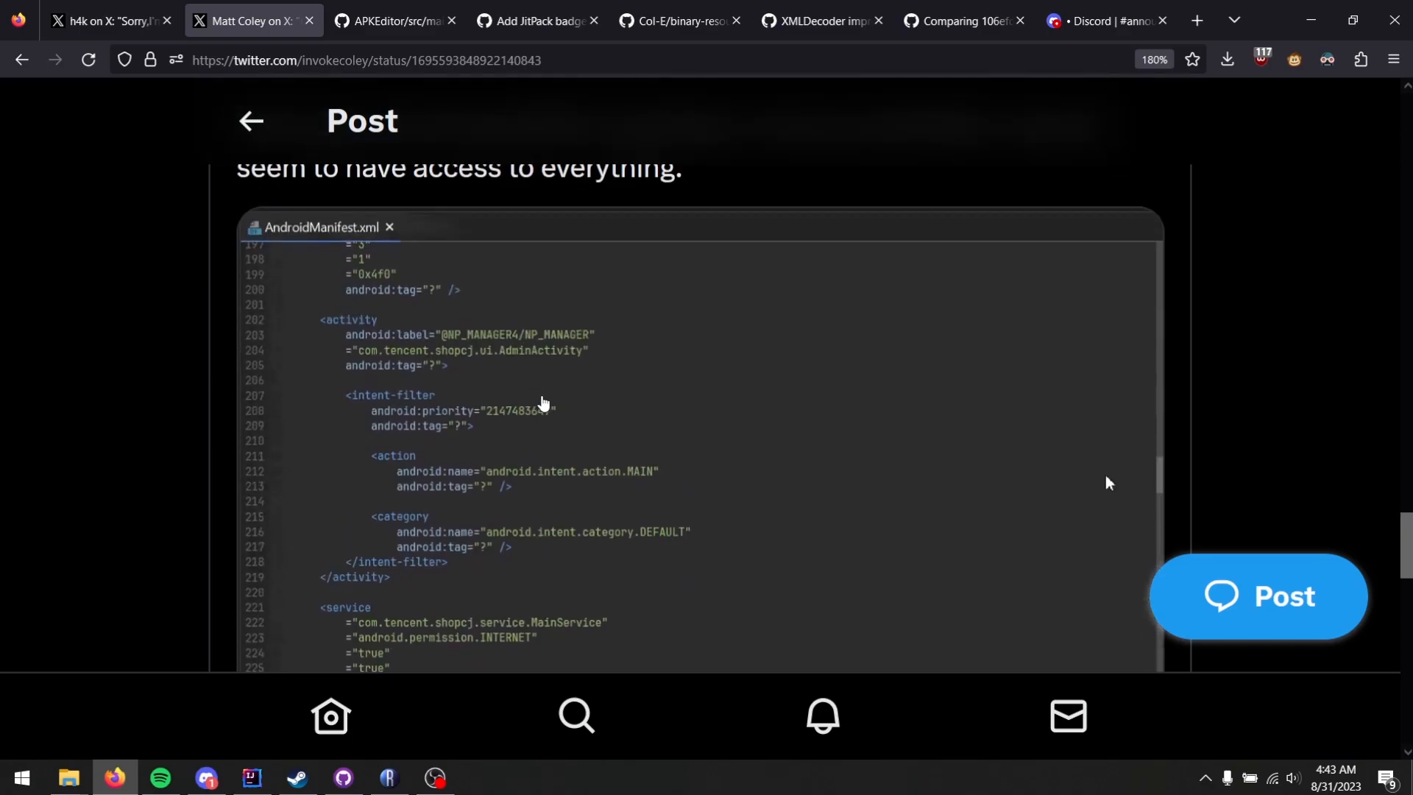
pyautogui.moveTo(540, 406)
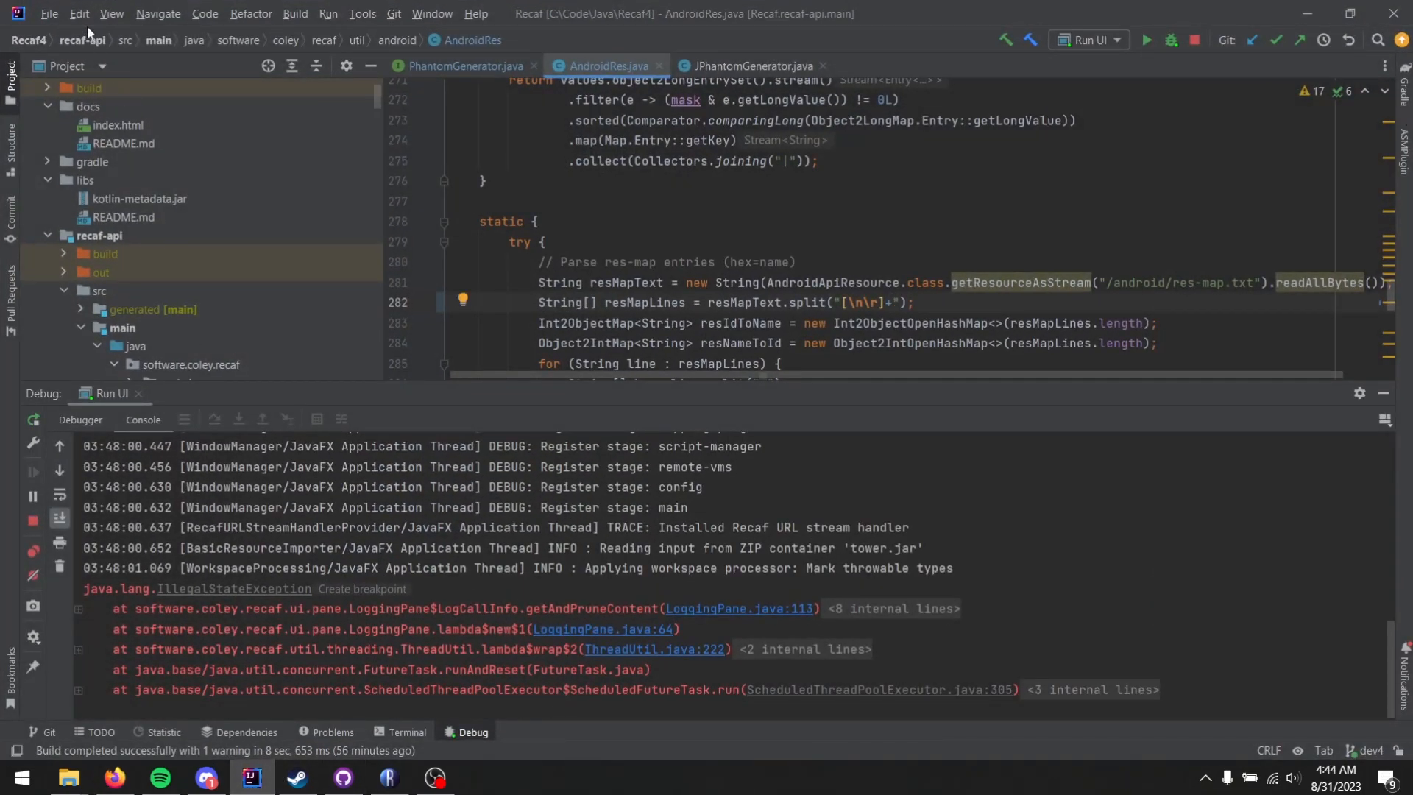
# Switch IntelliJ IDEA to the binary-resources-fork project from recent projects
pyautogui.click(49, 14)
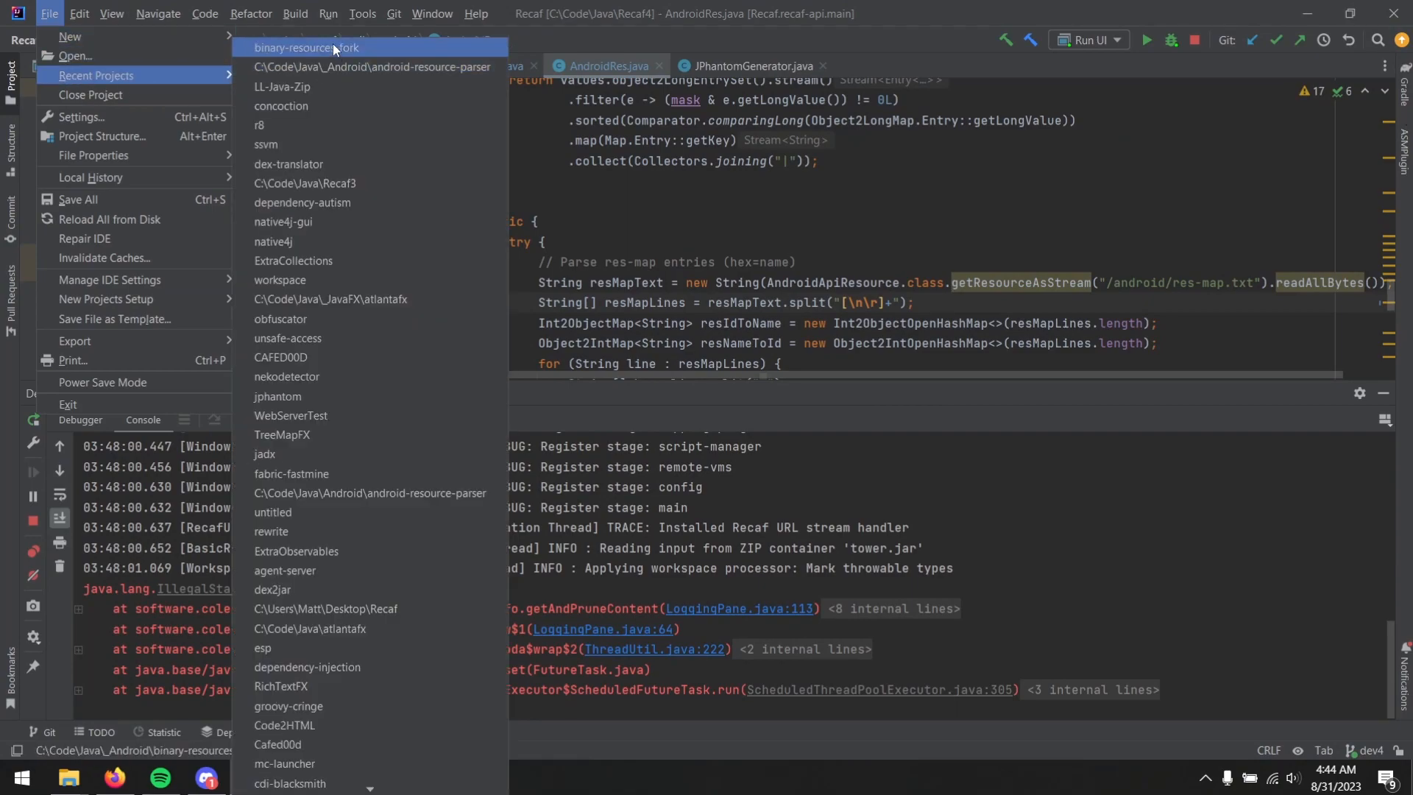
pyautogui.click(308, 47)
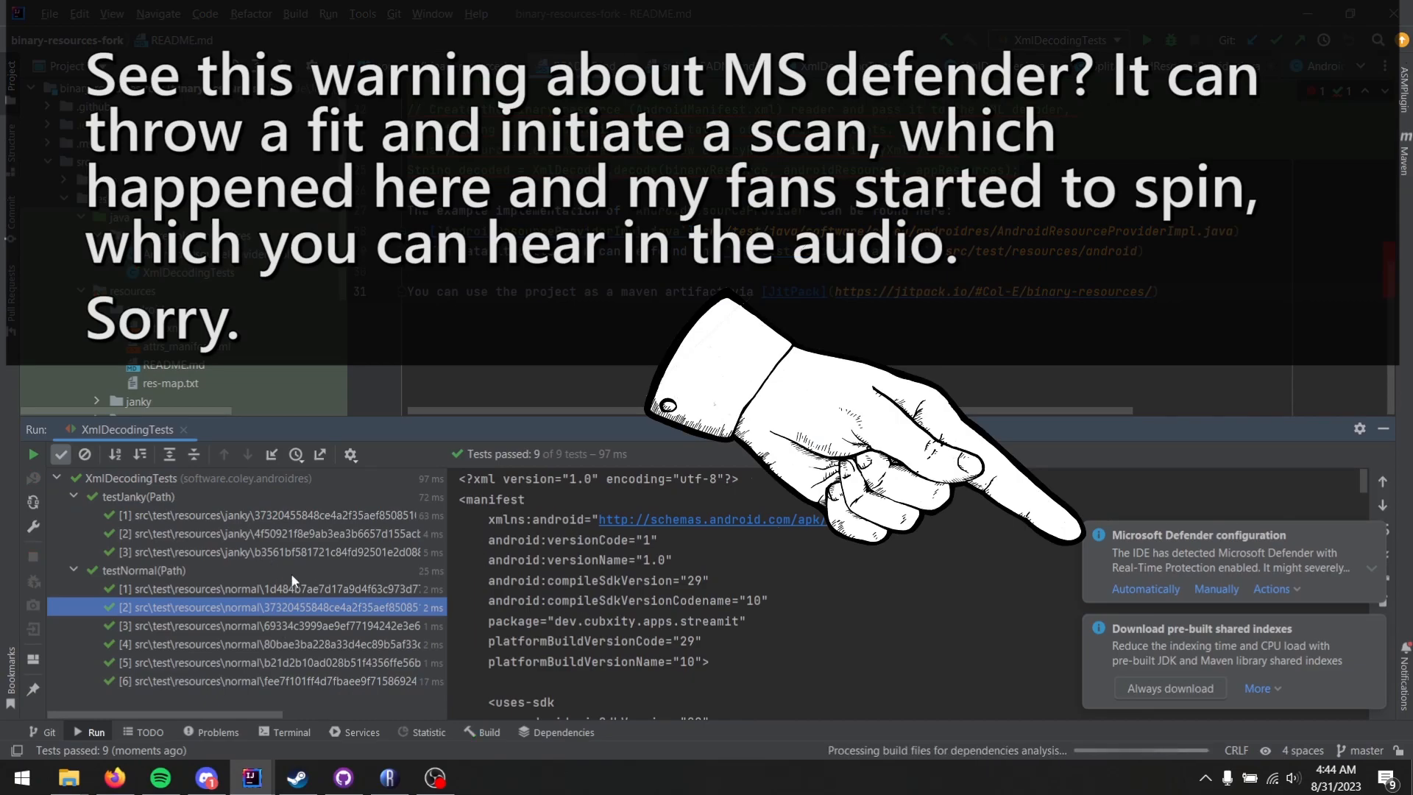
# View the decoded manifest output of each janky-sample test in XmlDecodingTests, ending on testJanky [3]
pyautogui.click(271, 515)
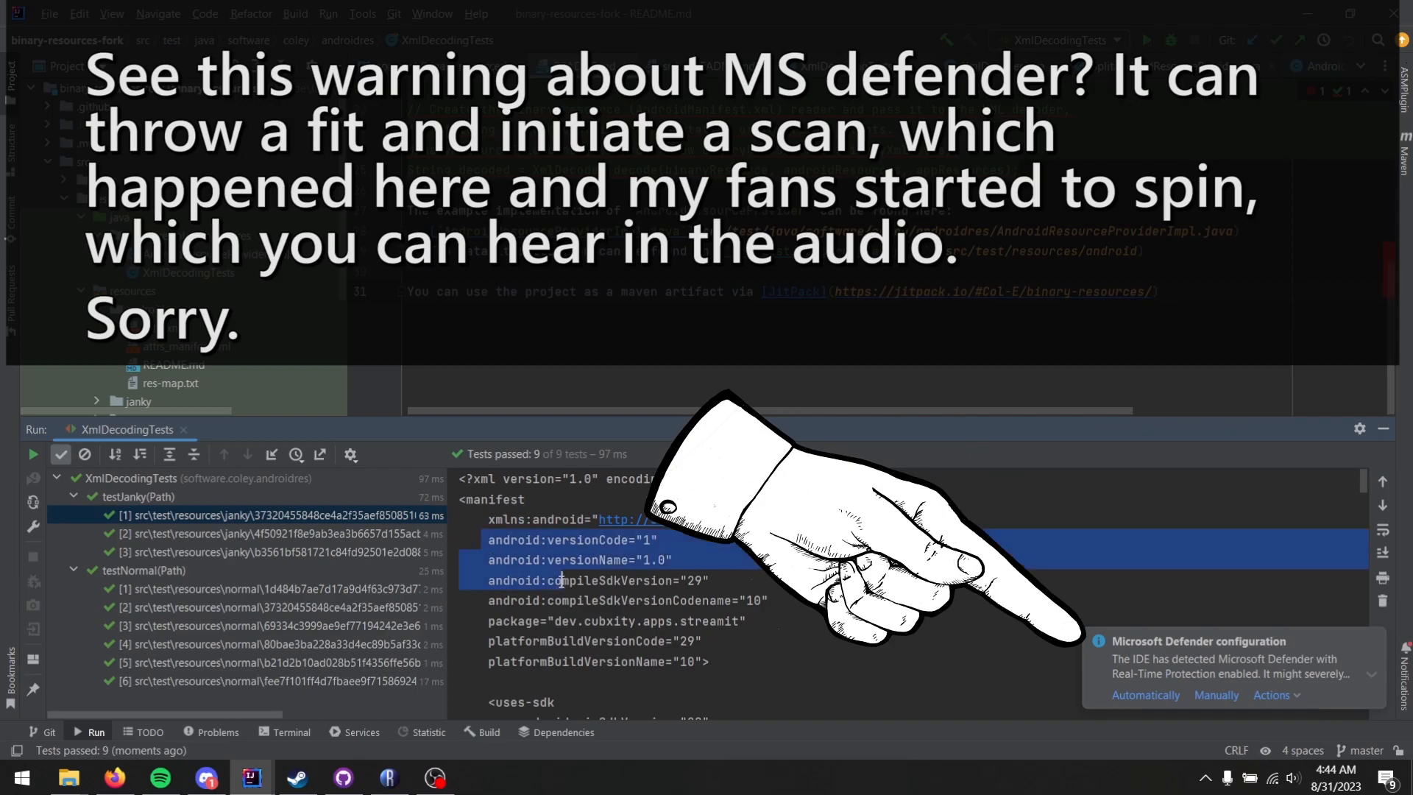
pyautogui.click(271, 533)
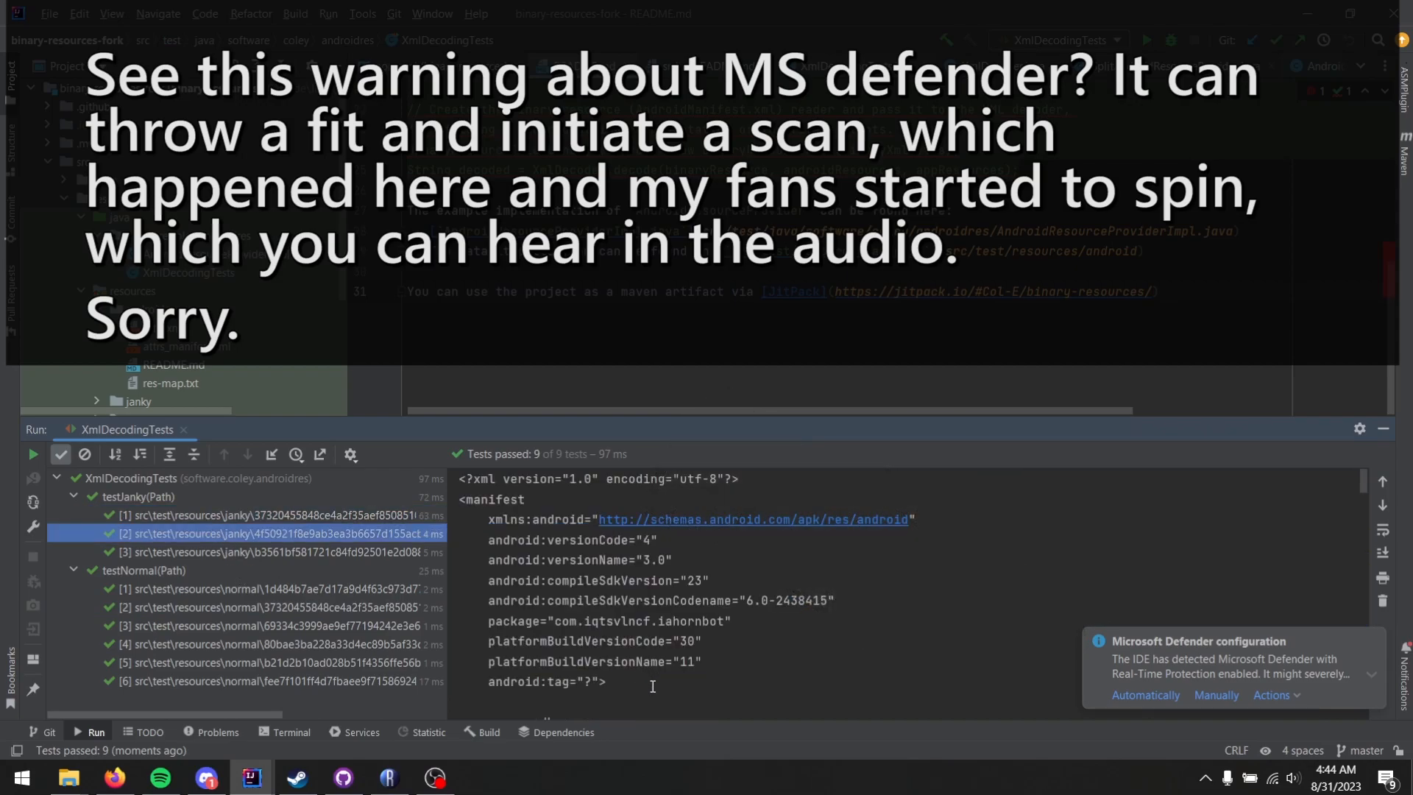
pyautogui.click(271, 552)
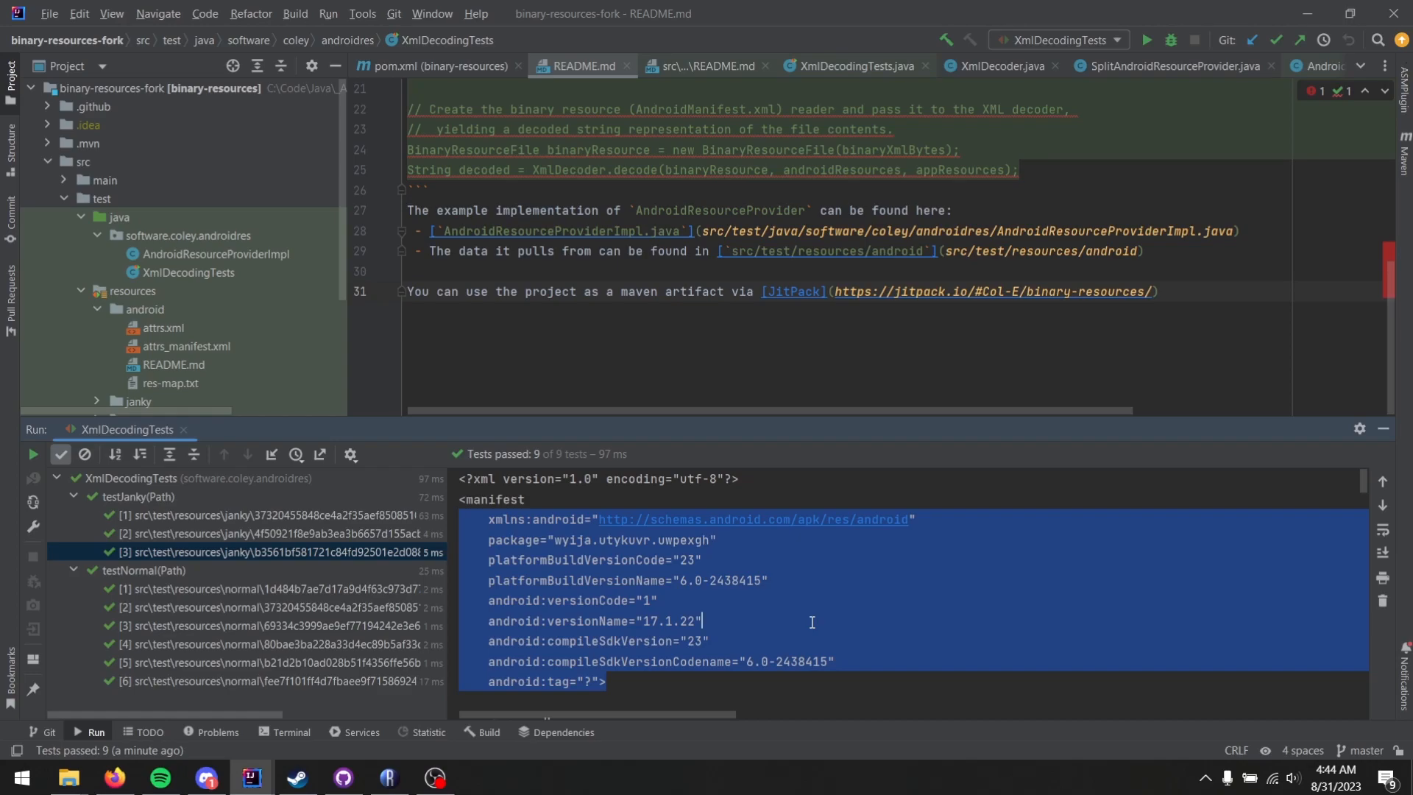
pyautogui.click(387, 777)
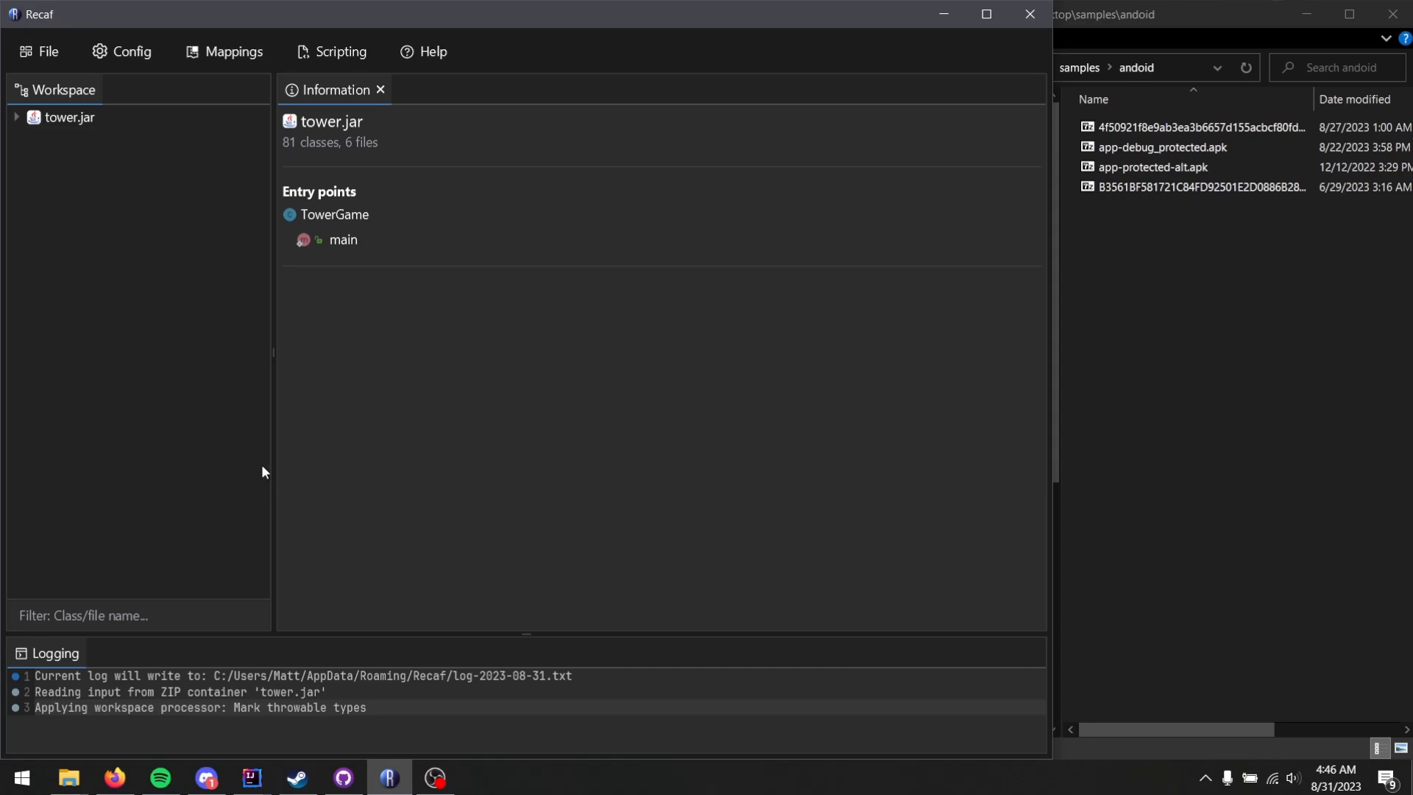
pyautogui.moveTo(169, 366)
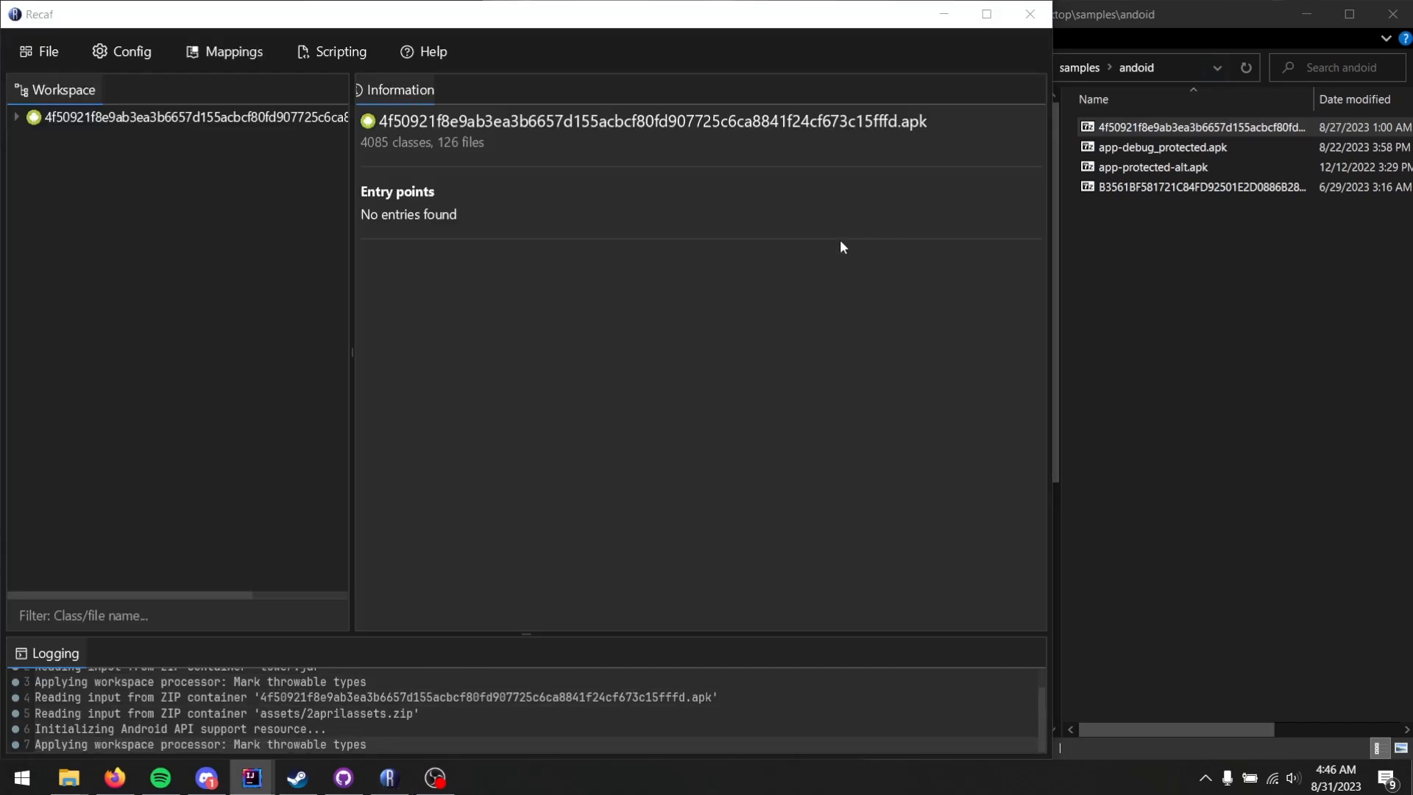
# Expand the 4f50921… APK's root directory and read its decoded AndroidManifest.xml
pyautogui.click(16, 118)
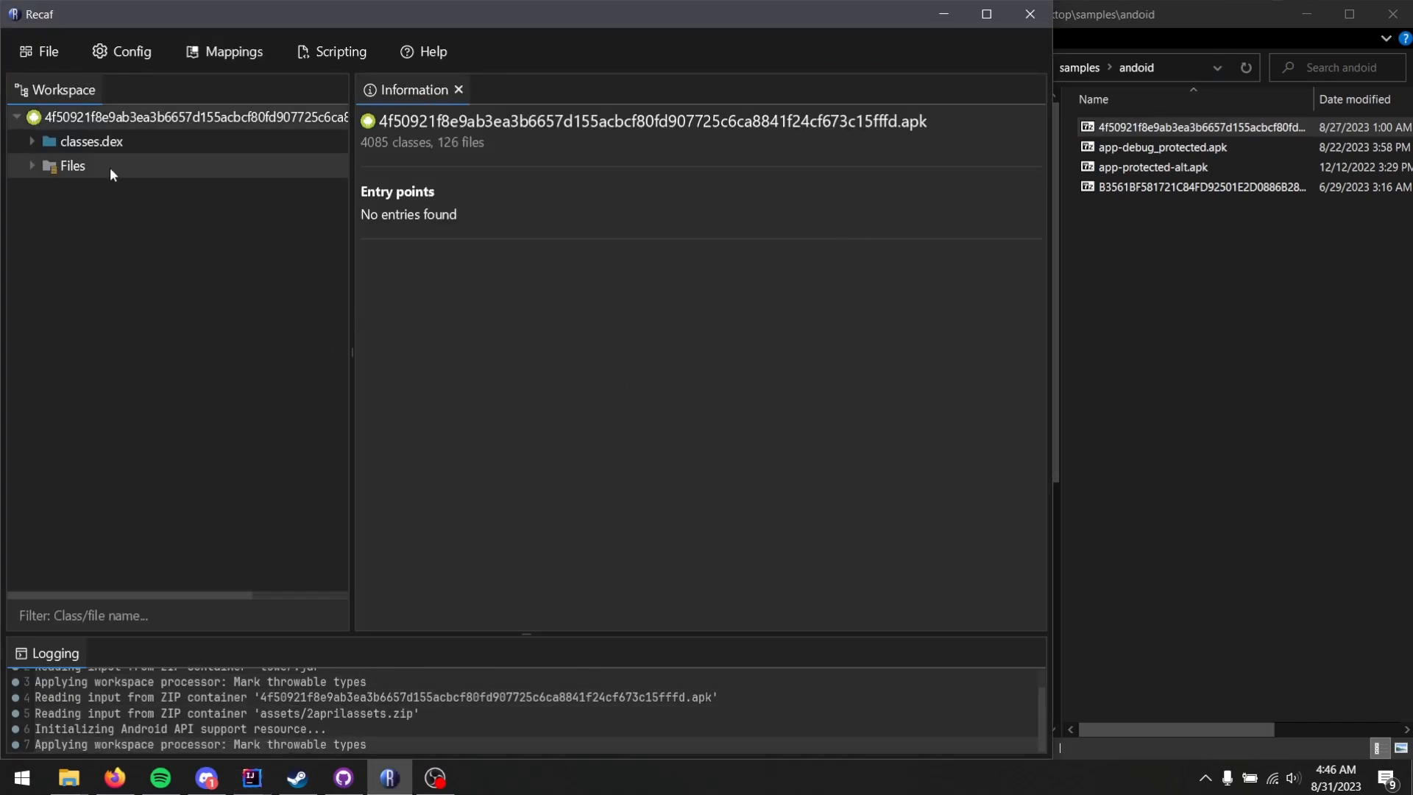
pyautogui.click(71, 164)
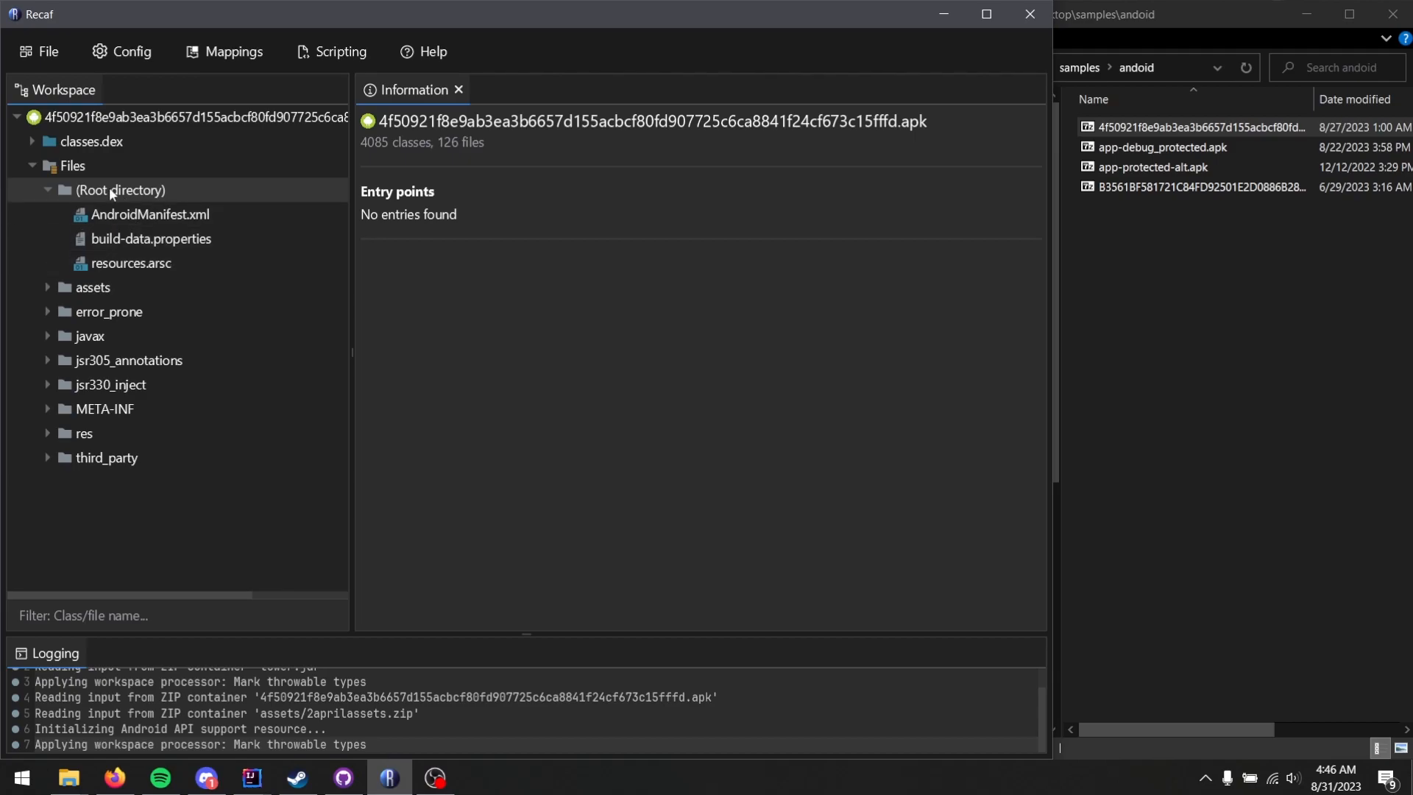
pyautogui.doubleClick(150, 215)
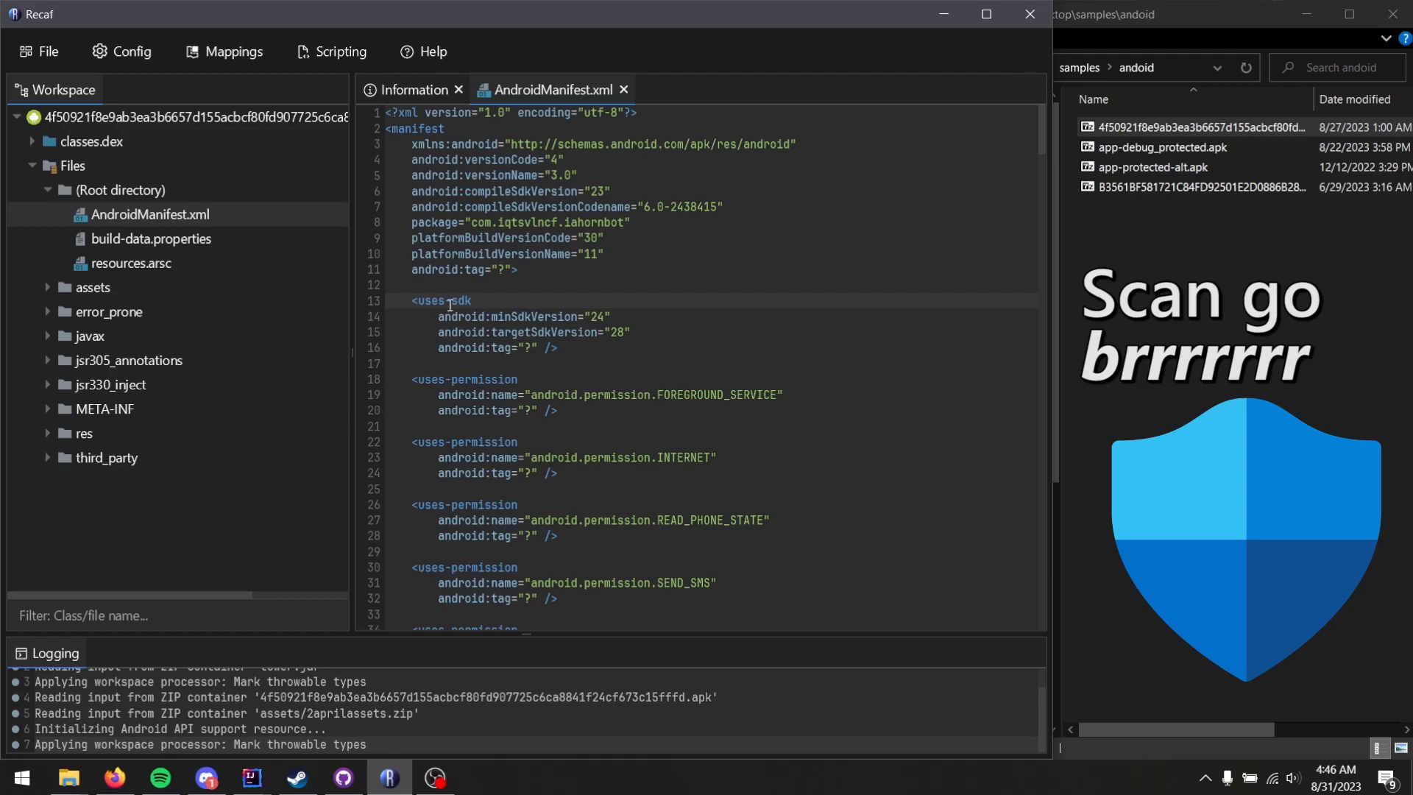
pyautogui.scroll(-3)
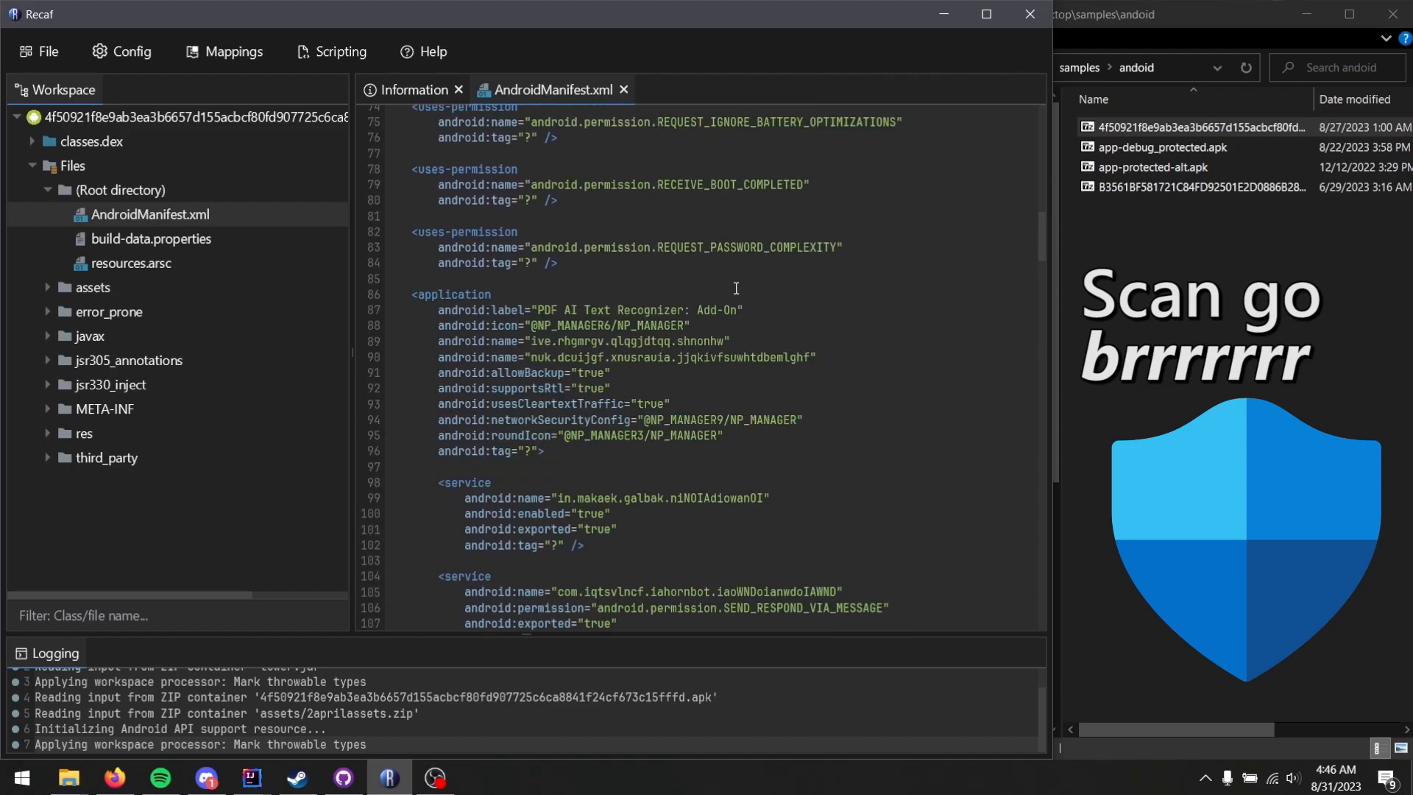
pyautogui.scroll(-3)
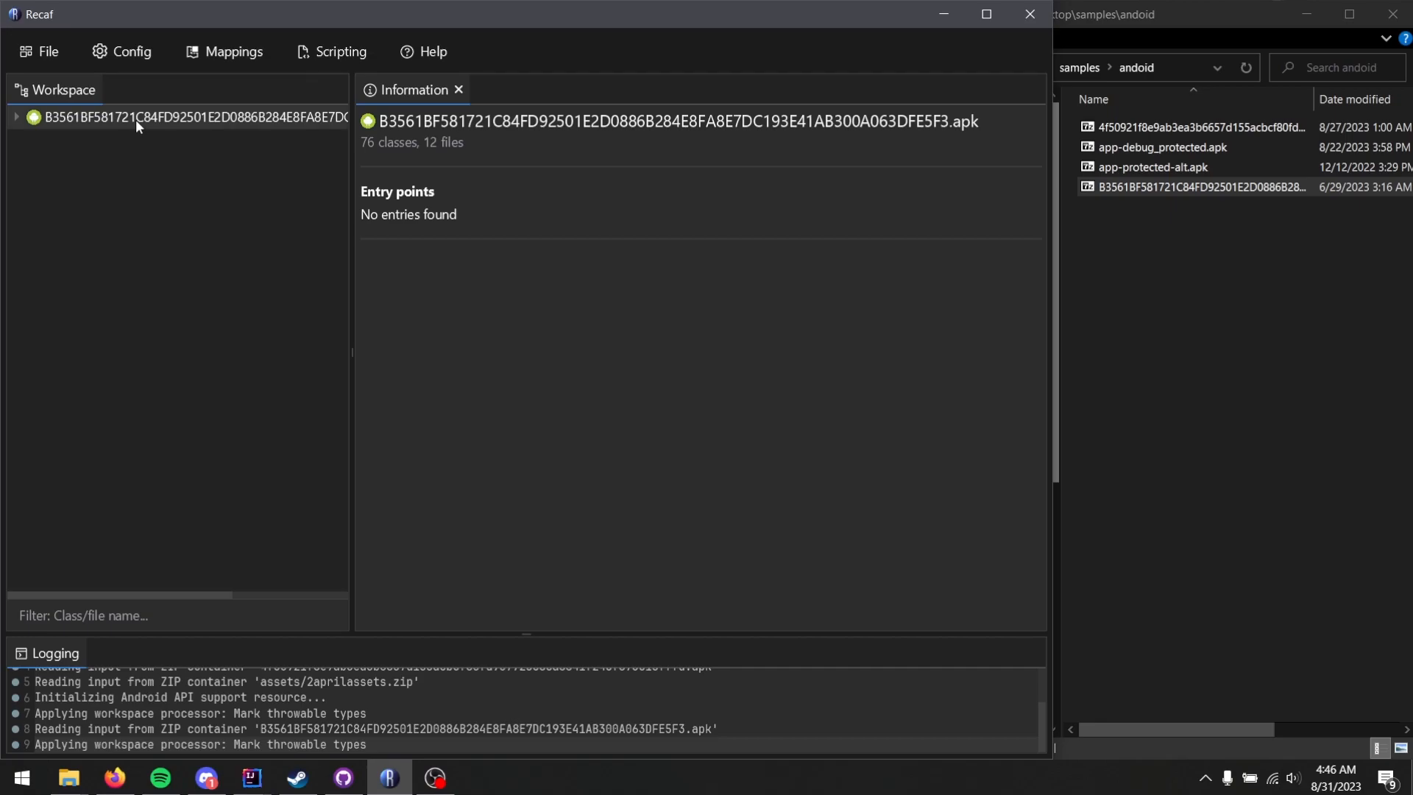
# Expand the B3561BF… APK and read its decoded AndroidManifest.xml
pyautogui.click(16, 118)
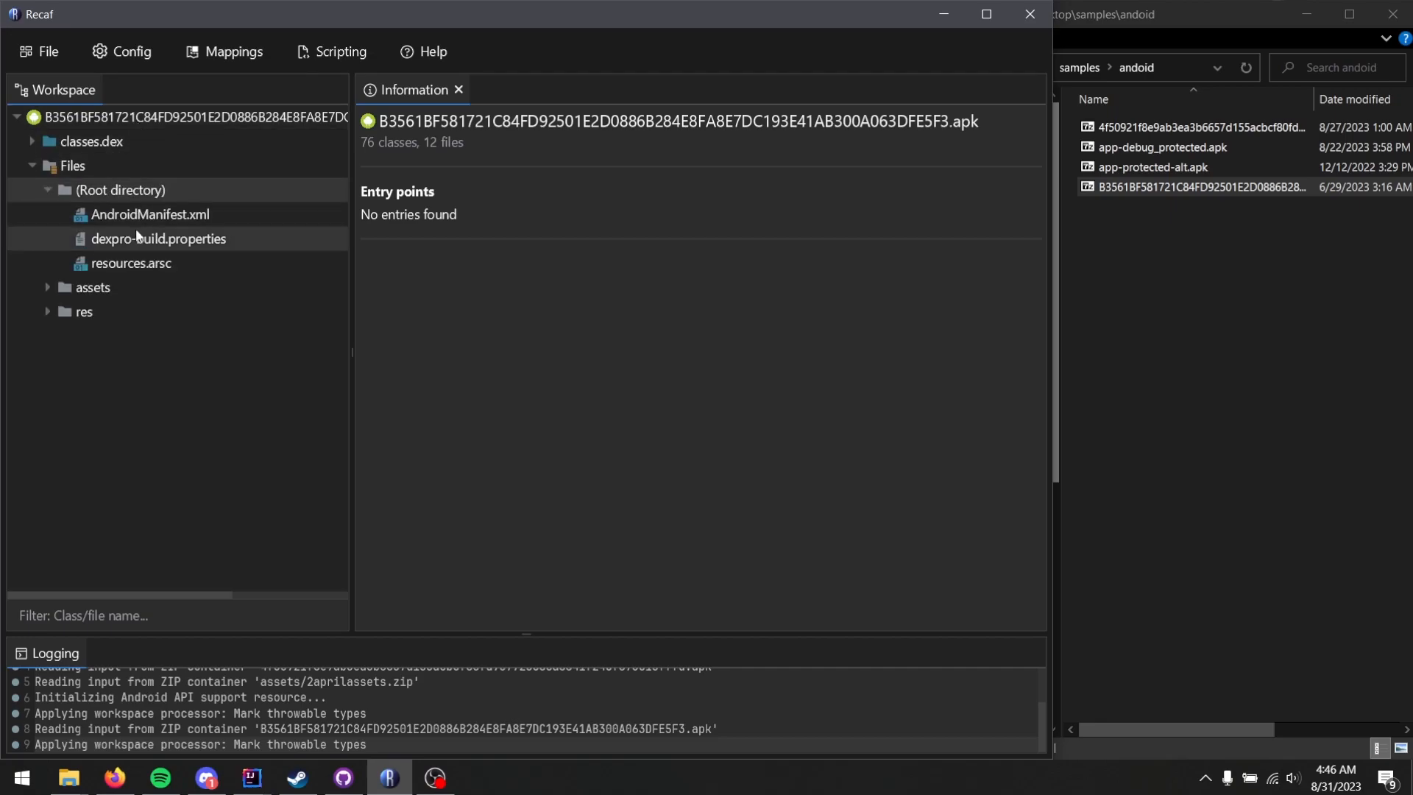
pyautogui.doubleClick(151, 214)
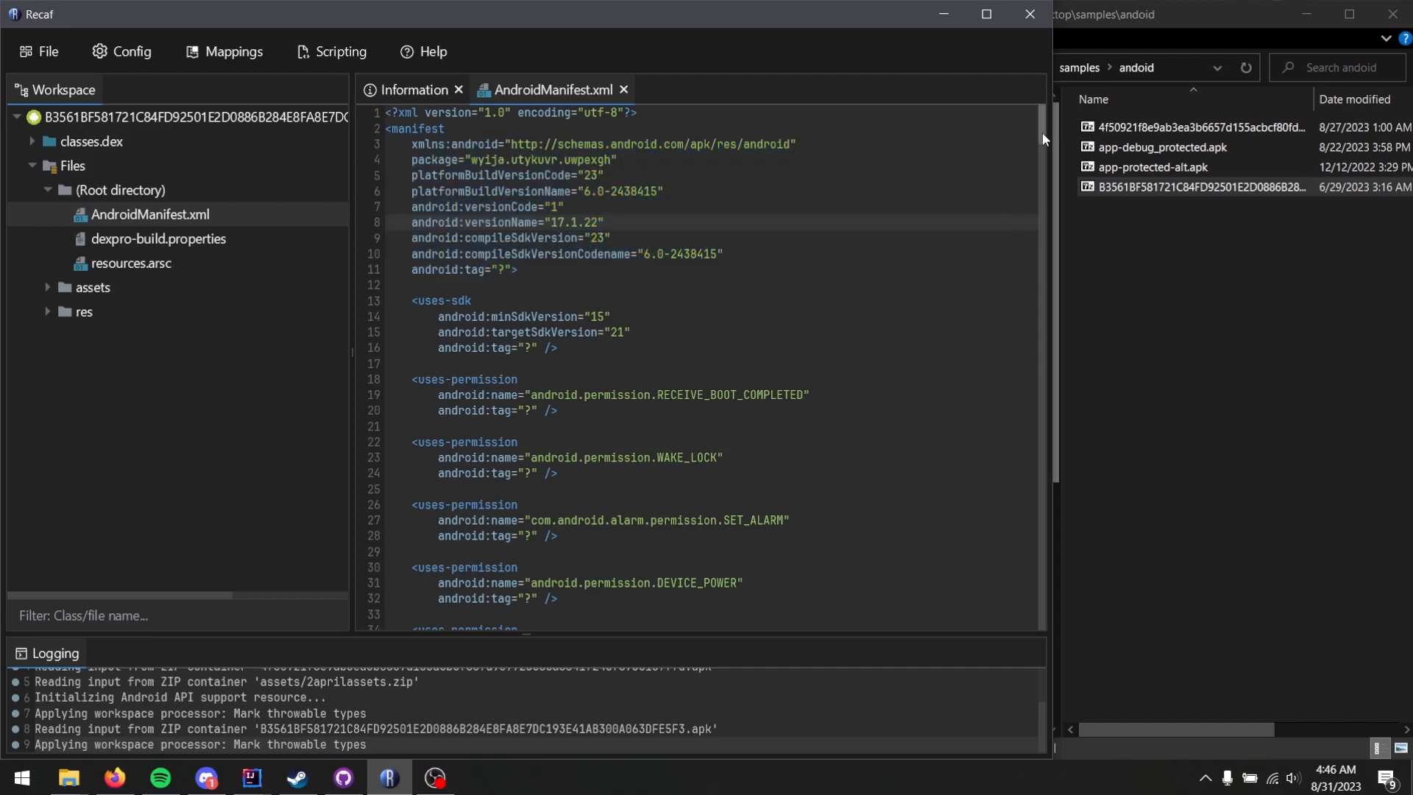
pyautogui.scroll(-3)
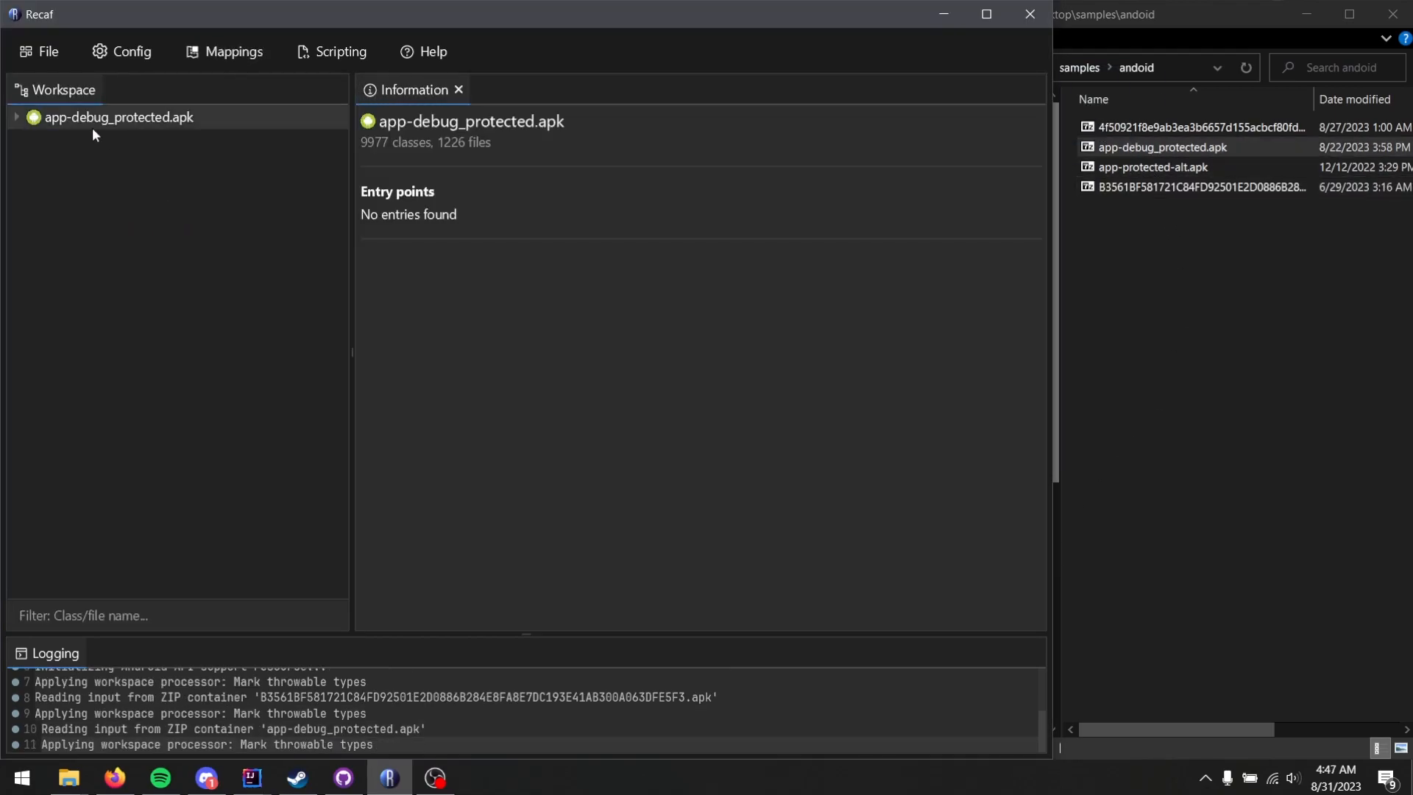
# Expand app-debug_protected.apk's root directory, peek into the fake AndroidManifest.xml folder, then view the real manifest
pyautogui.click(16, 118)
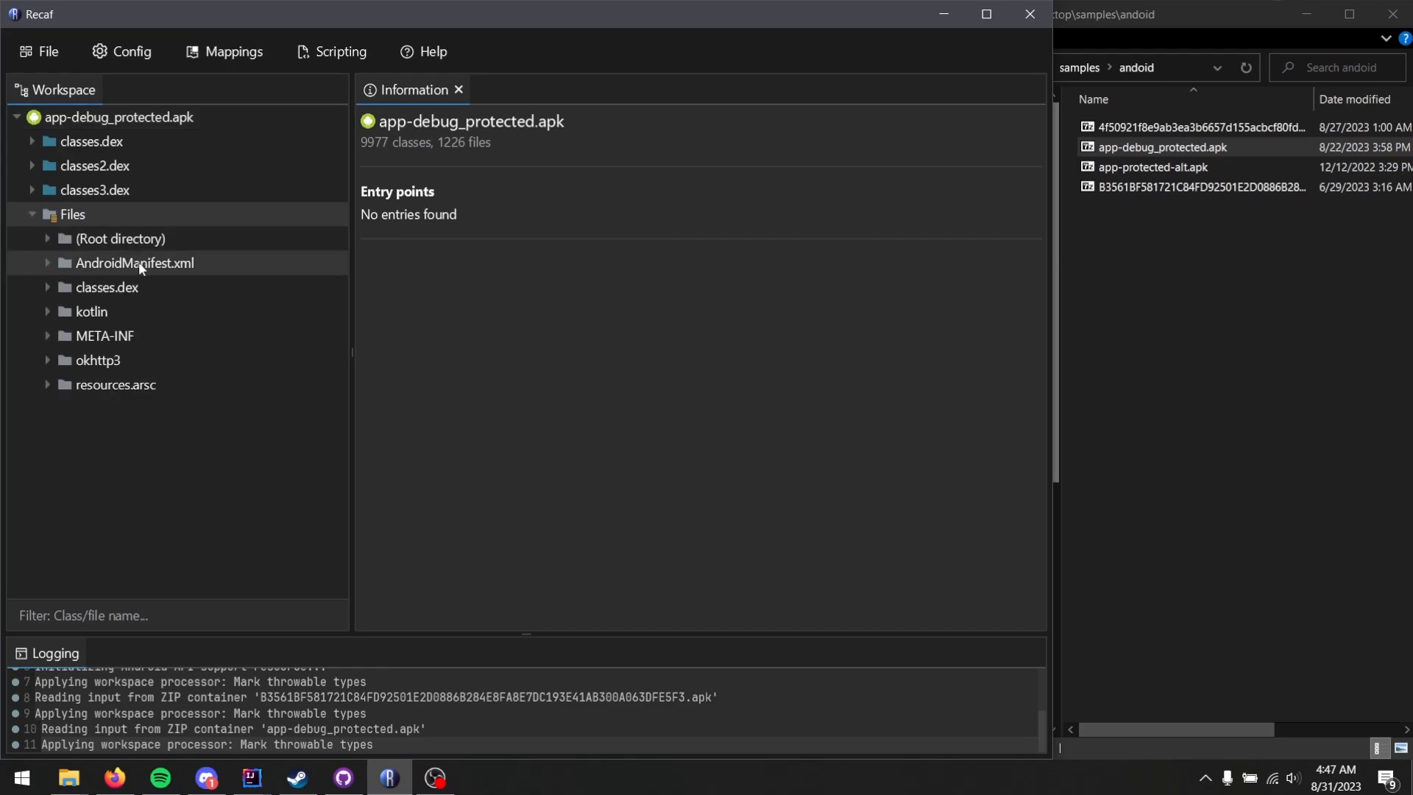
pyautogui.click(46, 238)
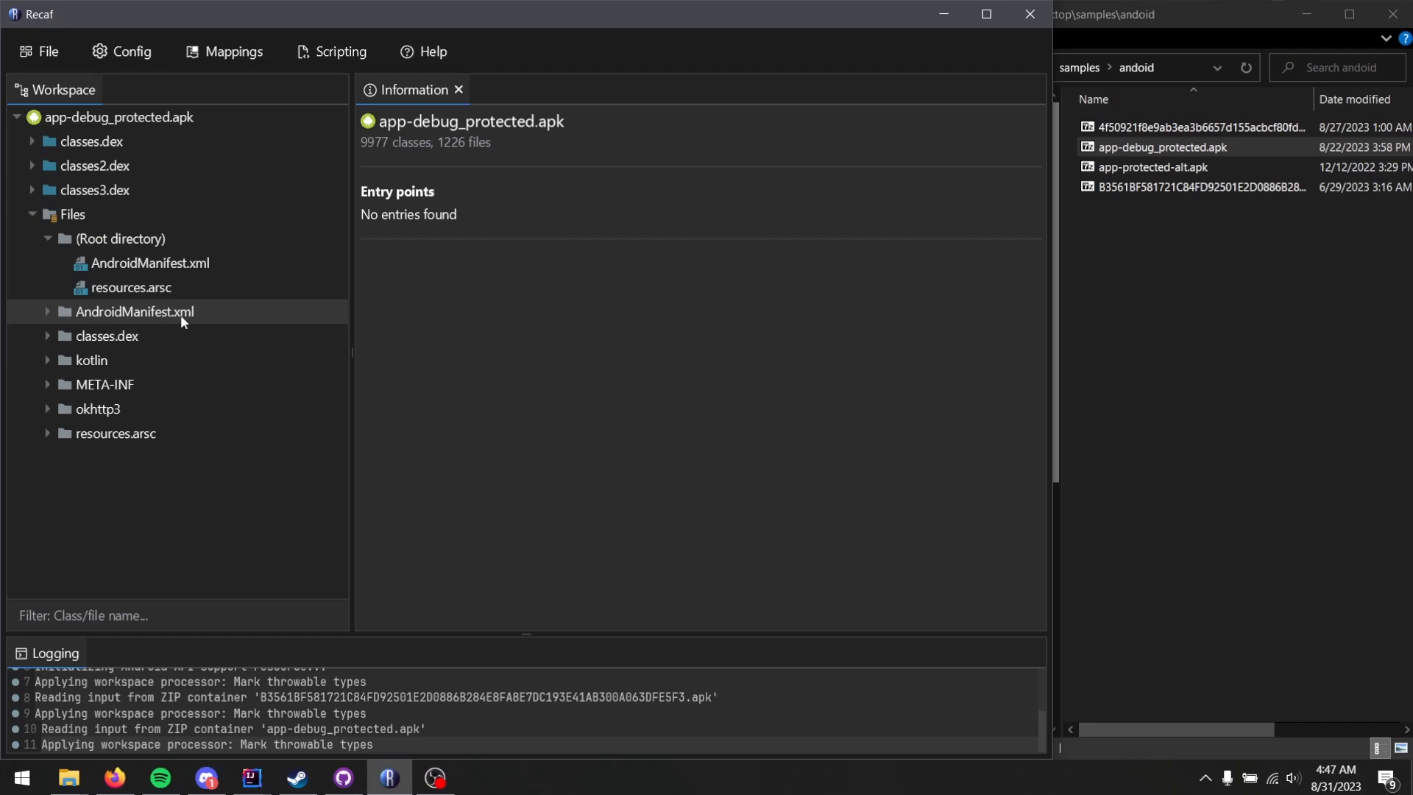
pyautogui.click(137, 311)
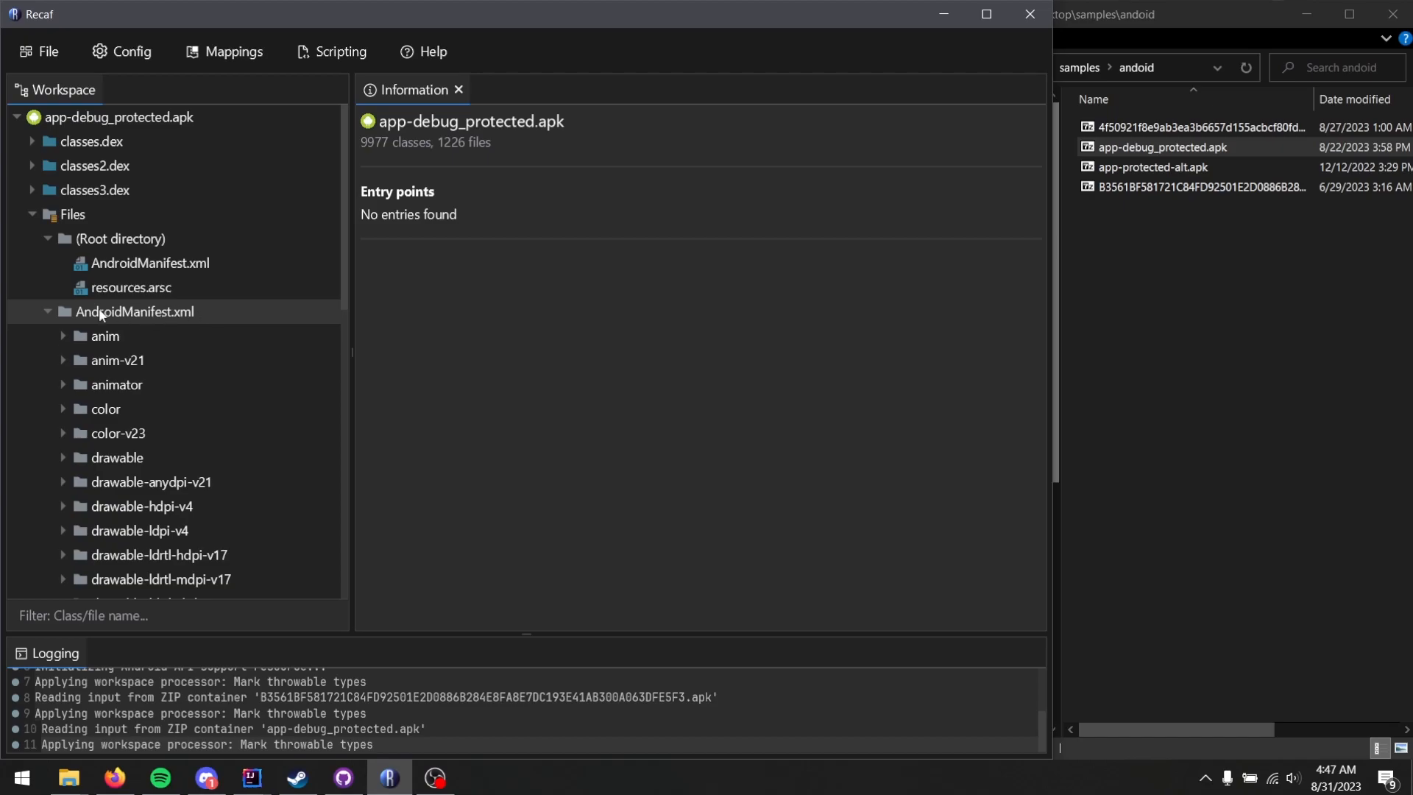
pyautogui.moveTo(97, 318)
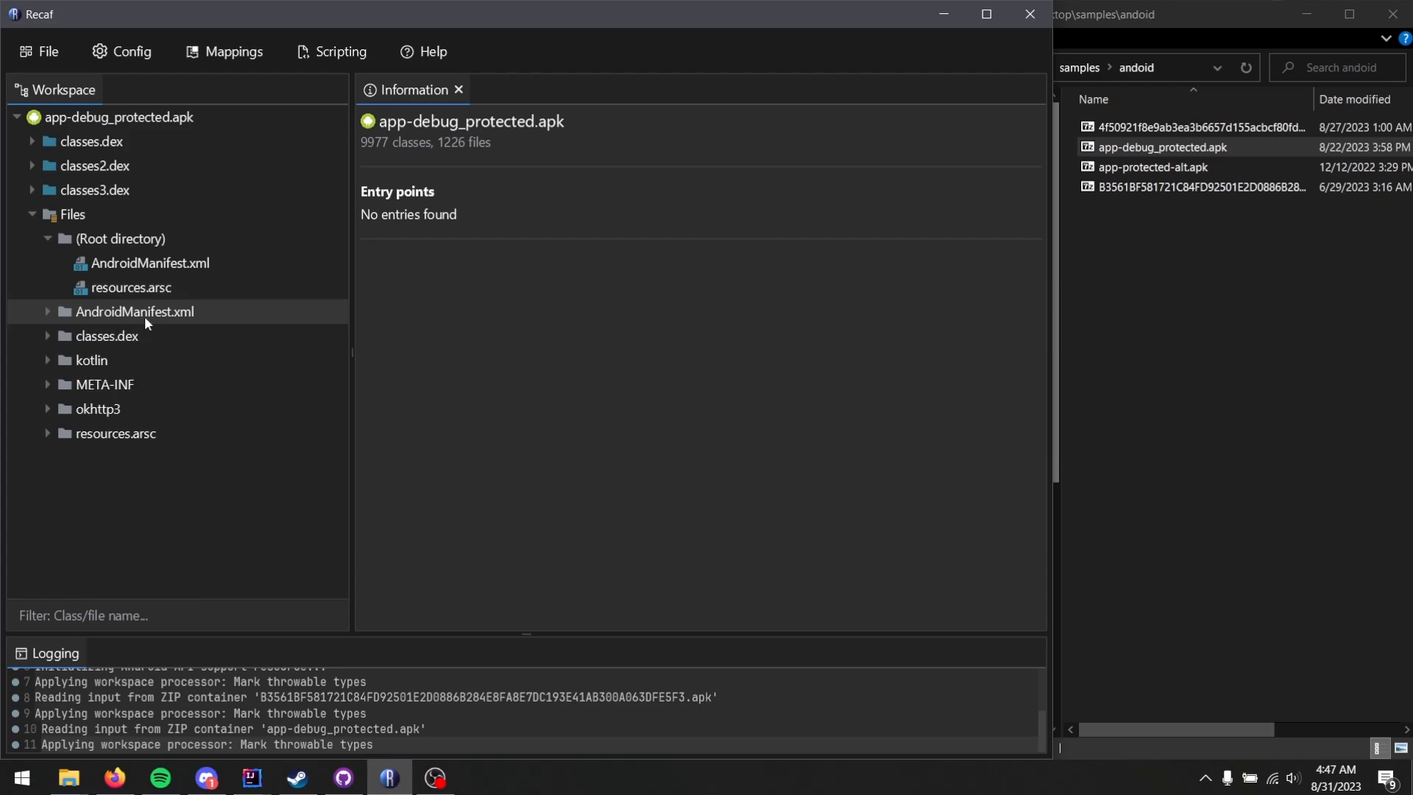
pyautogui.click(149, 262)
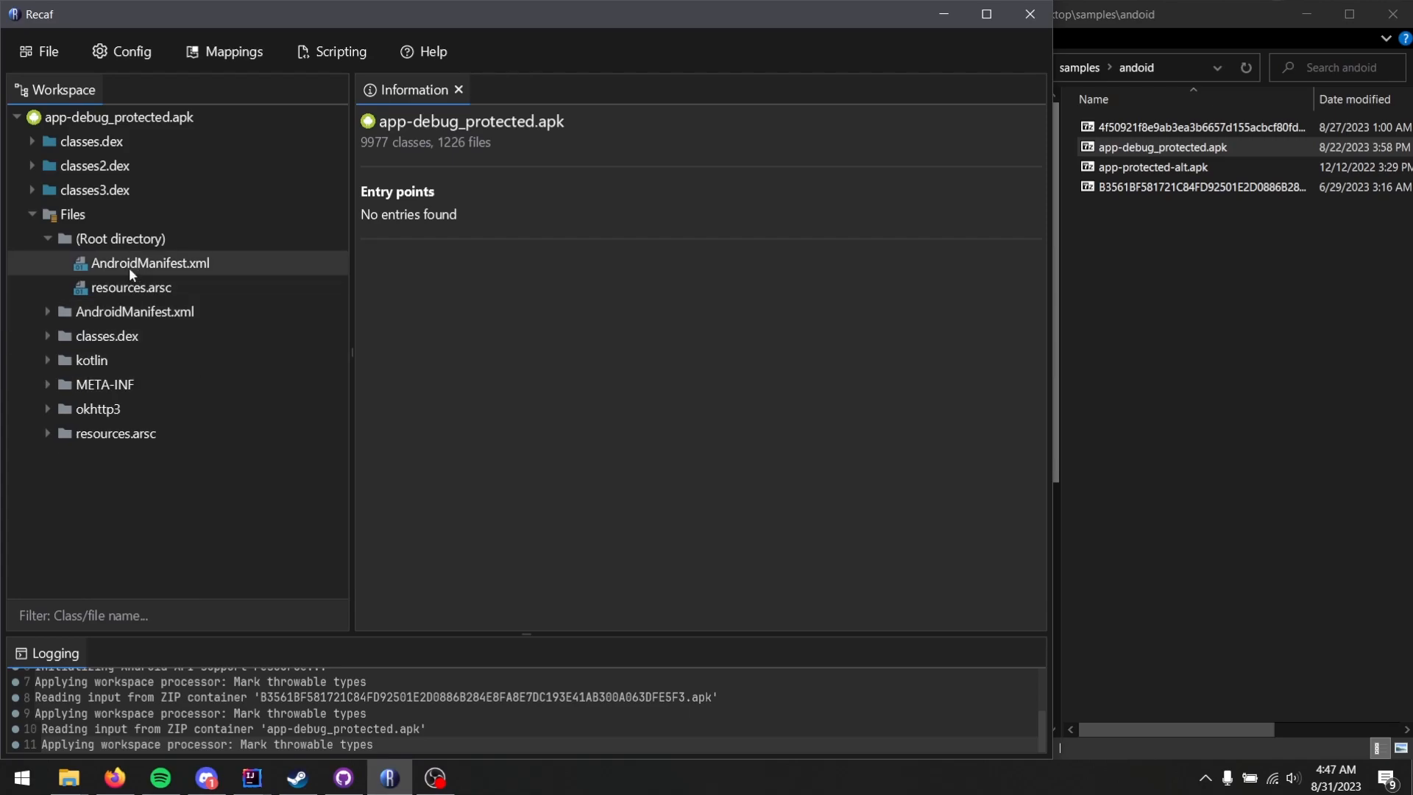
pyautogui.doubleClick(150, 262)
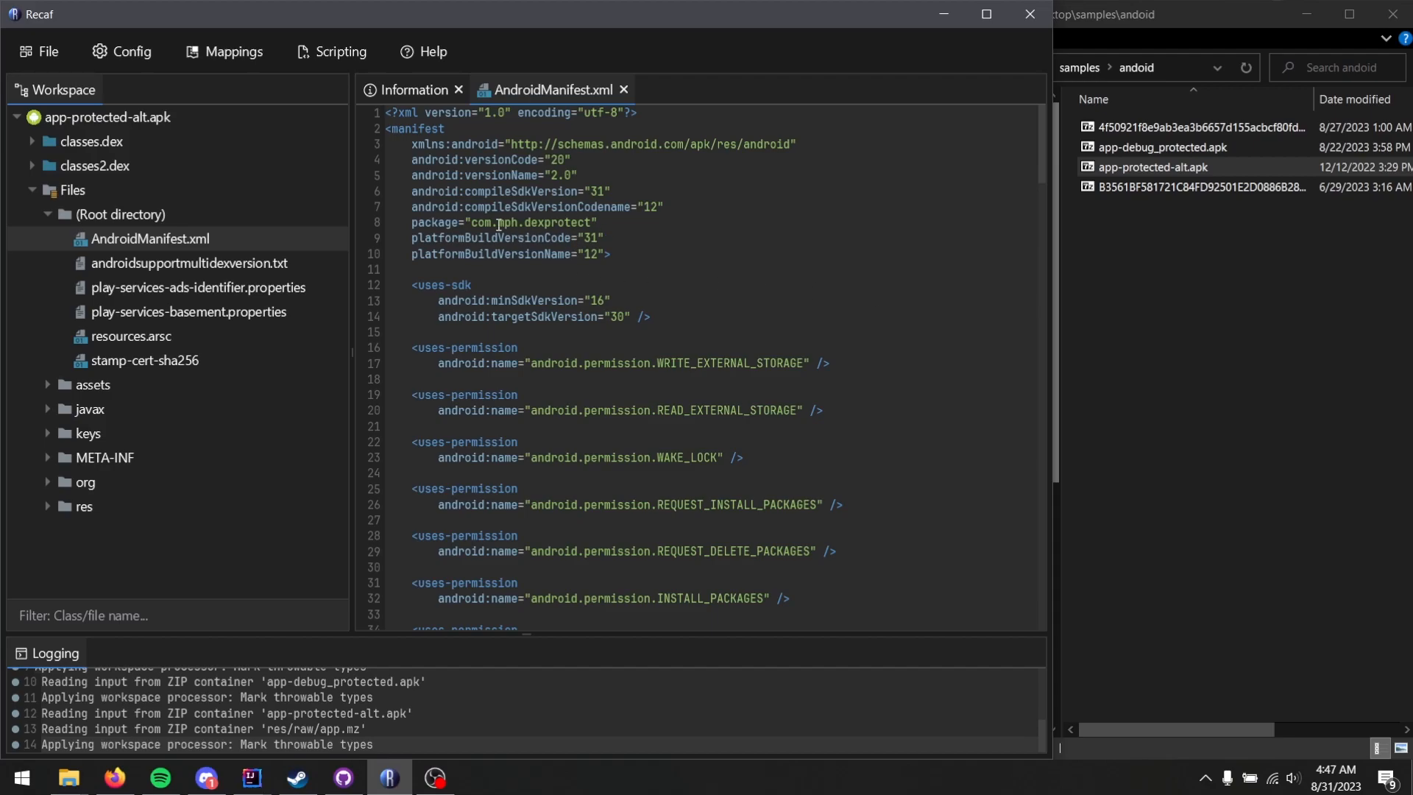
# Highlight the com.mph.dexprotect package name and scroll through app-protected-alt.apk's decoded manifest
pyautogui.doubleClick(505, 223)
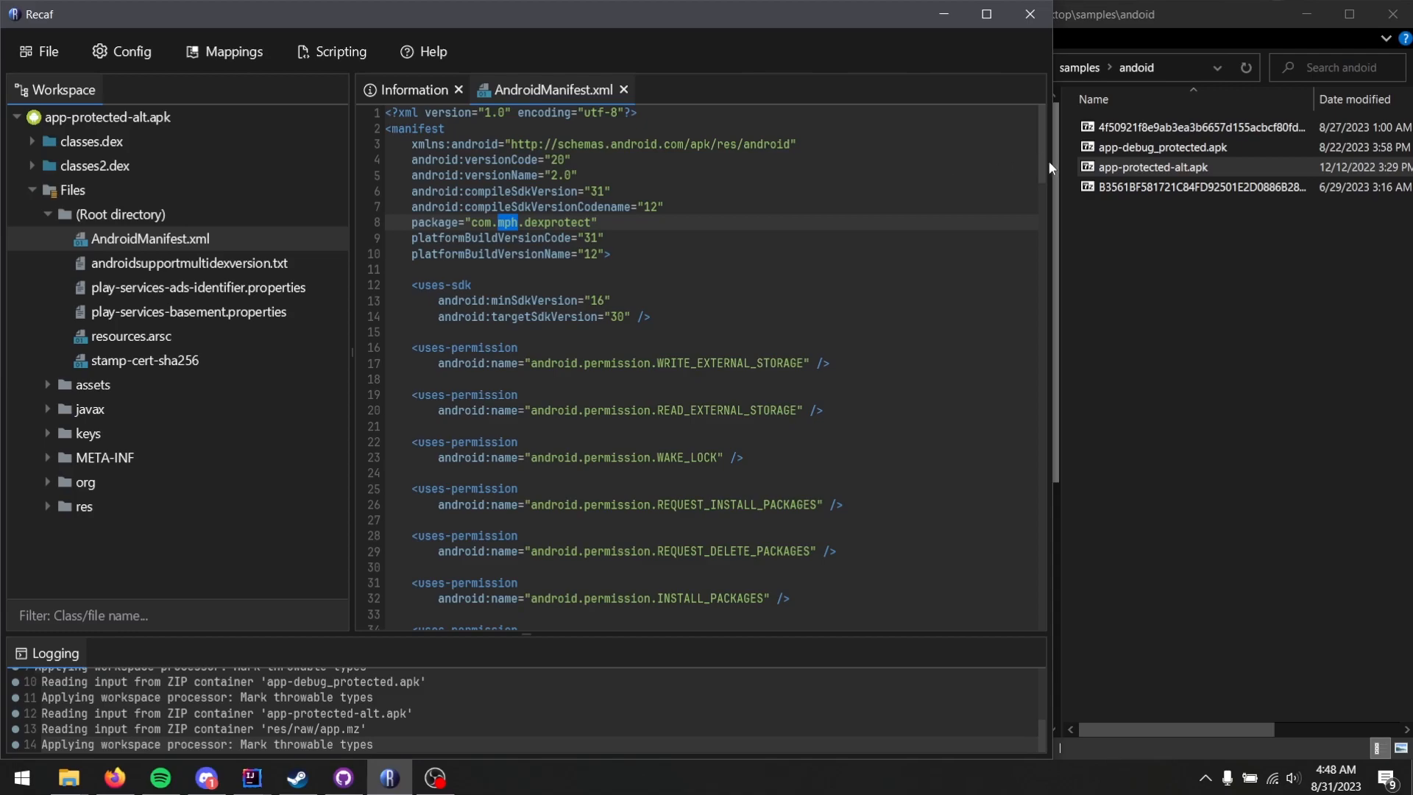
pyautogui.scroll(-3)
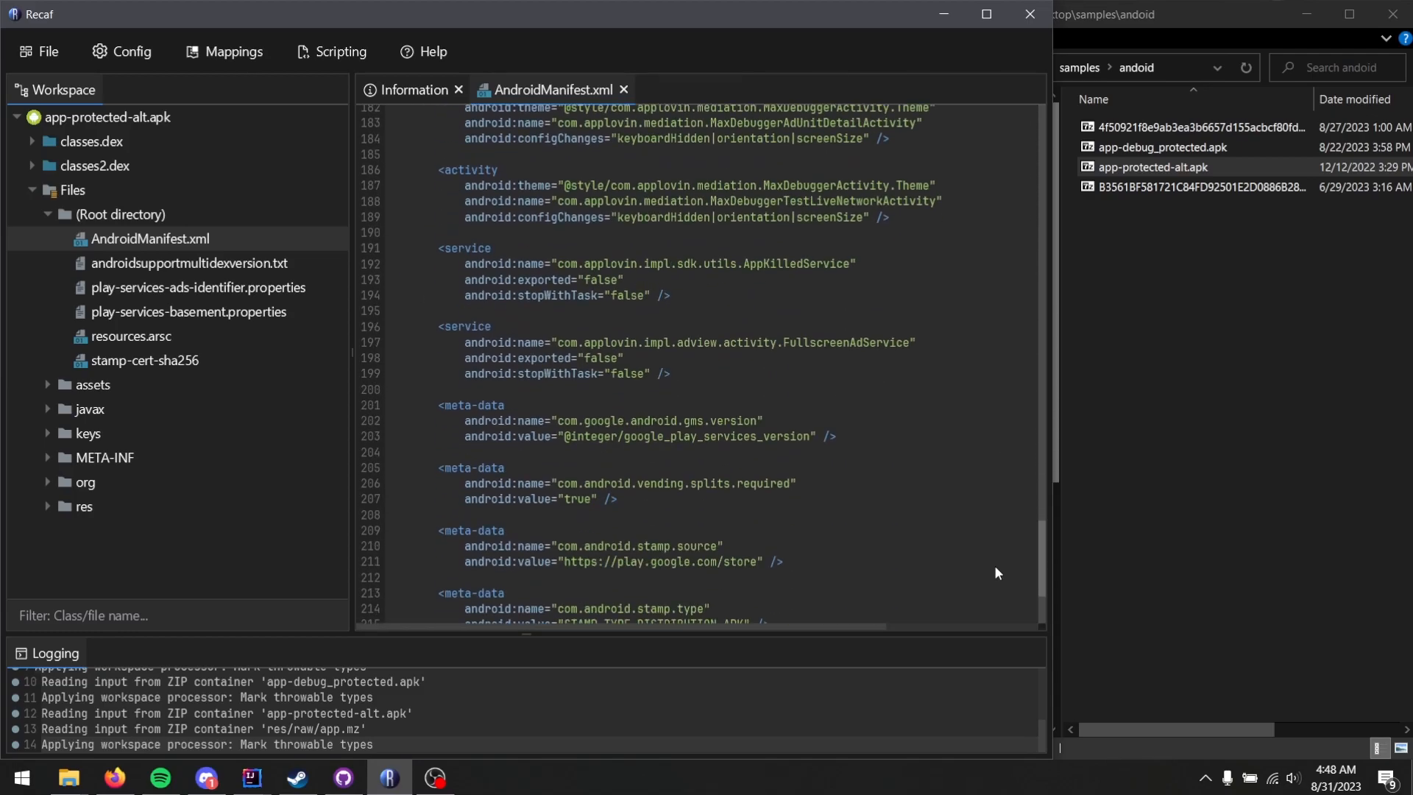
pyautogui.scroll(-3)
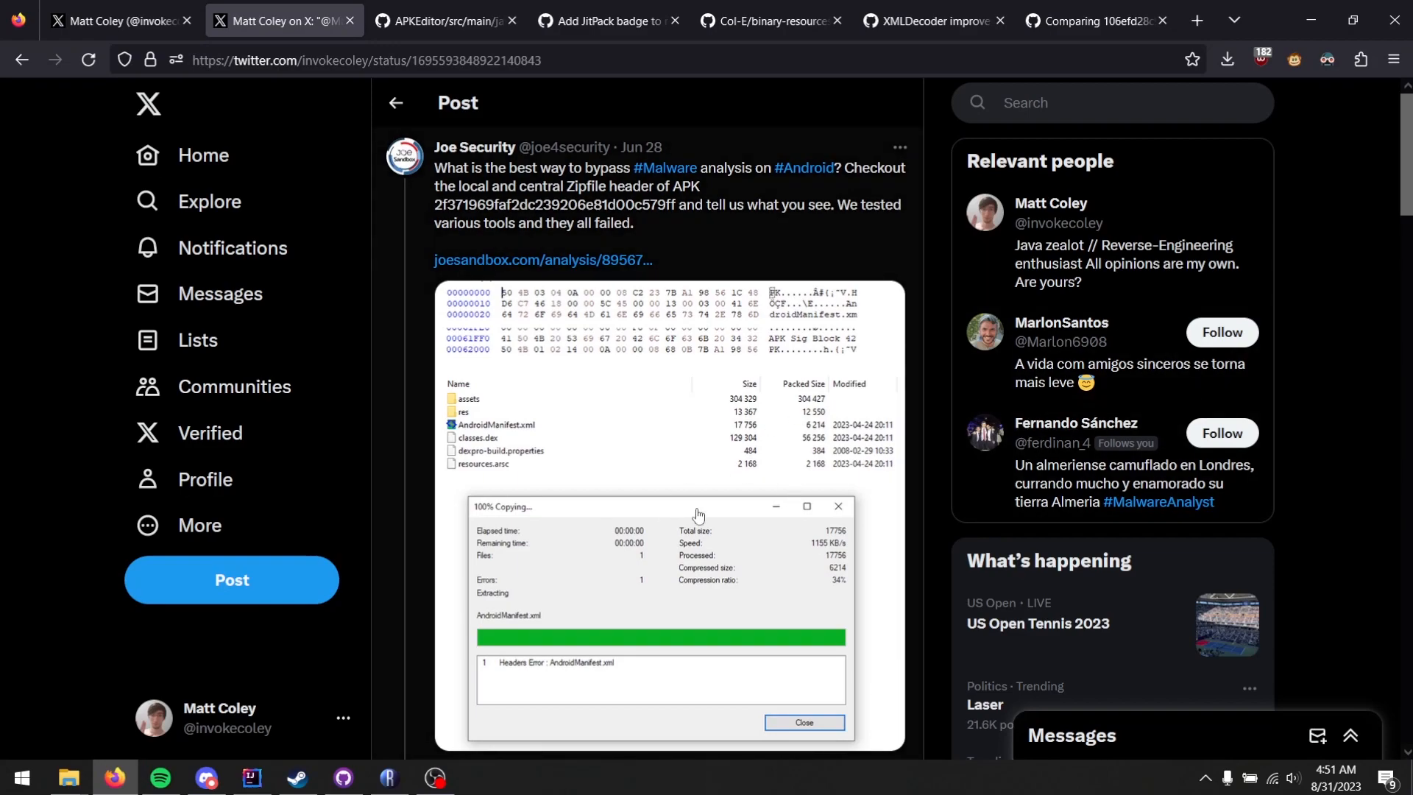
pyautogui.moveTo(593, 518)
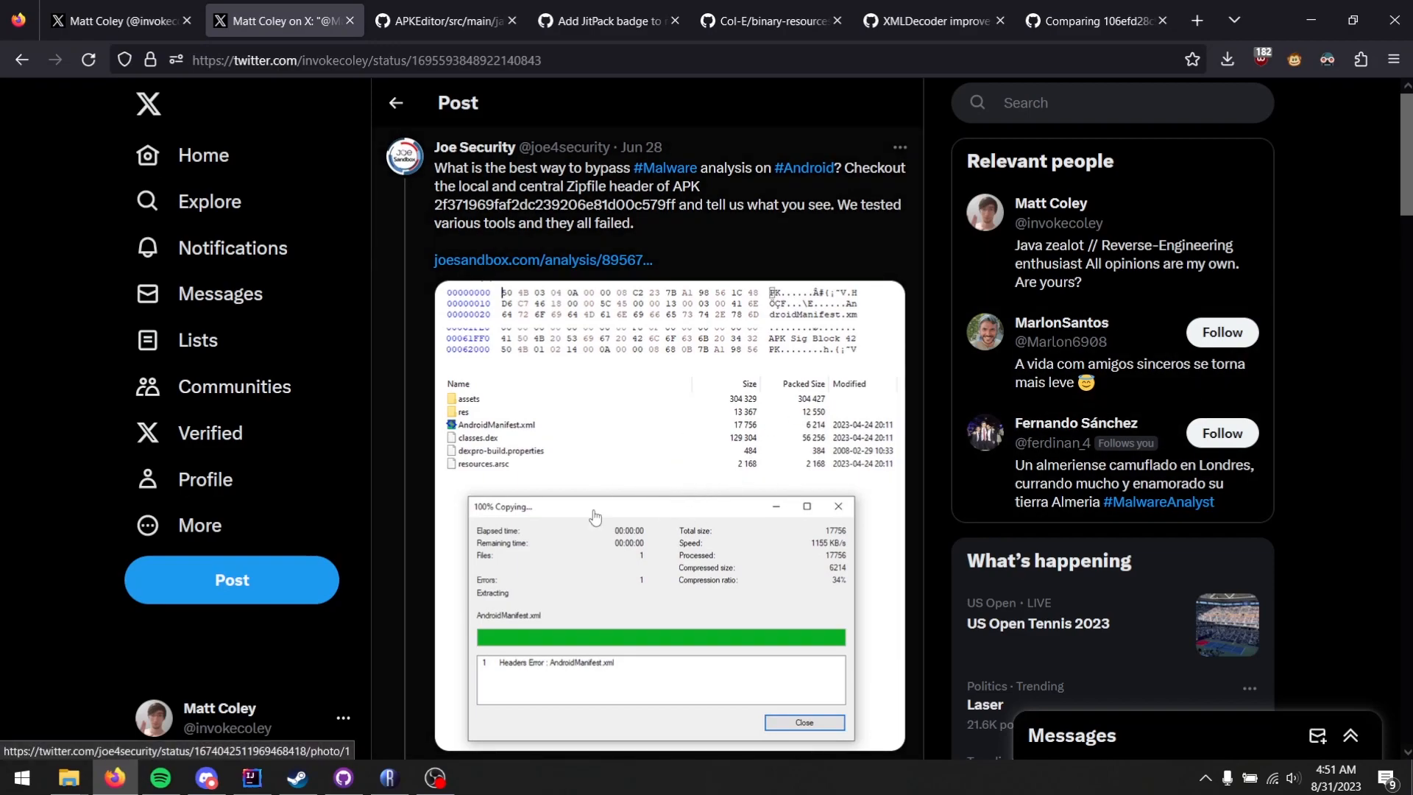
pyautogui.moveTo(633, 322)
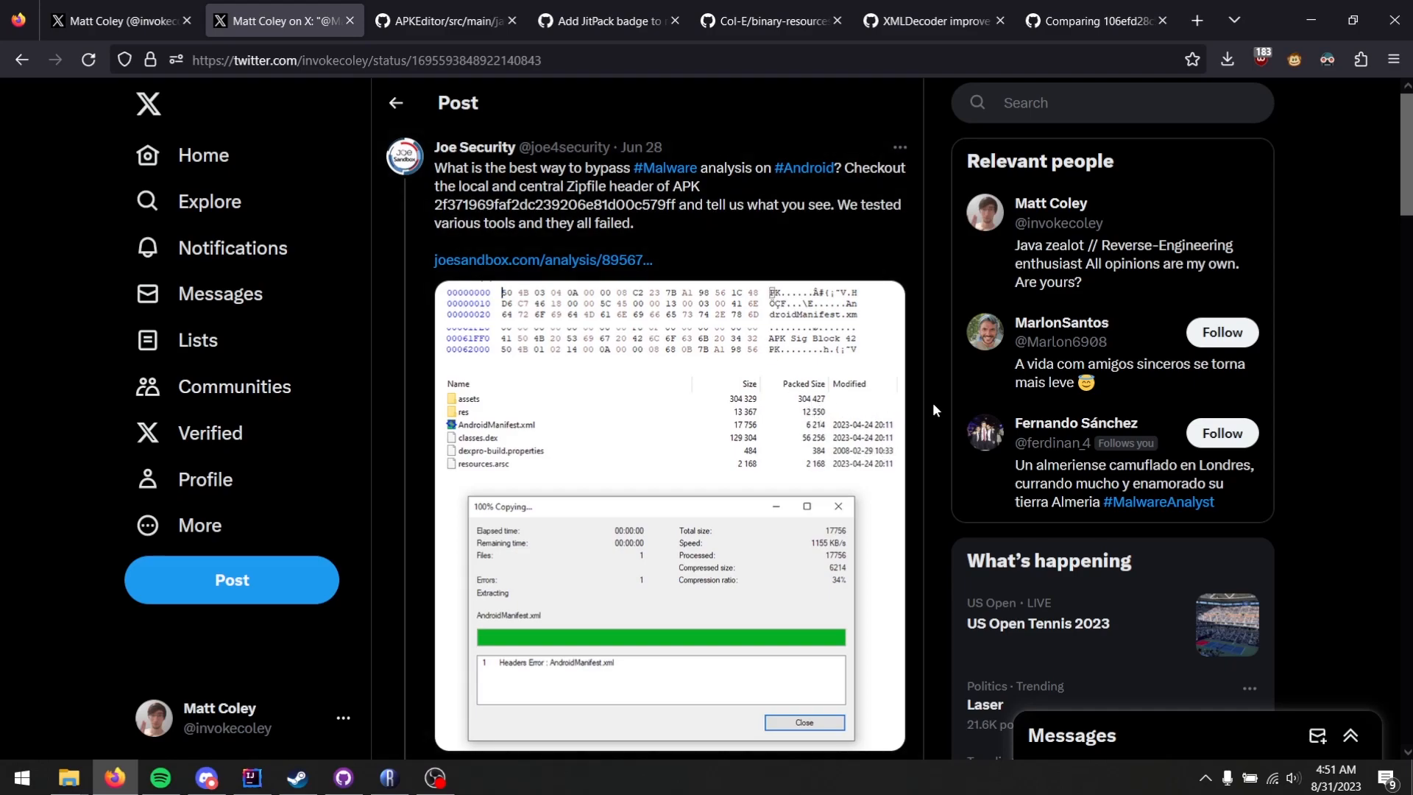
pyautogui.moveTo(937, 406)
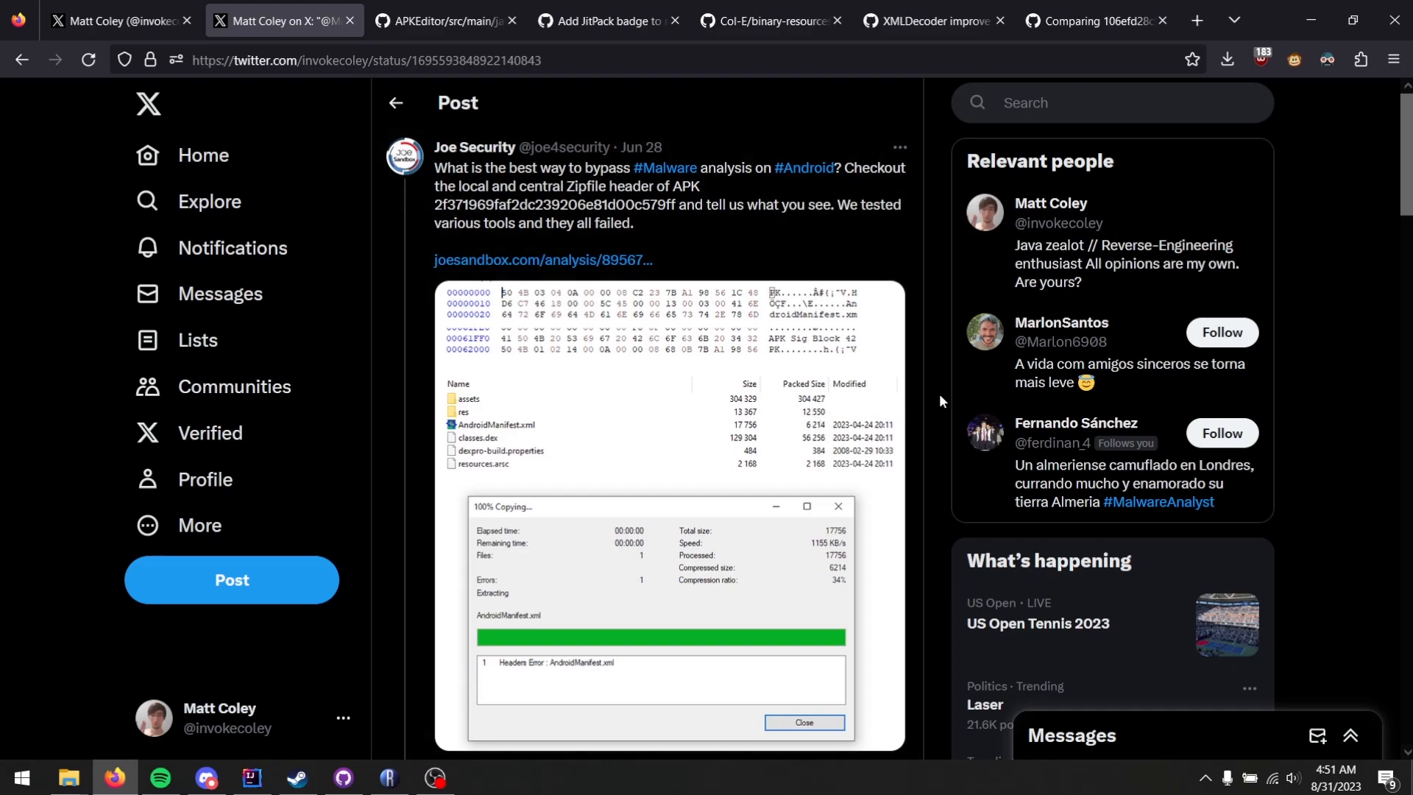